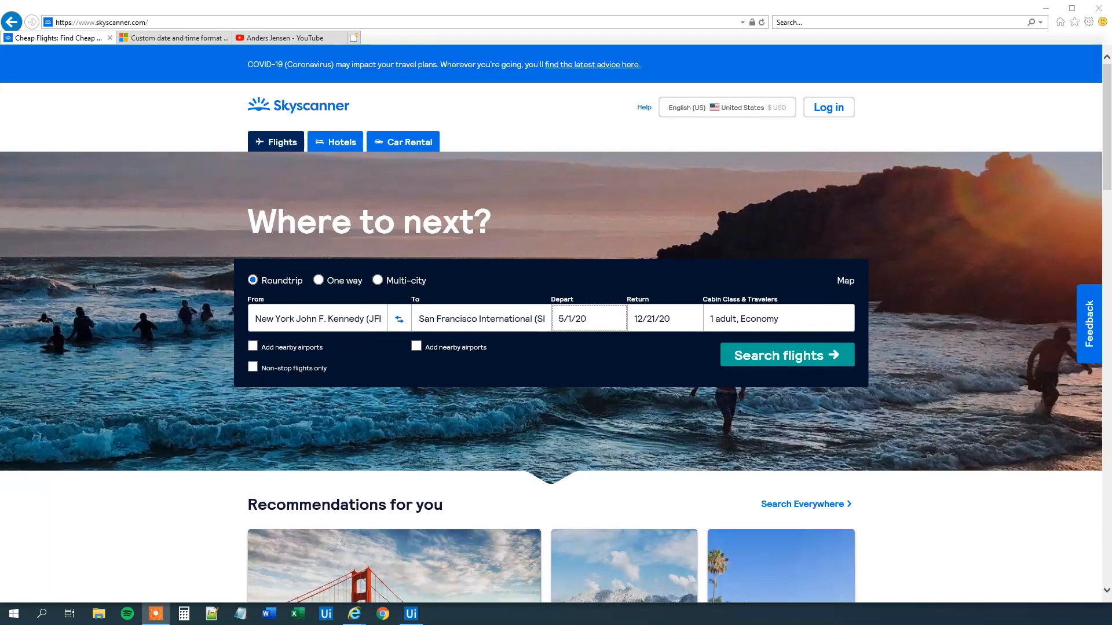
mouse_move(491, 285)
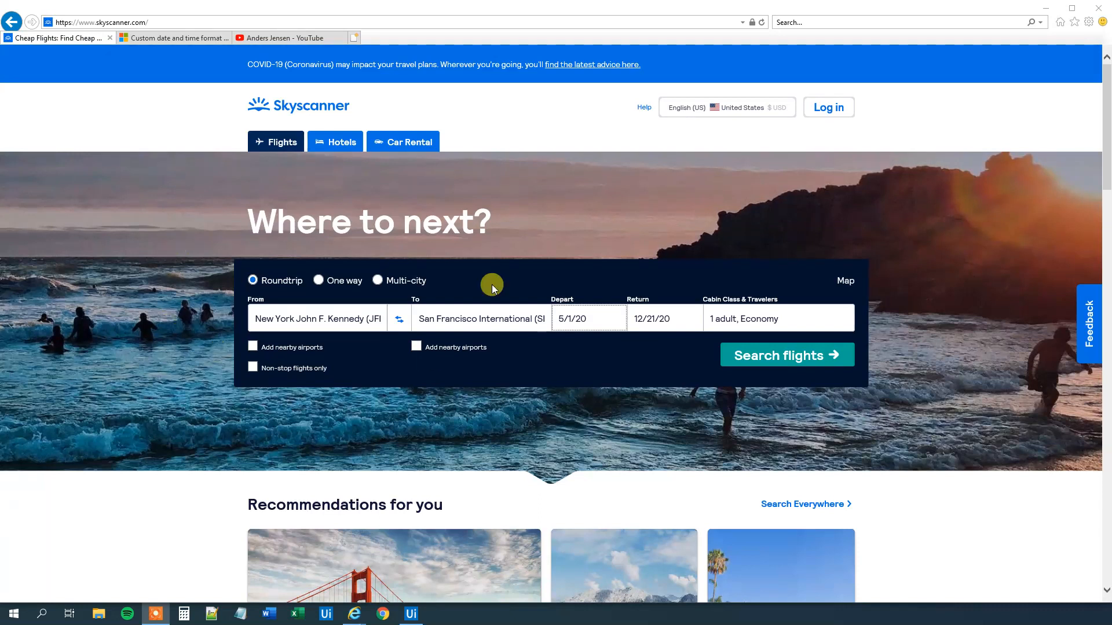
mouse_move(720, 407)
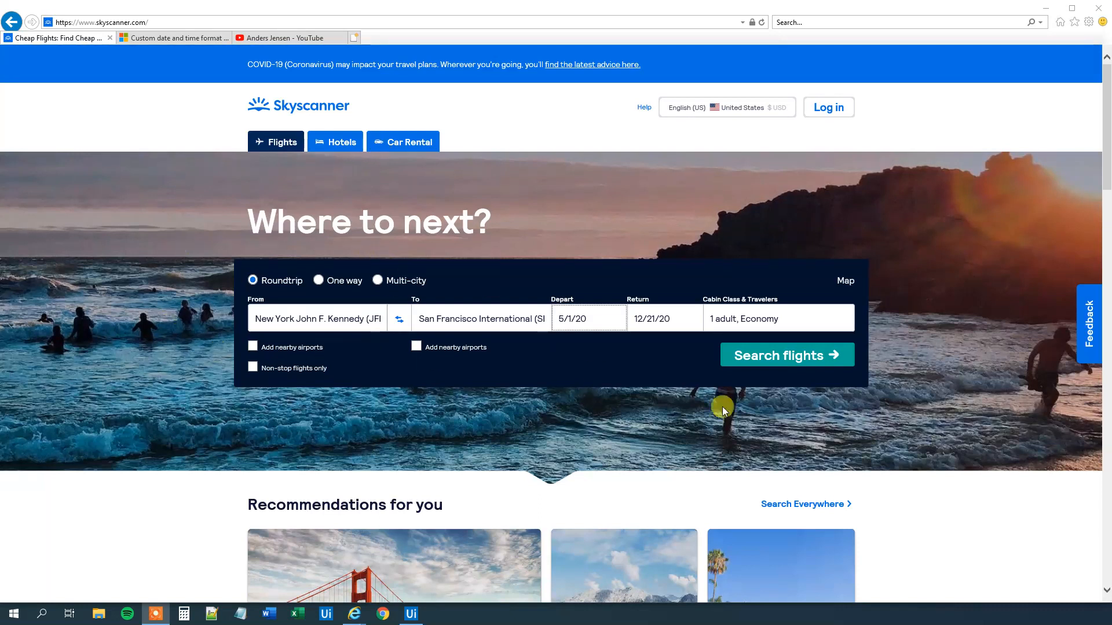
mouse_move(562, 308)
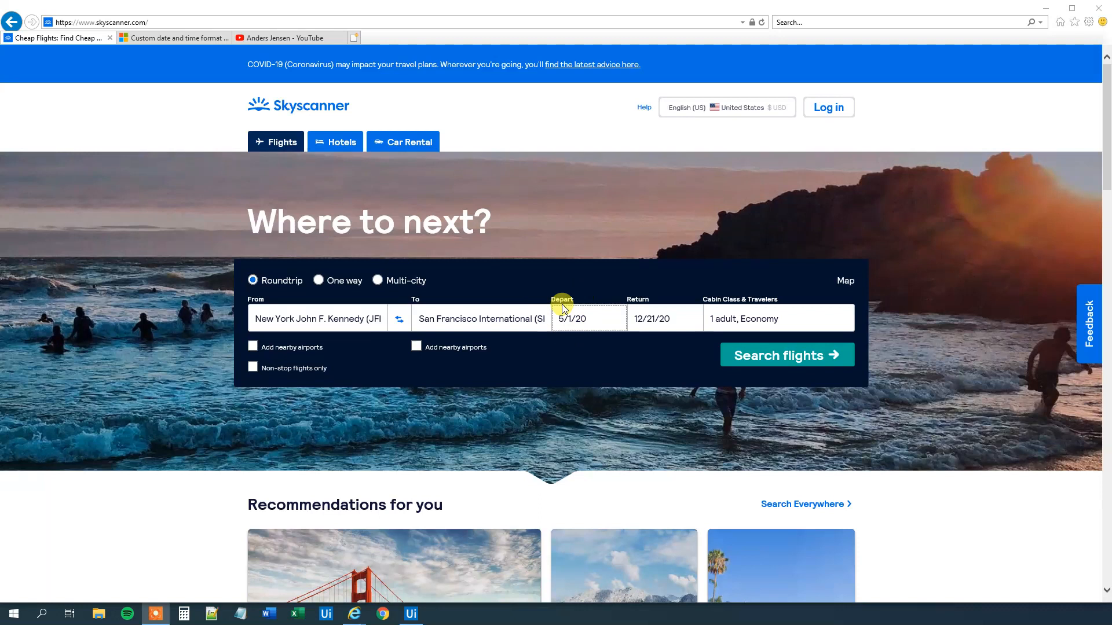
Change the Skyscanner depart date to August 16, 2020, then reopen the calendar to inspect it
click(575, 318)
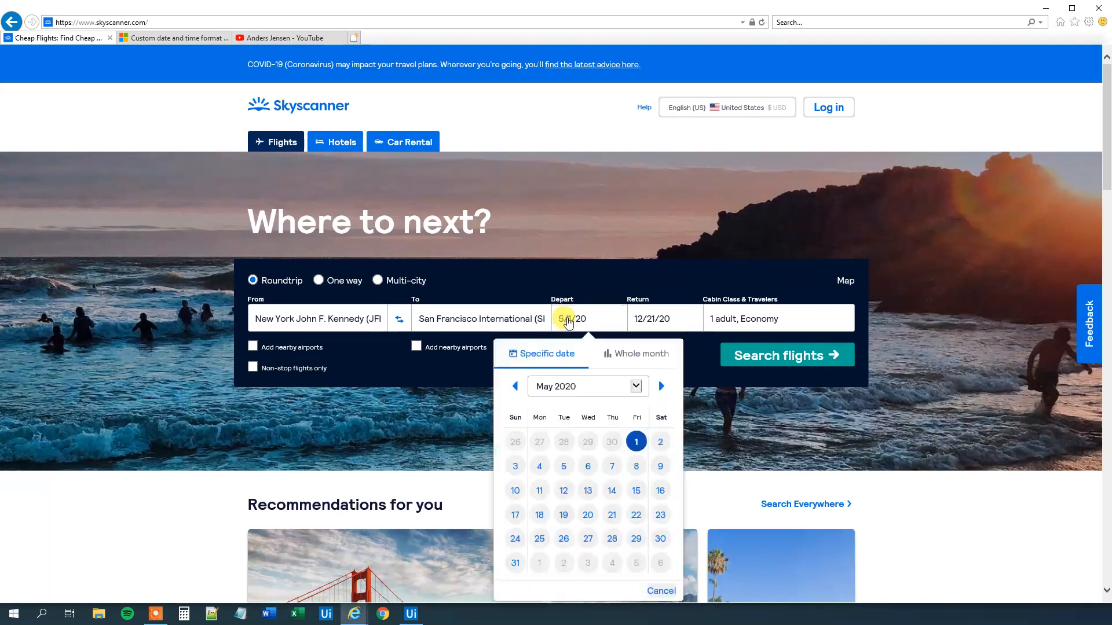
click(636, 385)
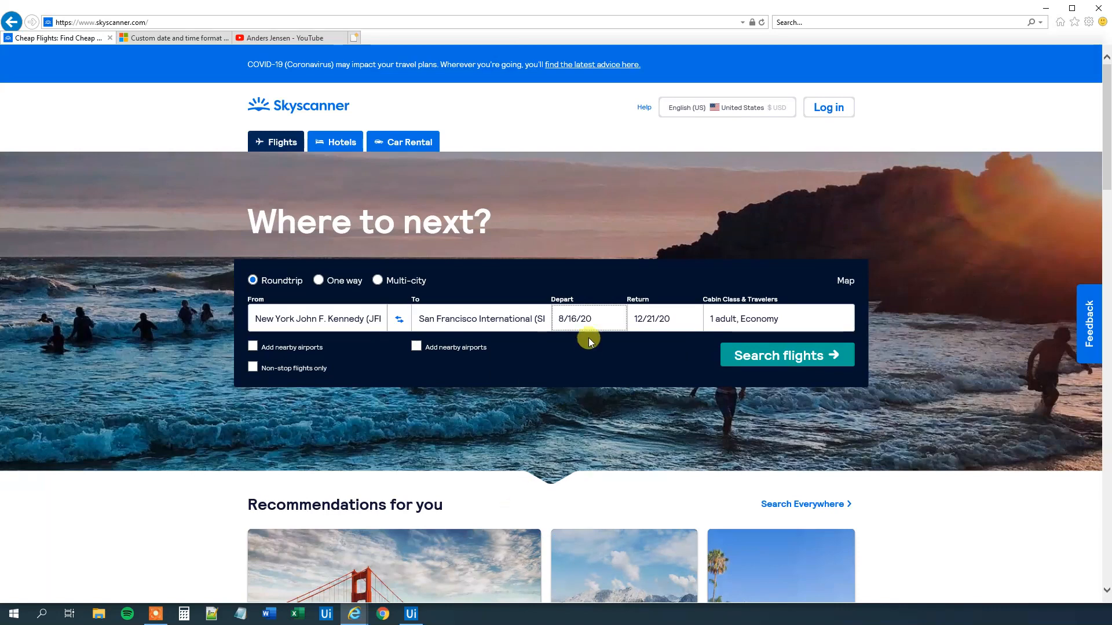
click(587, 319)
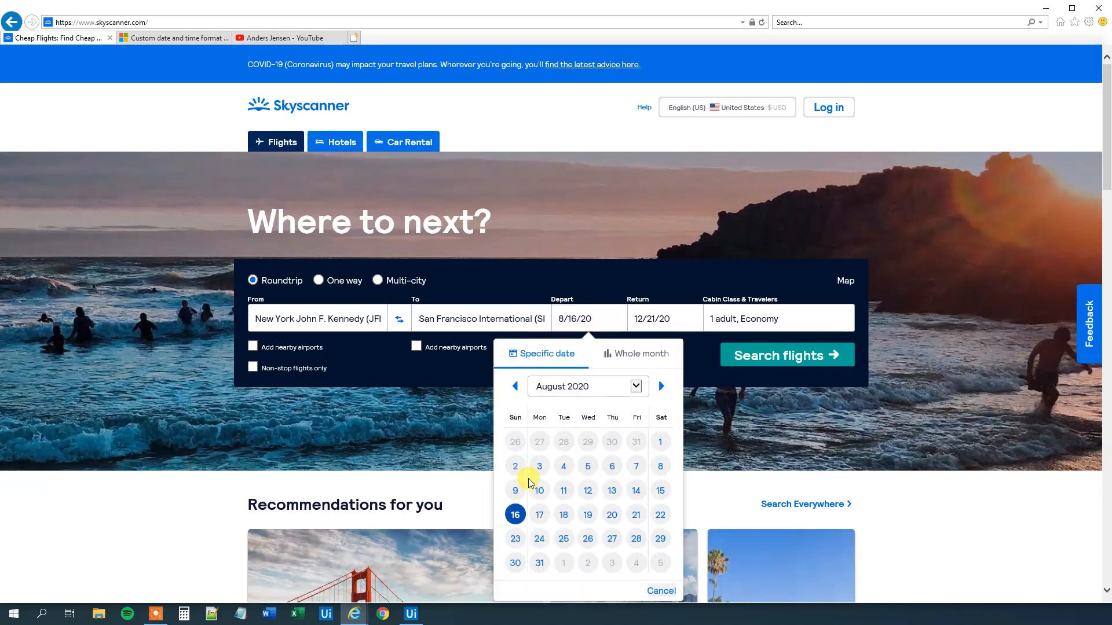
mouse_move(515, 514)
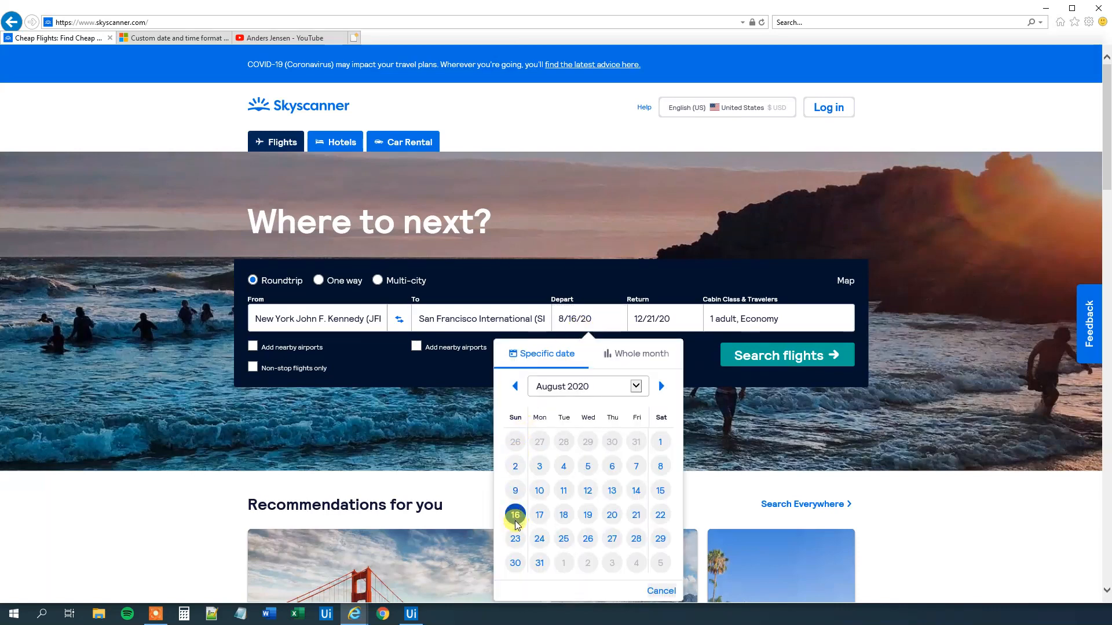
mouse_move(562, 404)
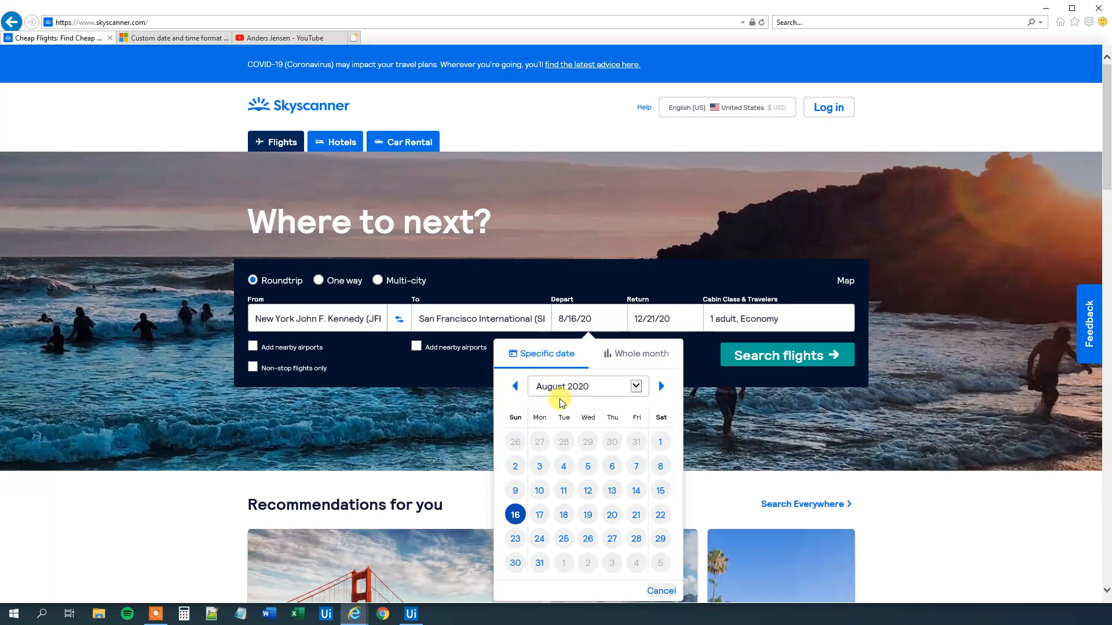
mouse_move(447, 502)
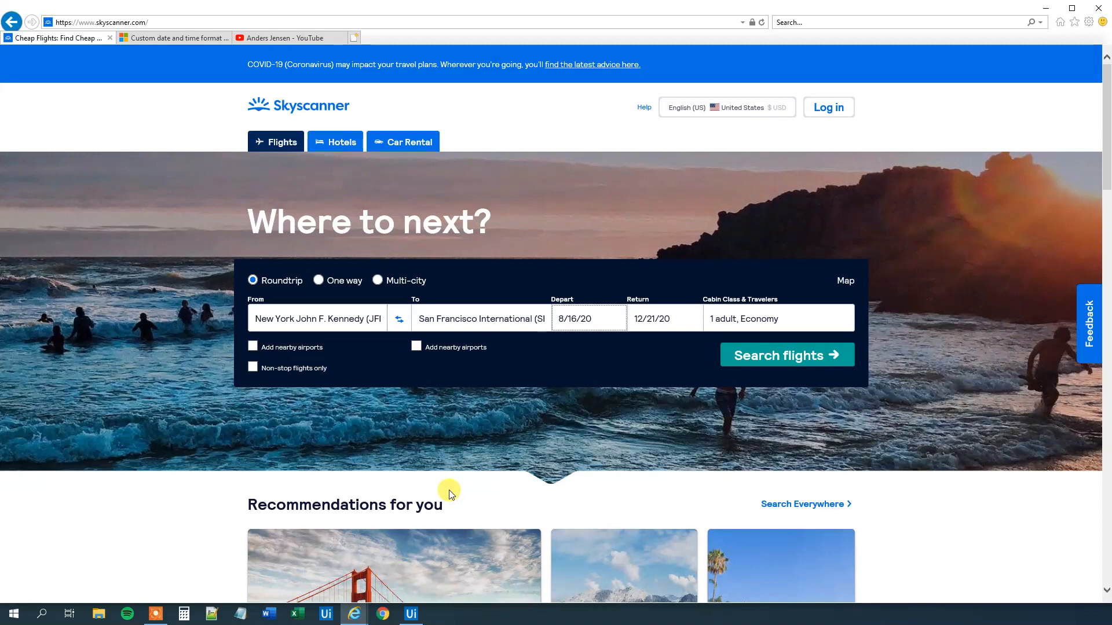
mouse_move(675, 340)
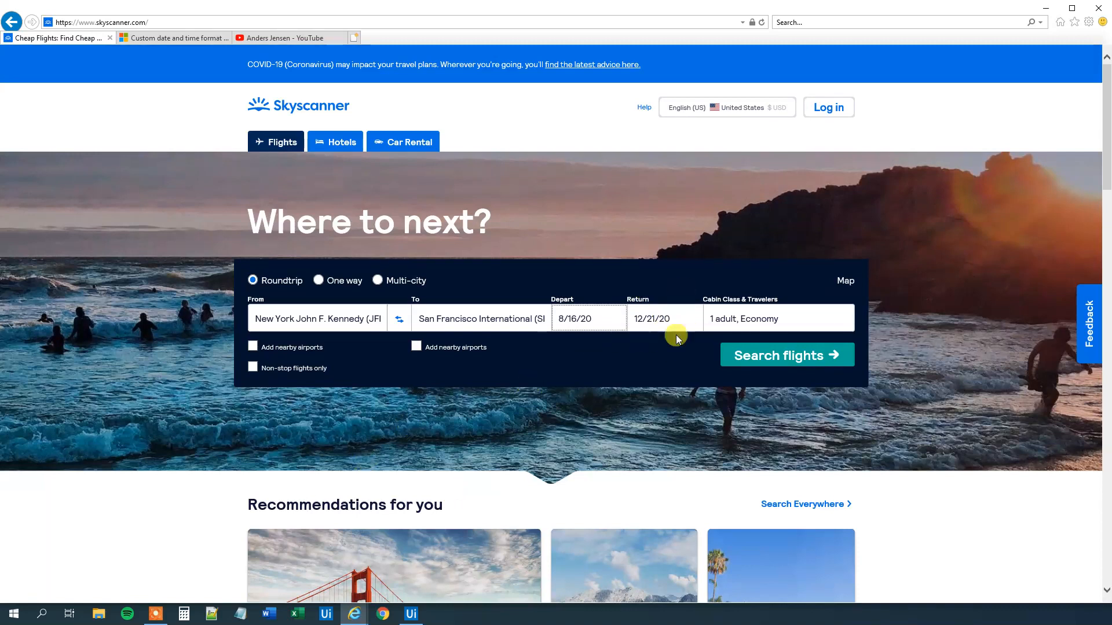
mouse_move(552, 299)
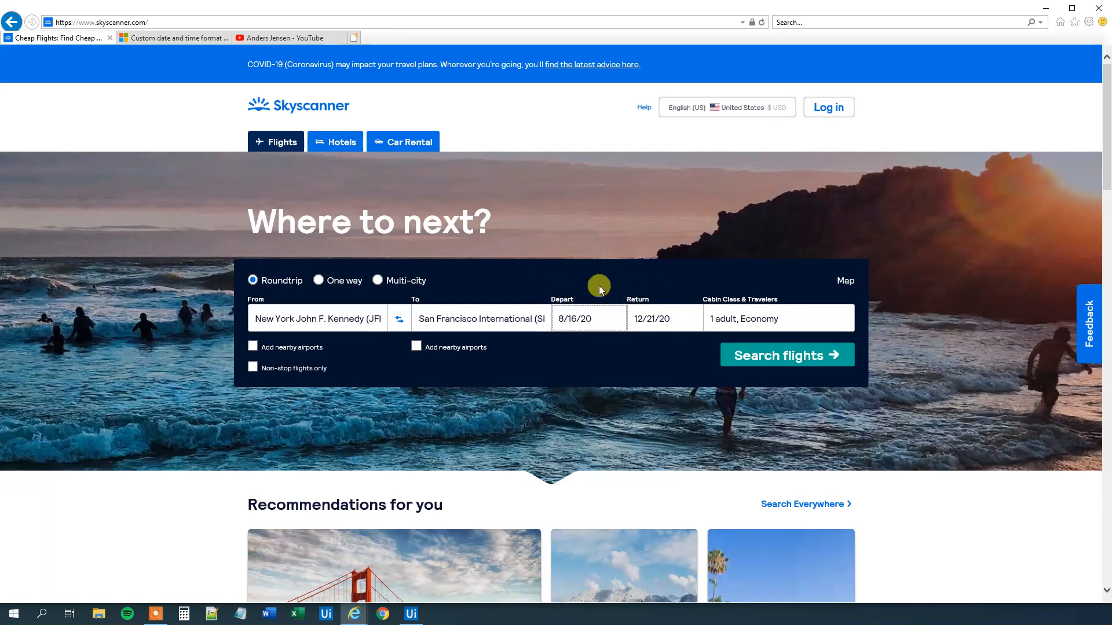
mouse_move(697, 351)
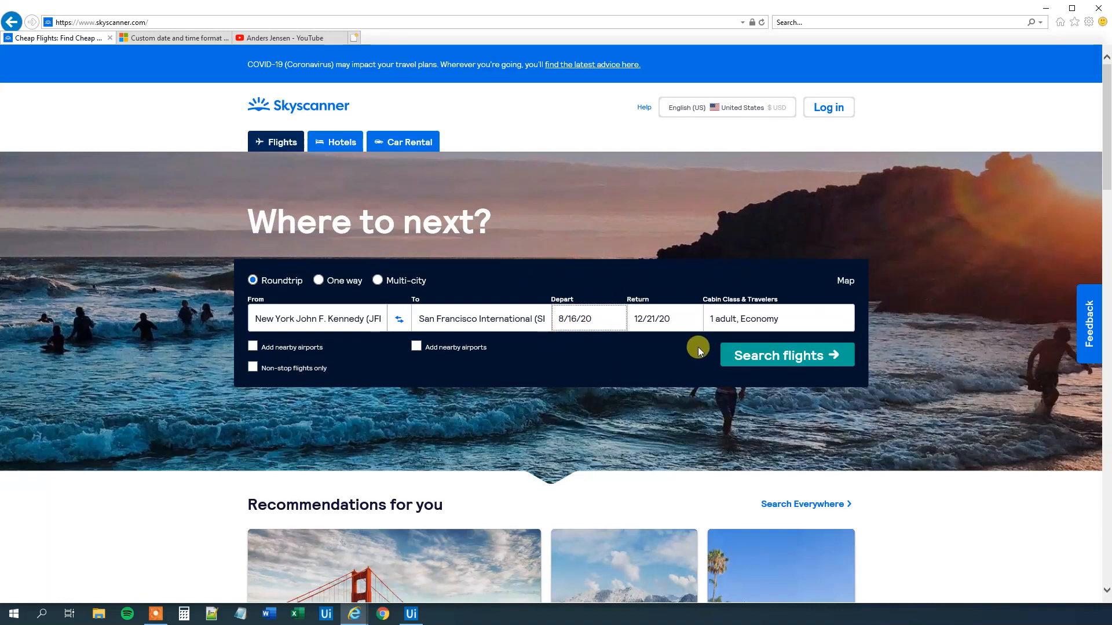
mouse_move(651, 287)
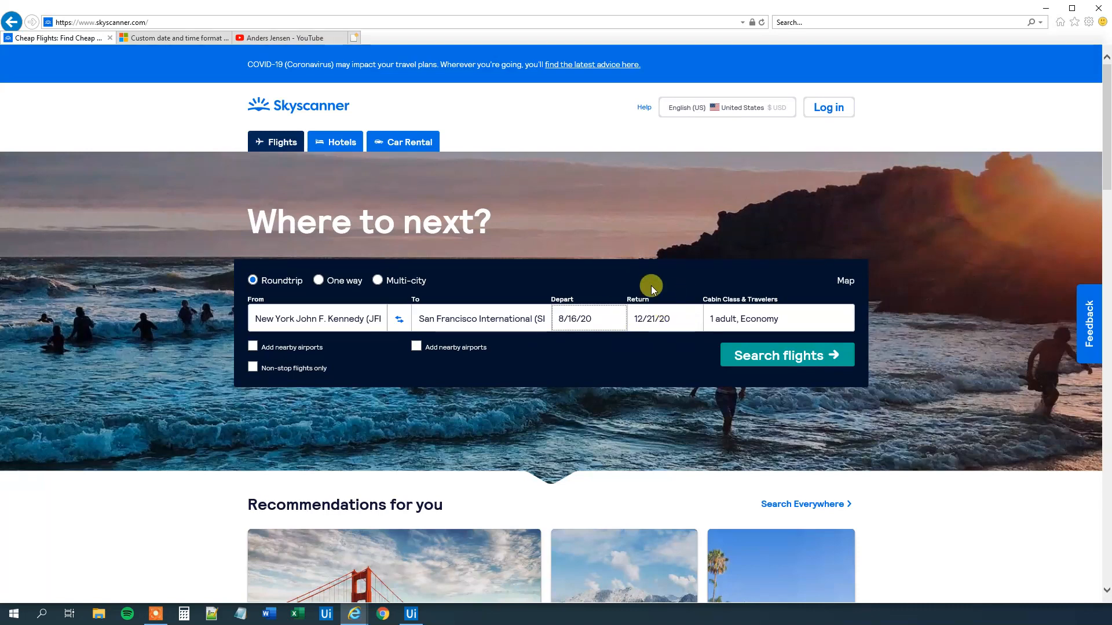
click(287, 38)
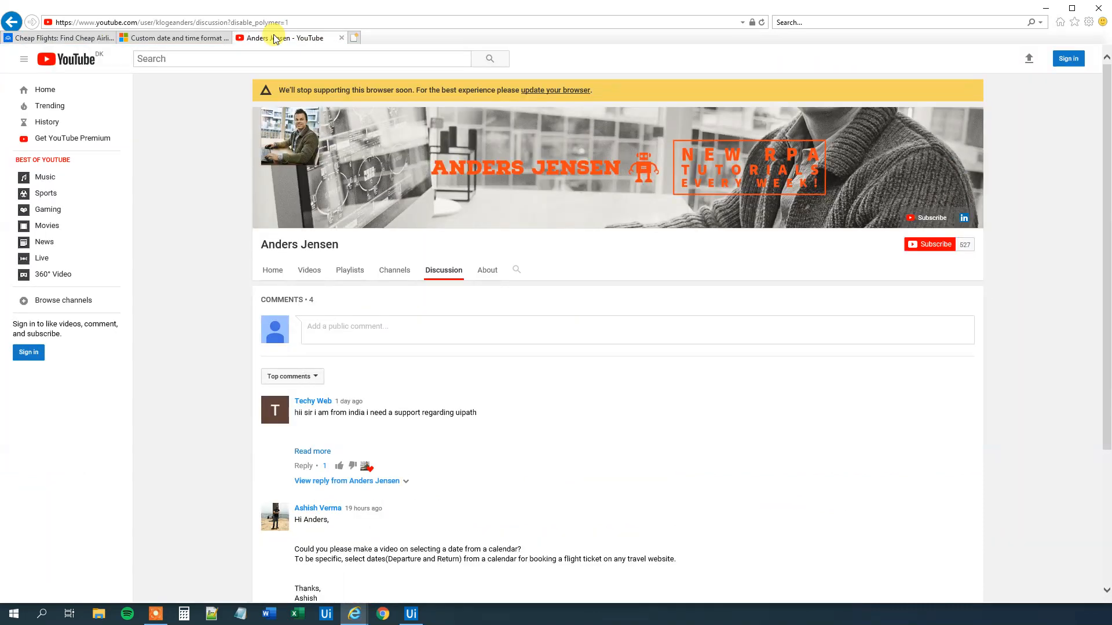
mouse_move(342, 521)
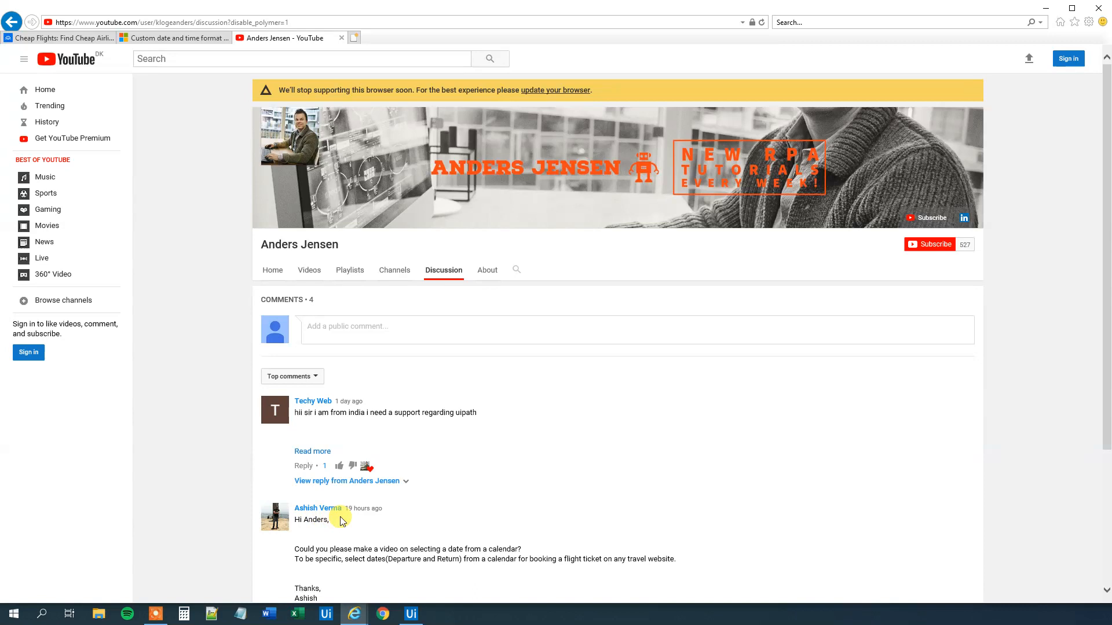
mouse_move(378, 550)
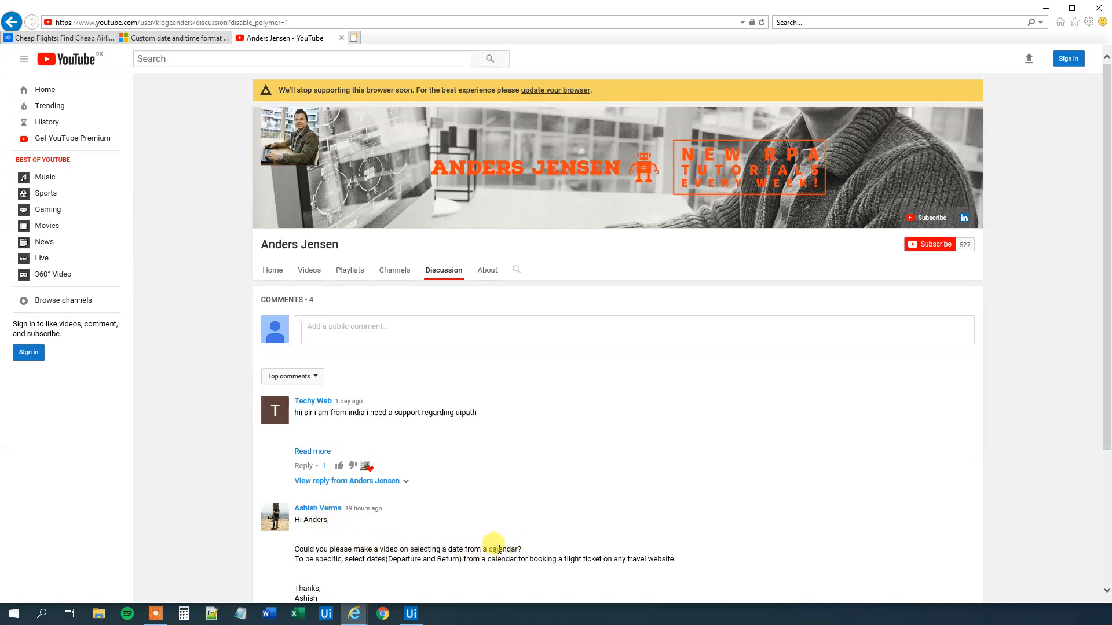
mouse_move(607, 571)
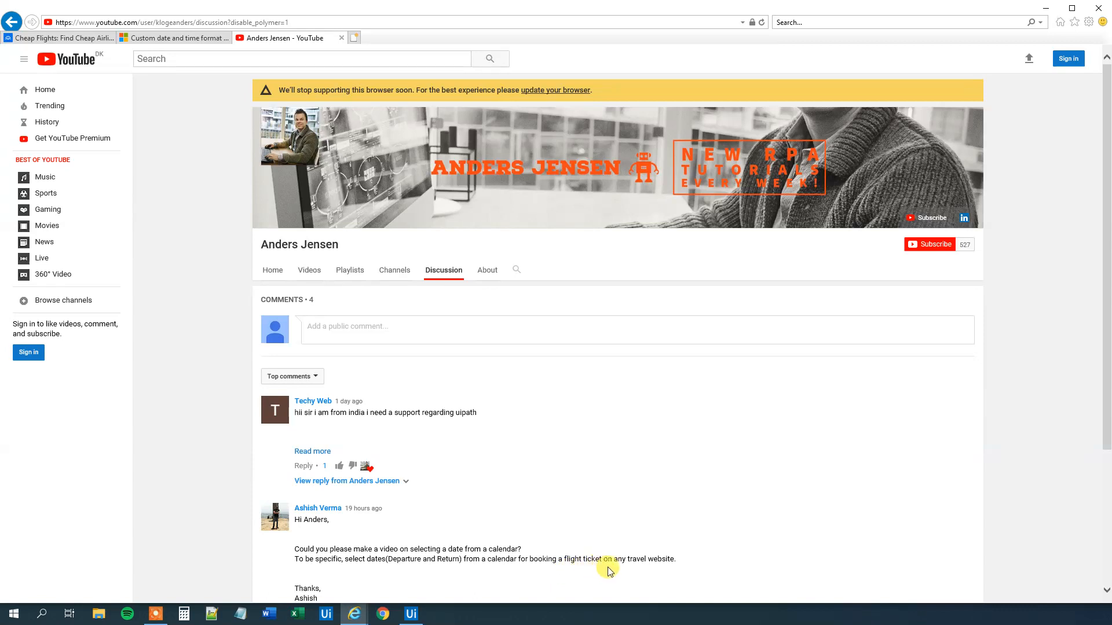
mouse_move(616, 553)
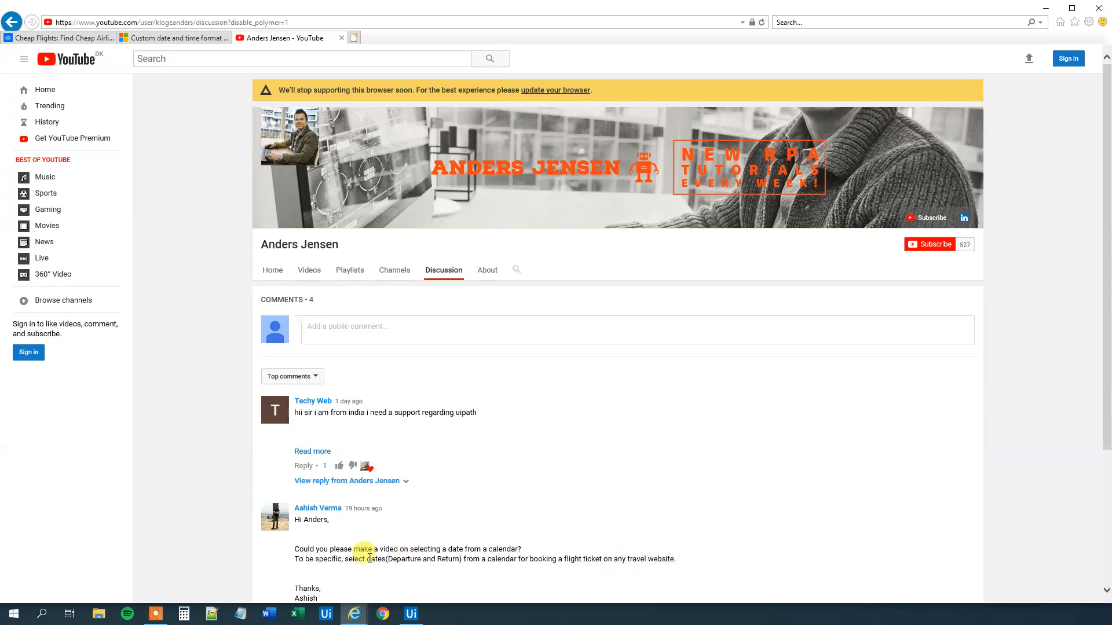
mouse_move(387, 535)
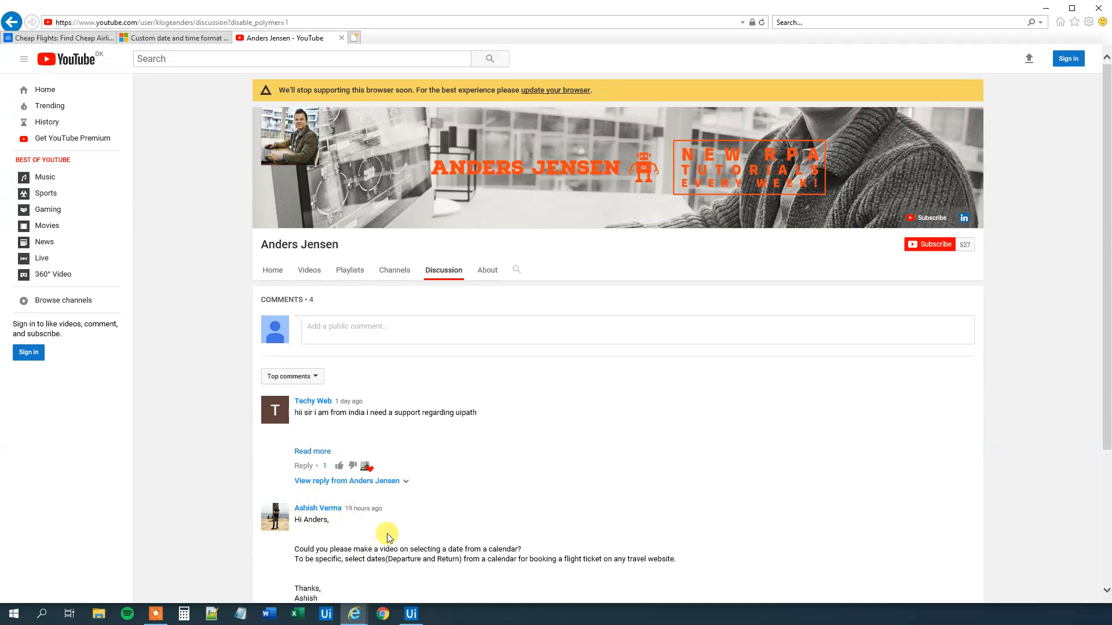
mouse_move(406, 510)
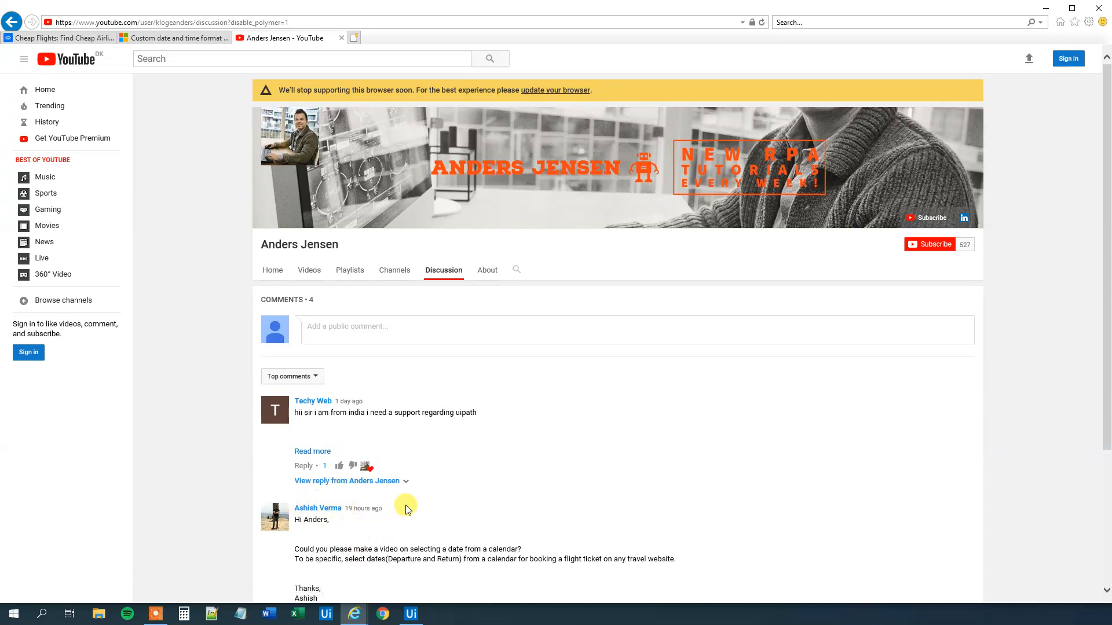
mouse_move(451, 487)
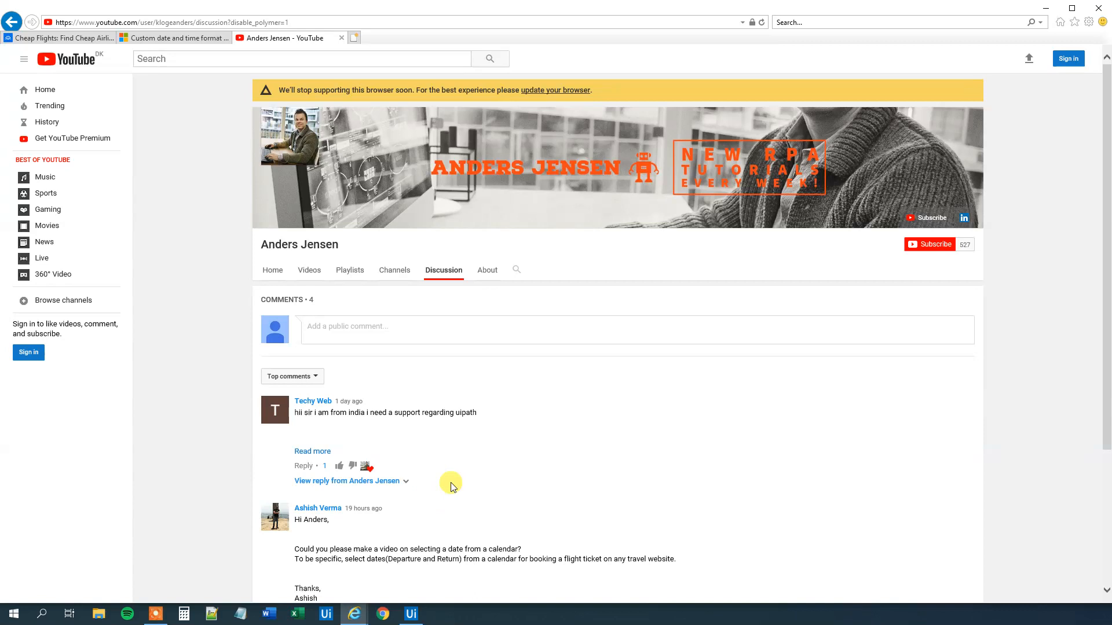
mouse_move(677, 482)
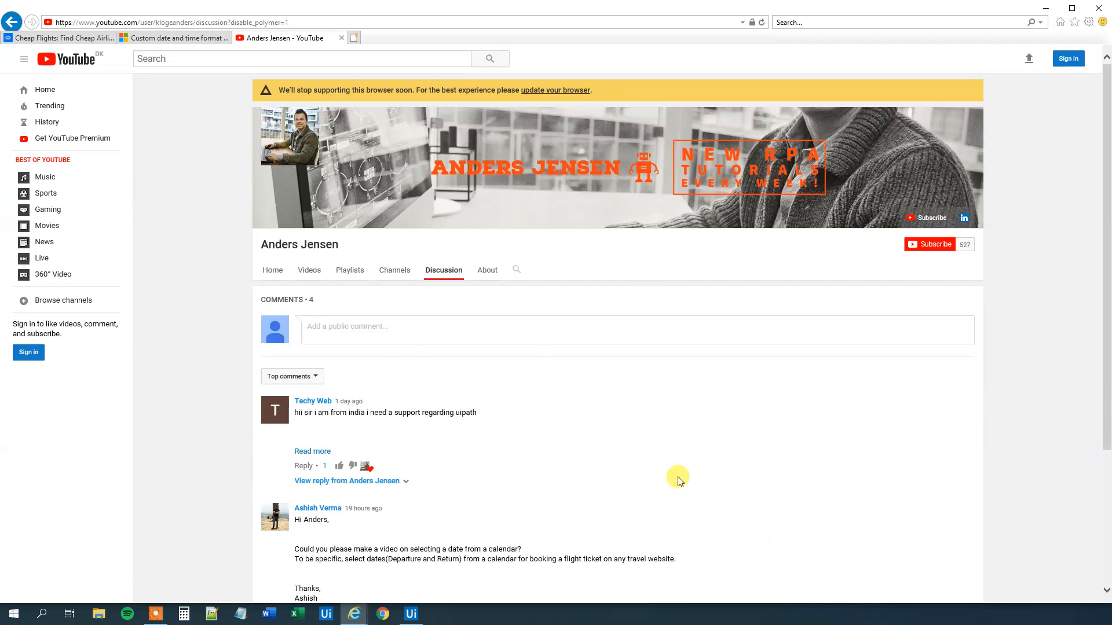
mouse_move(431, 256)
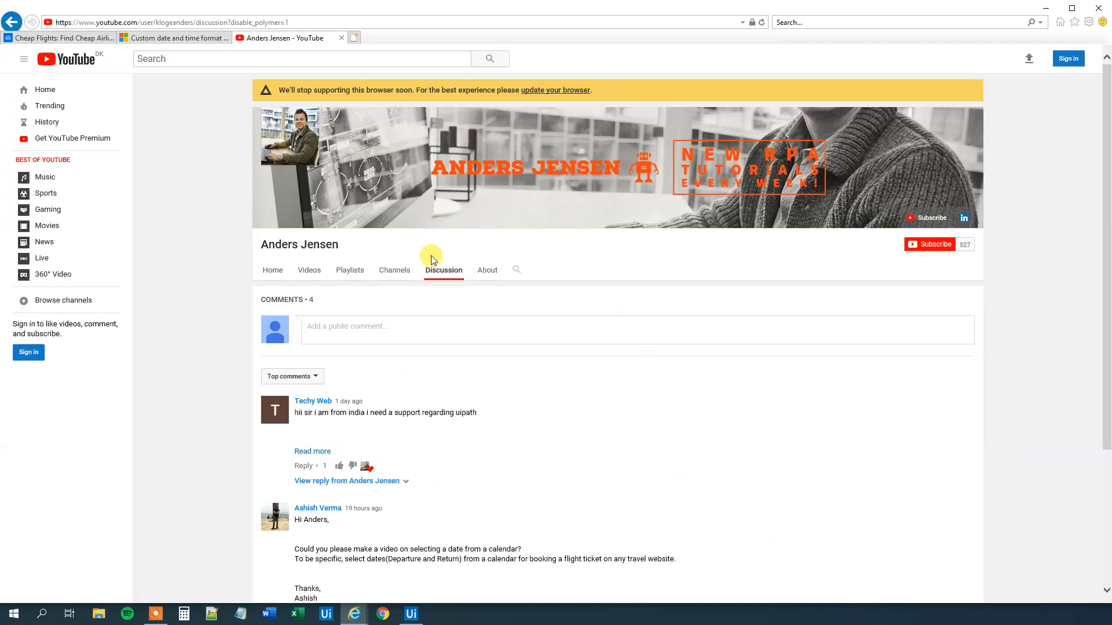
mouse_move(443, 284)
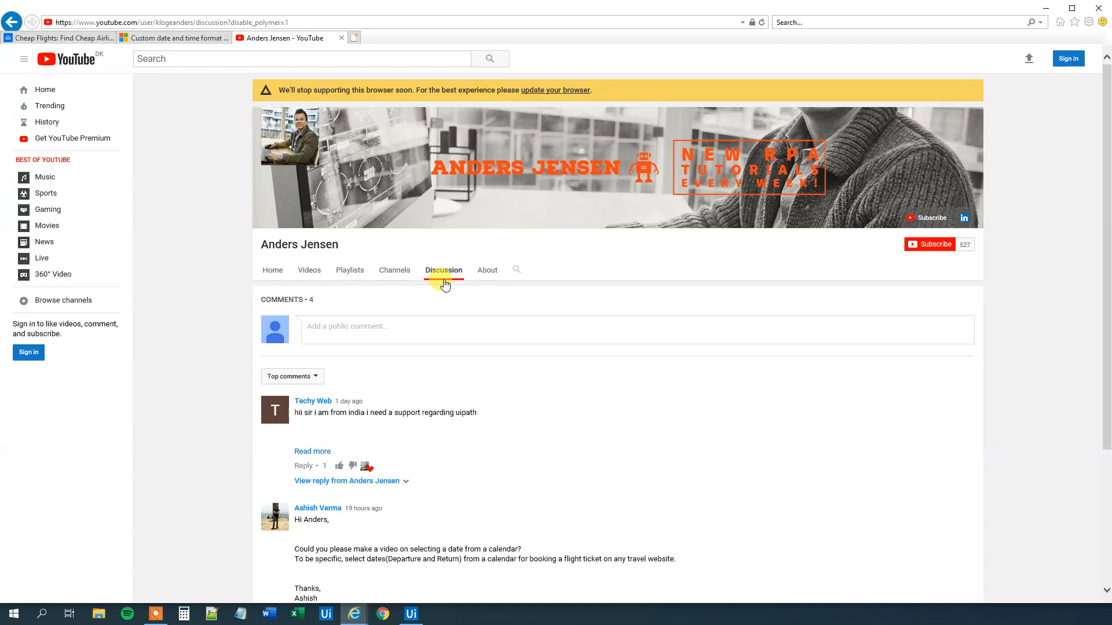
click(57, 38)
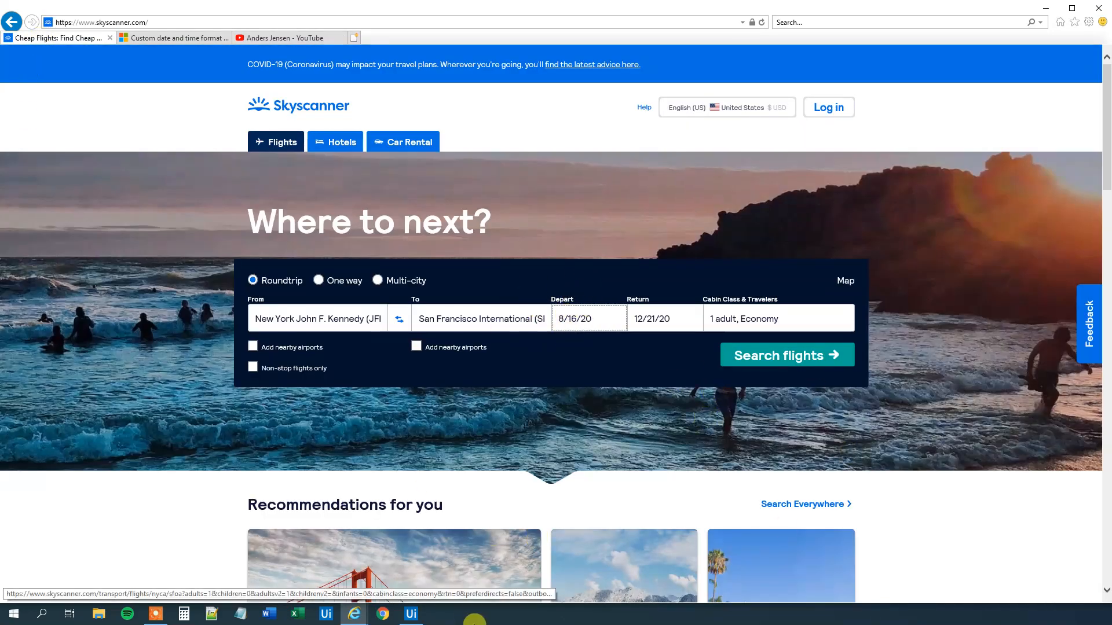
Add an Attach Browser activity bound to the Skyscanner Internet Explorer window
click(410, 614)
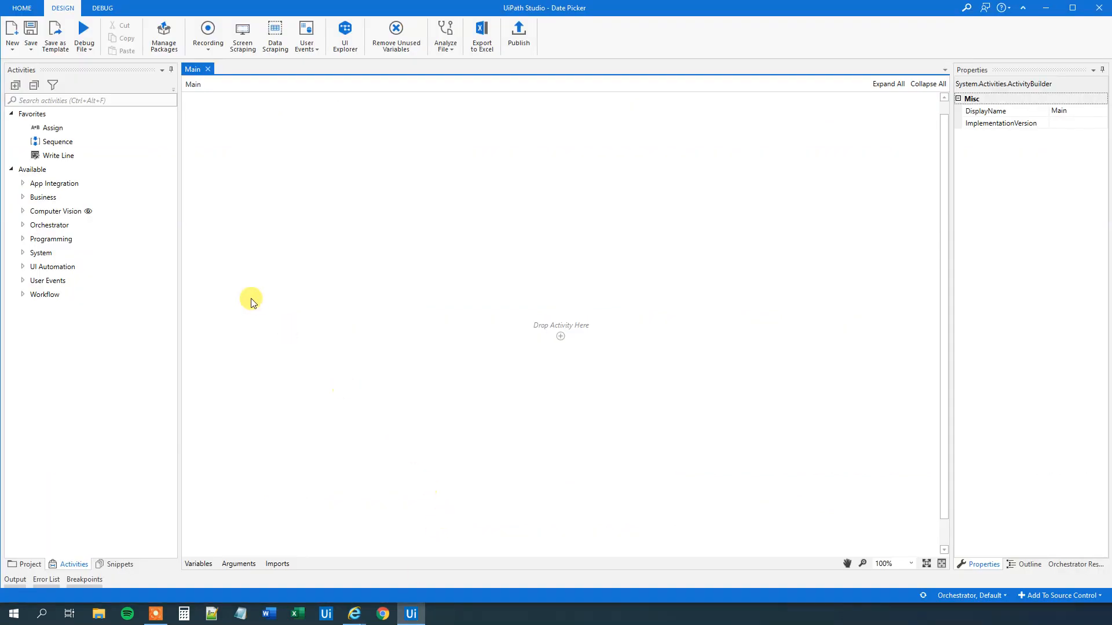
mouse_move(50, 100)
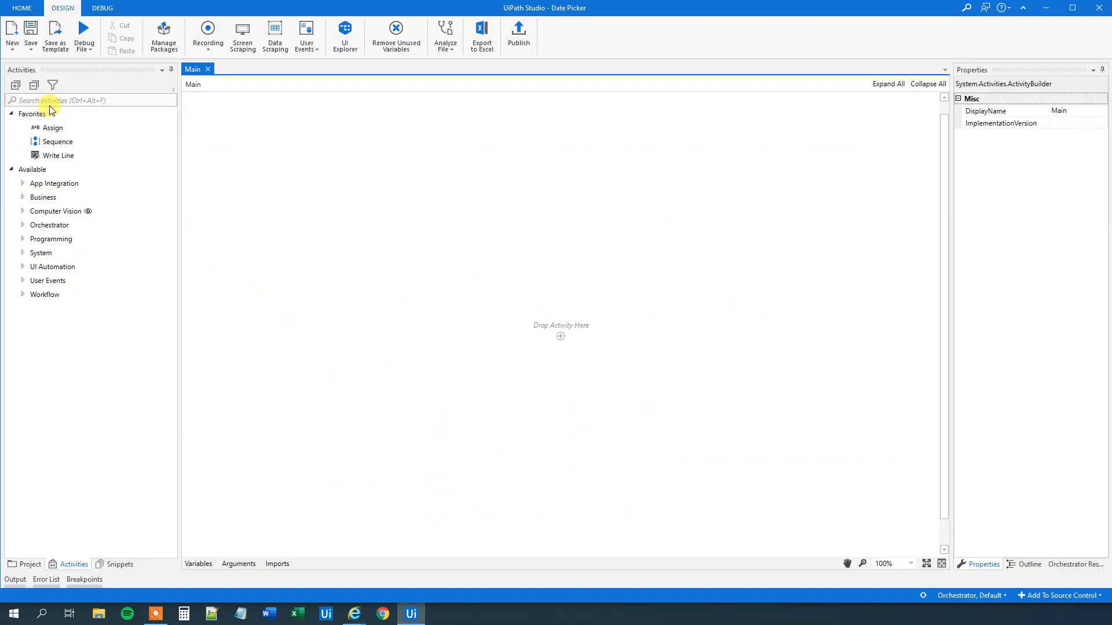
text(attach)
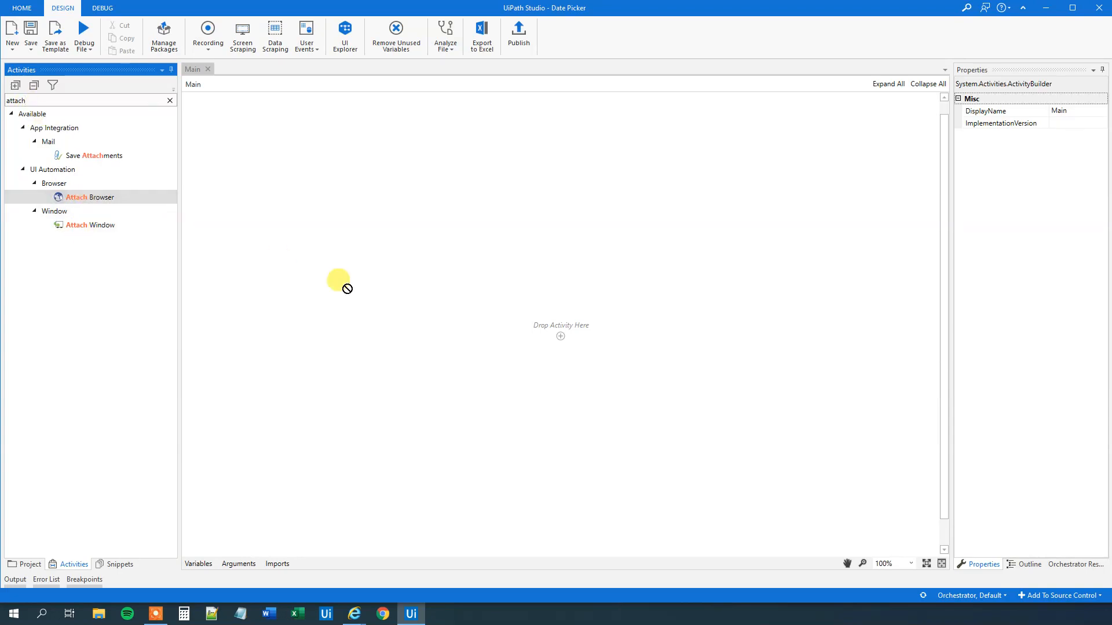
mouse_move(390, 262)
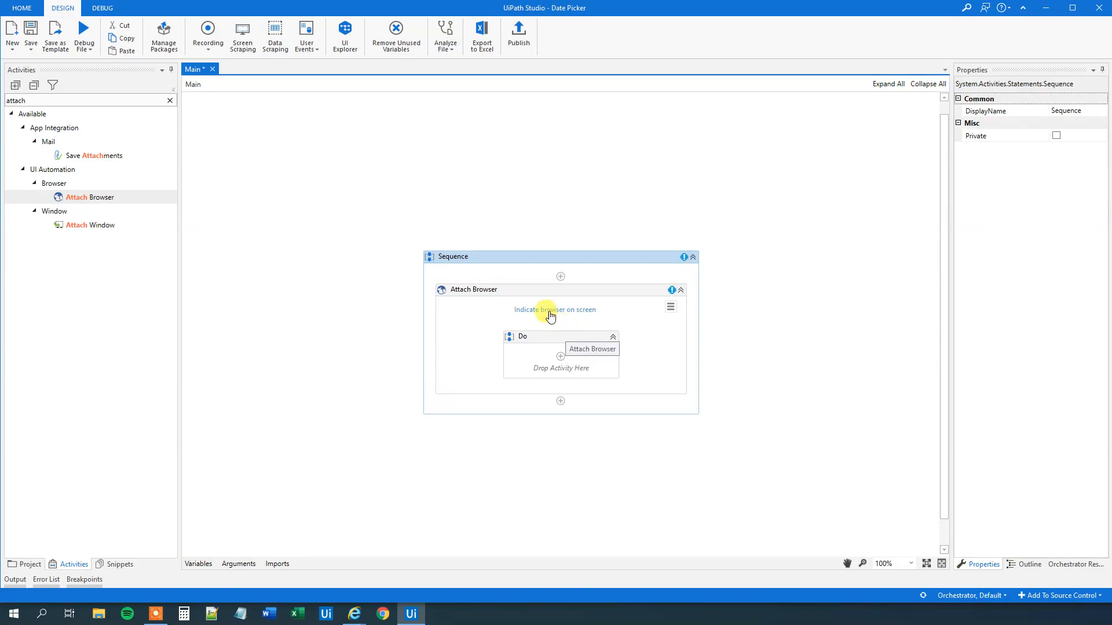
click(554, 309)
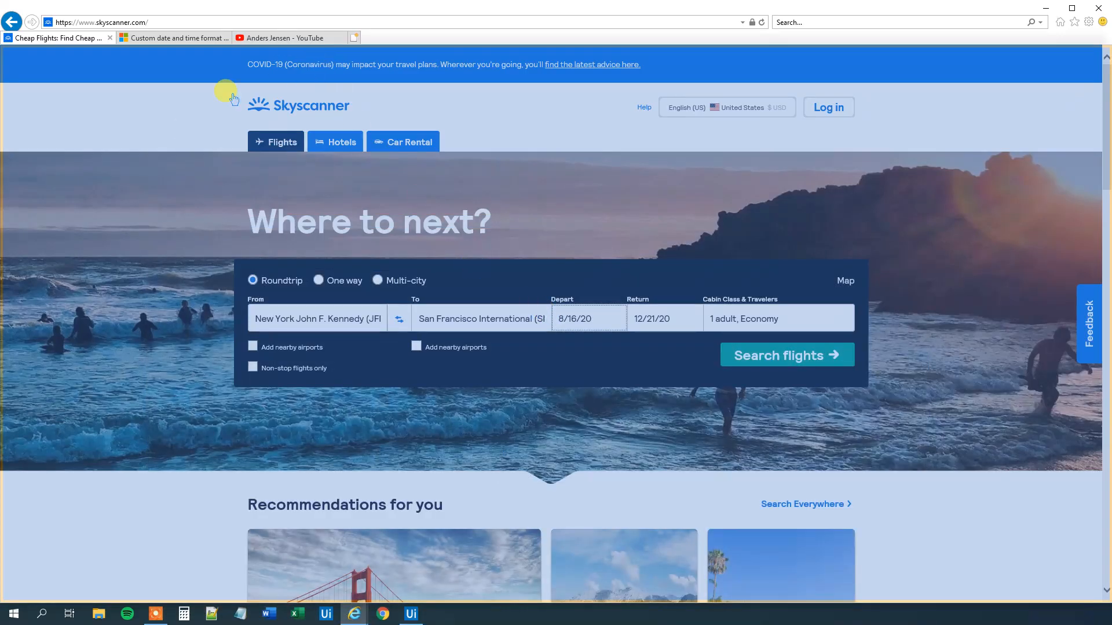
click(410, 613)
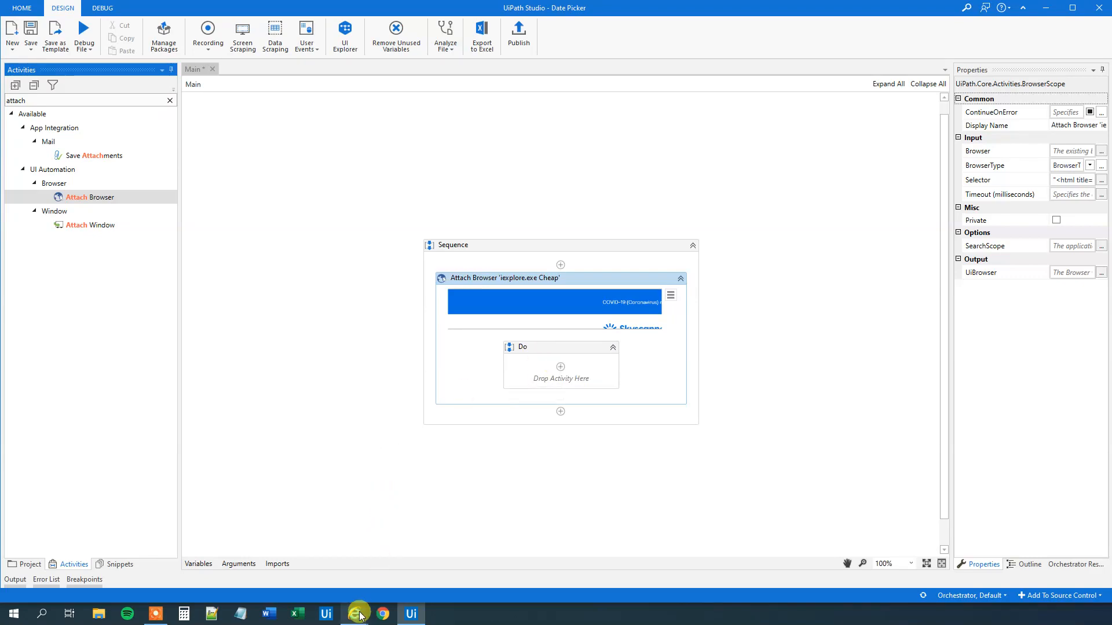
Open Skyscanner's depart date calendar, then return to the workflow
click(353, 614)
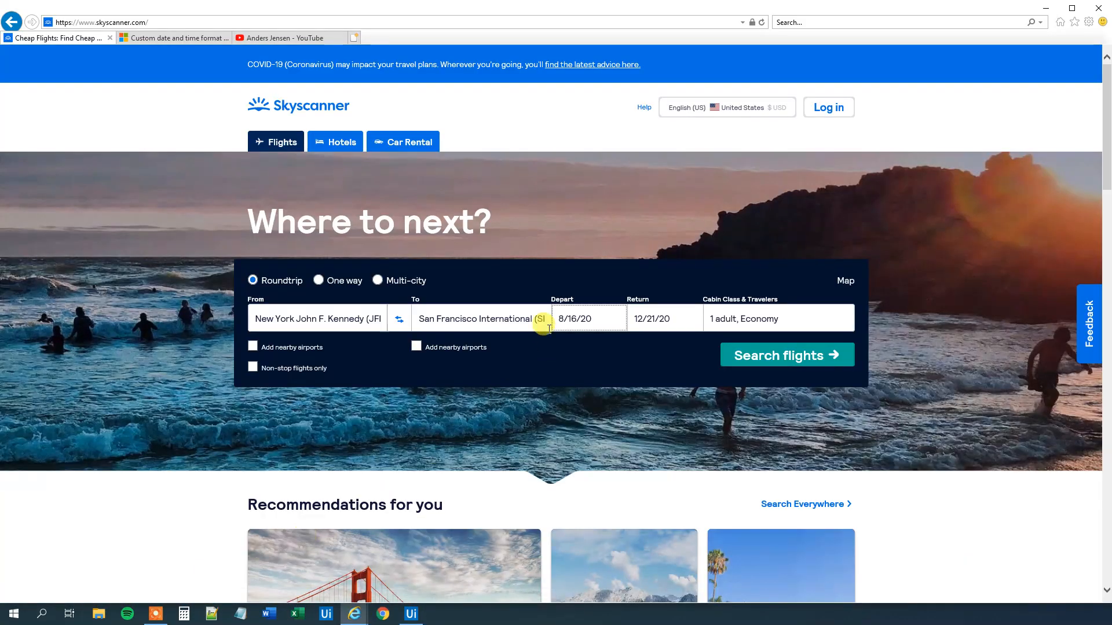
click(587, 319)
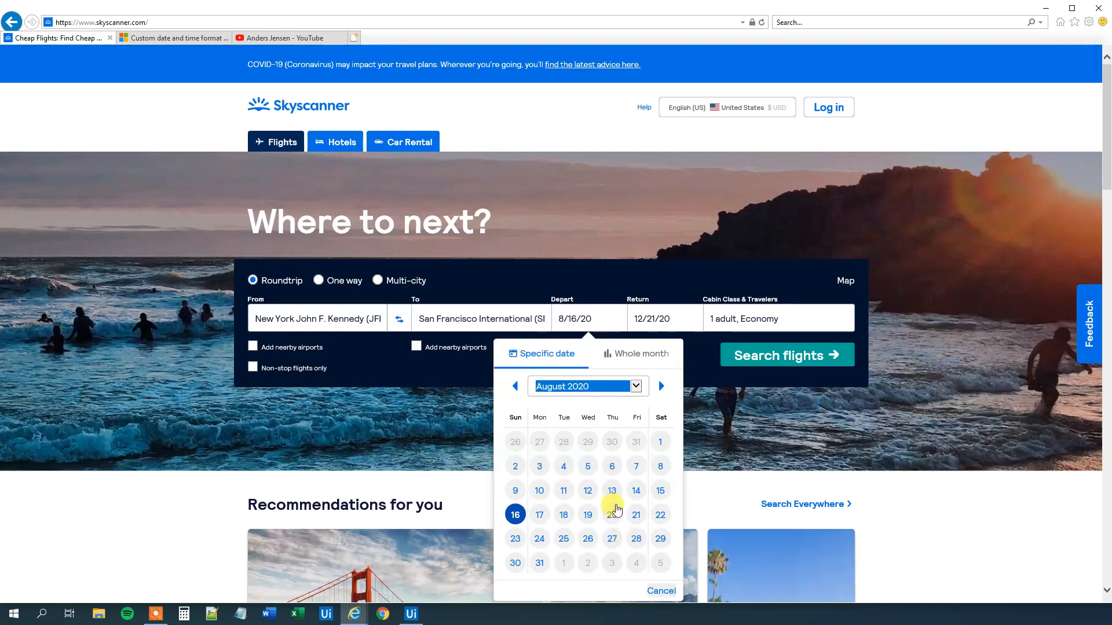
click(410, 614)
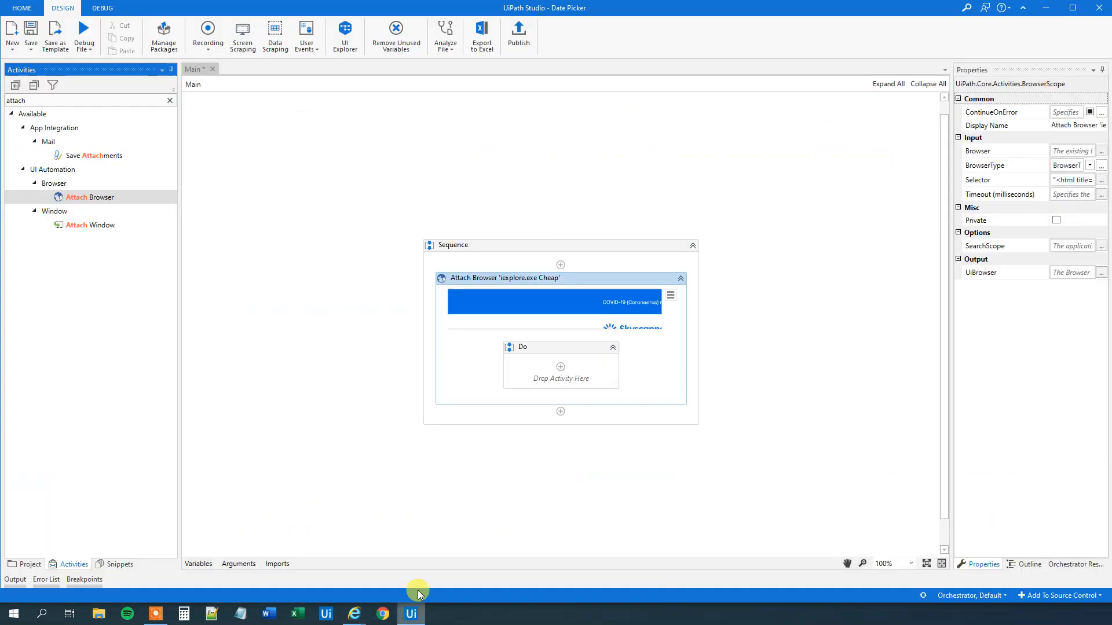
Add a Click activity inside Do targeting the depart date field, and confirm its selector
click(170, 100)
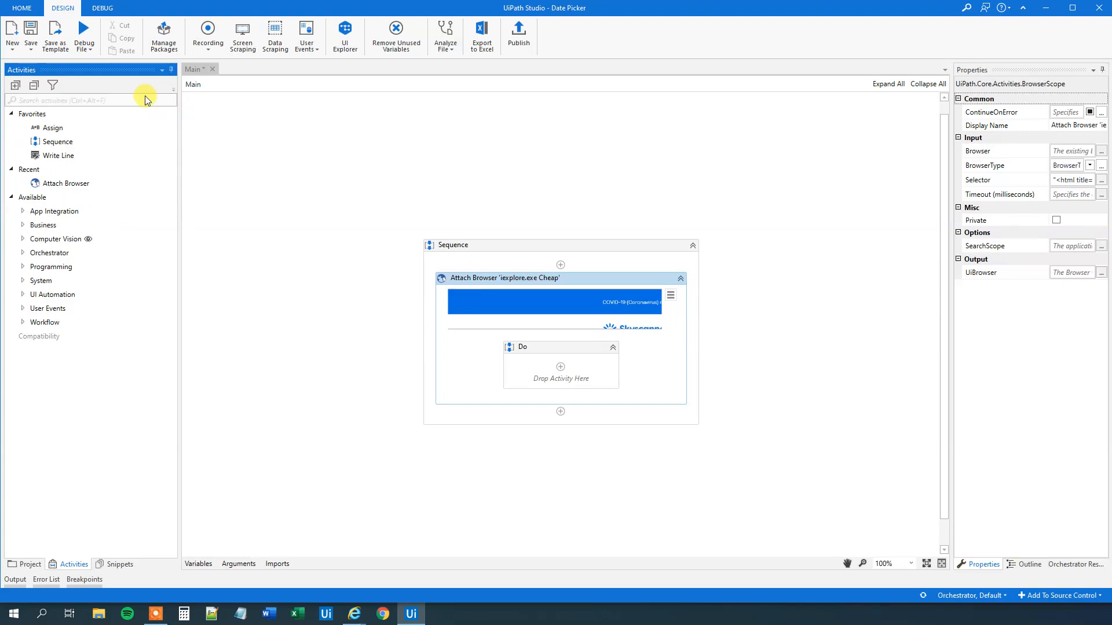
text(click)
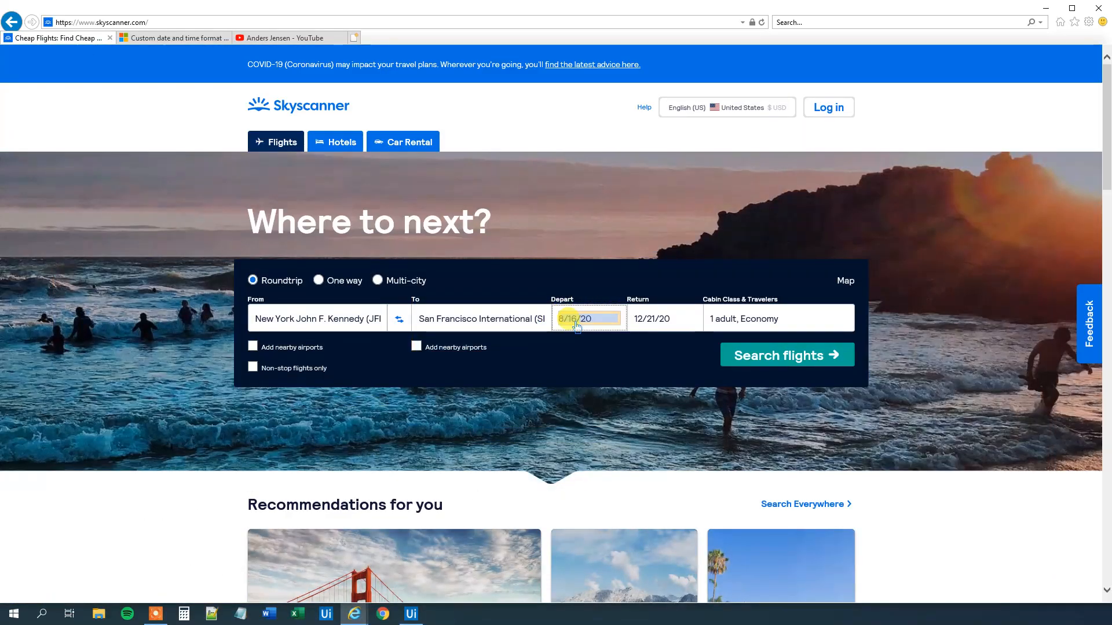
click(410, 613)
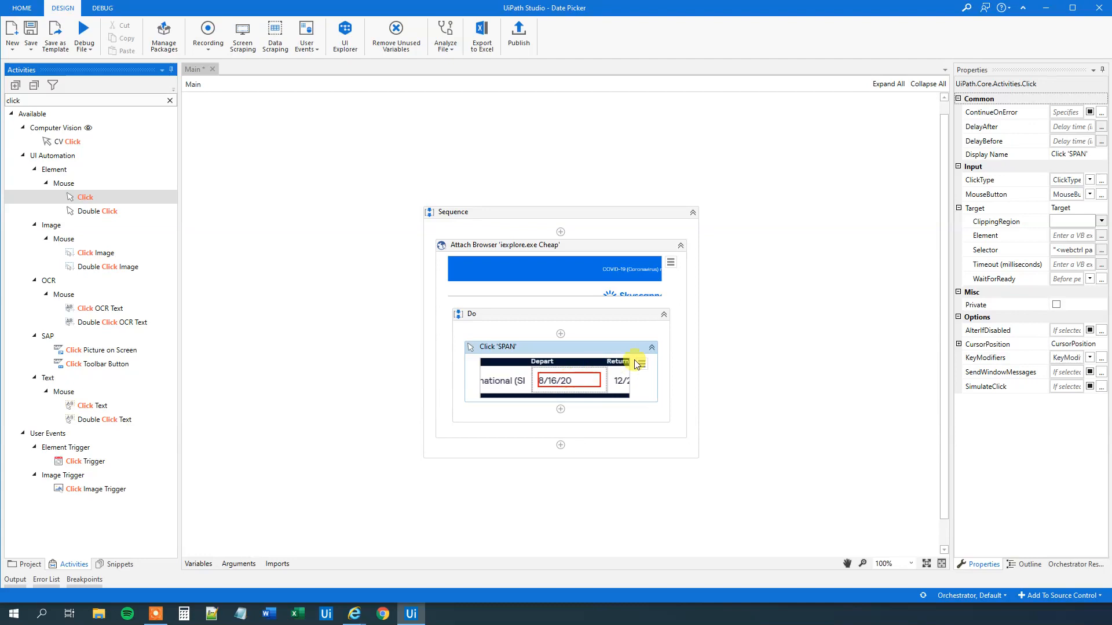
click(641, 344)
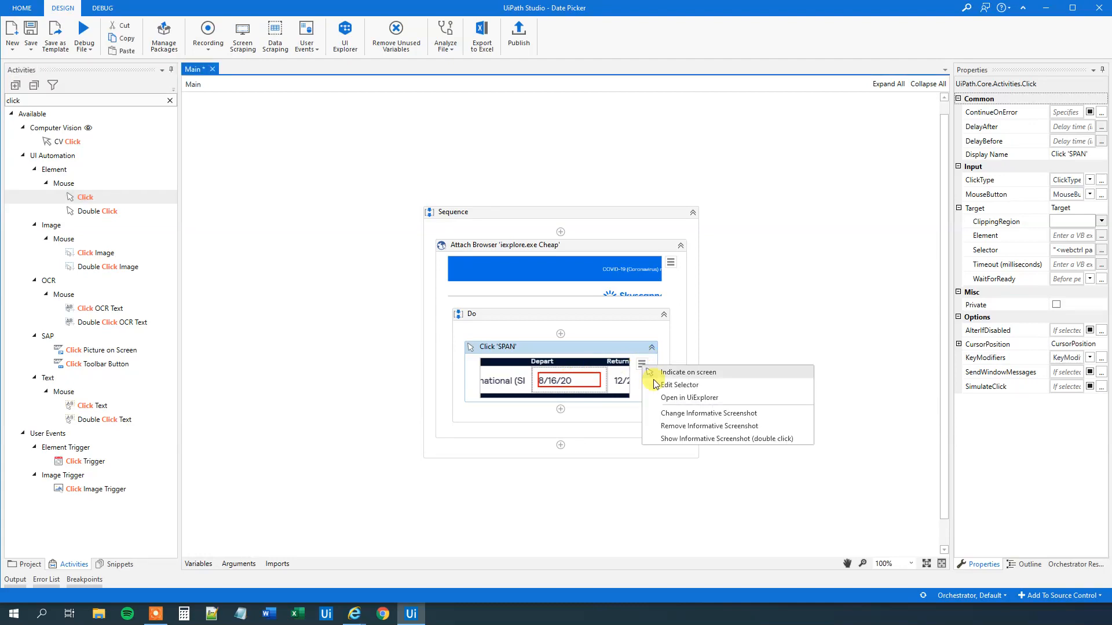
click(679, 384)
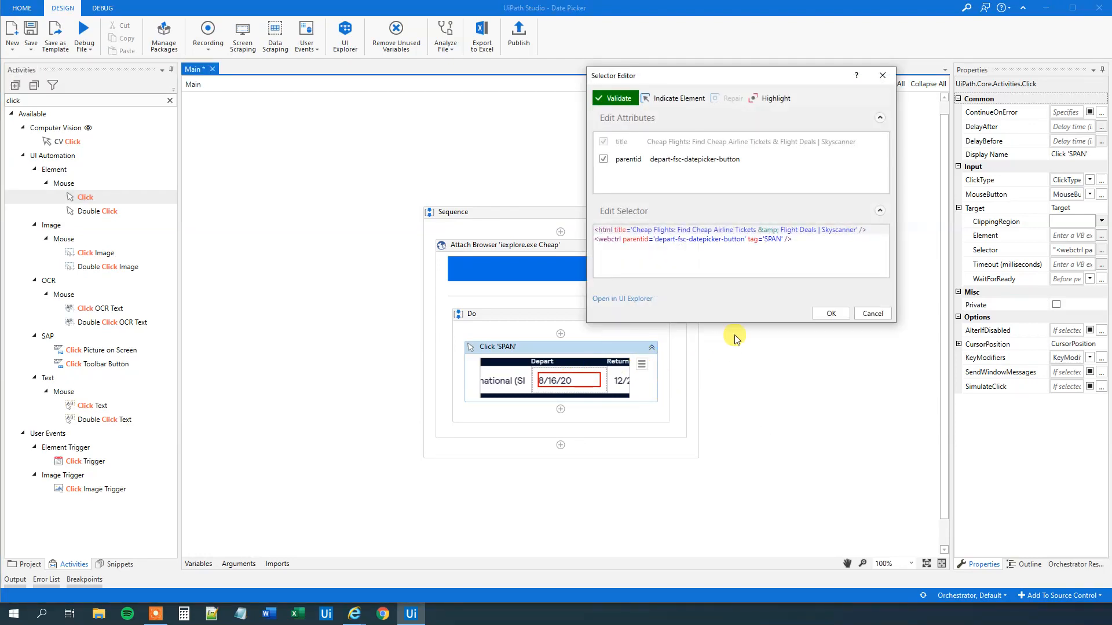
mouse_move(835, 210)
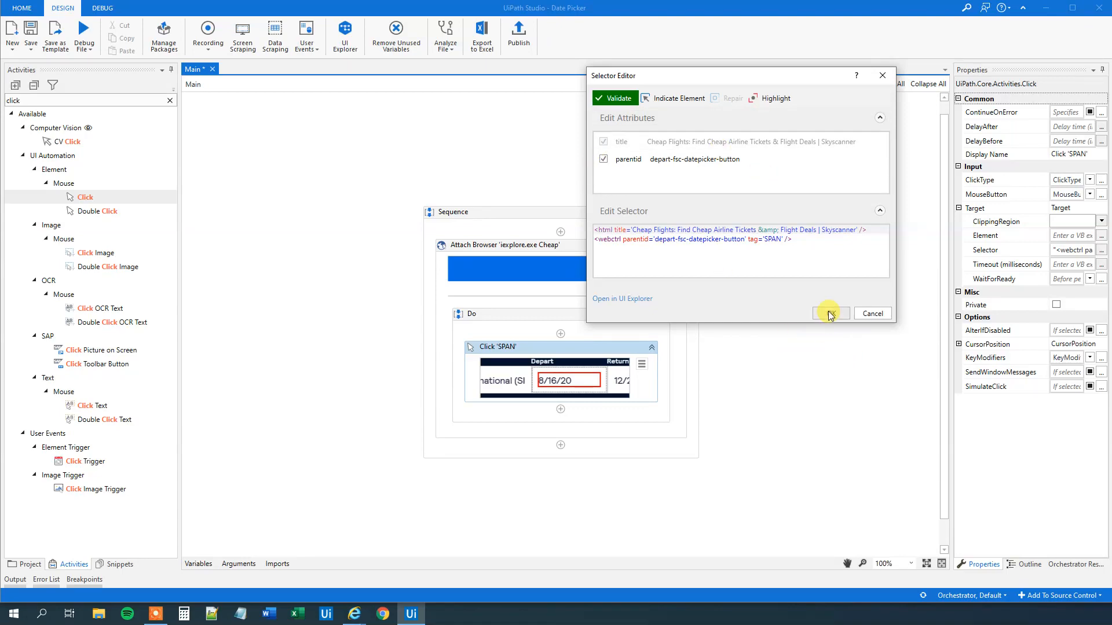
click(829, 313)
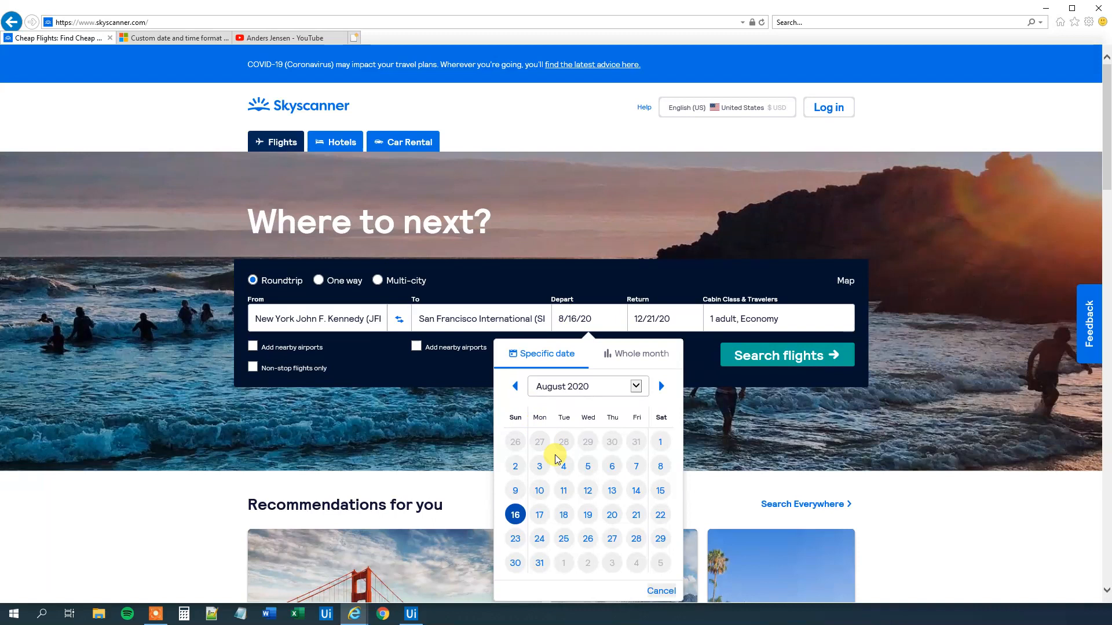
mouse_move(587, 400)
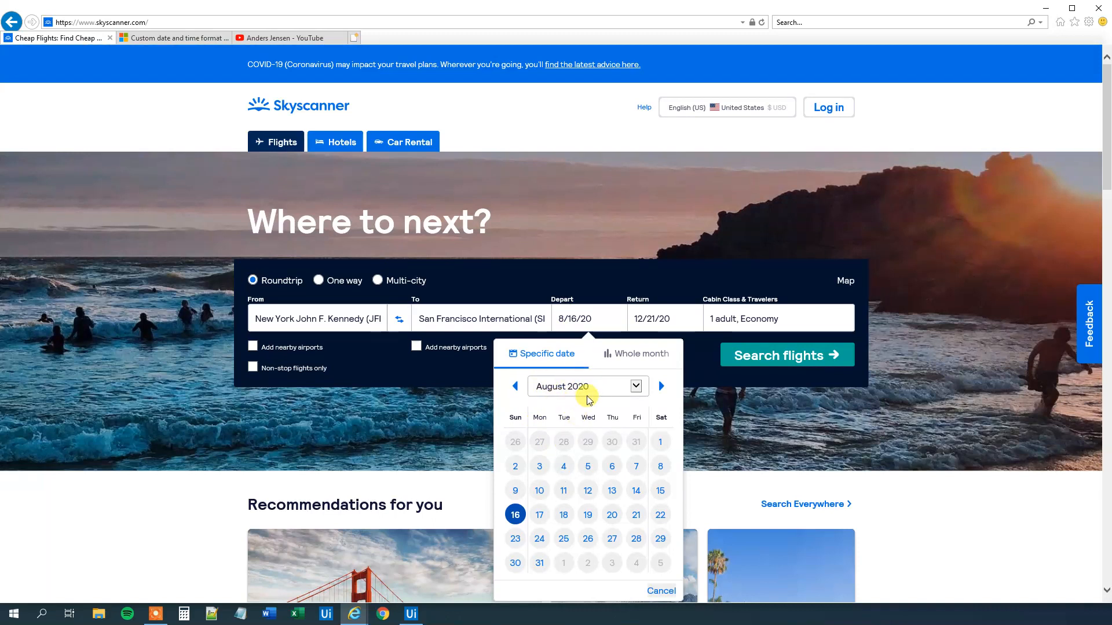
mouse_move(581, 385)
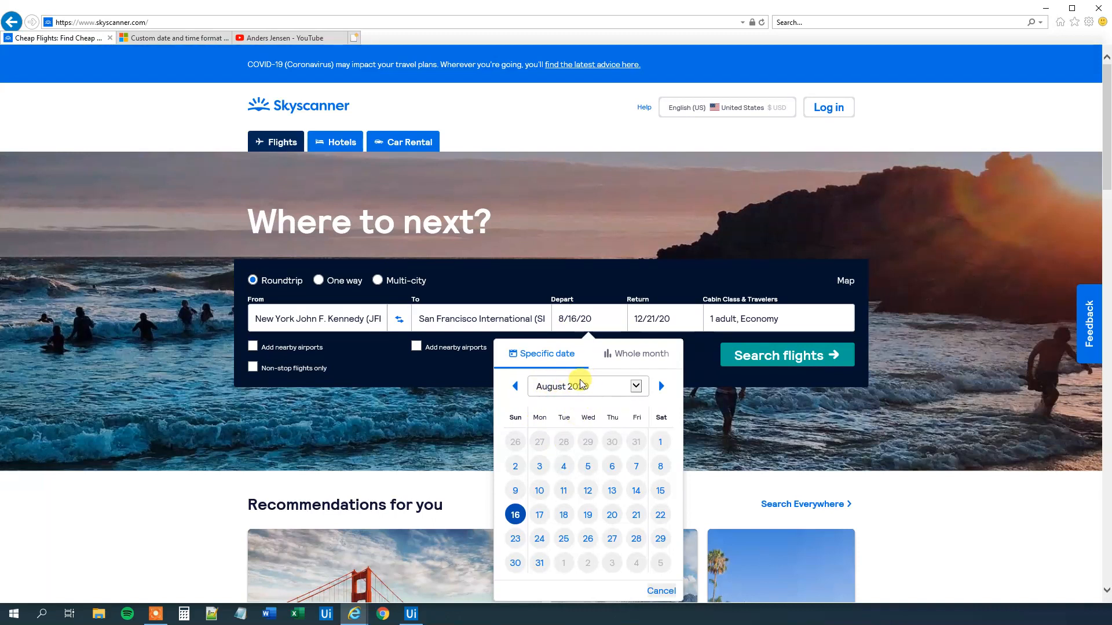
Add a Select Item on the calendar's month dropdown with item "May 2020"
click(410, 614)
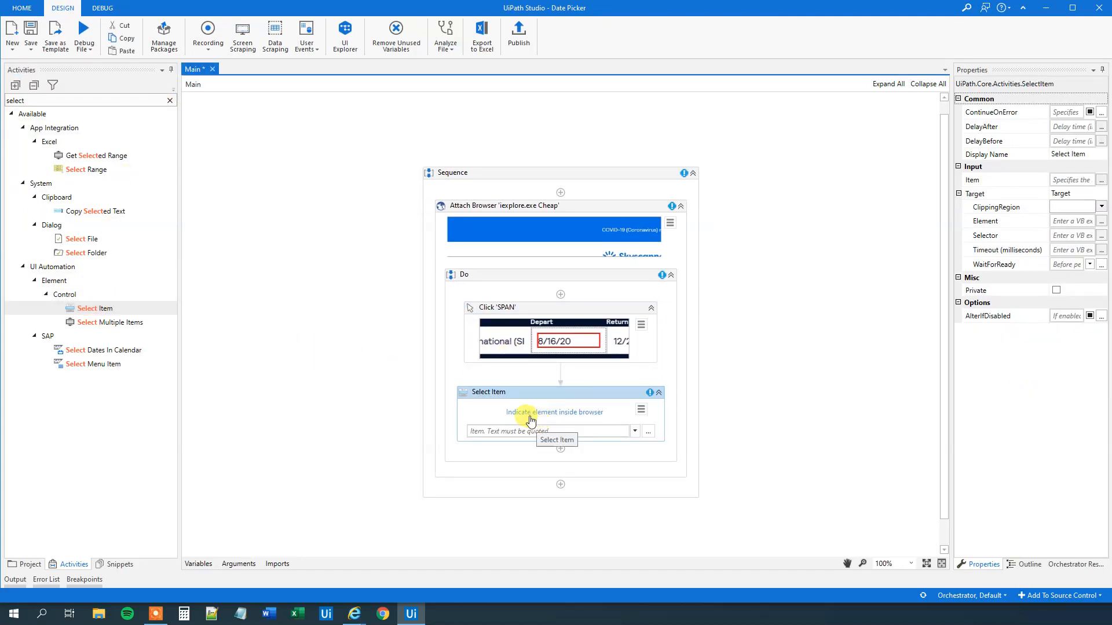
mouse_move(523, 414)
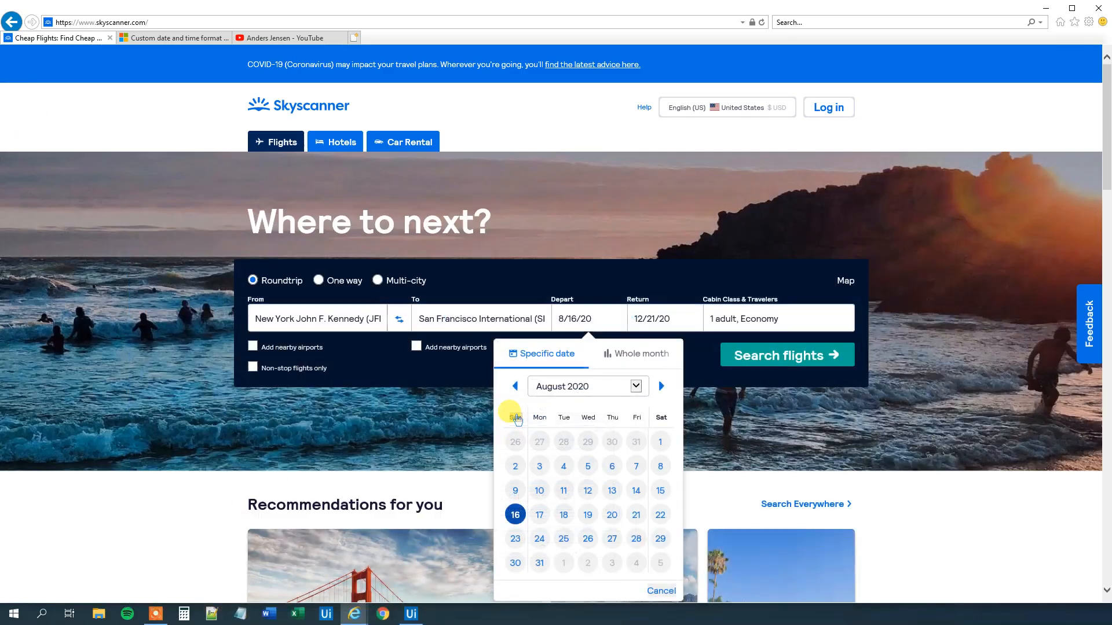
mouse_move(586, 386)
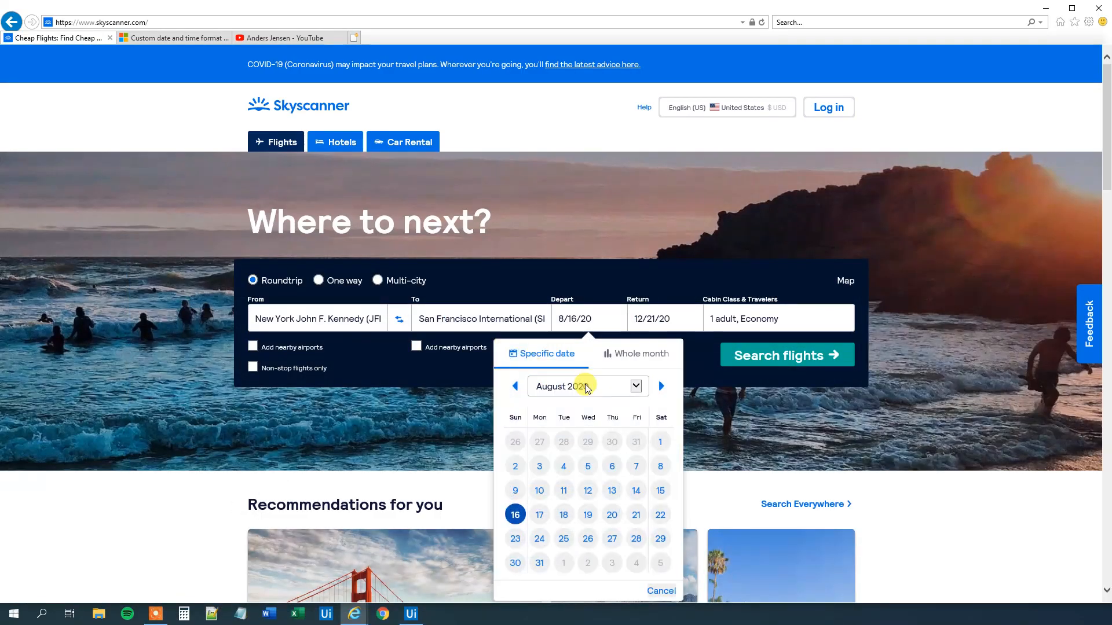
click(410, 613)
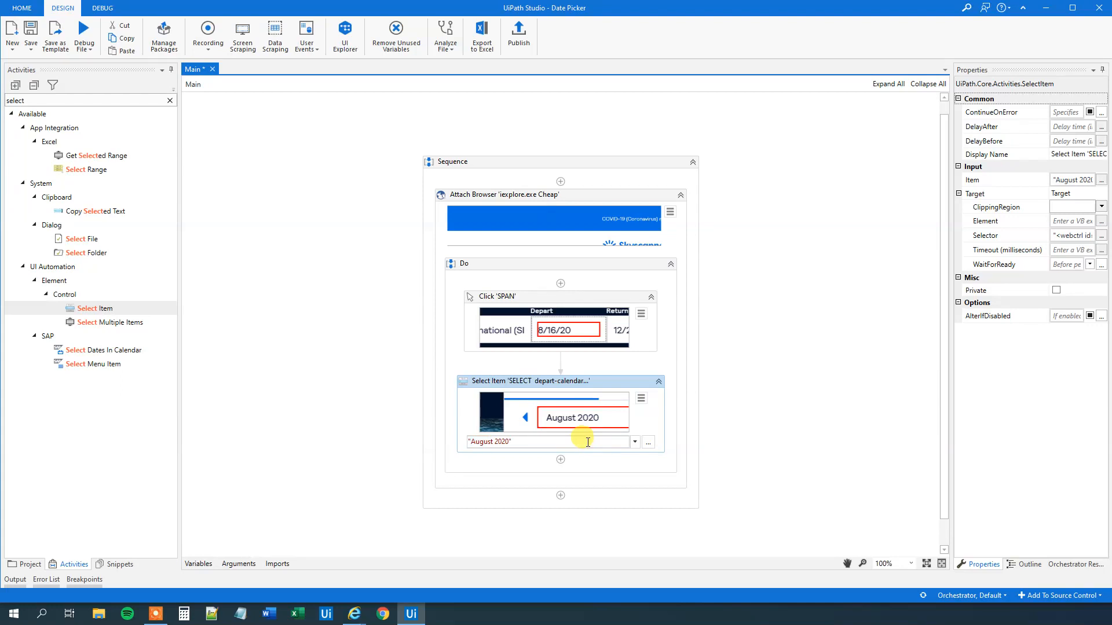
text(May)
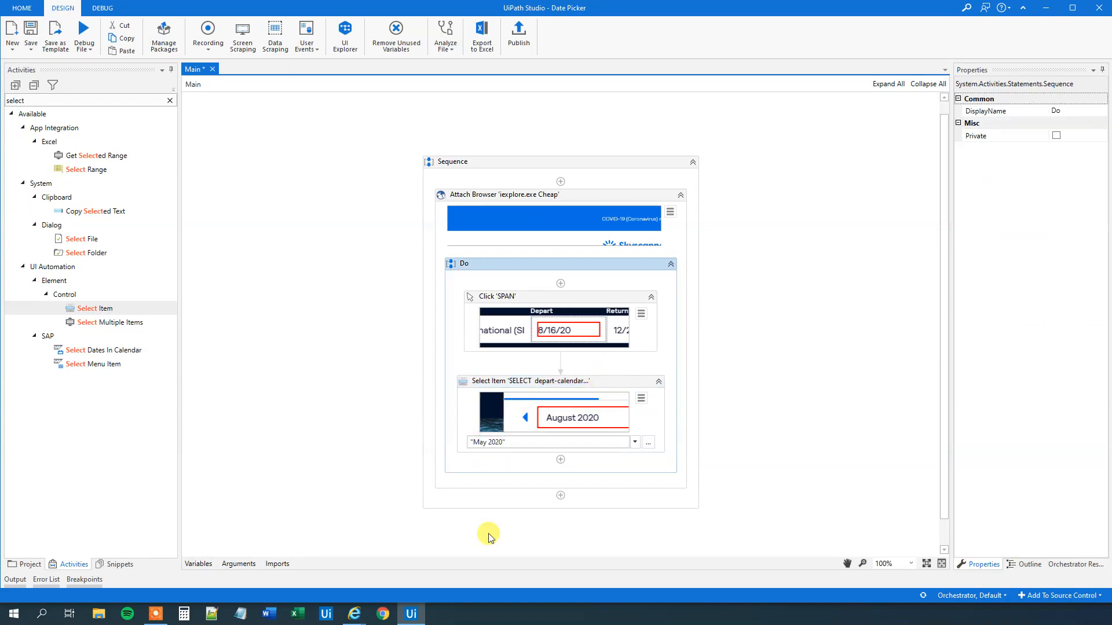
click(353, 614)
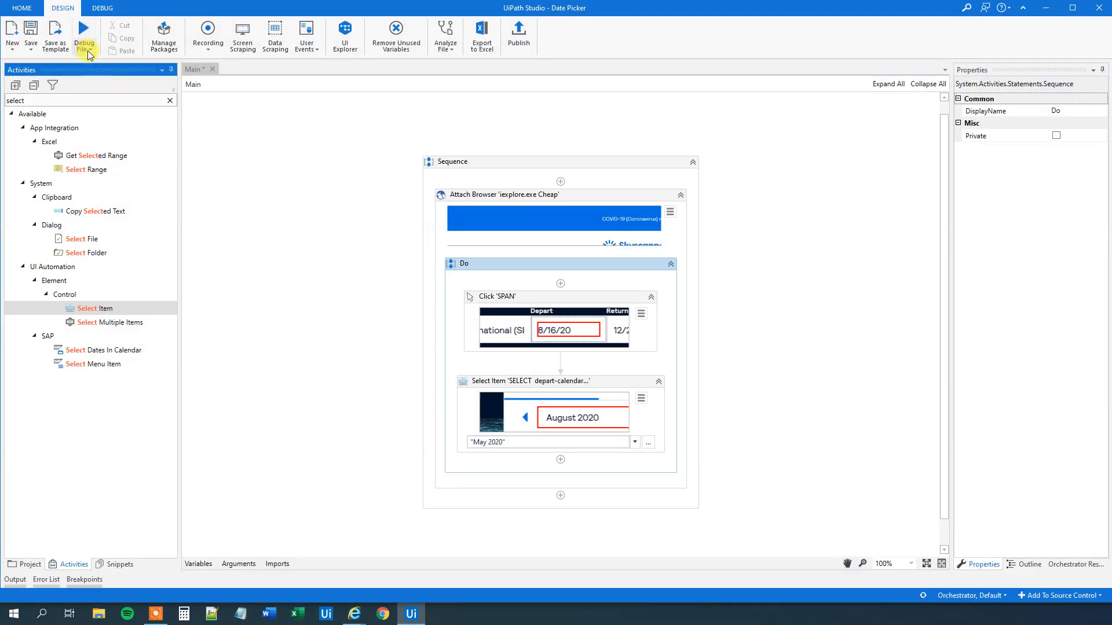
click(85, 35)
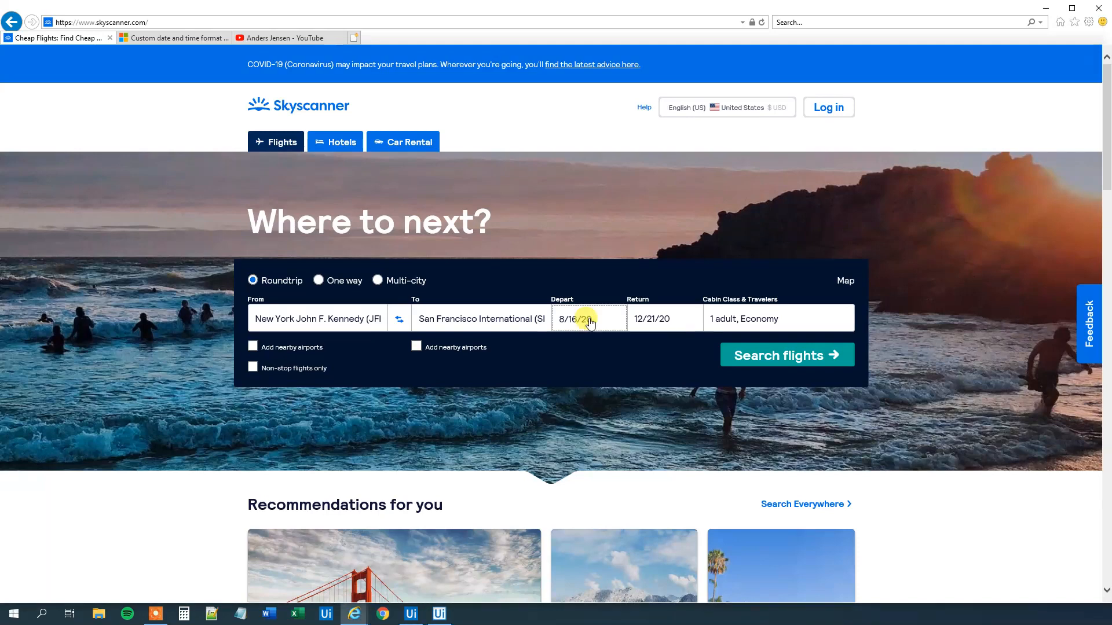
click(410, 613)
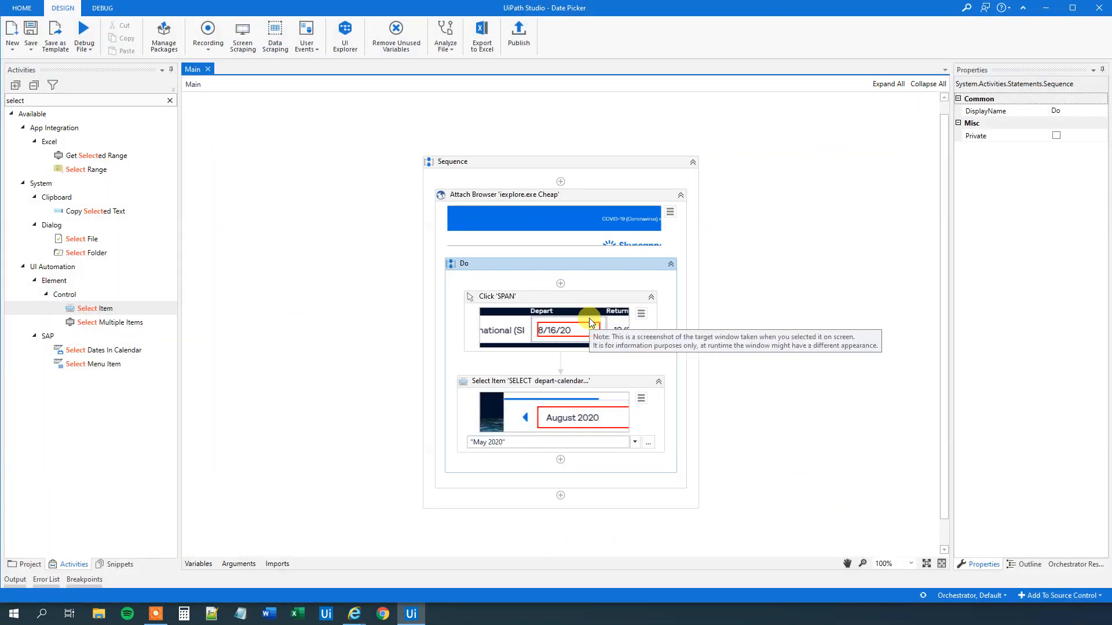
mouse_move(353, 613)
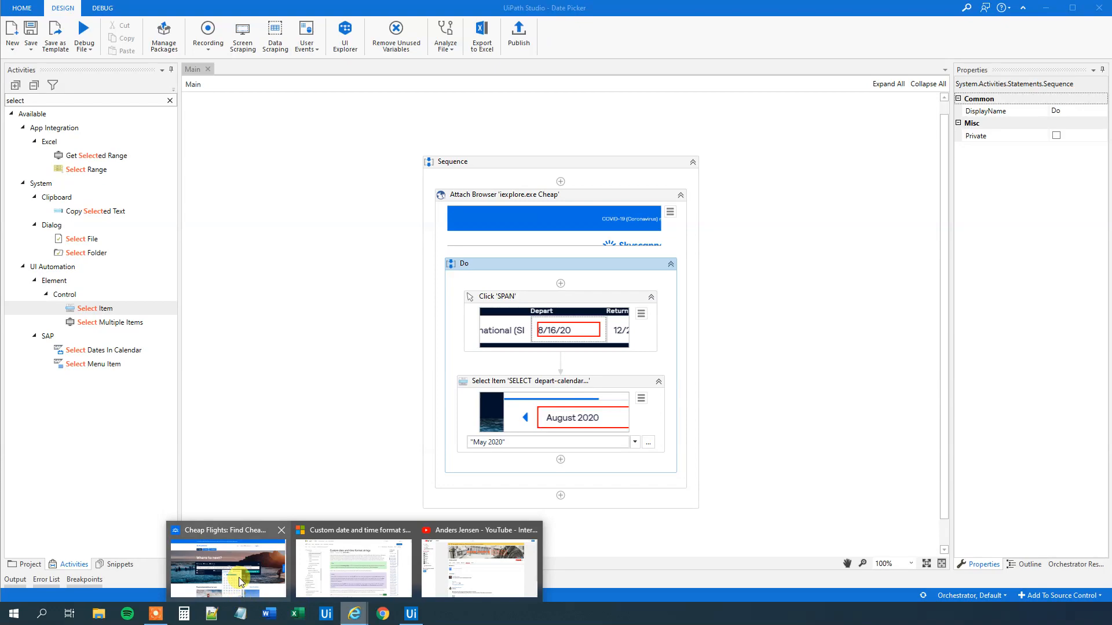
click(227, 567)
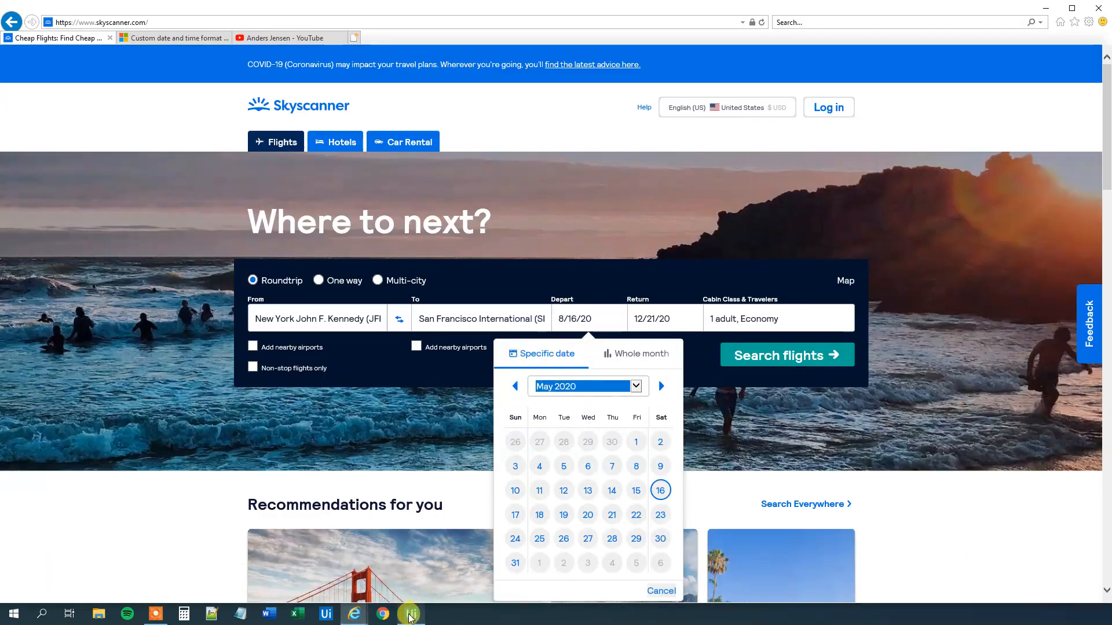
click(410, 613)
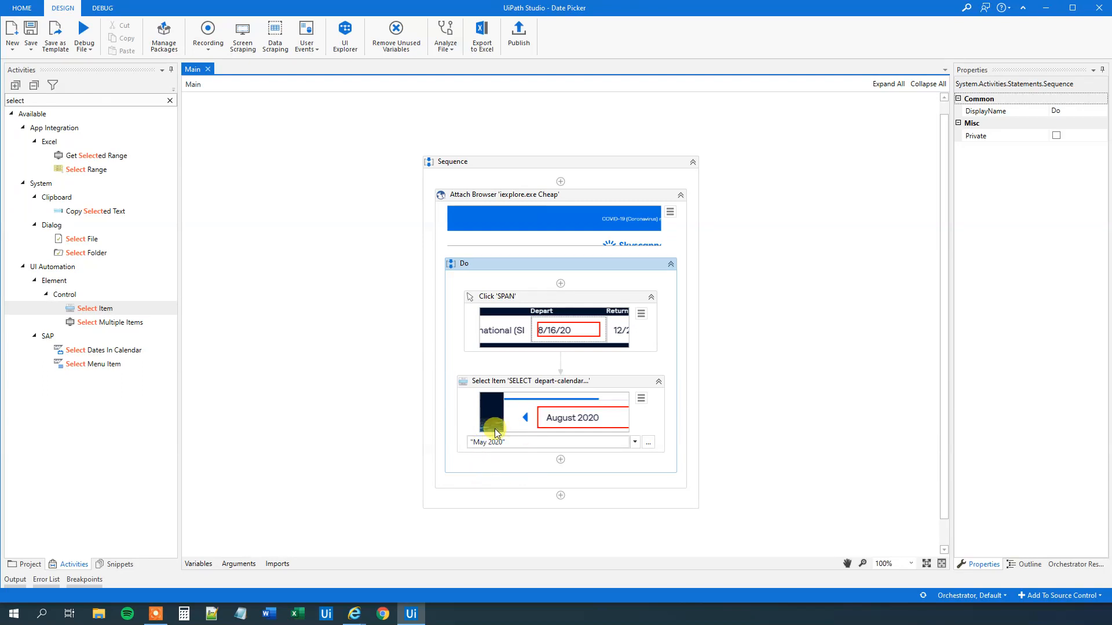
mouse_move(586, 383)
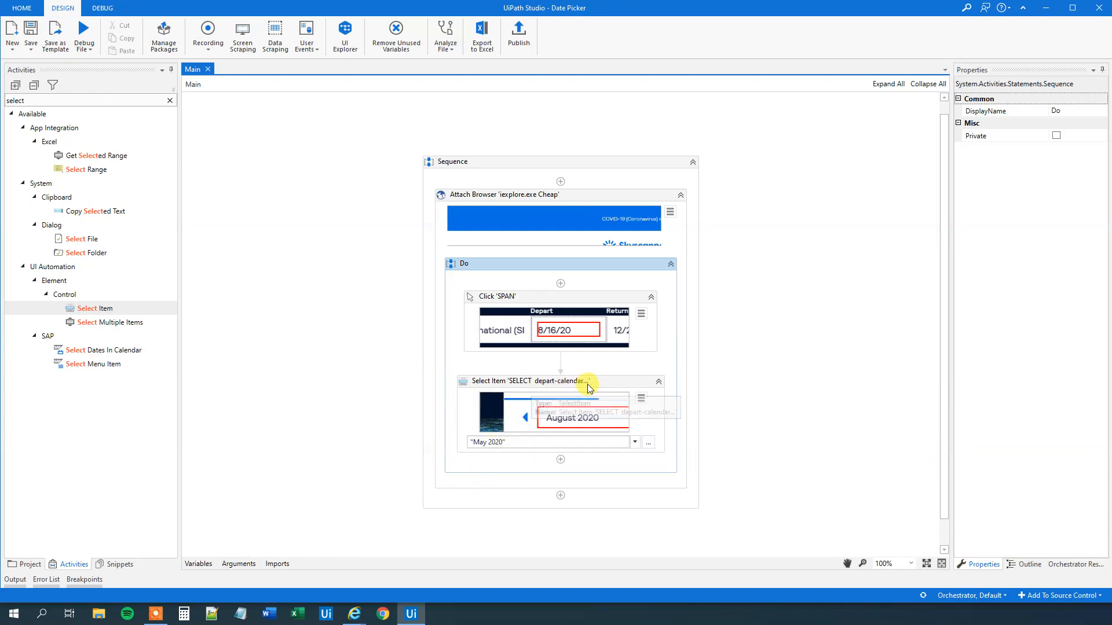
mouse_move(356, 613)
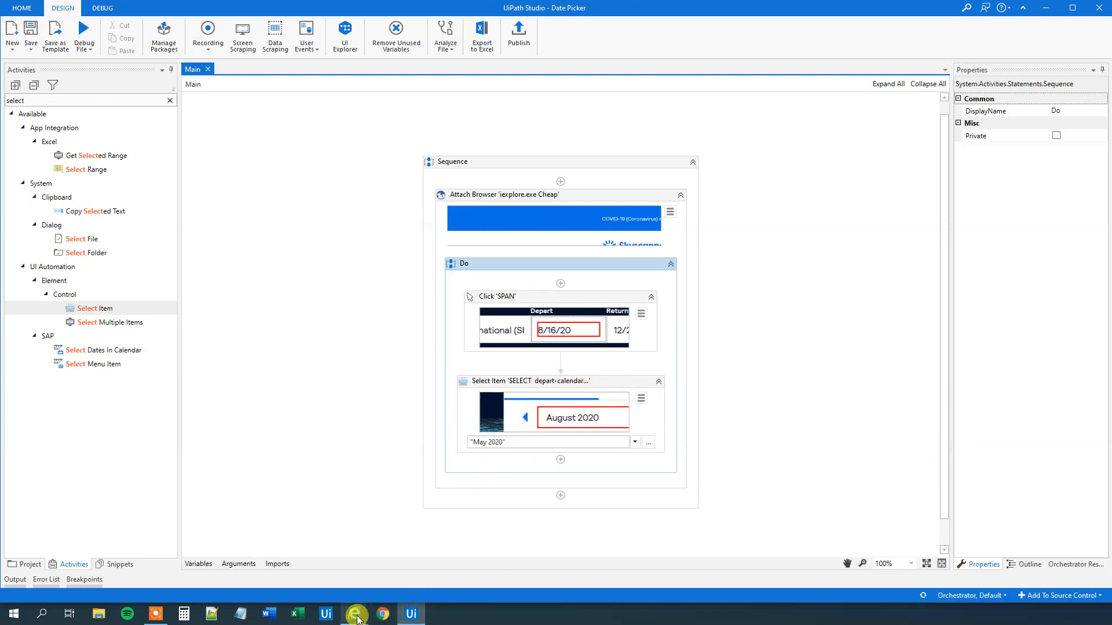
click(353, 613)
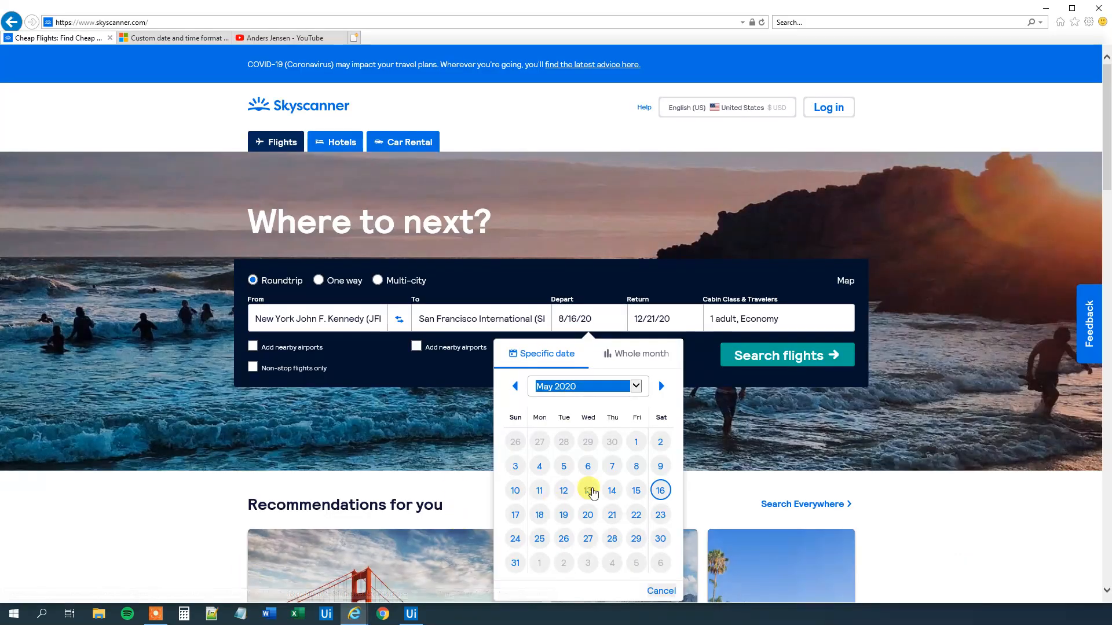
mouse_move(563, 466)
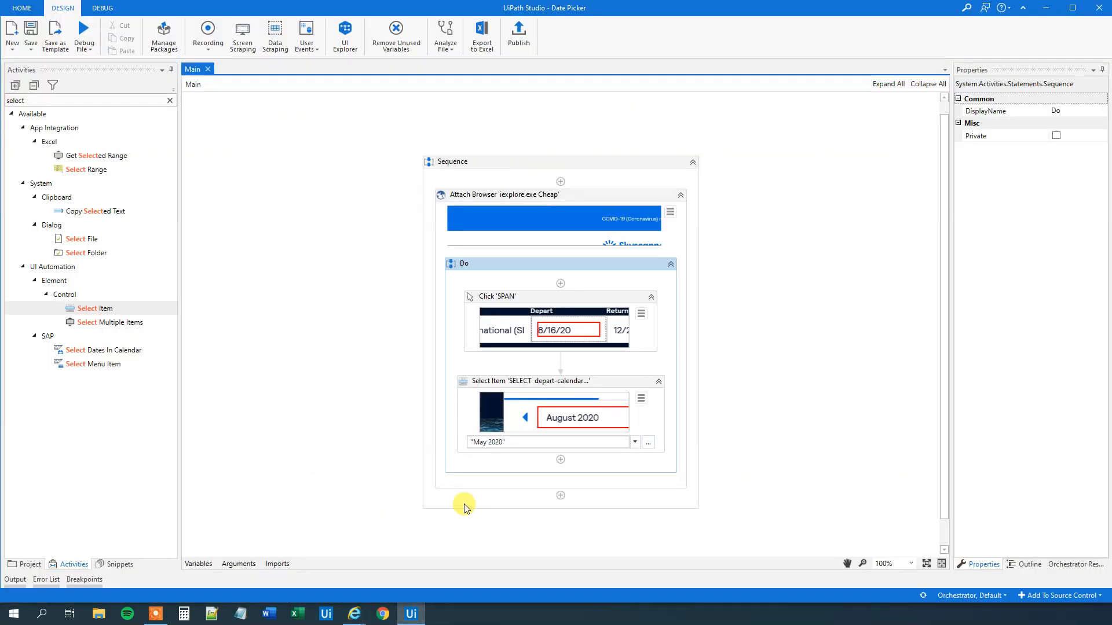
Change the Select Item month to "December 2020" and select the day-clicking activity
click(170, 100)
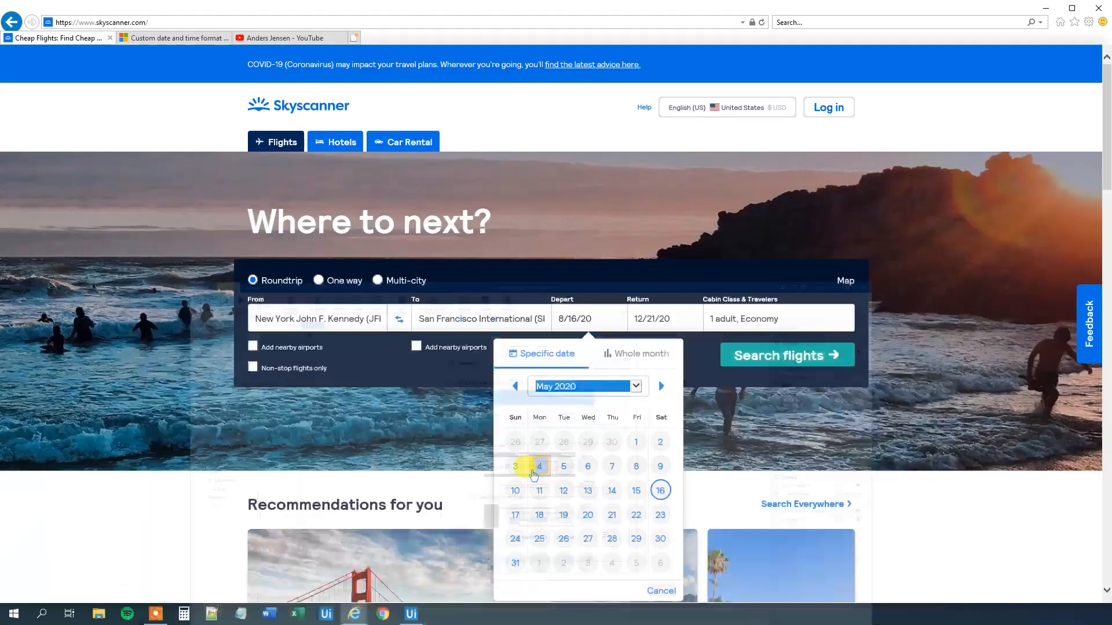
mouse_move(539, 516)
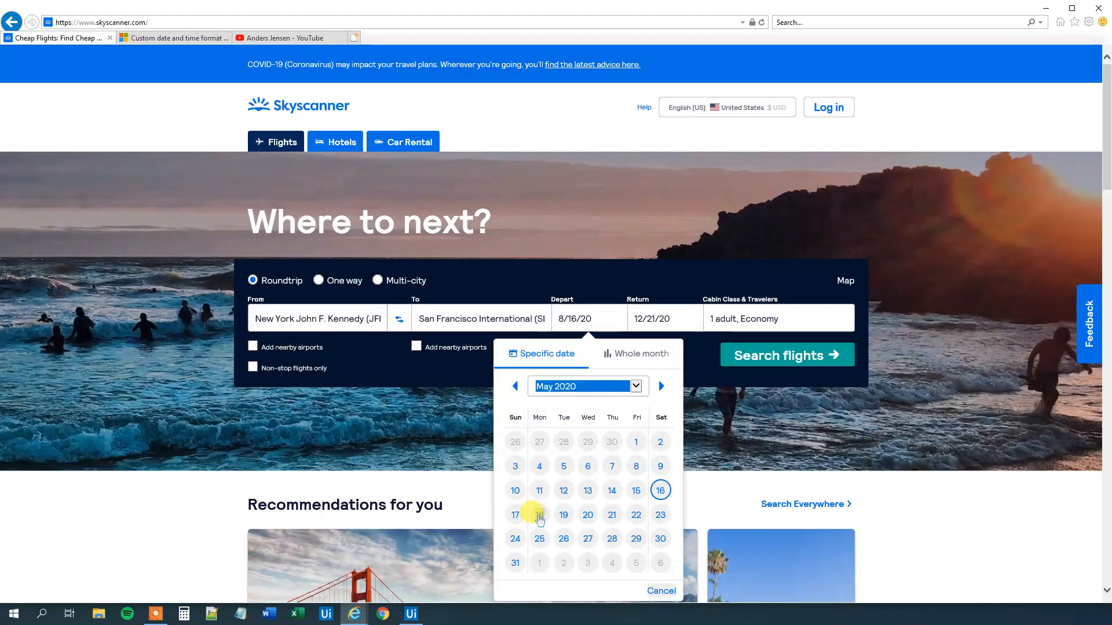
click(410, 613)
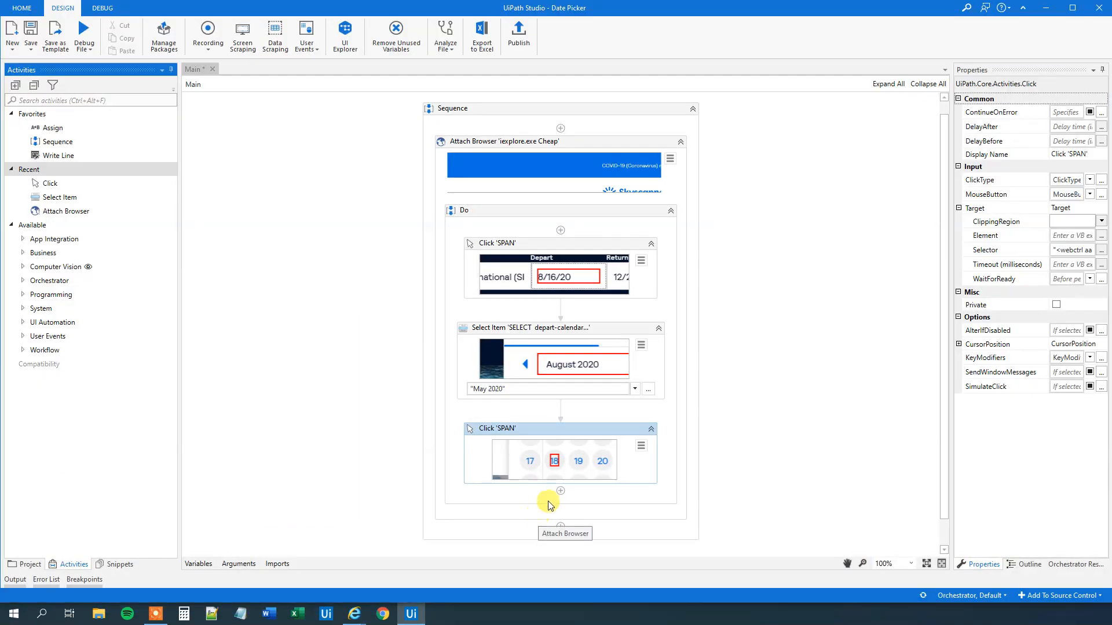
click(640, 445)
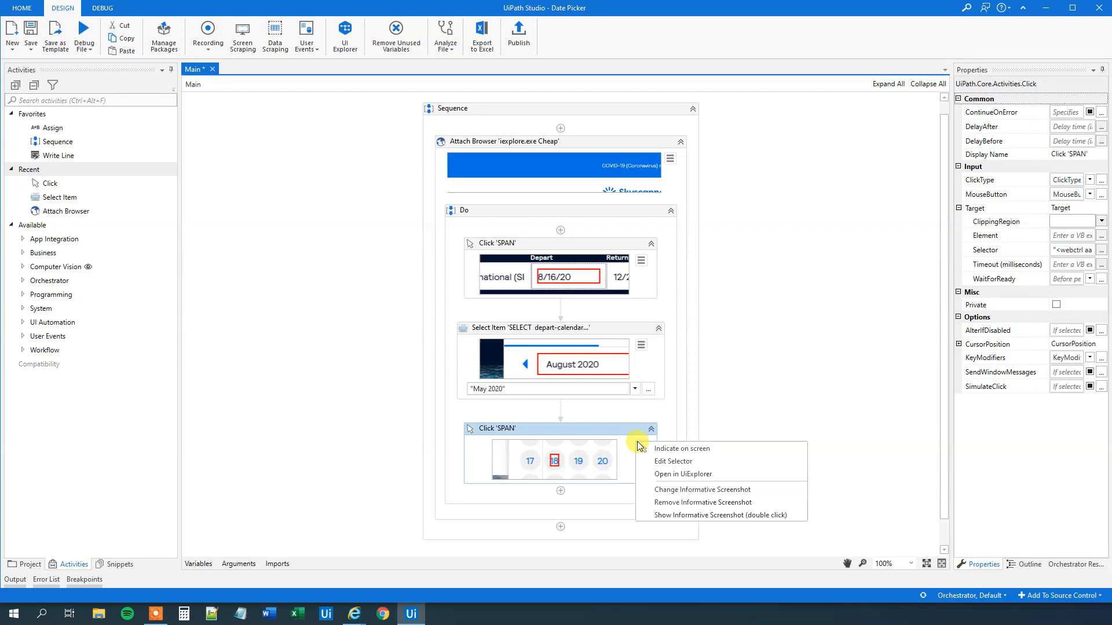
click(673, 461)
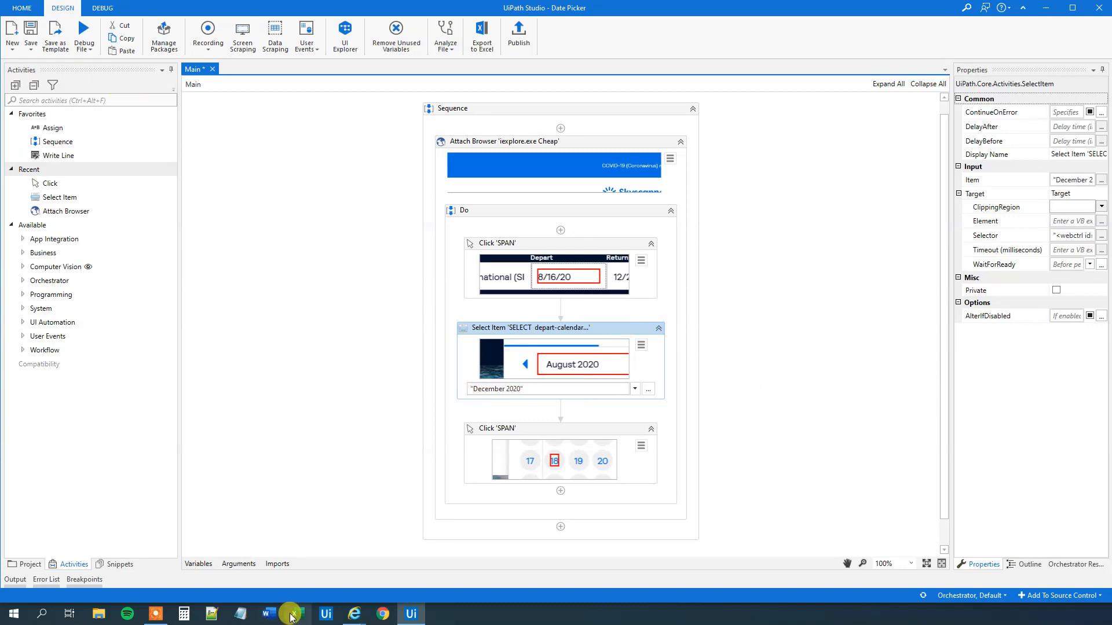
click(353, 614)
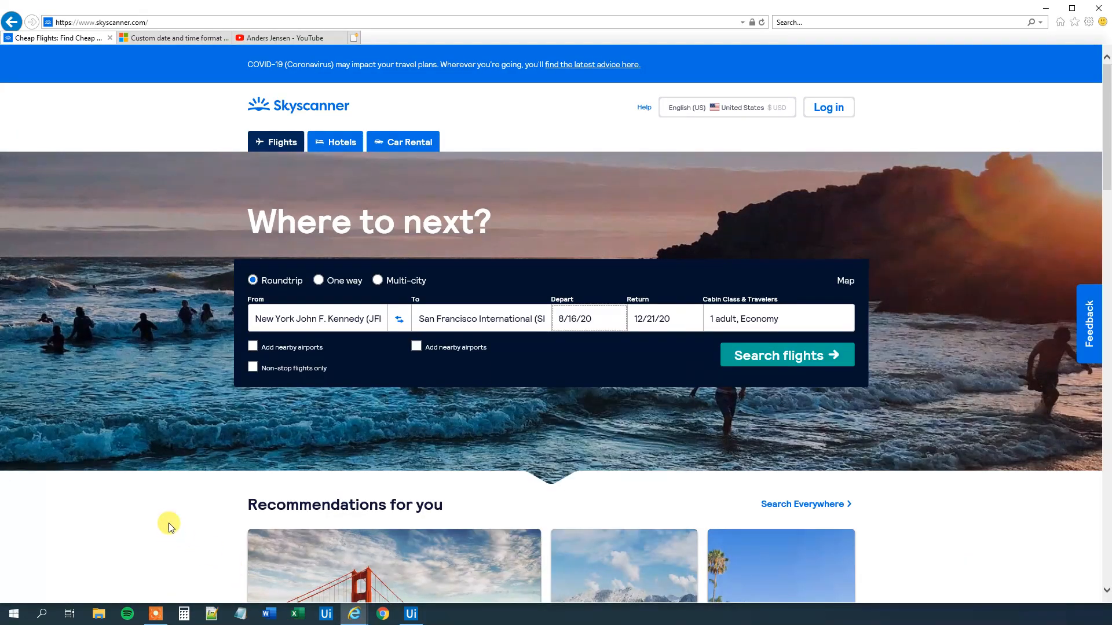
click(410, 614)
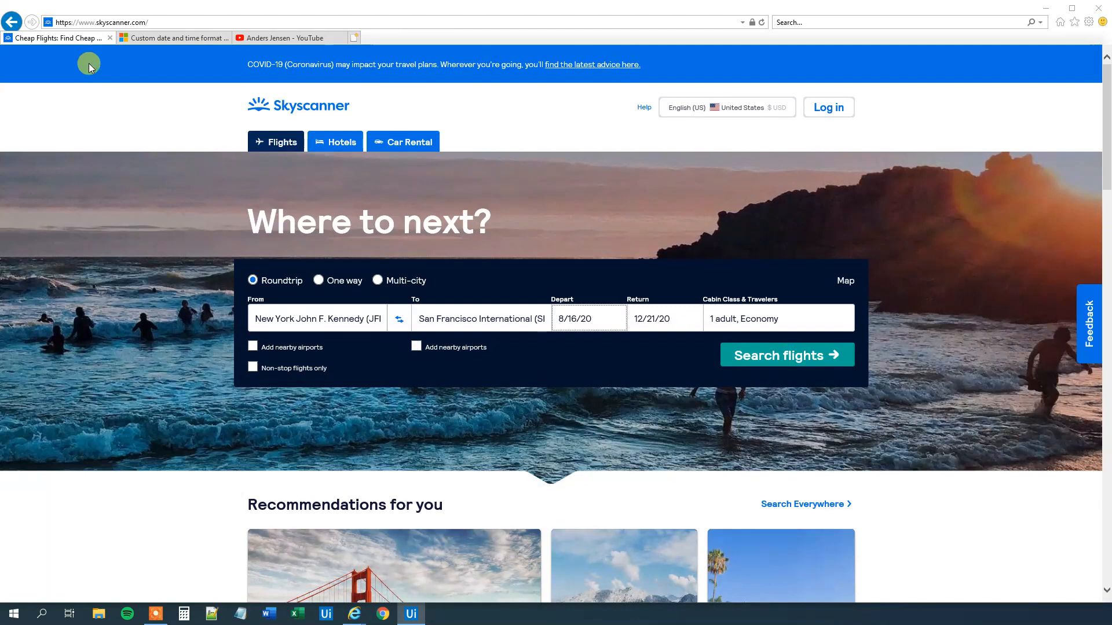
click(589, 318)
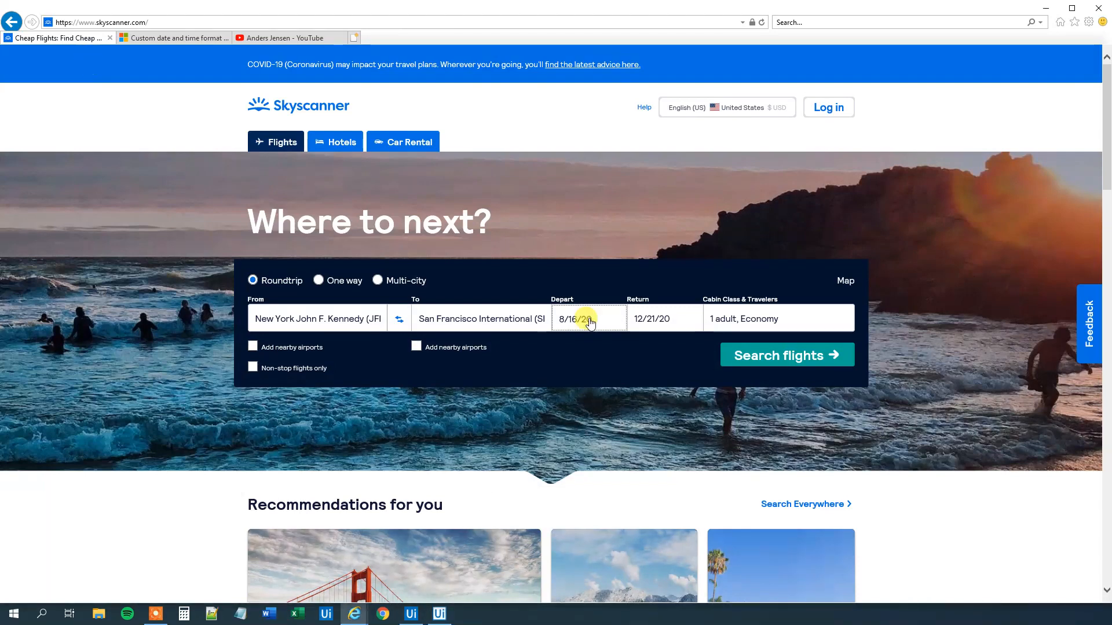
click(410, 614)
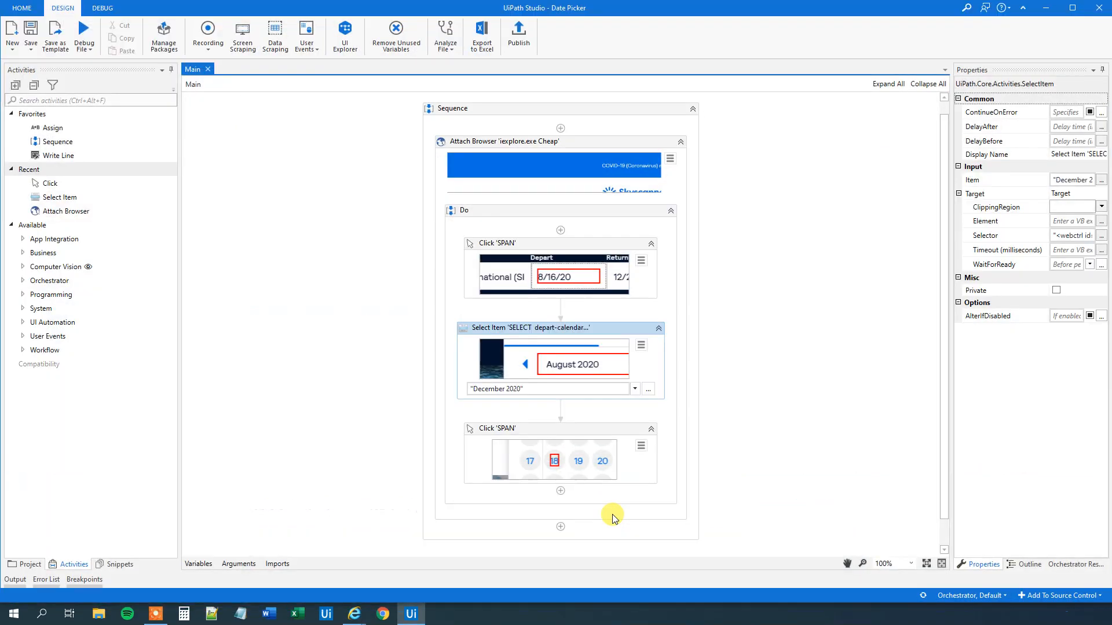
mouse_move(349, 618)
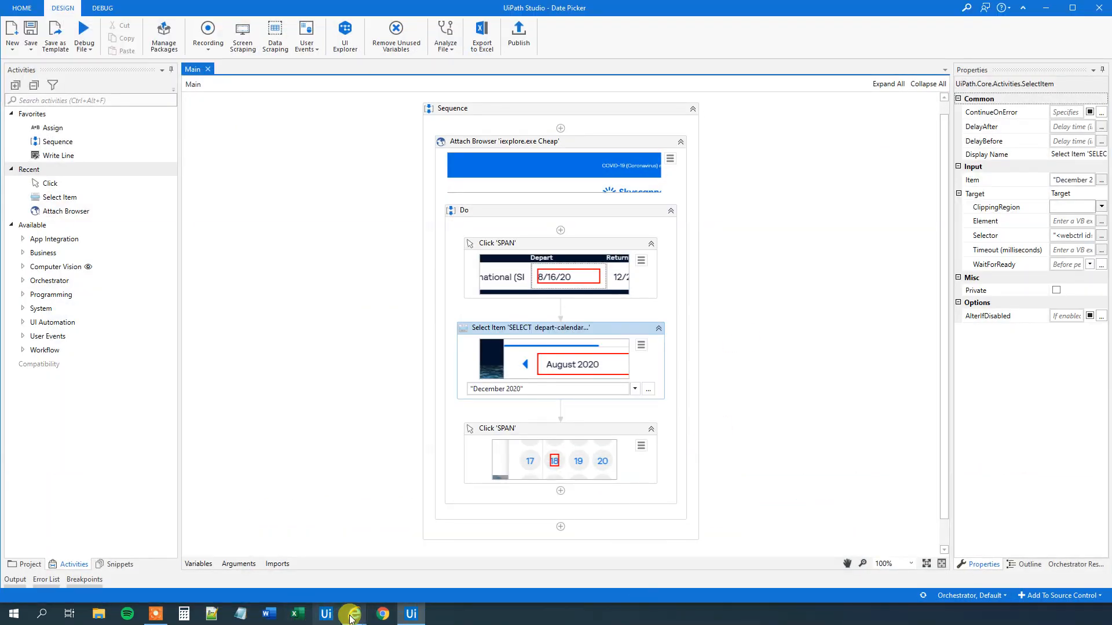
click(351, 613)
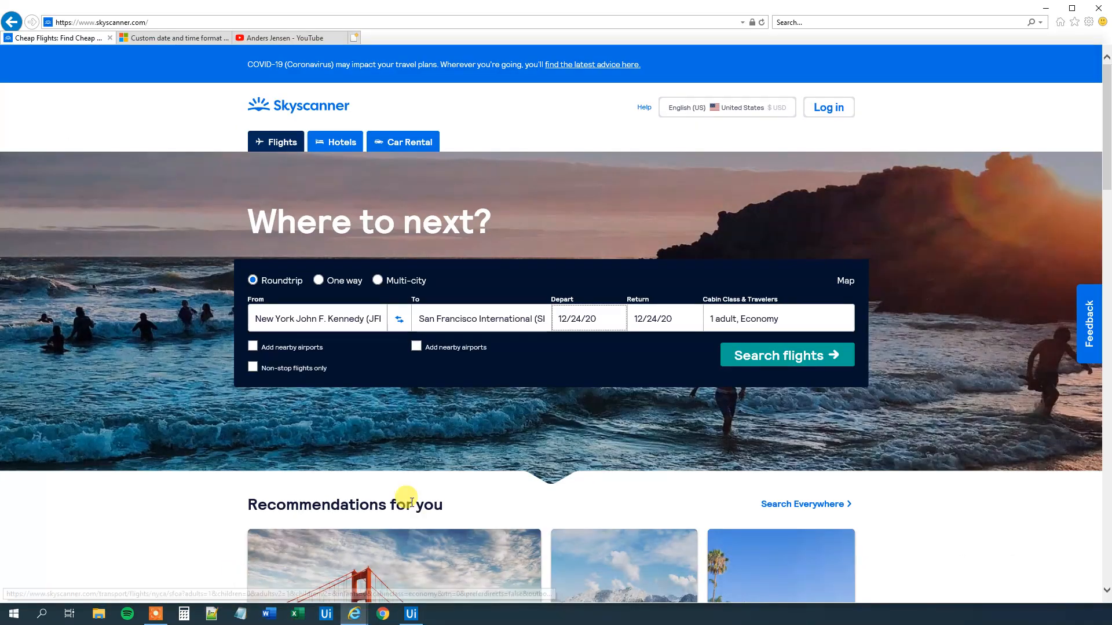
mouse_move(598, 344)
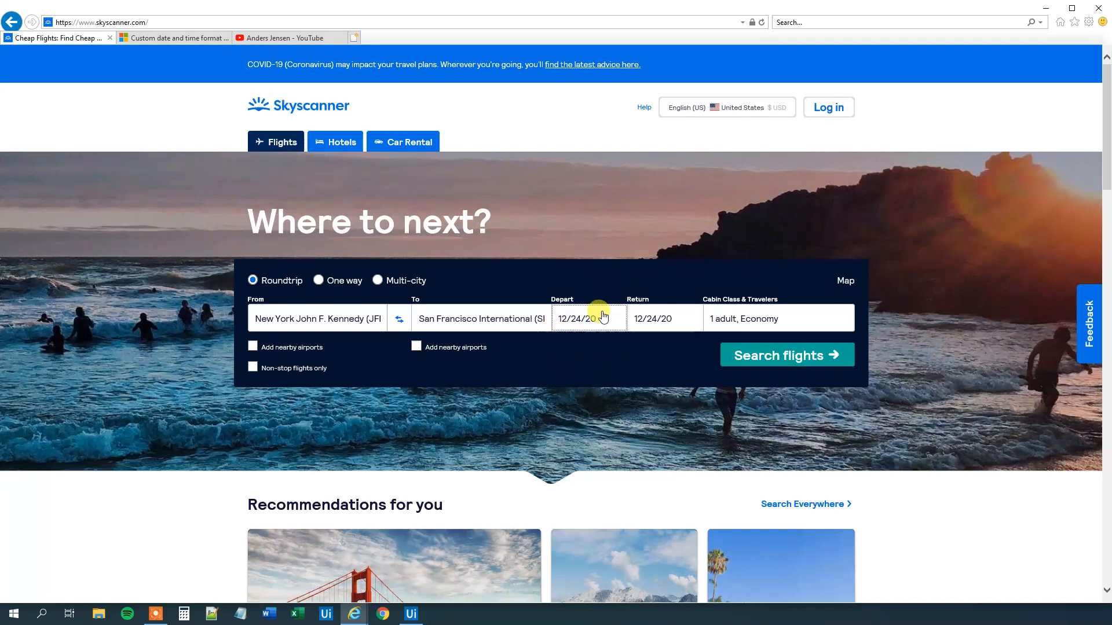
click(410, 613)
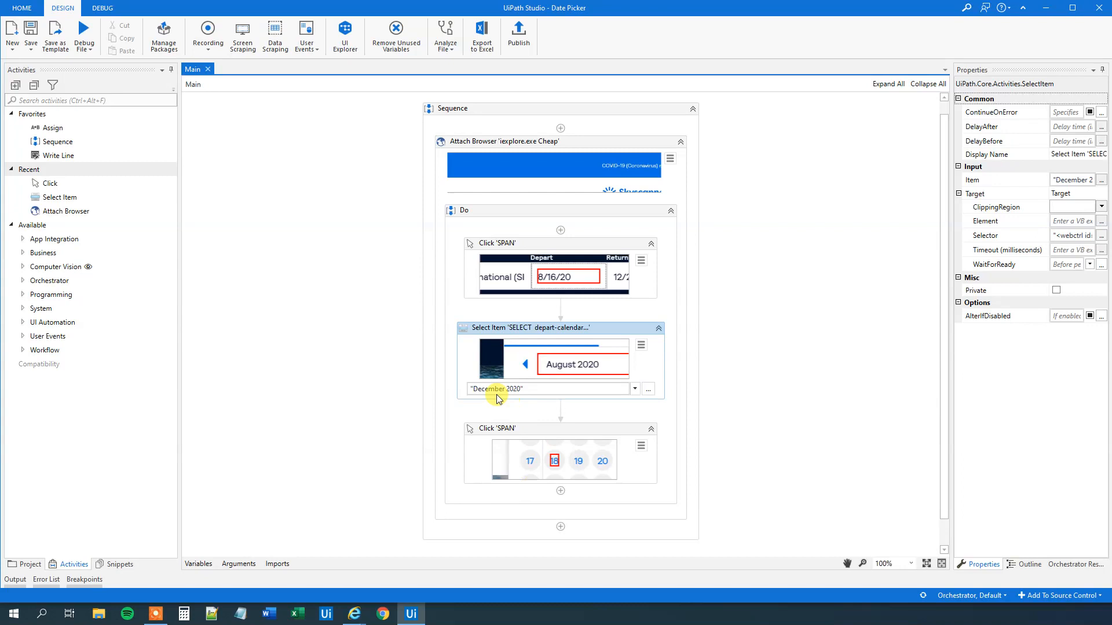
mouse_move(479, 414)
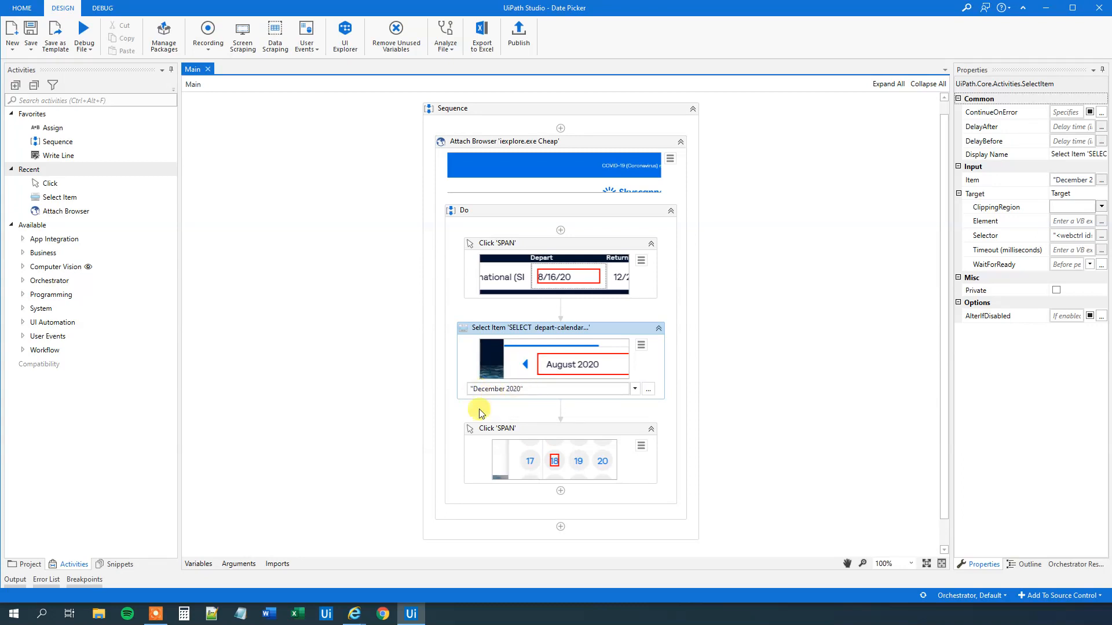
mouse_move(498, 410)
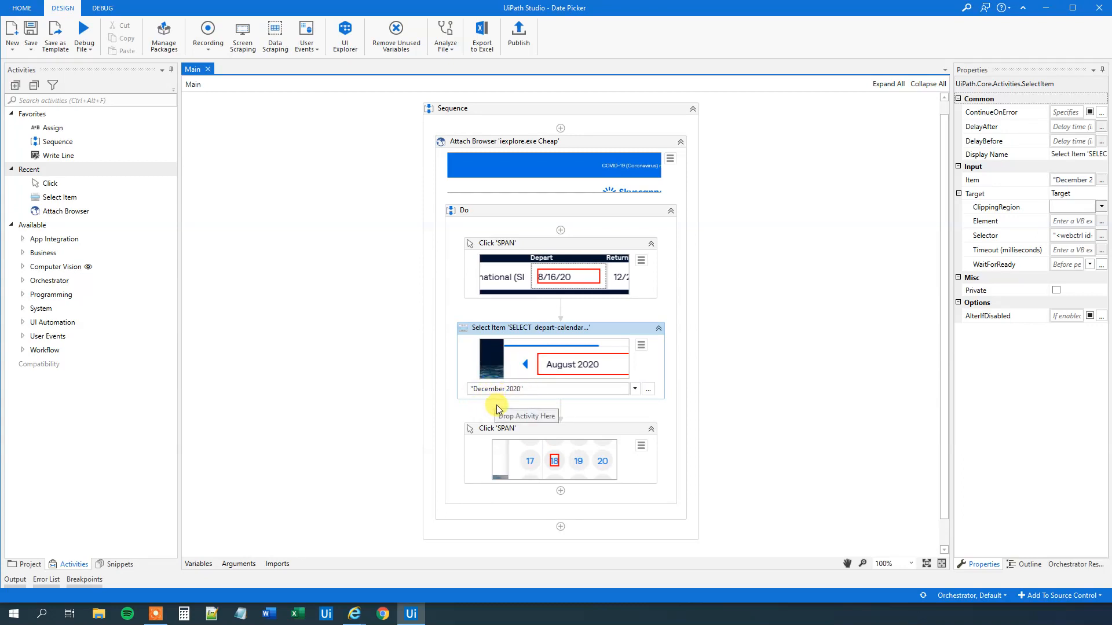
mouse_move(501, 455)
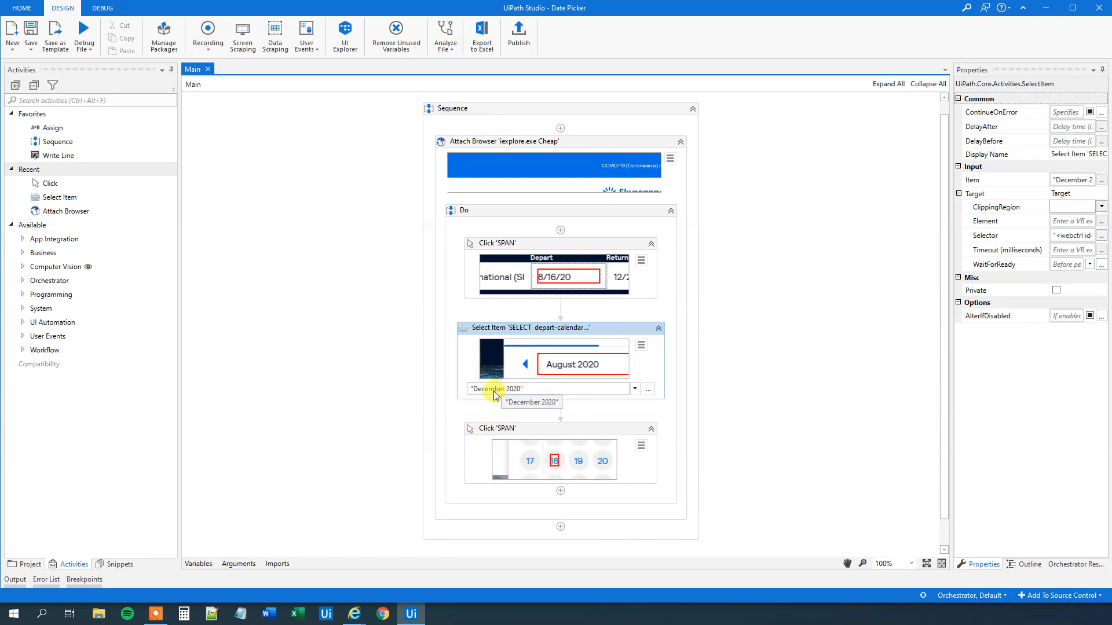
mouse_move(520, 428)
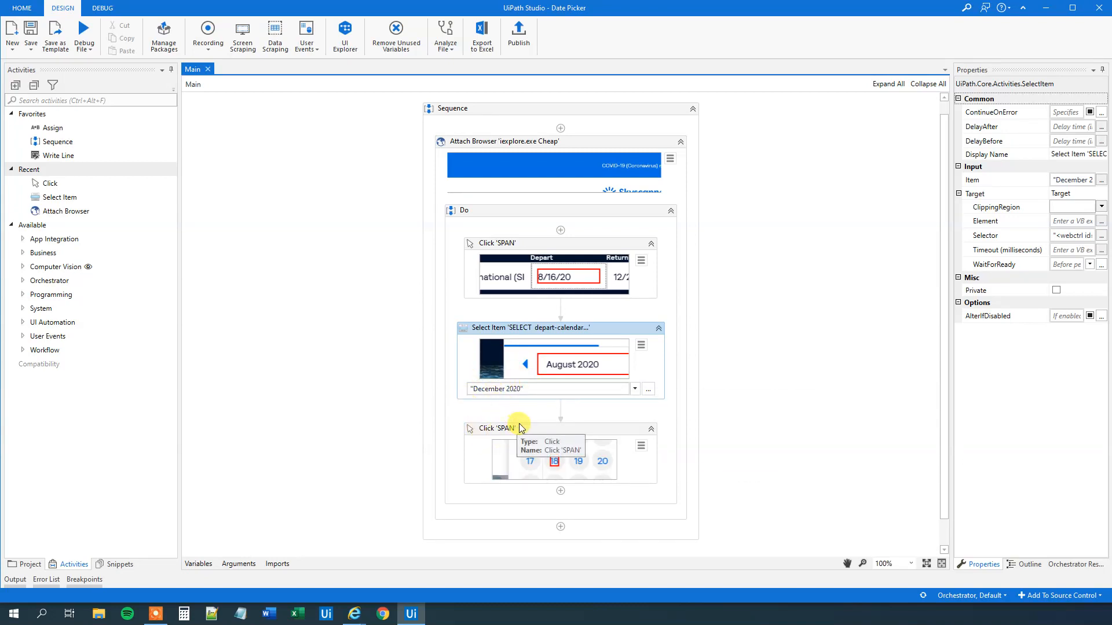
mouse_move(537, 426)
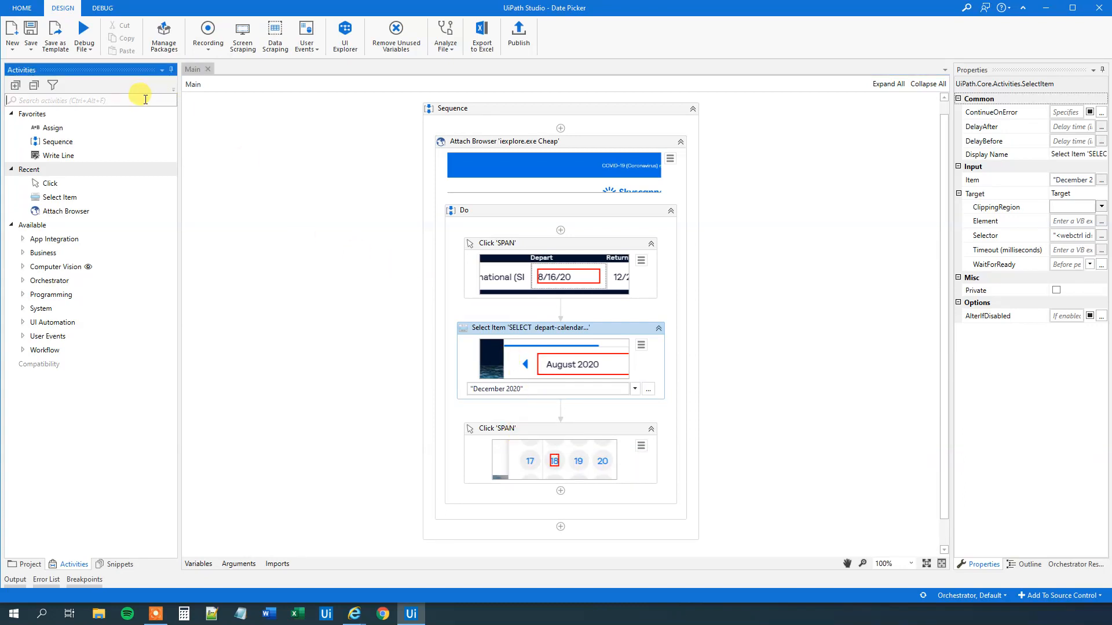
Add an Input Dialog titled "Departure" asking "When do you want to depart (MM/dd/yyyy)?"
text(input)
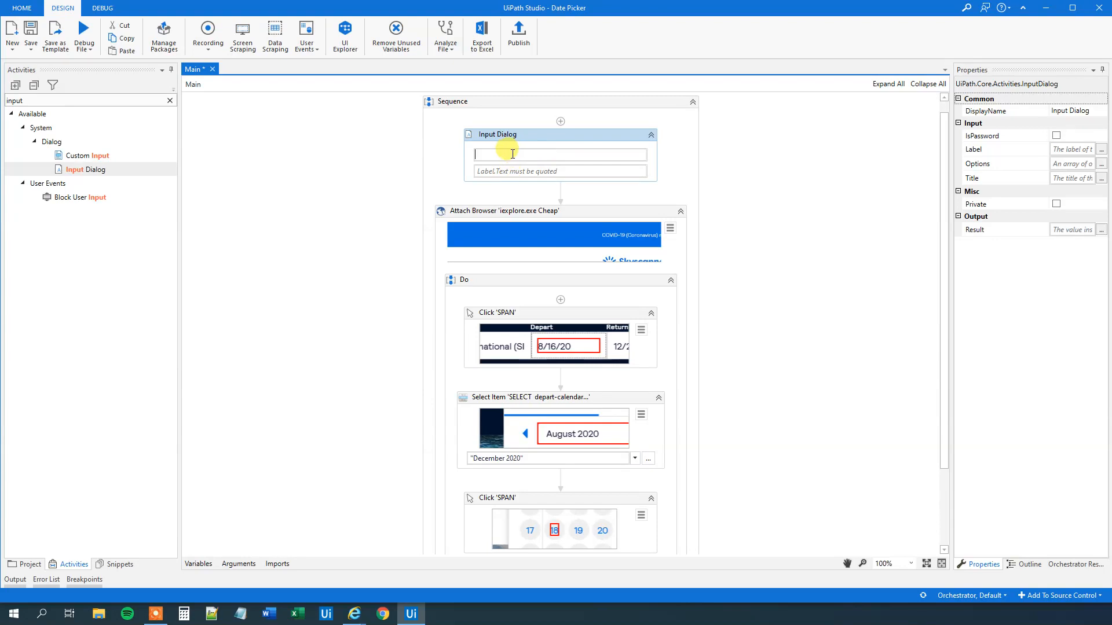
text("Dep)
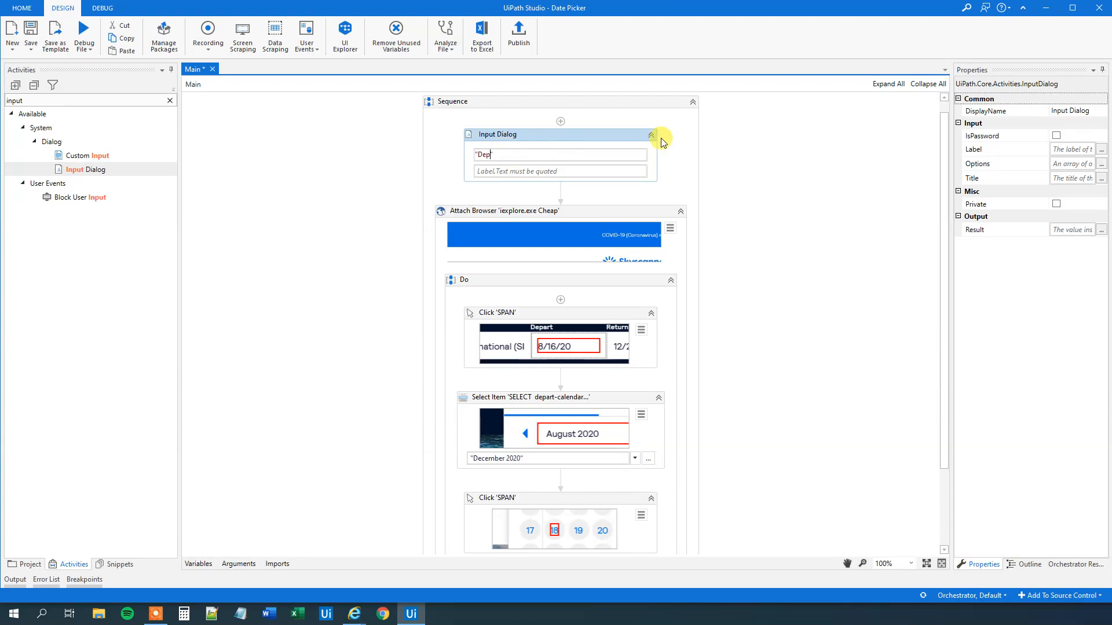
text(arture)
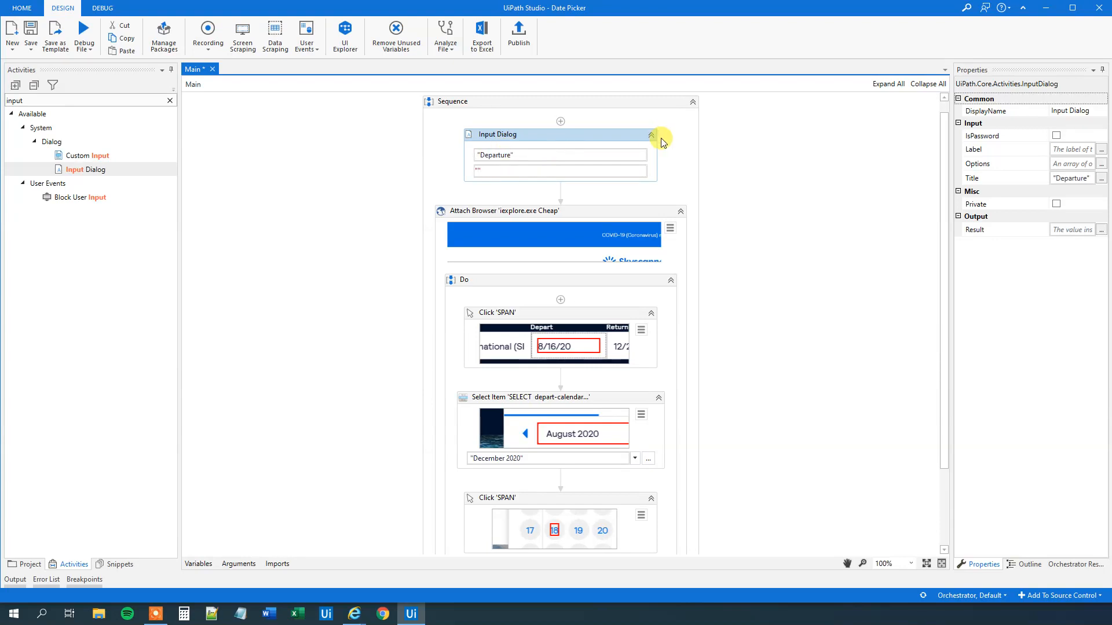
text(When do you want to depart ()
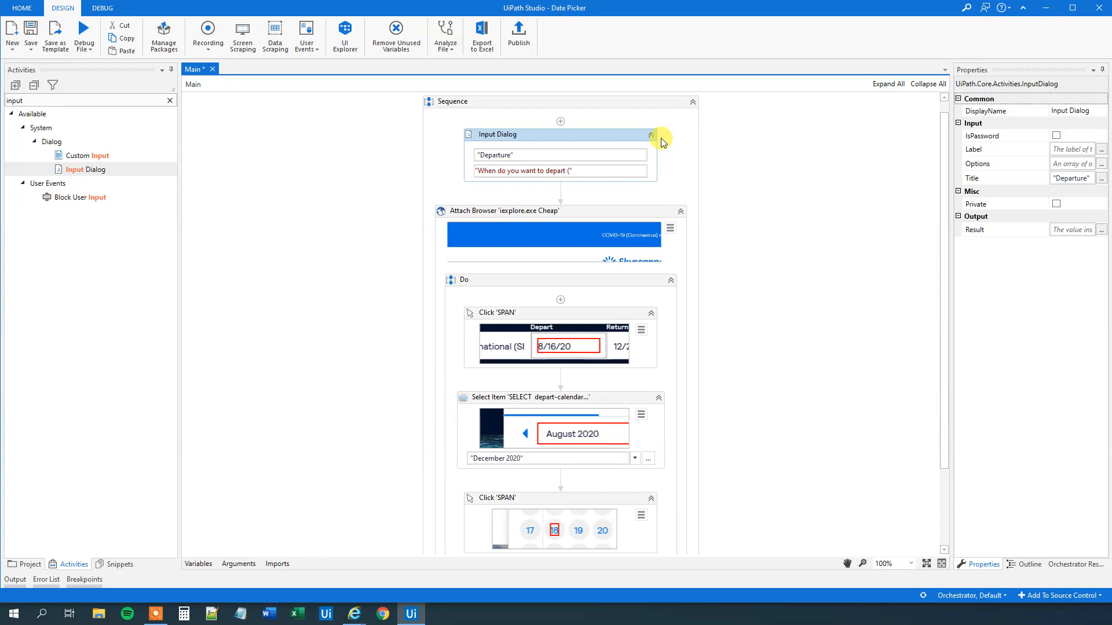
text(MM/)
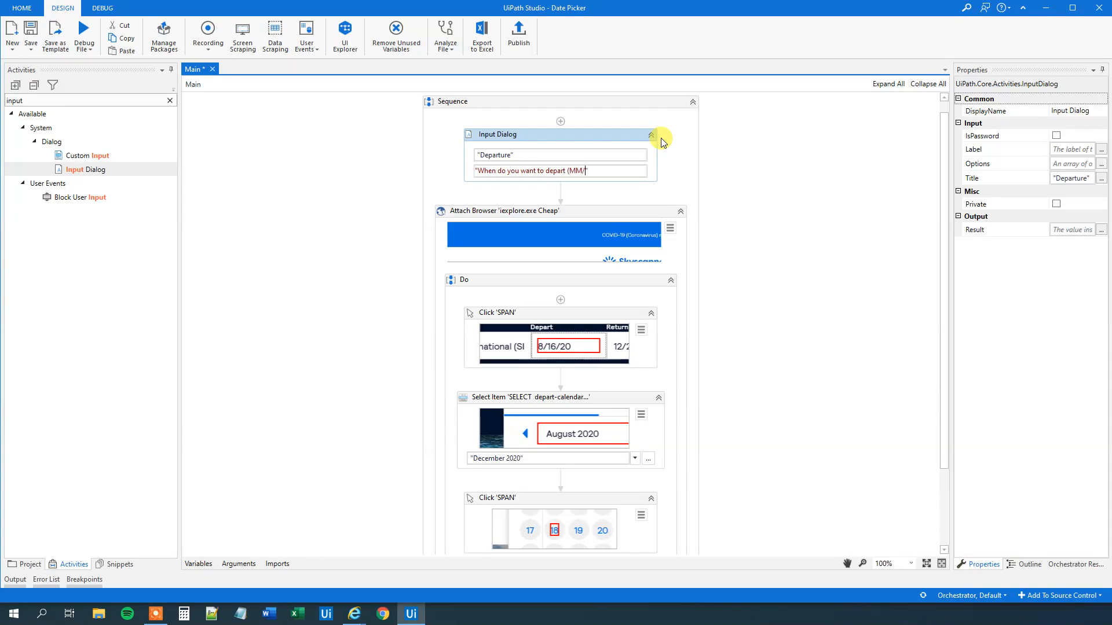
text(dd/yyyy)?)
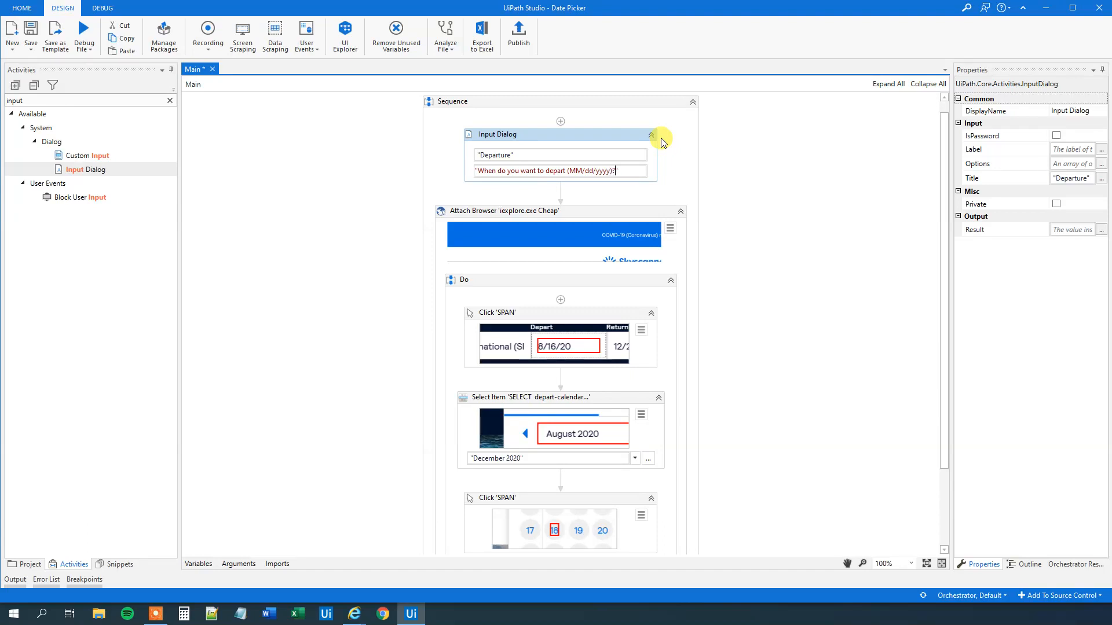
mouse_move(567, 121)
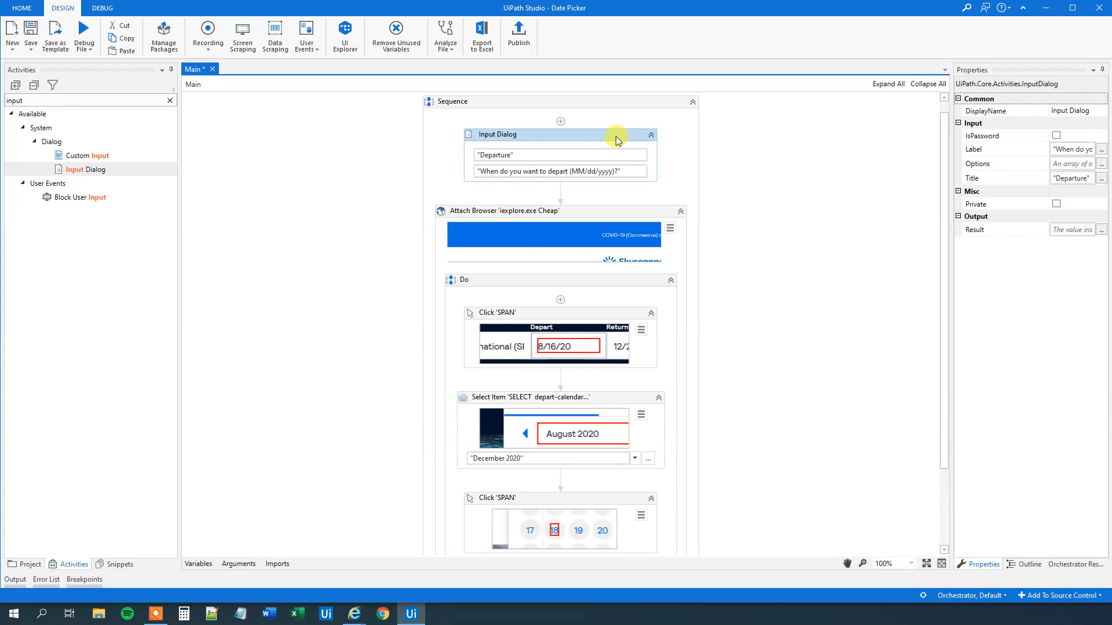
mouse_move(587, 176)
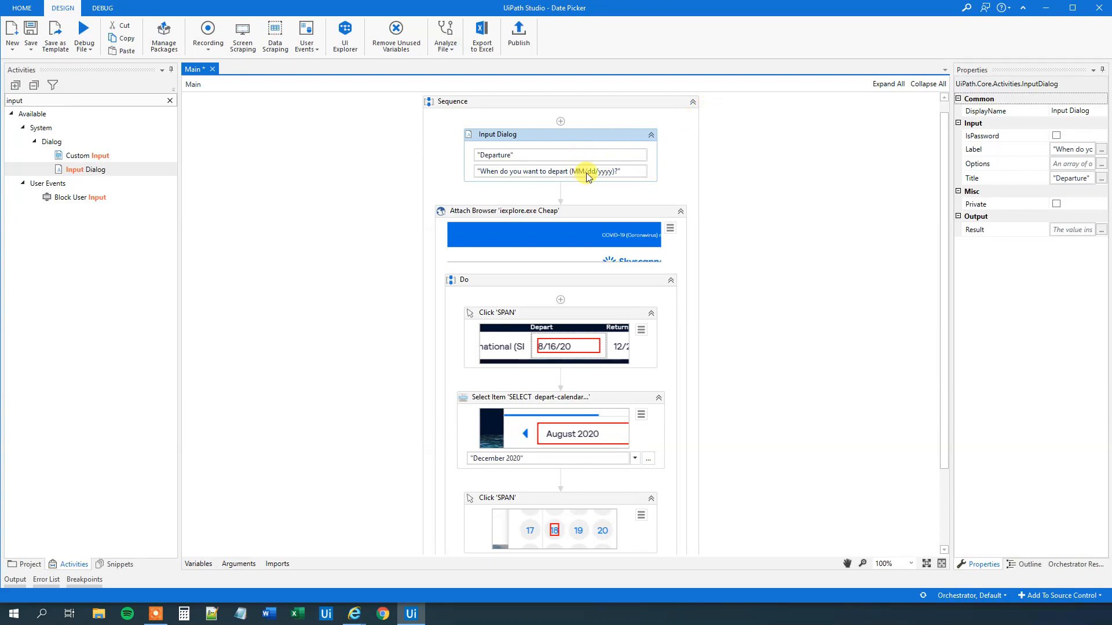
mouse_move(658, 218)
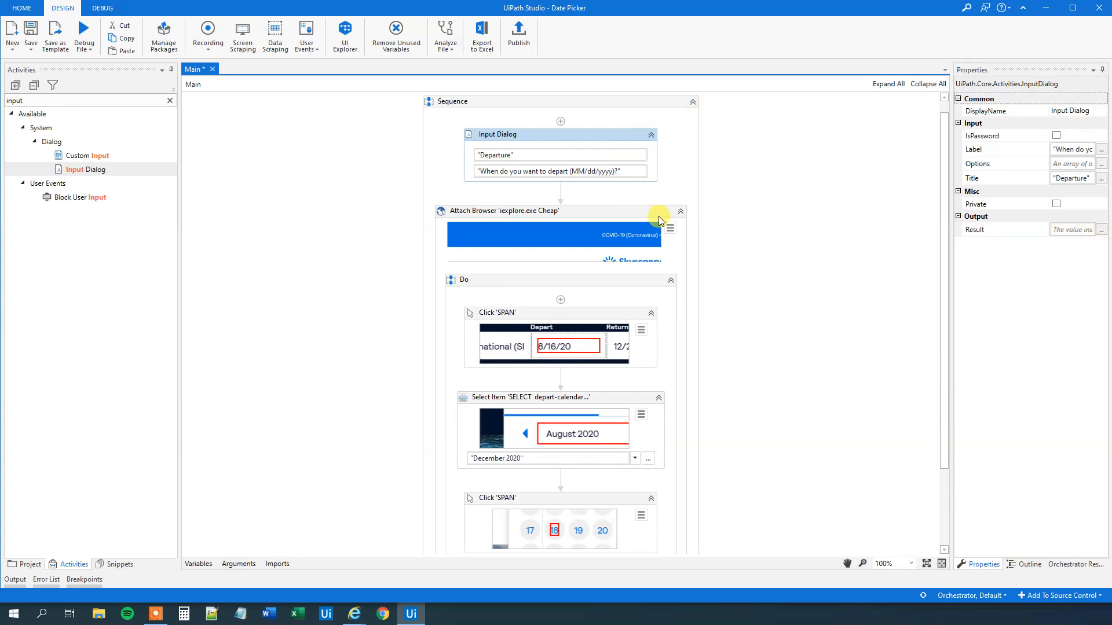
mouse_move(601, 175)
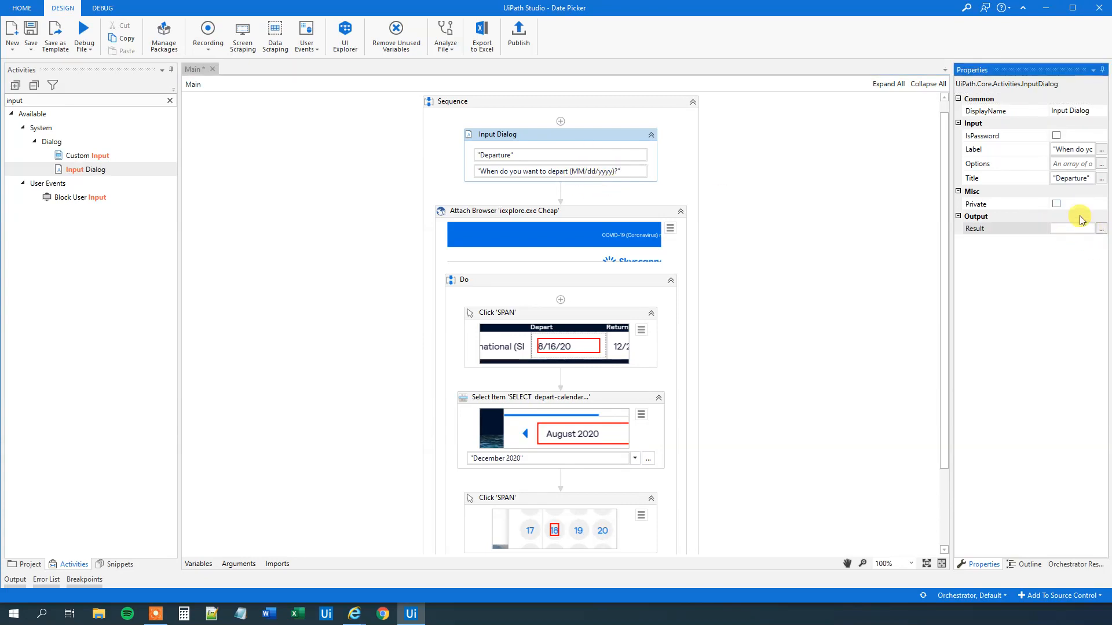
Store the Input Dialog result in strInput and scroll to the Select Item activity
click(1074, 227)
text(strInput)
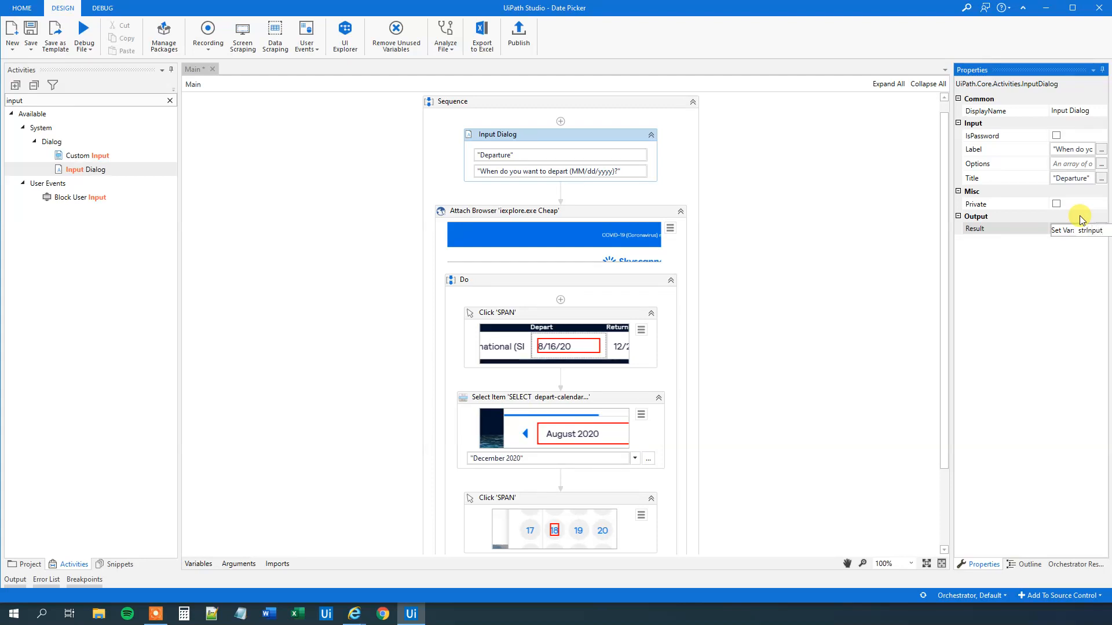
mouse_move(581, 174)
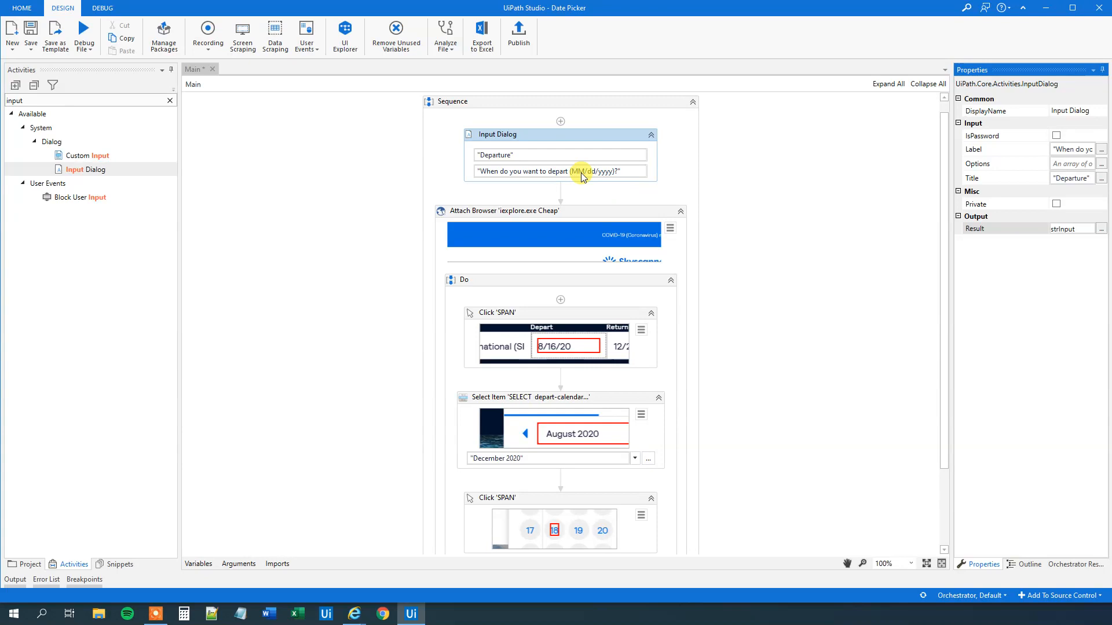
mouse_move(599, 174)
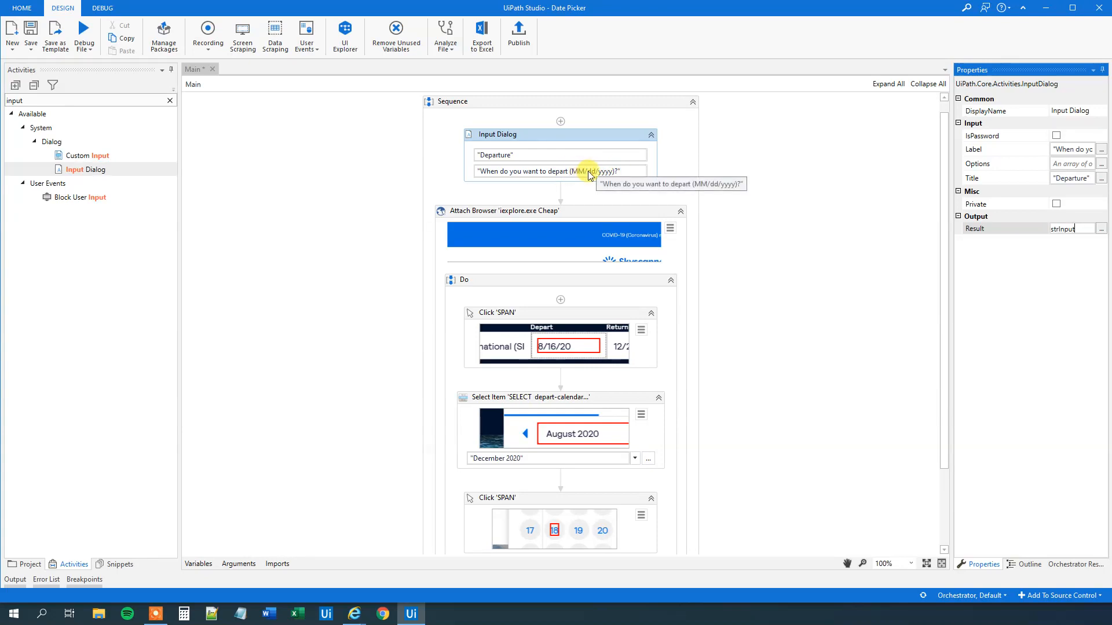
mouse_move(687, 174)
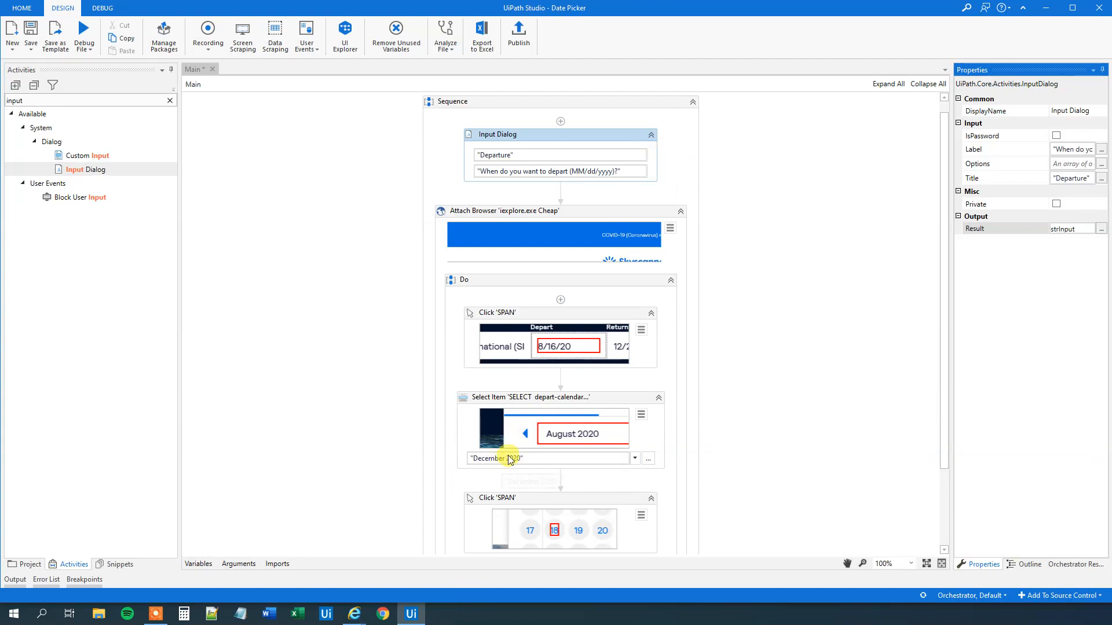
scroll(down, 3)
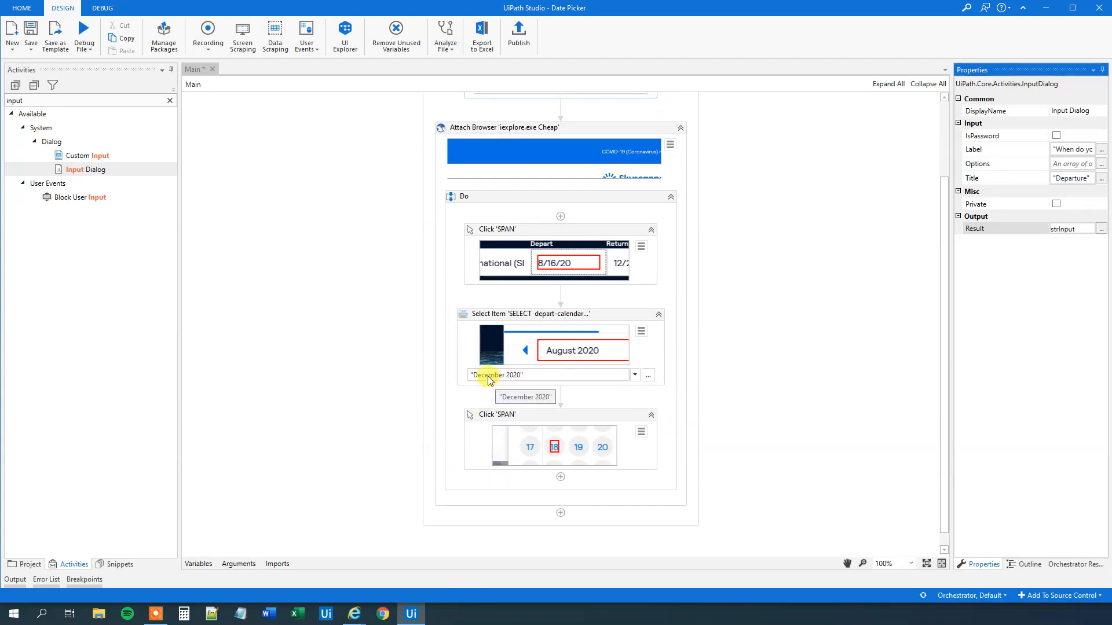
mouse_move(644, 432)
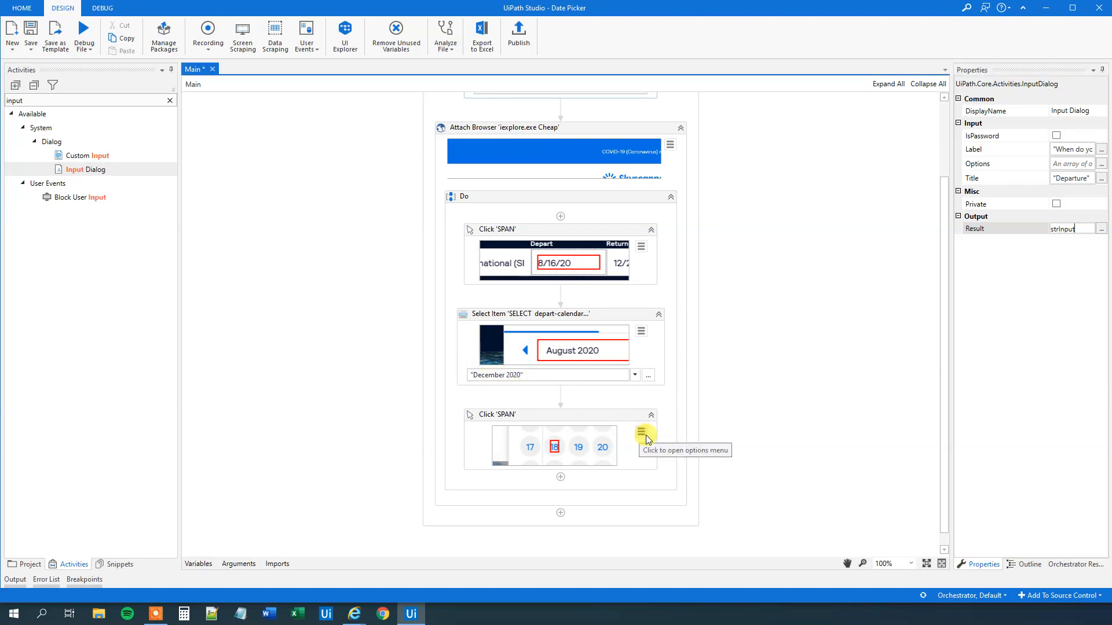
click(644, 432)
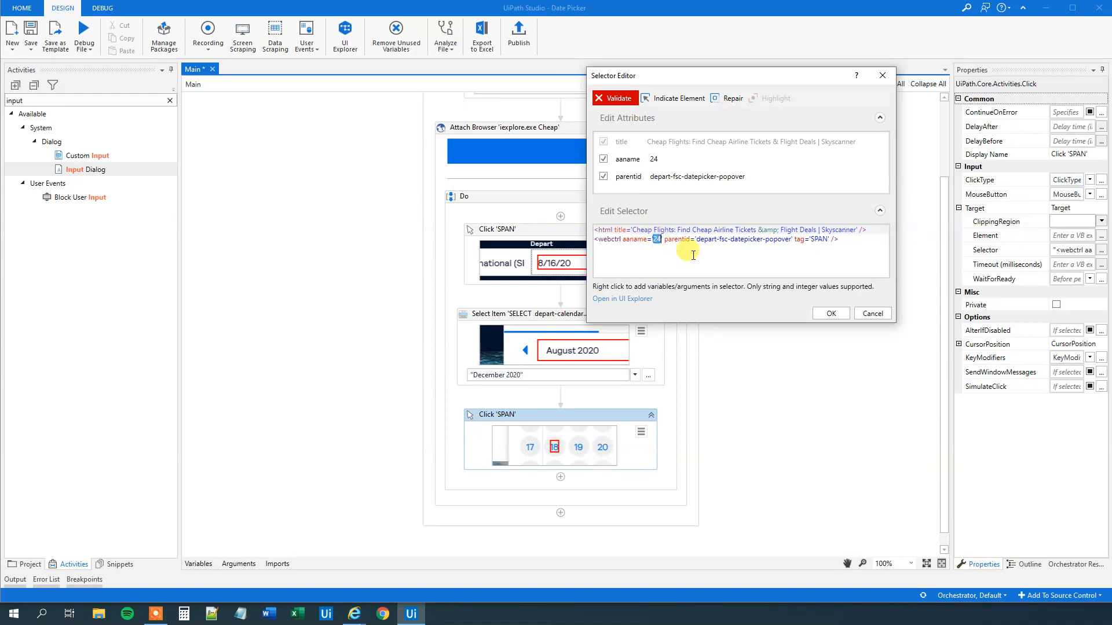
click(871, 313)
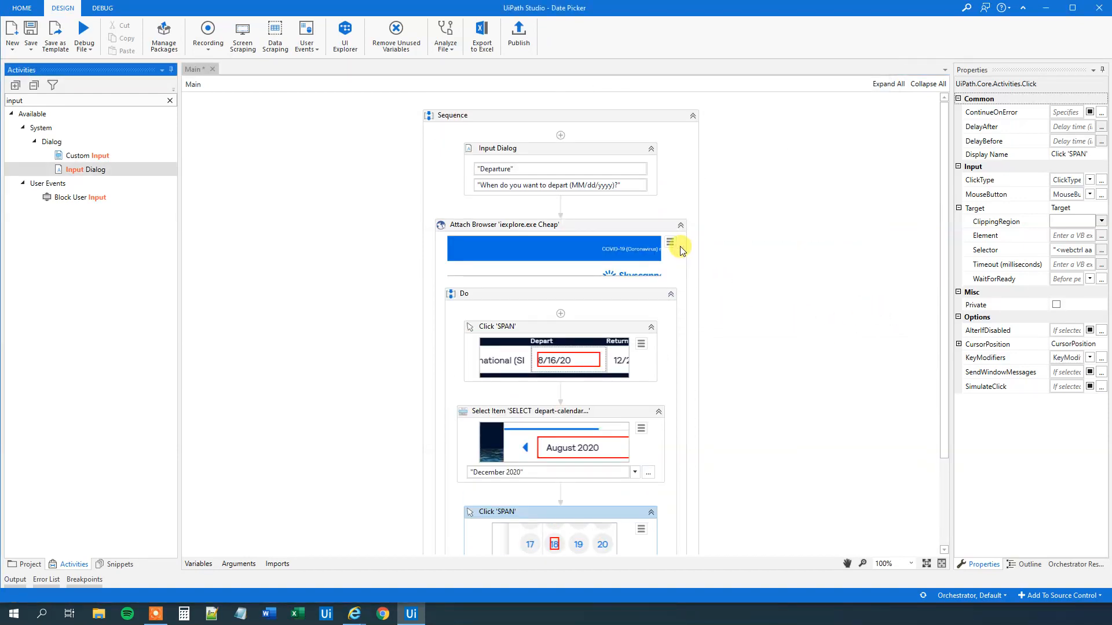
mouse_move(614, 247)
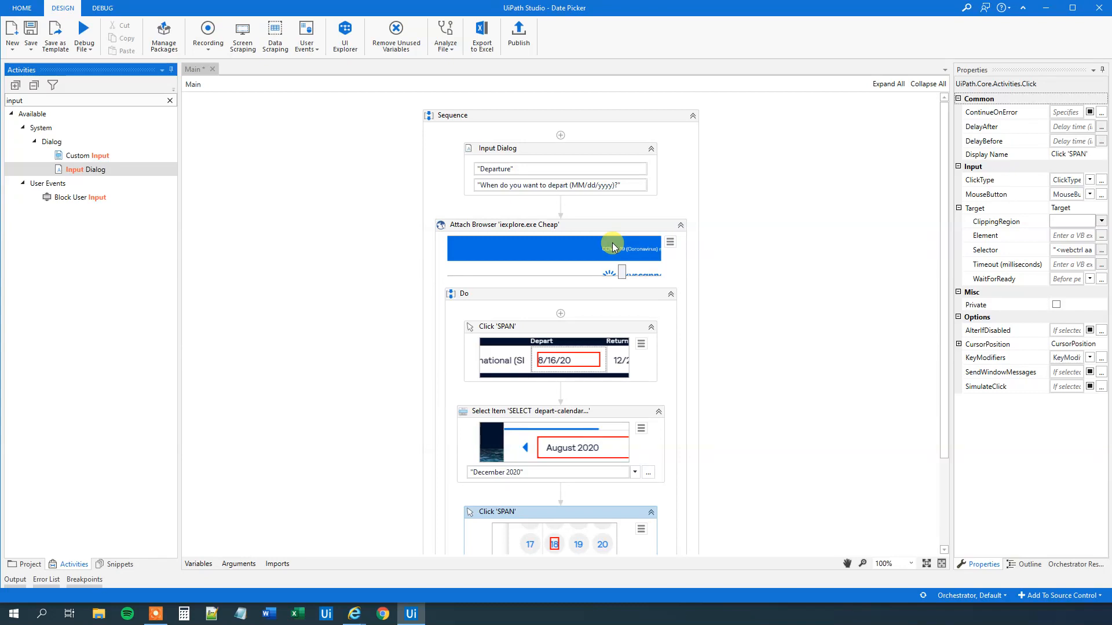
mouse_move(512, 250)
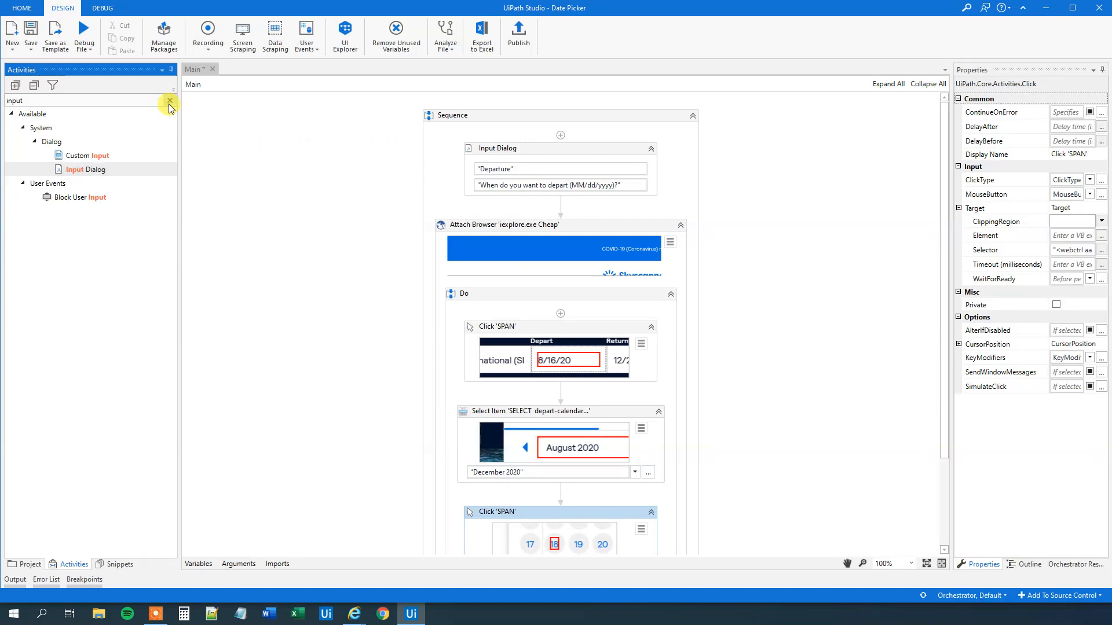
Add an Assign below the Input Dialog with To set to strMonthYear
click(169, 100)
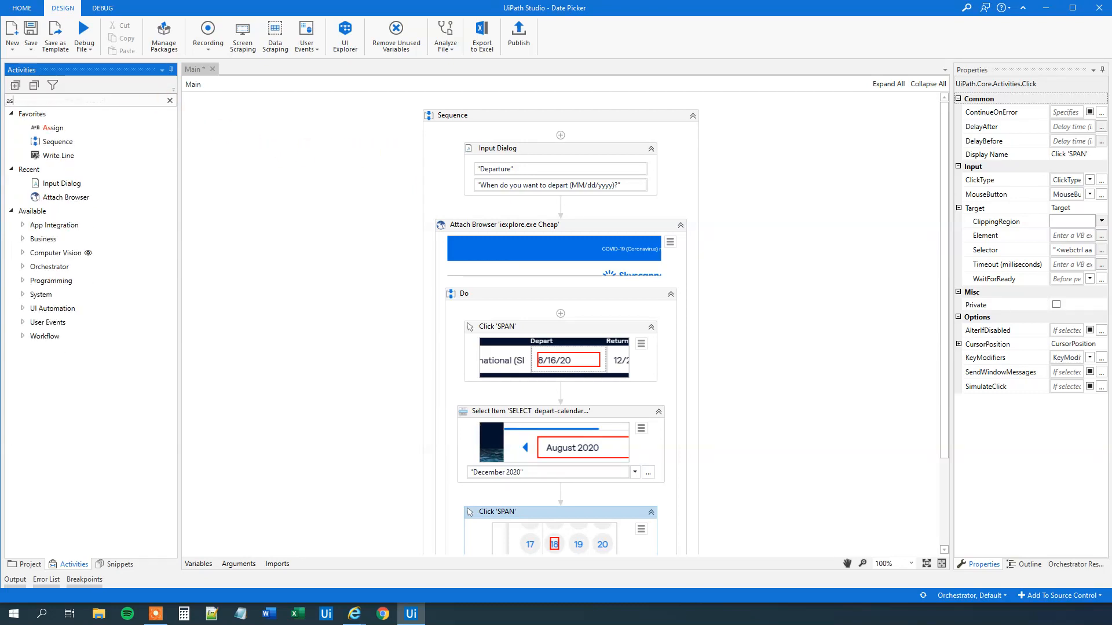
text(assi)
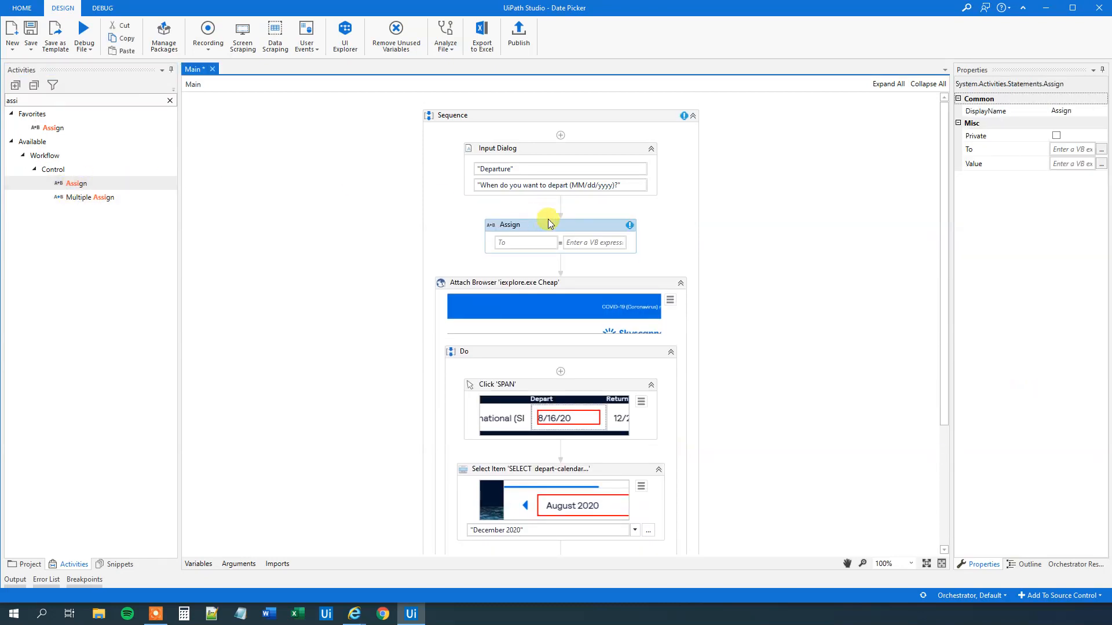
mouse_move(478, 533)
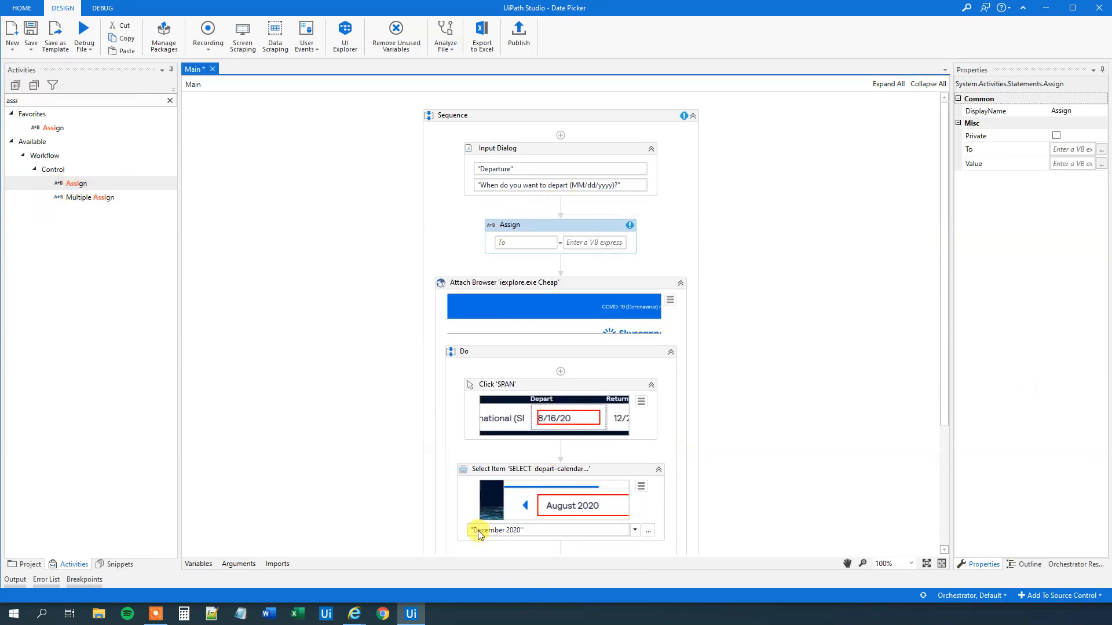
mouse_move(496, 539)
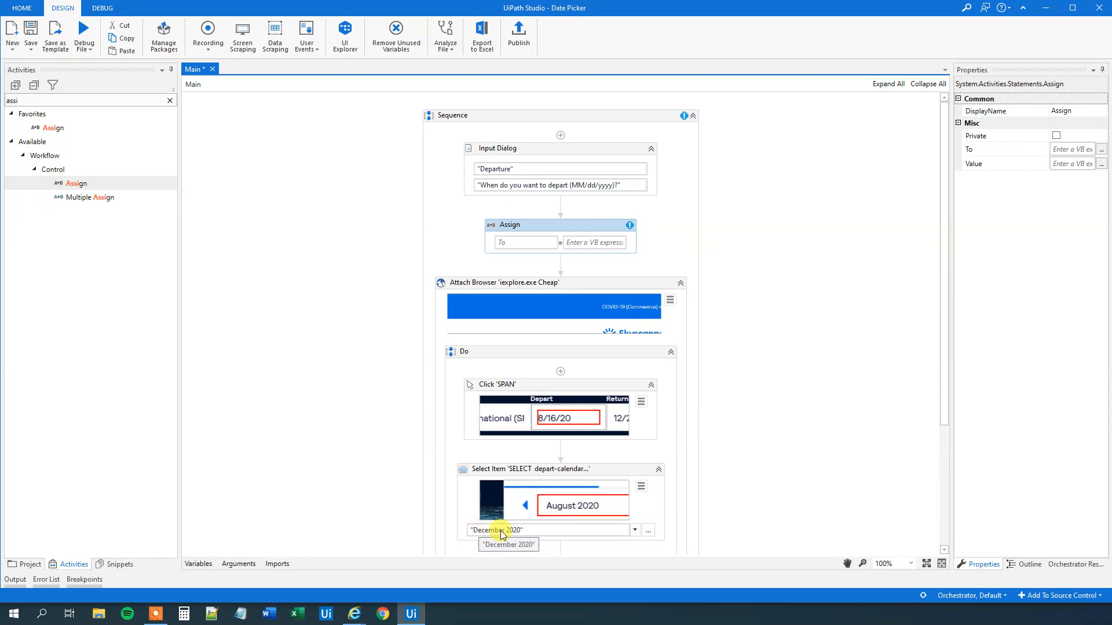
mouse_move(520, 534)
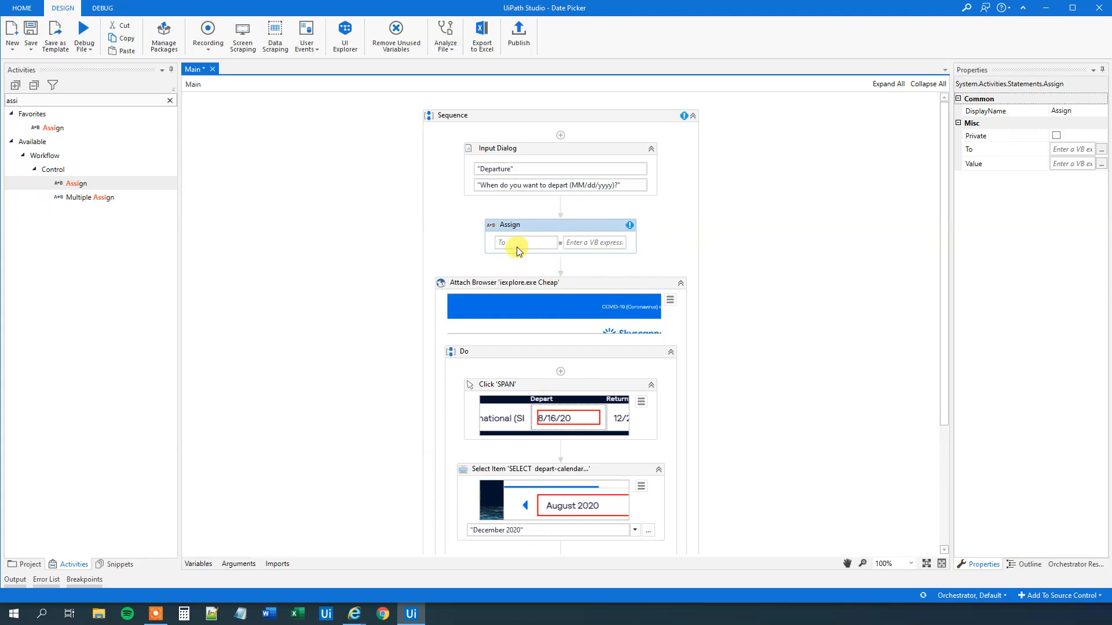
click(525, 243)
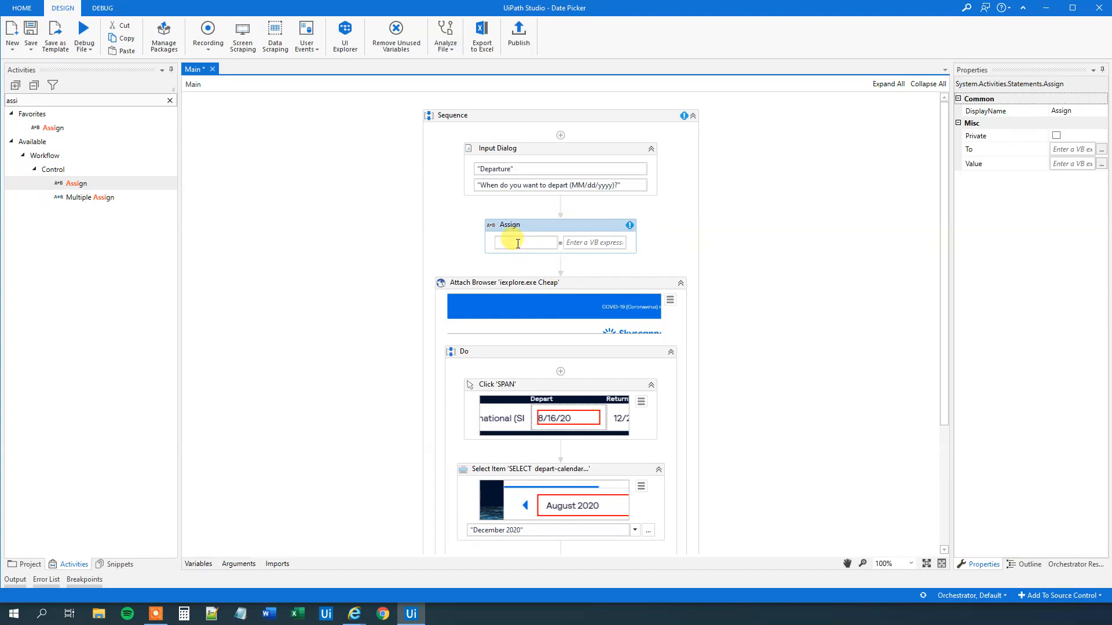
click(525, 243)
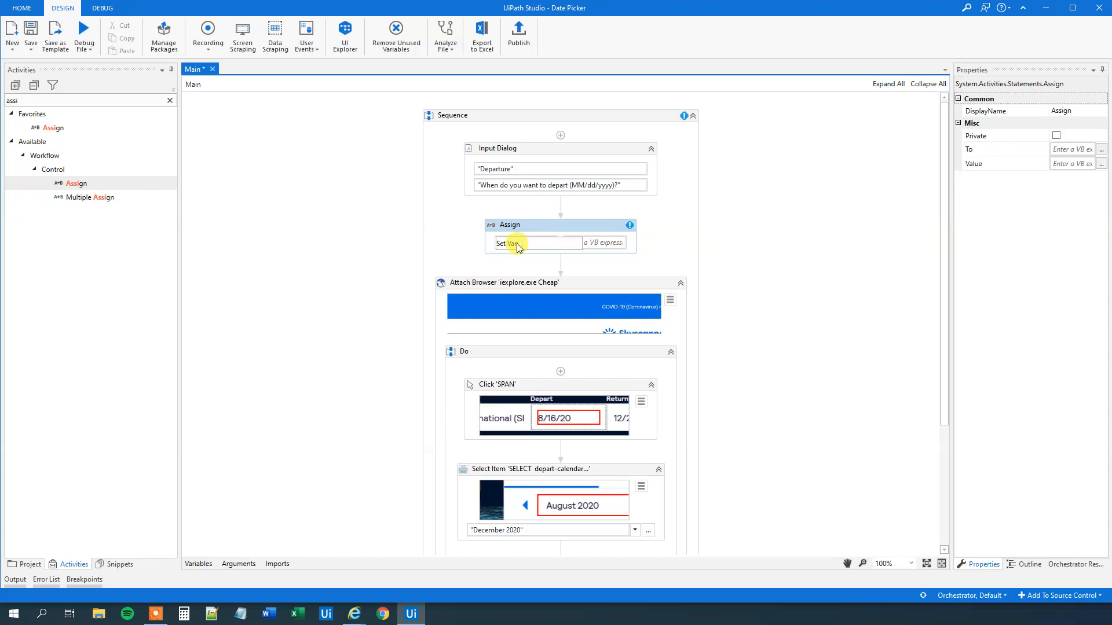
text(strMonthYear)
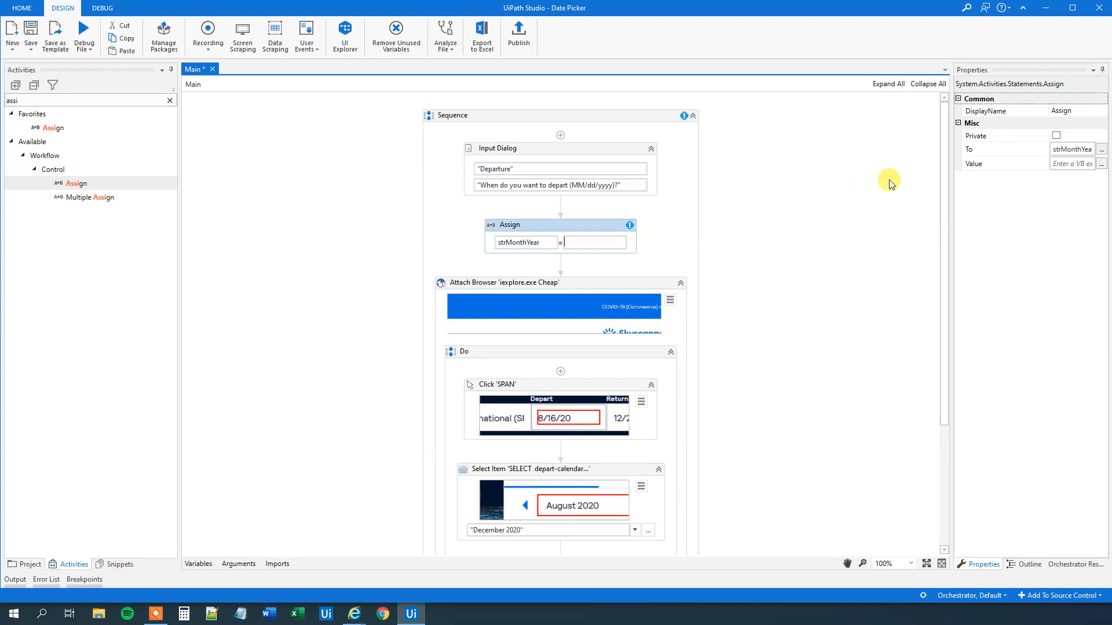
click(1101, 164)
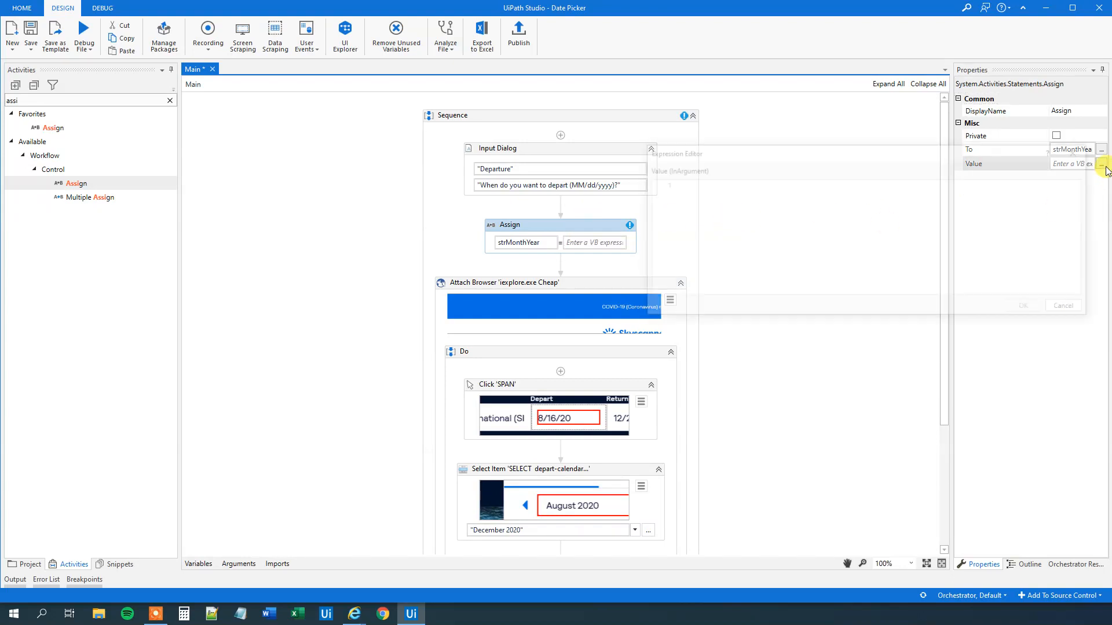
Set the value to DateTime.ParseExact(strInput,"MM/dd/yyyy",InvariantCulture).ToString("yyyy")
click(1101, 164)
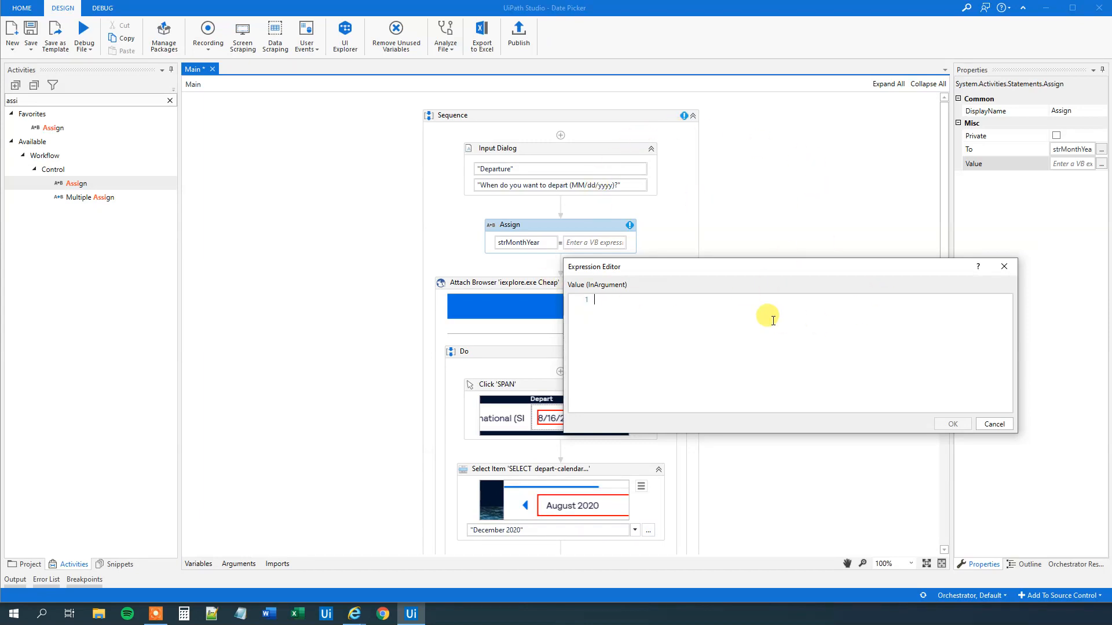
text(da)
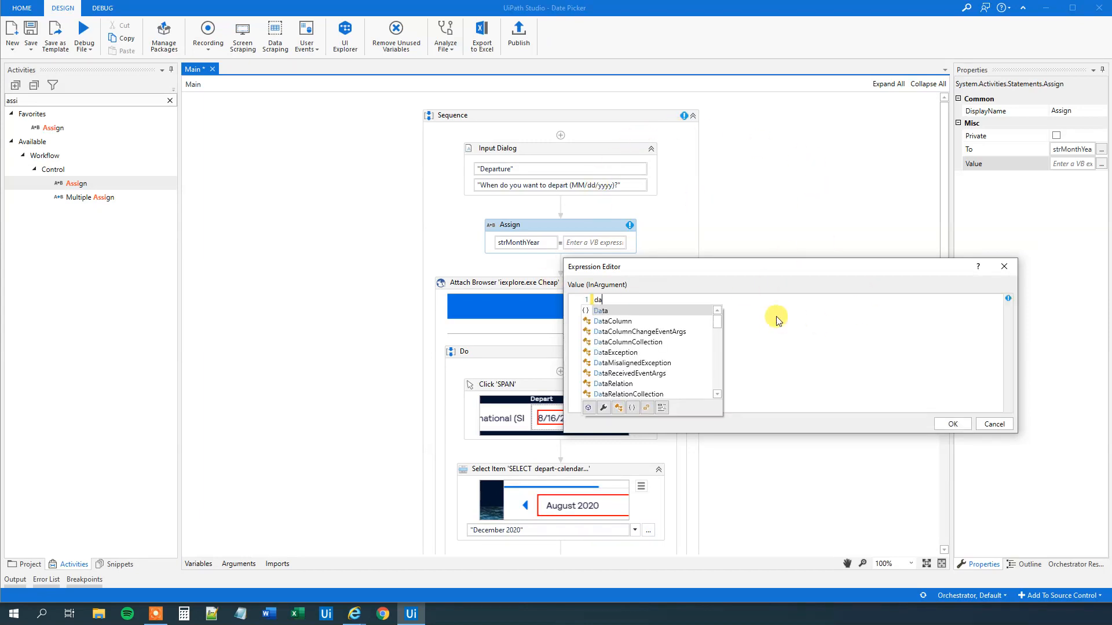
mouse_move(787, 290)
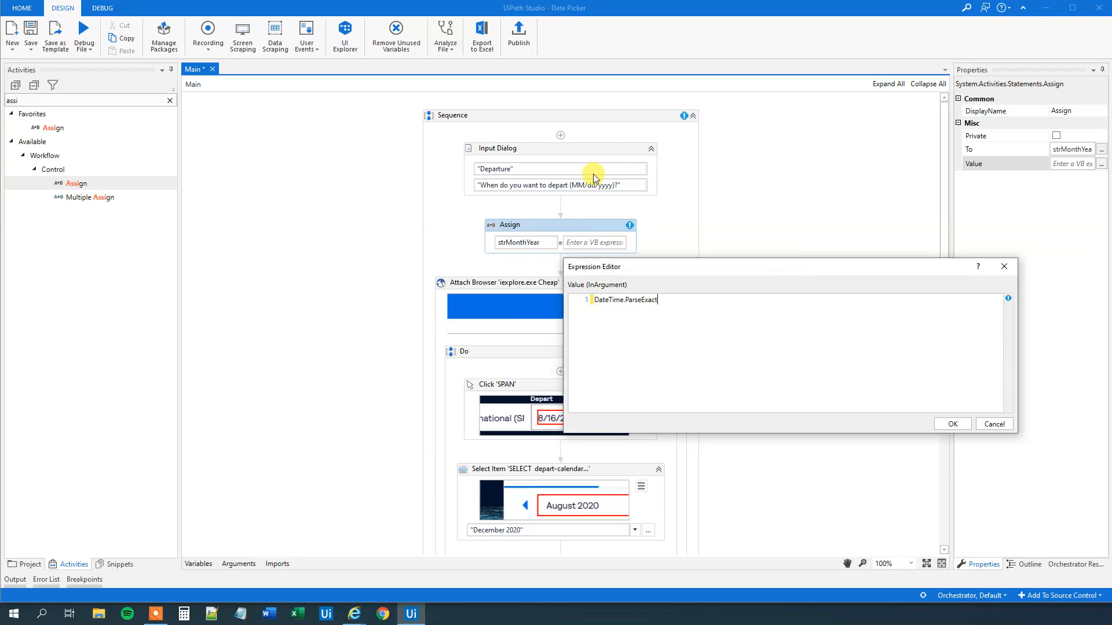
mouse_move(624, 319)
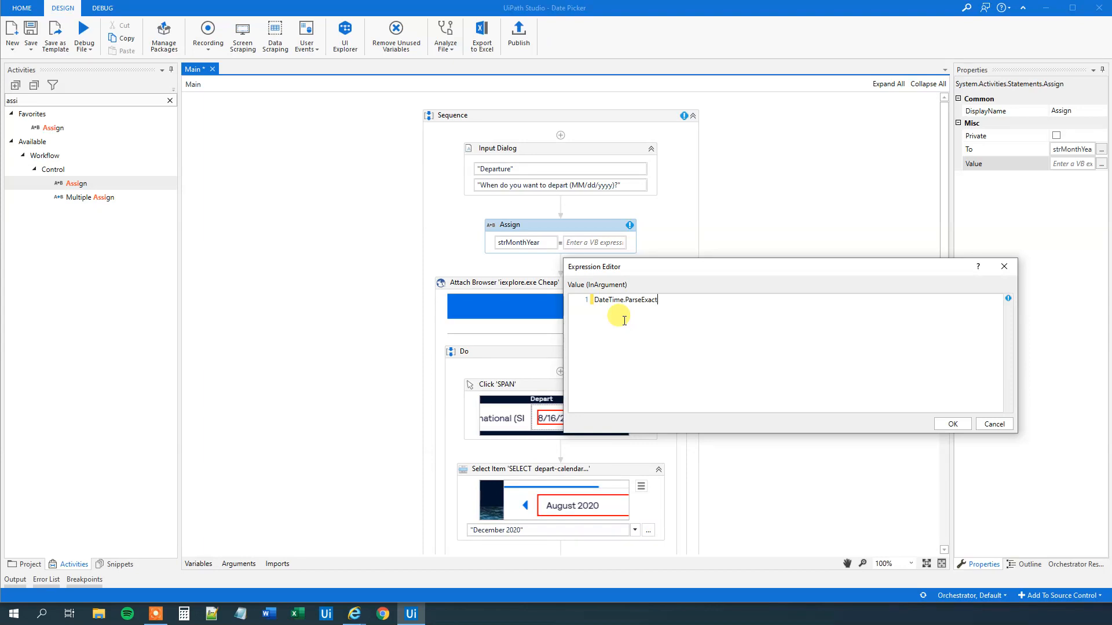
text((strInput)
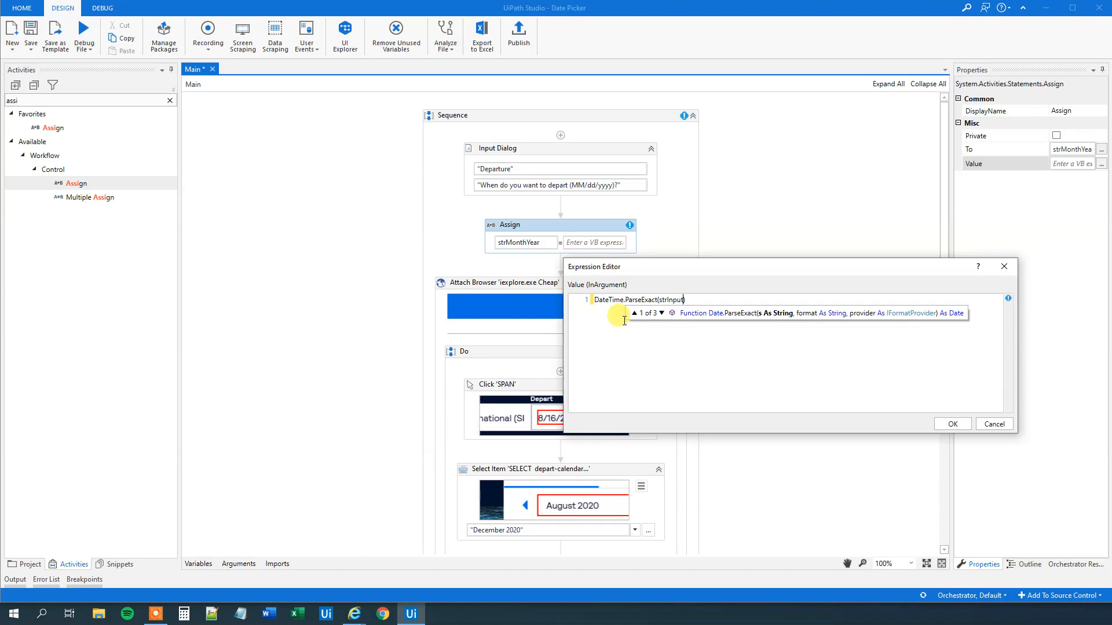
text(,")
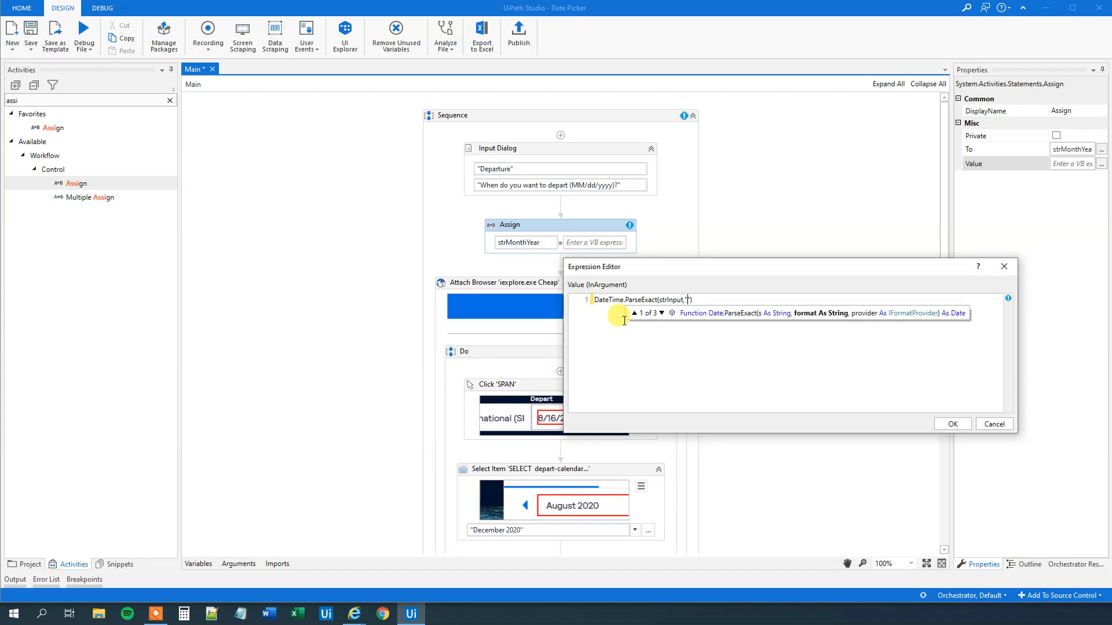
mouse_move(650, 338)
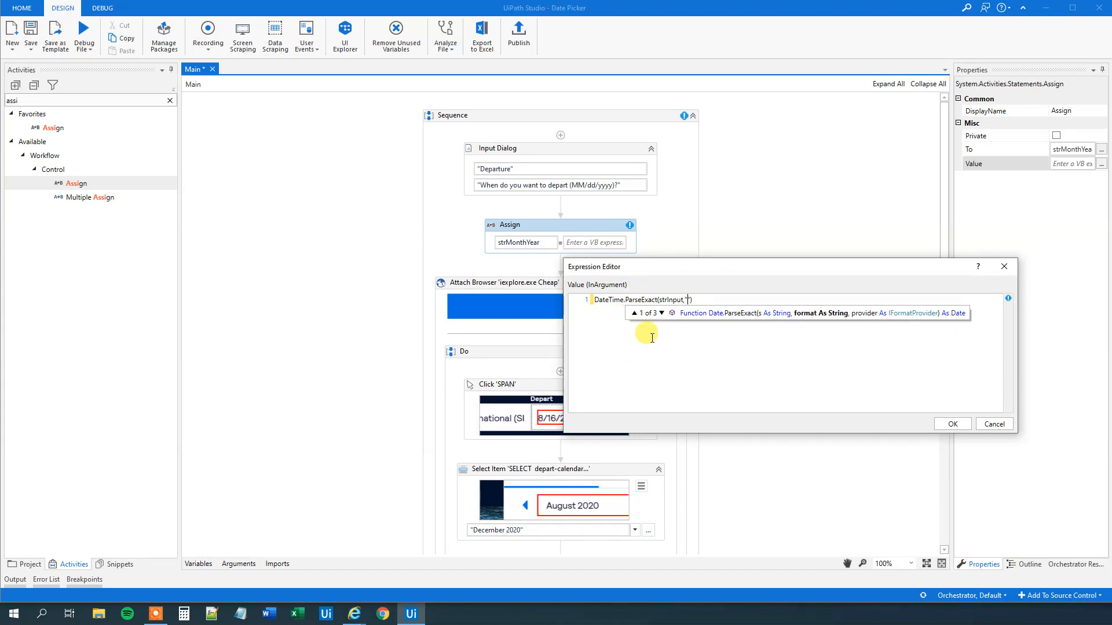
mouse_move(657, 294)
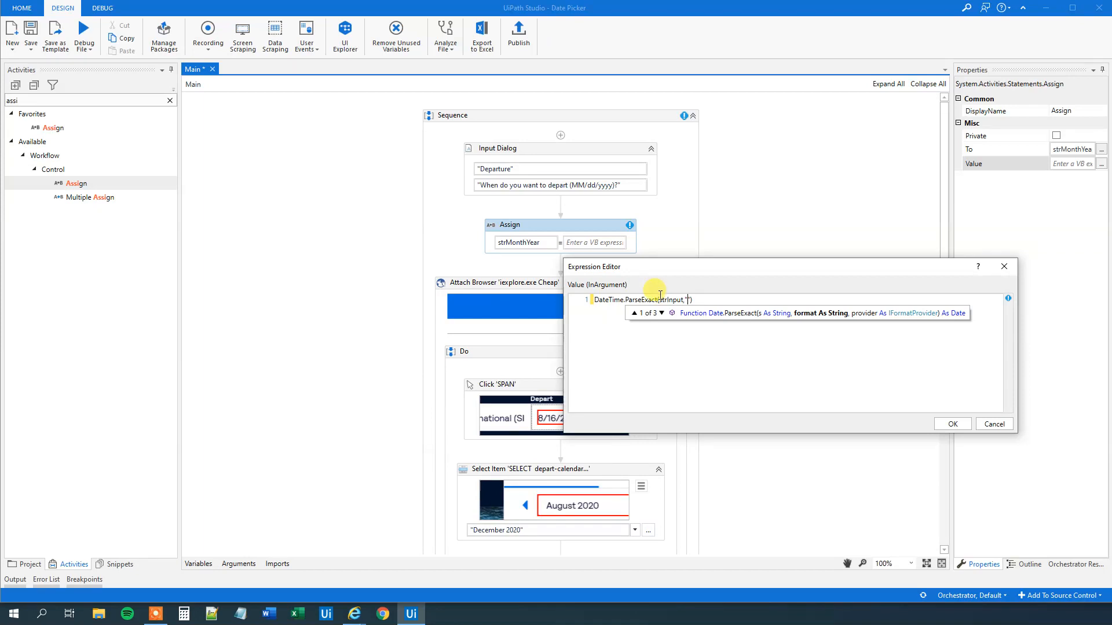
mouse_move(668, 203)
text(MM/dd)
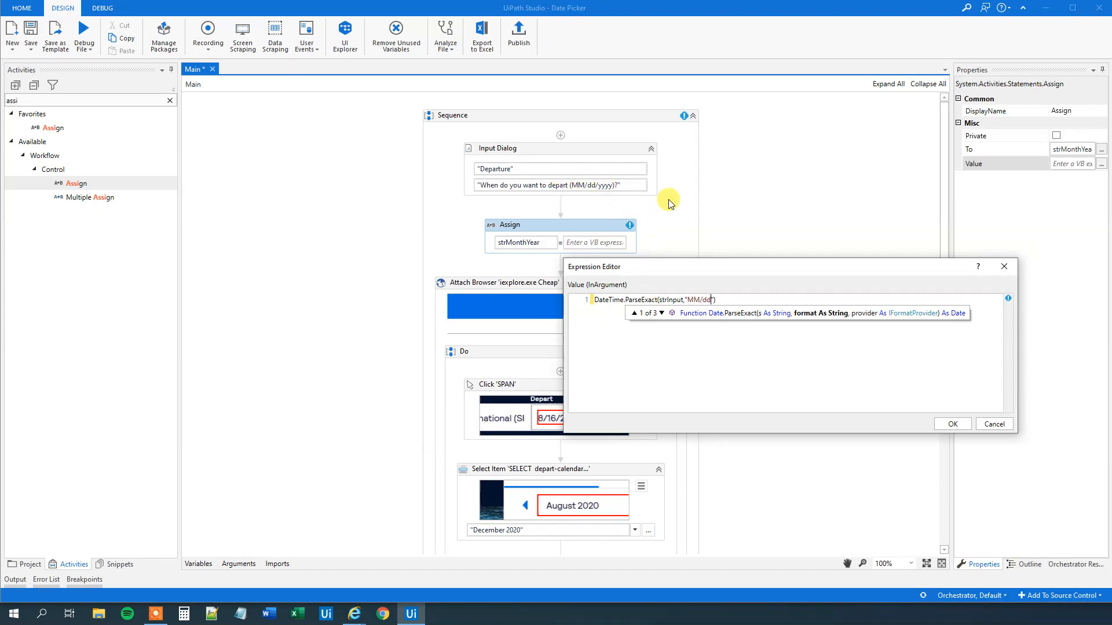
text(/yyyy)
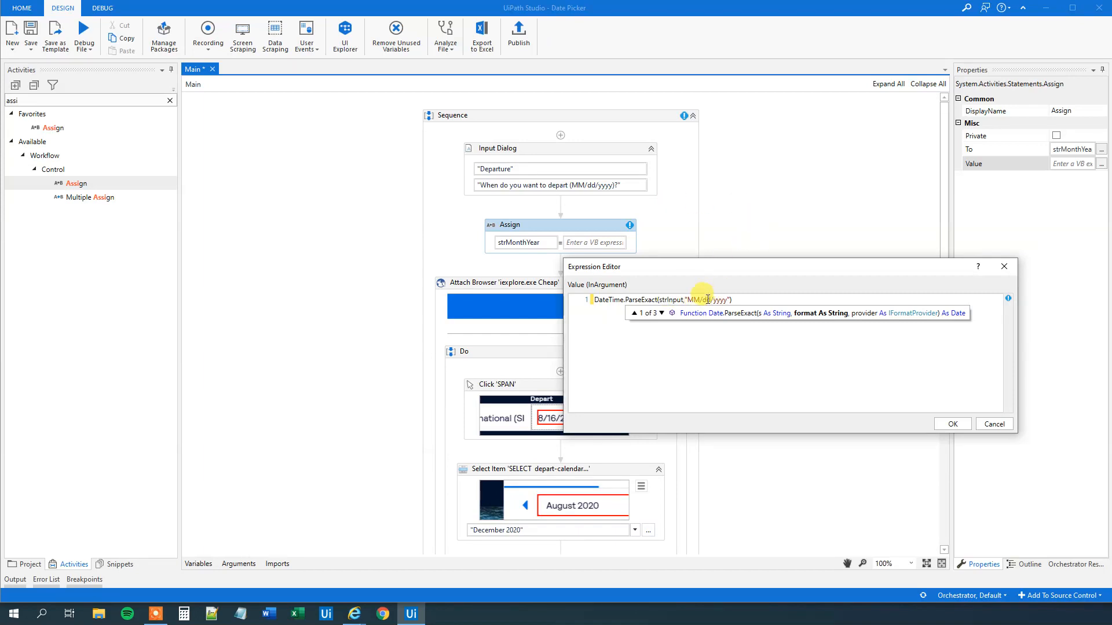
mouse_move(697, 291)
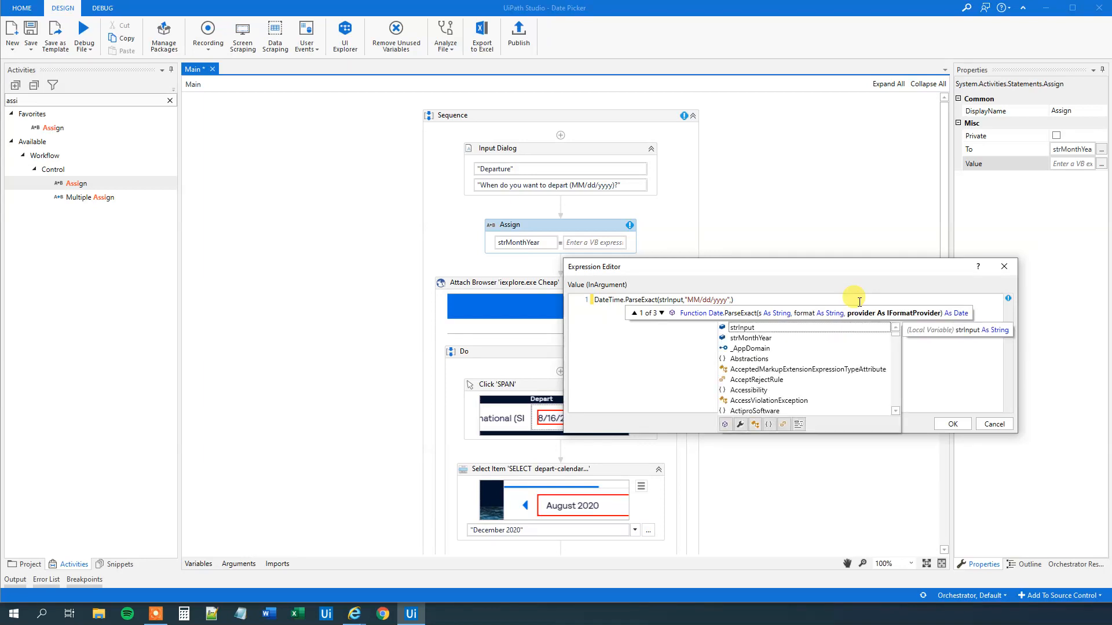
text(,System)
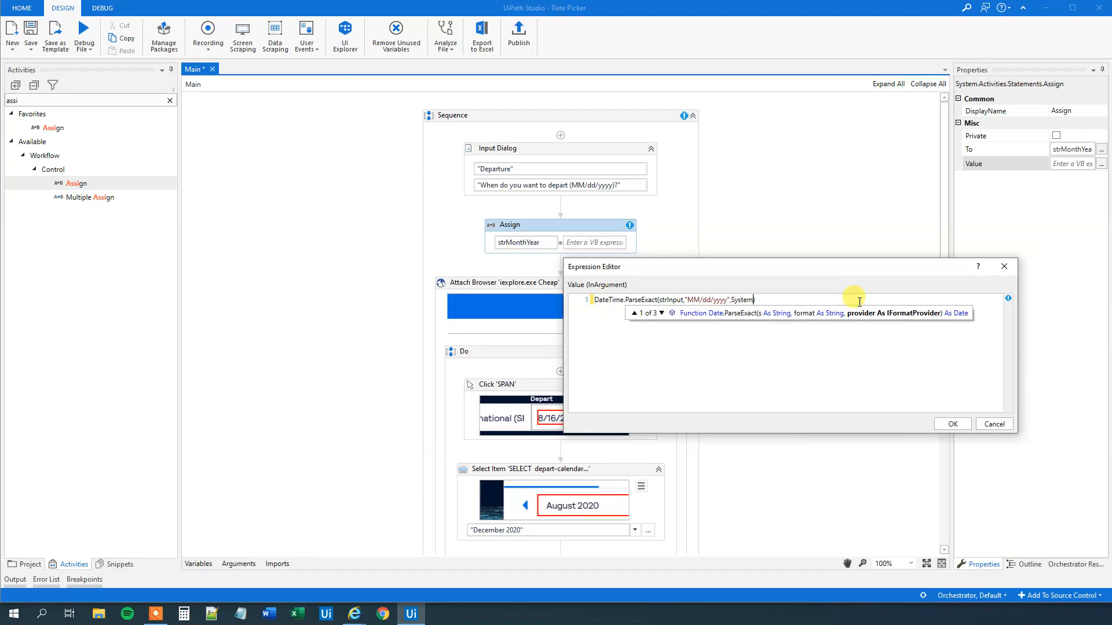
text(glo)
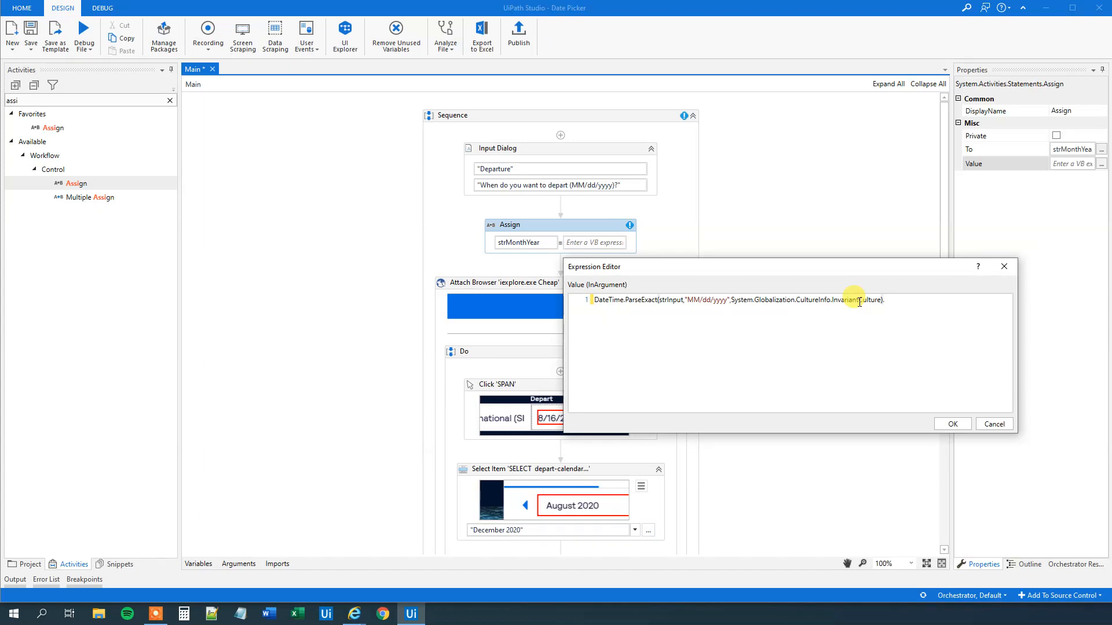
text(to)
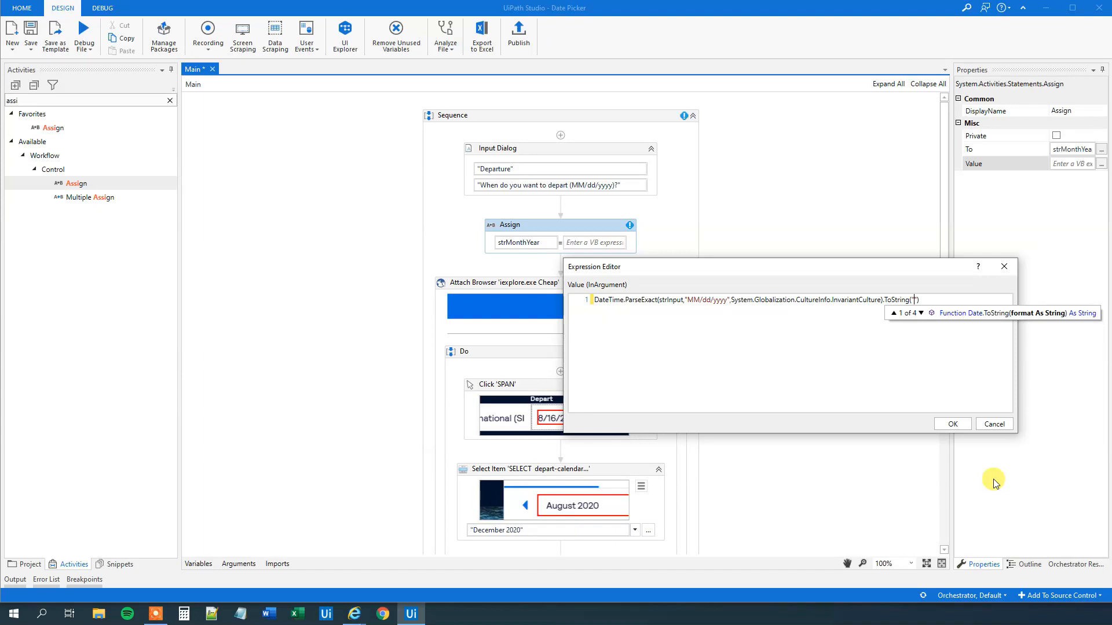
mouse_move(419, 517)
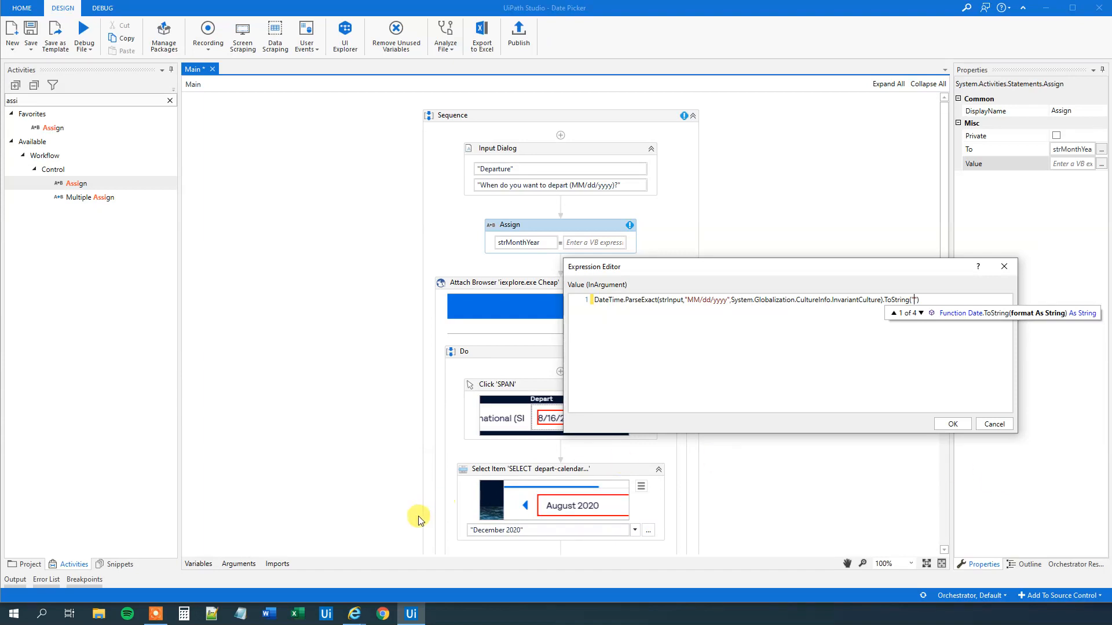
mouse_move(821, 563)
text(yyyy)
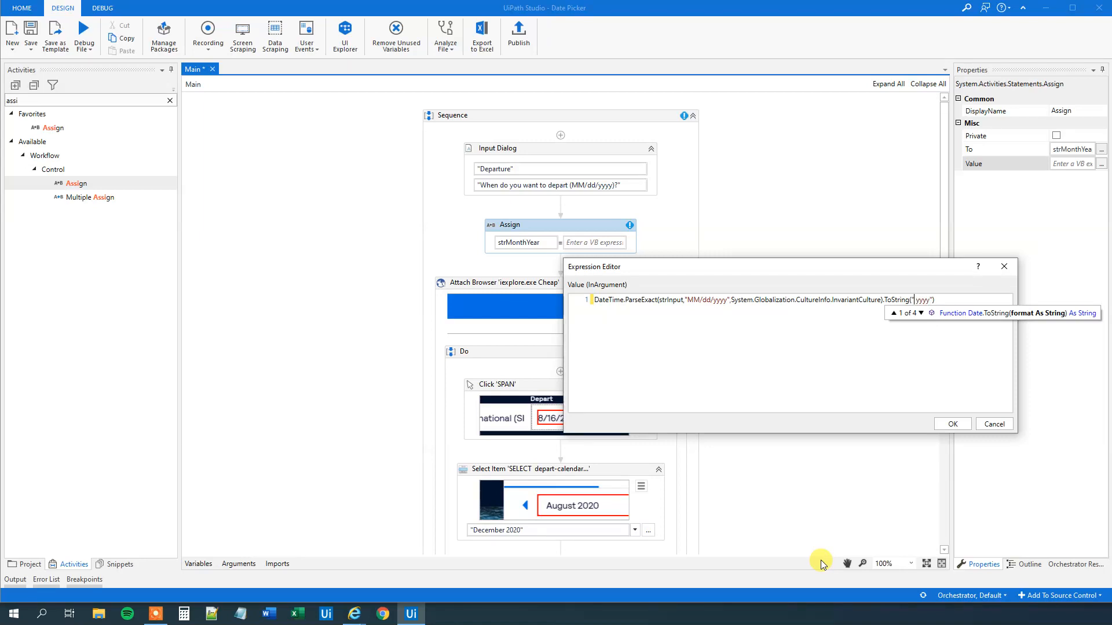
mouse_move(493, 526)
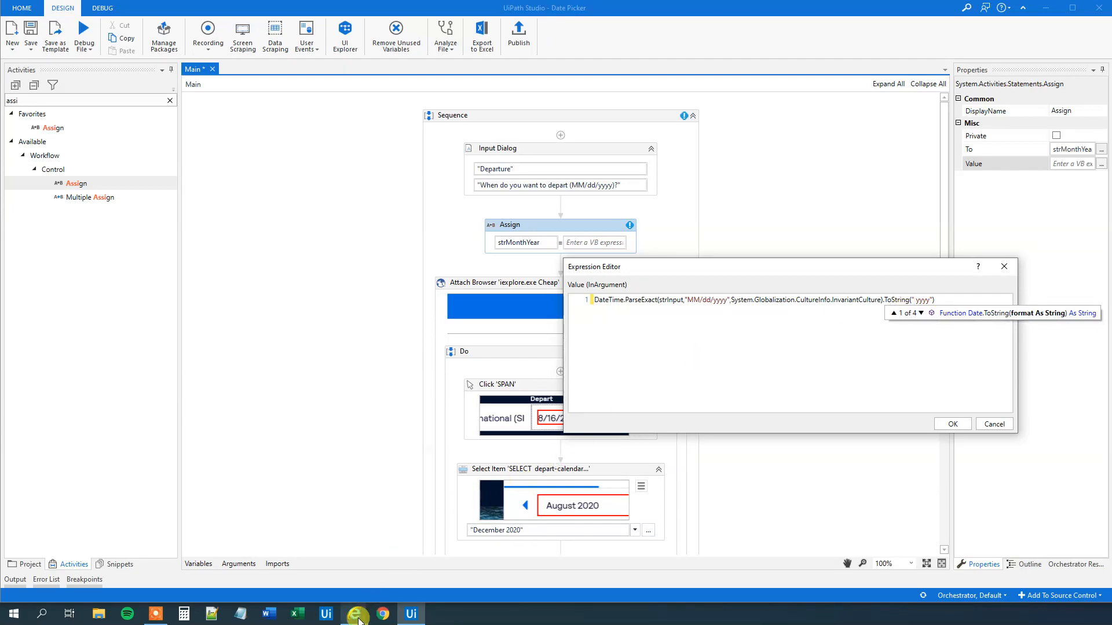
In the date-format docs, scroll to the M, MM, MMM and MMMM month specifiers
click(353, 613)
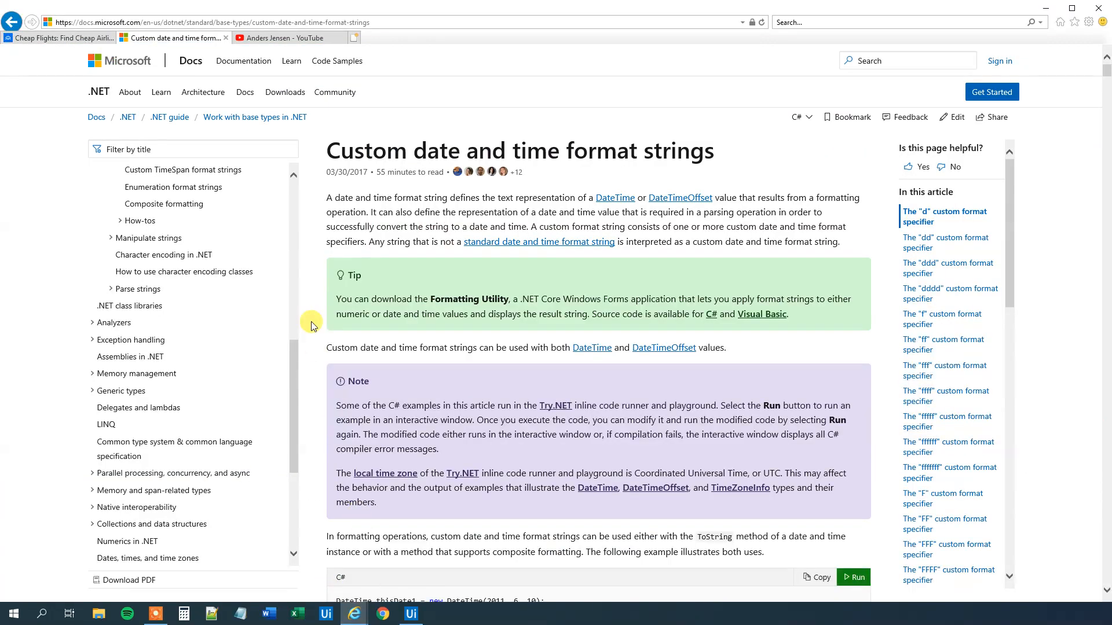
mouse_move(341, 145)
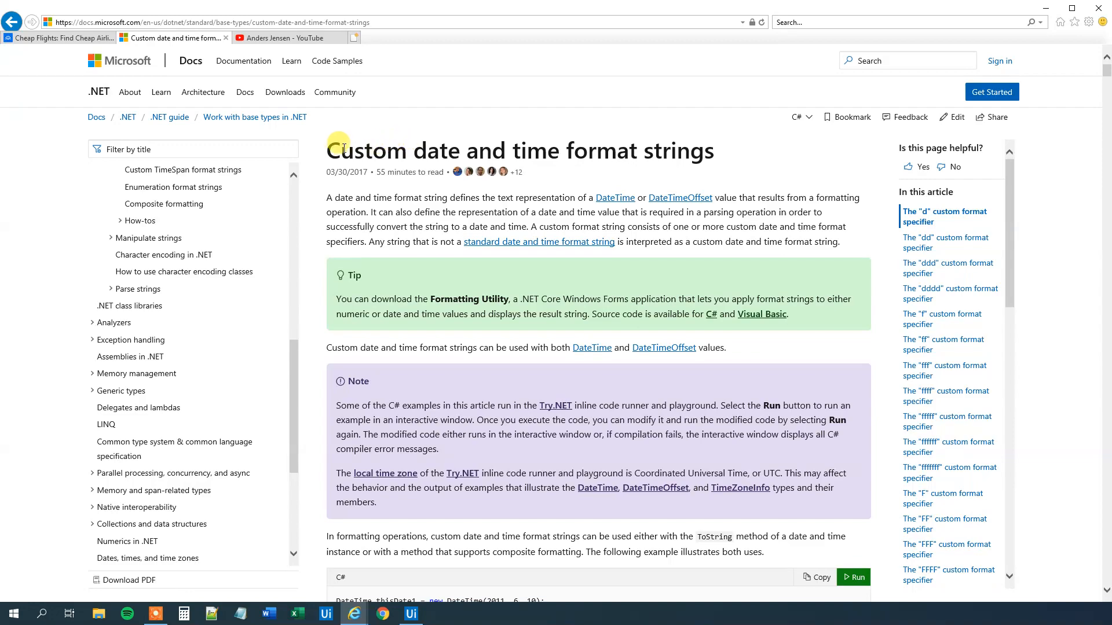
mouse_move(588, 139)
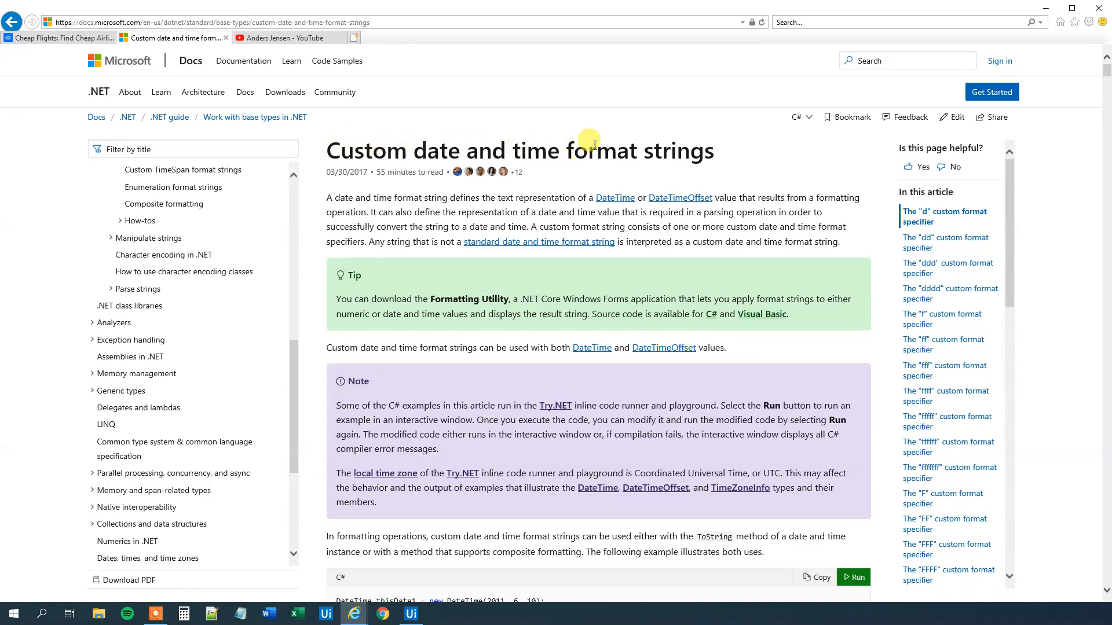
scroll(down, 3)
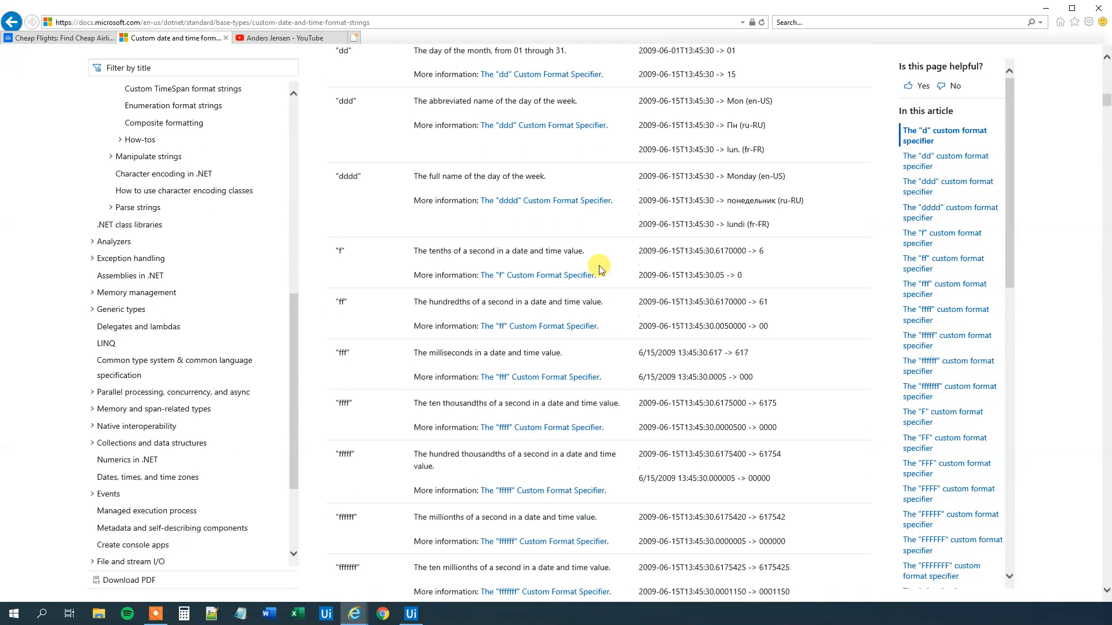
scroll(down, 3)
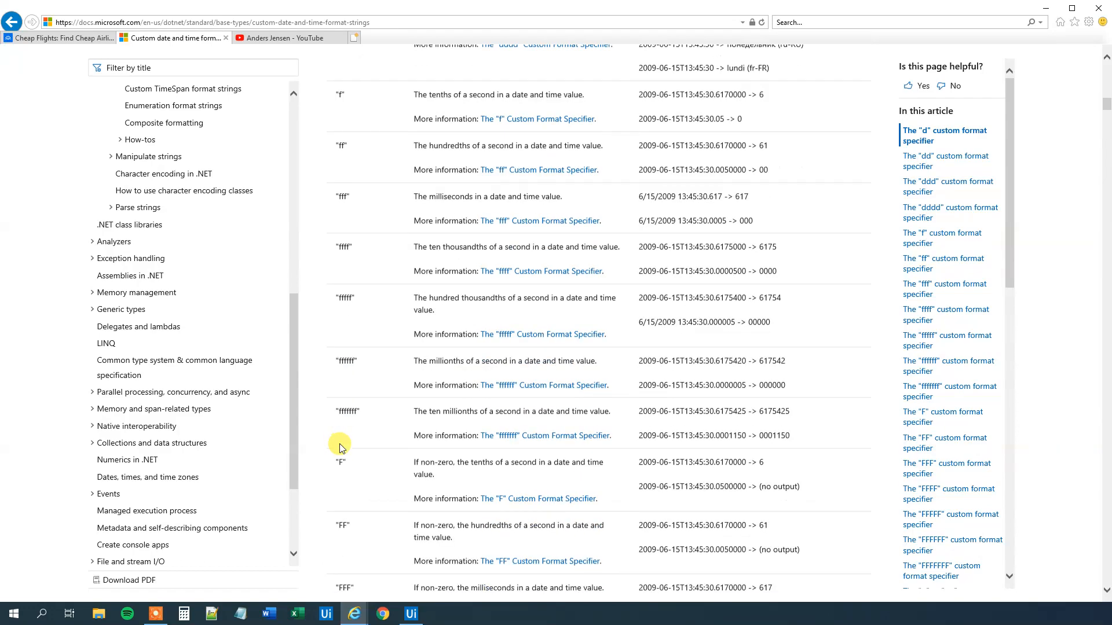
scroll(down, 3)
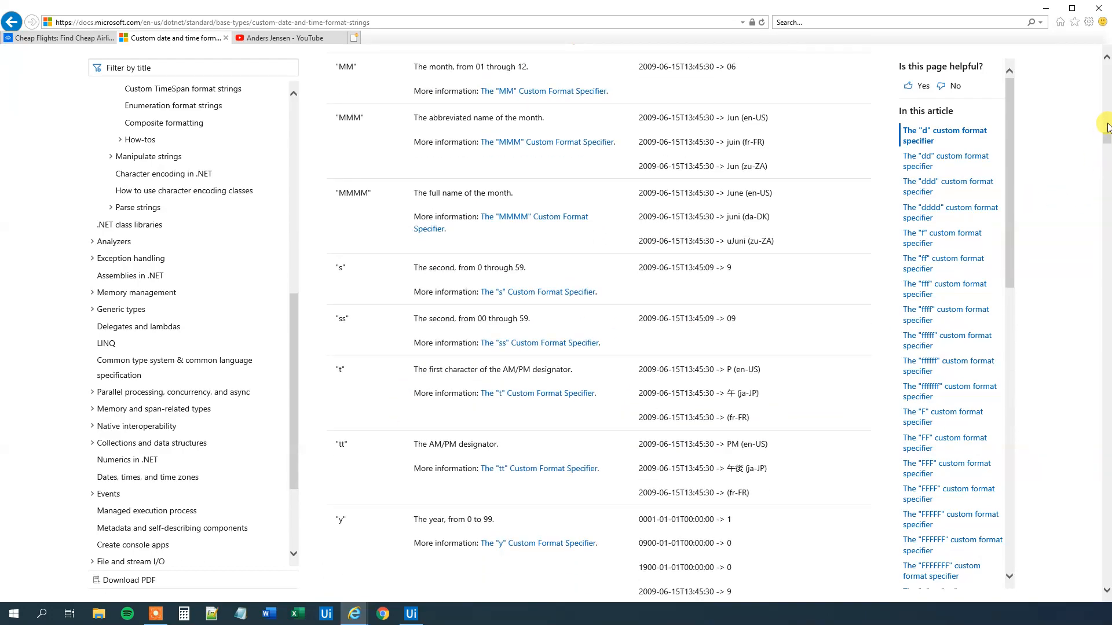
scroll(down, 3)
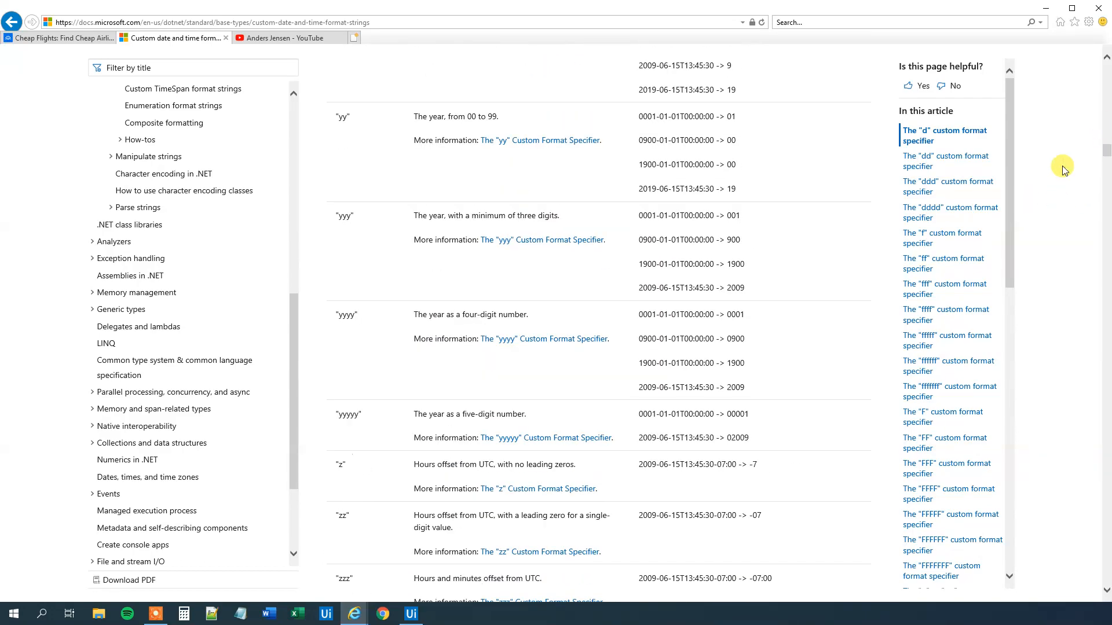
mouse_move(394, 314)
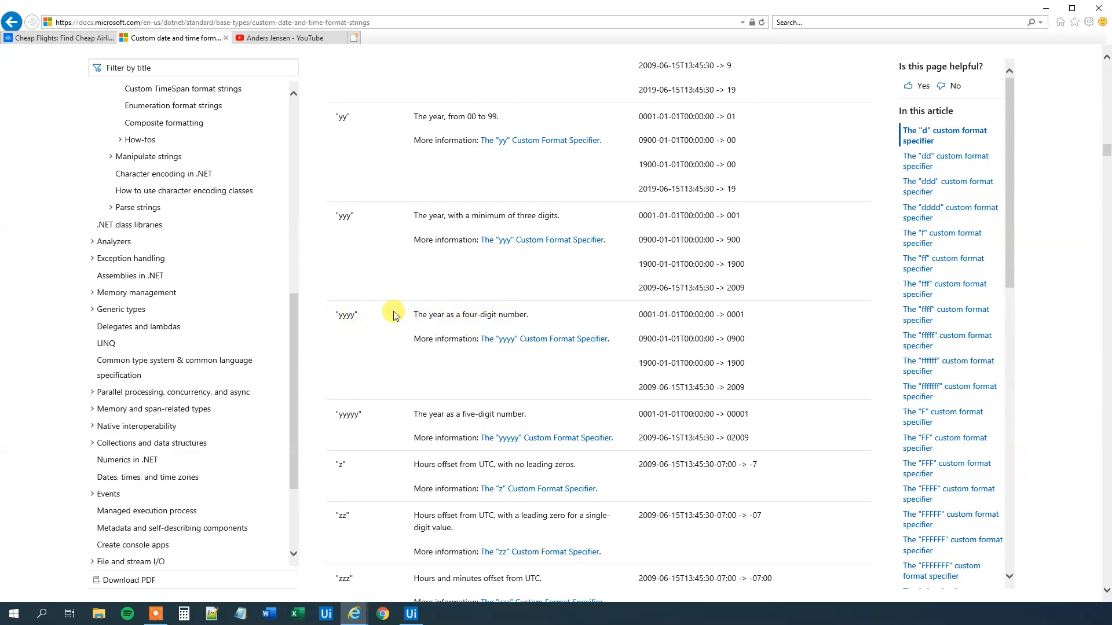
scroll(down, 3)
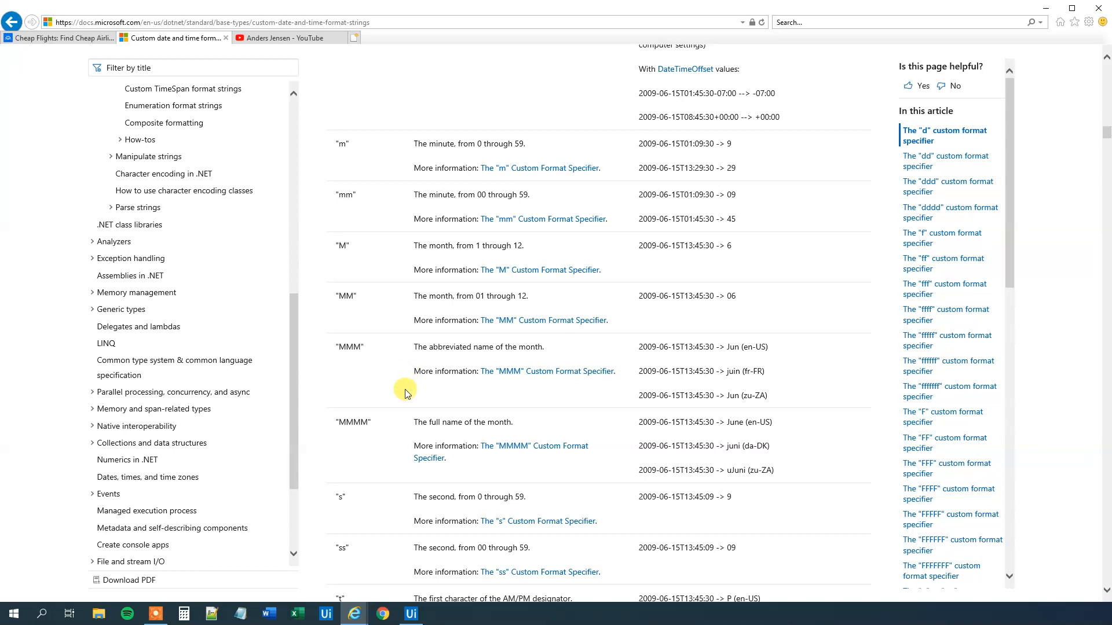
mouse_move(506, 414)
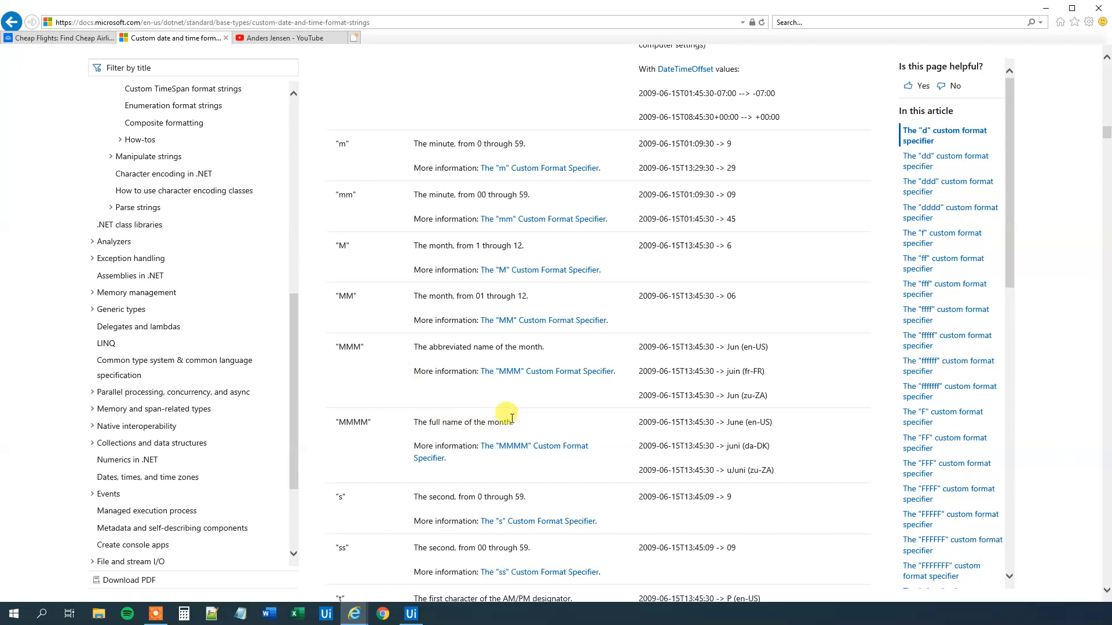
mouse_move(512, 451)
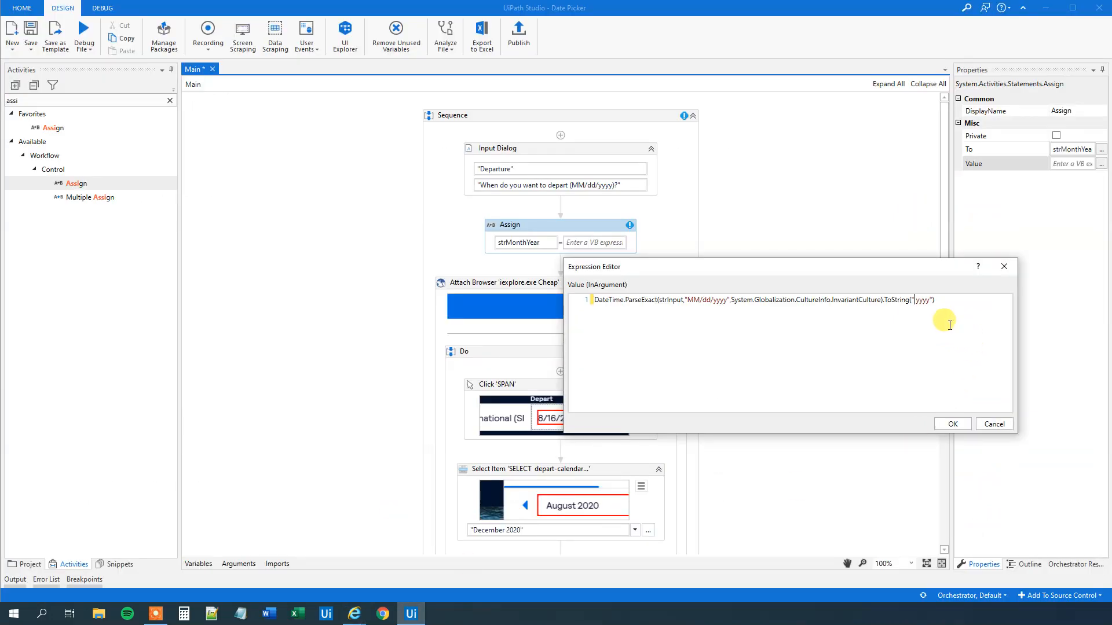
Insert MMMM before yyyy in the ToString format and confirm the expression
text(MMMM)
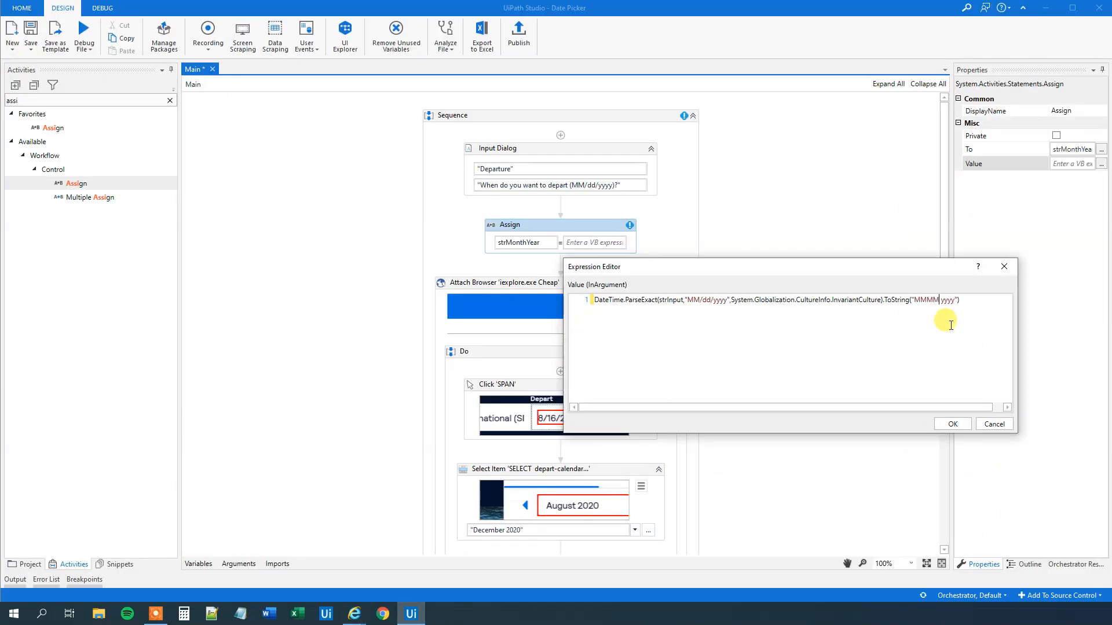
mouse_move(951, 424)
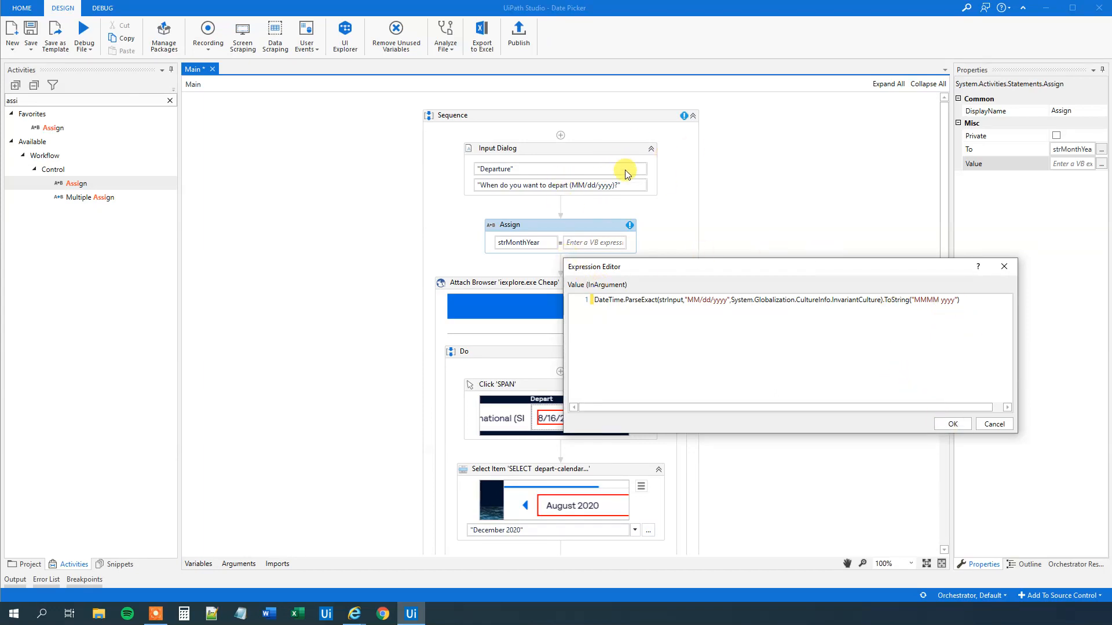
mouse_move(939, 296)
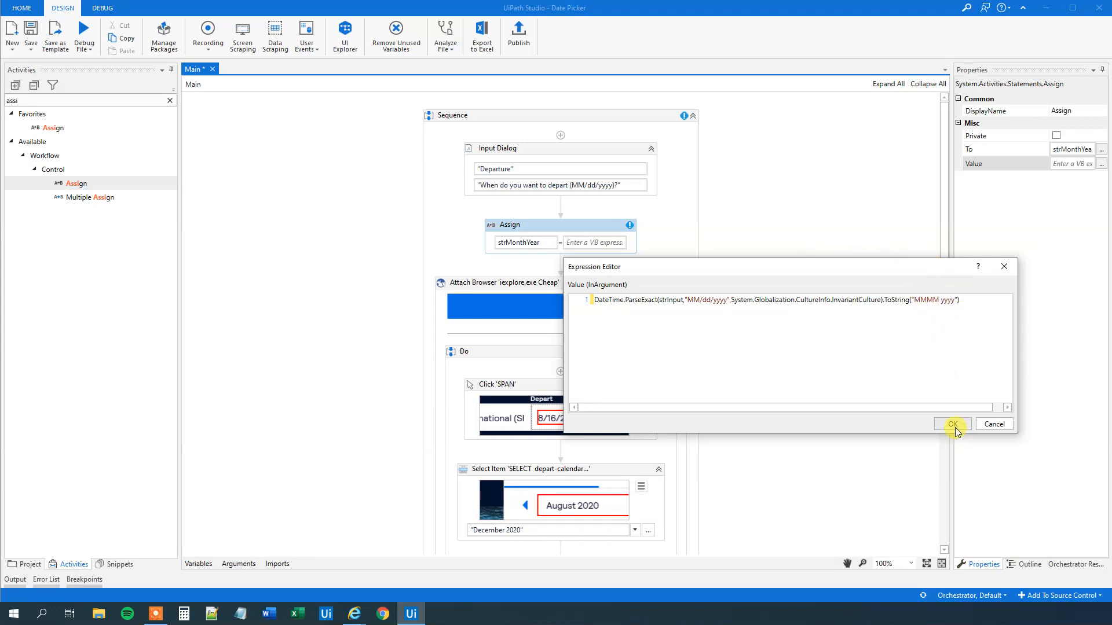
click(951, 423)
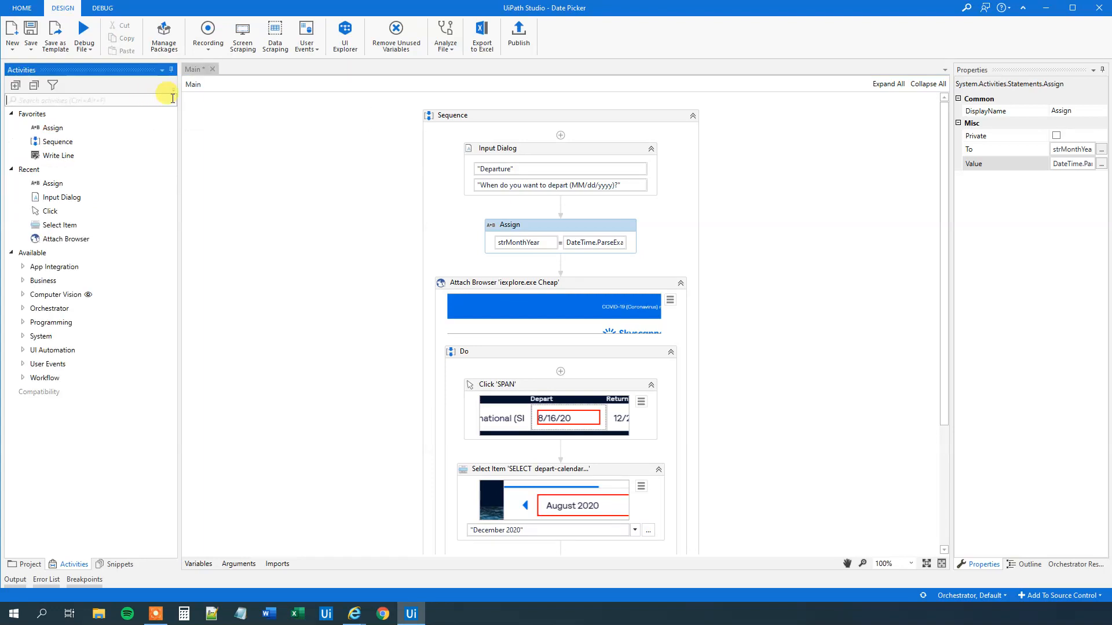
Add a Message Box after the Assign that displays strMonthYear
text(message)
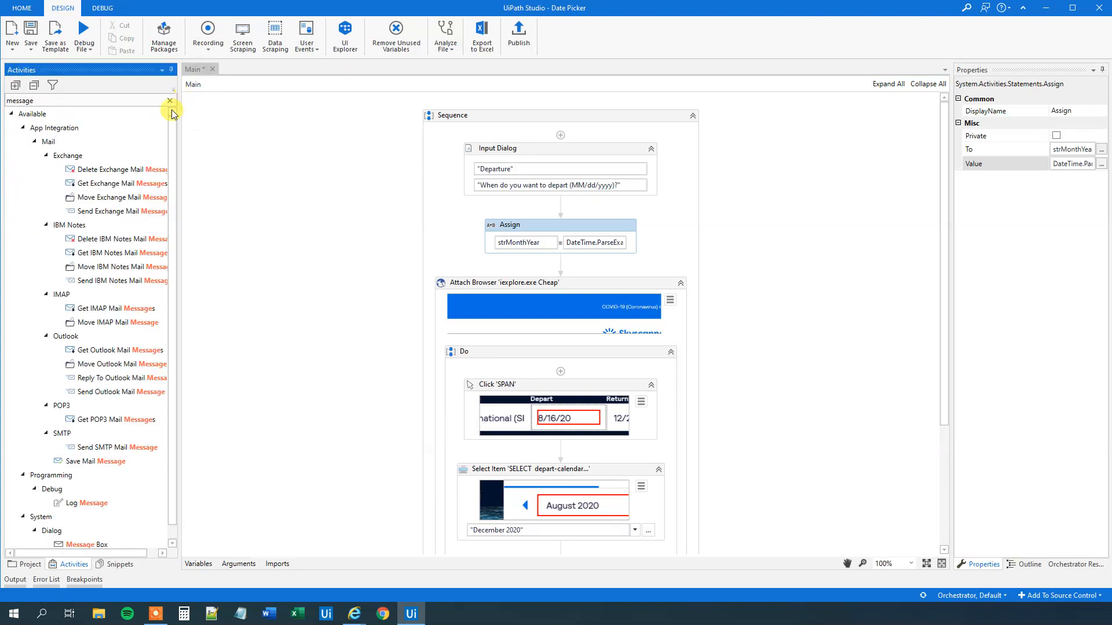
text(b)
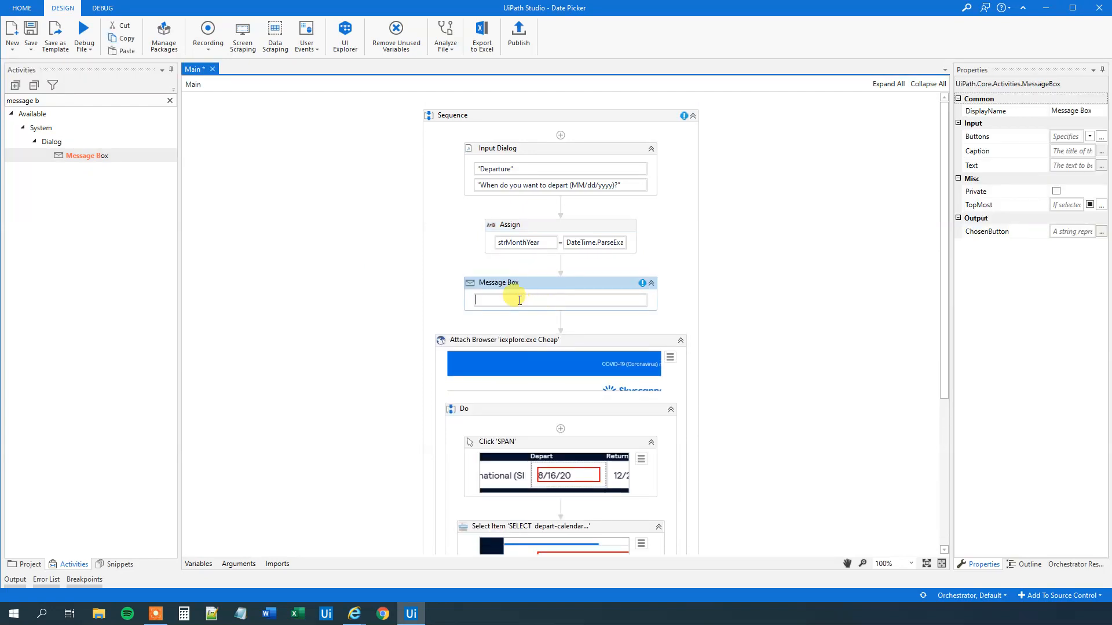
text(strMonthYear)
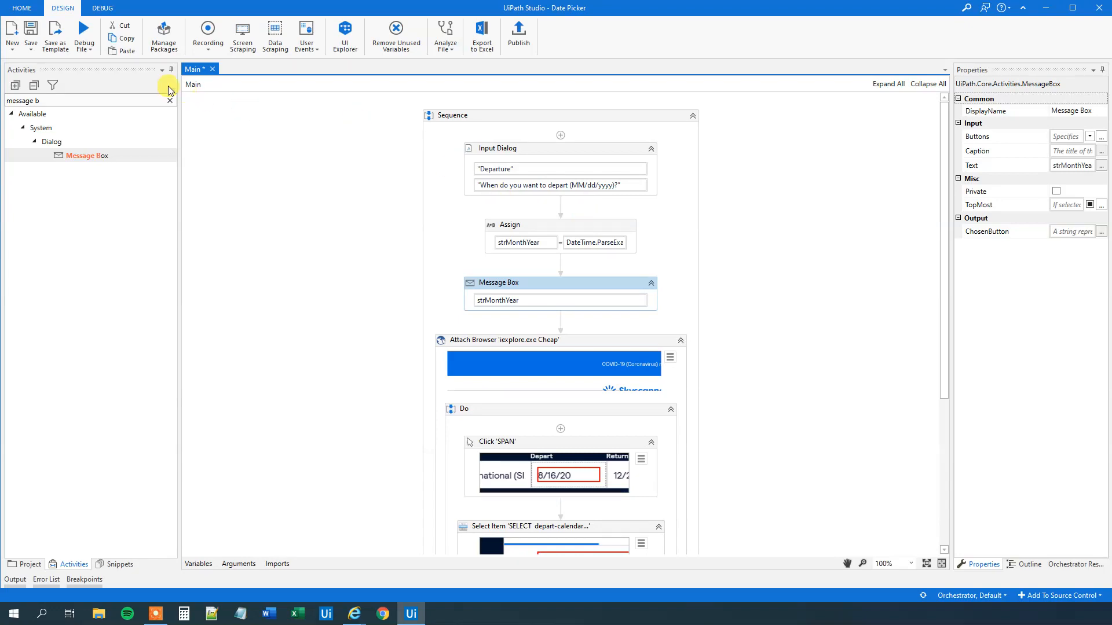
click(91, 47)
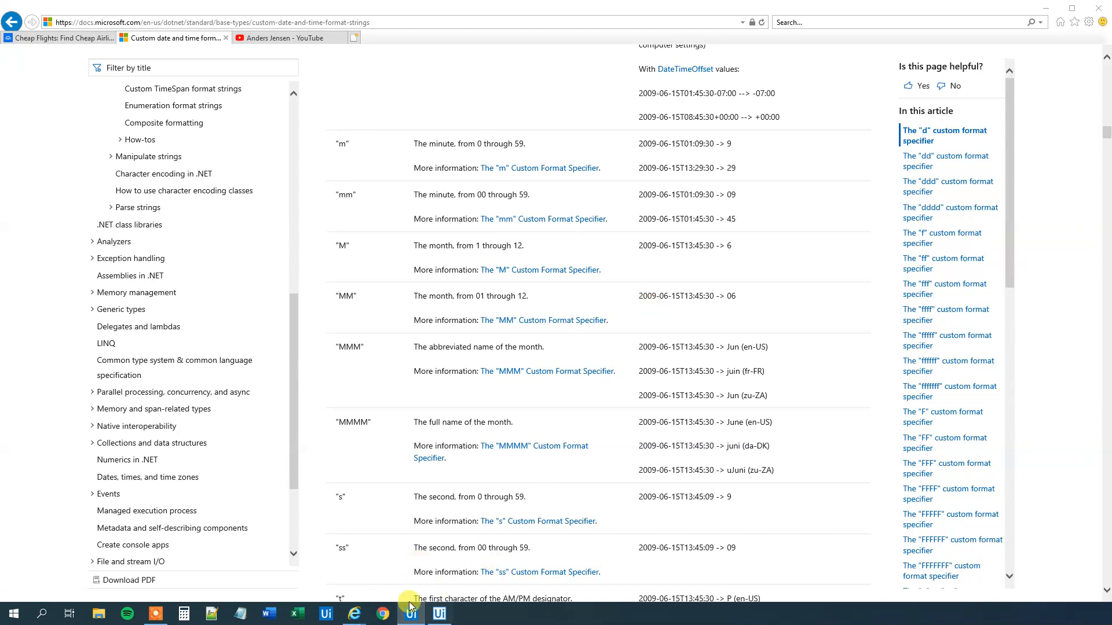
Test-run the workflow with departure 04/19/2020 and view 'April 2020' in the message box
click(409, 614)
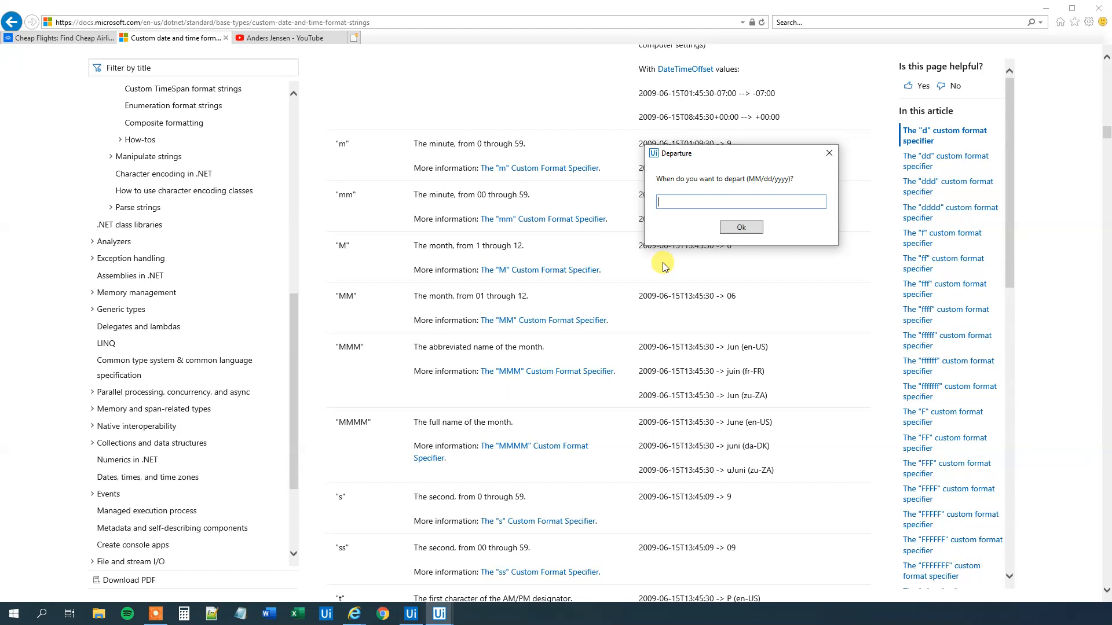
text(04)
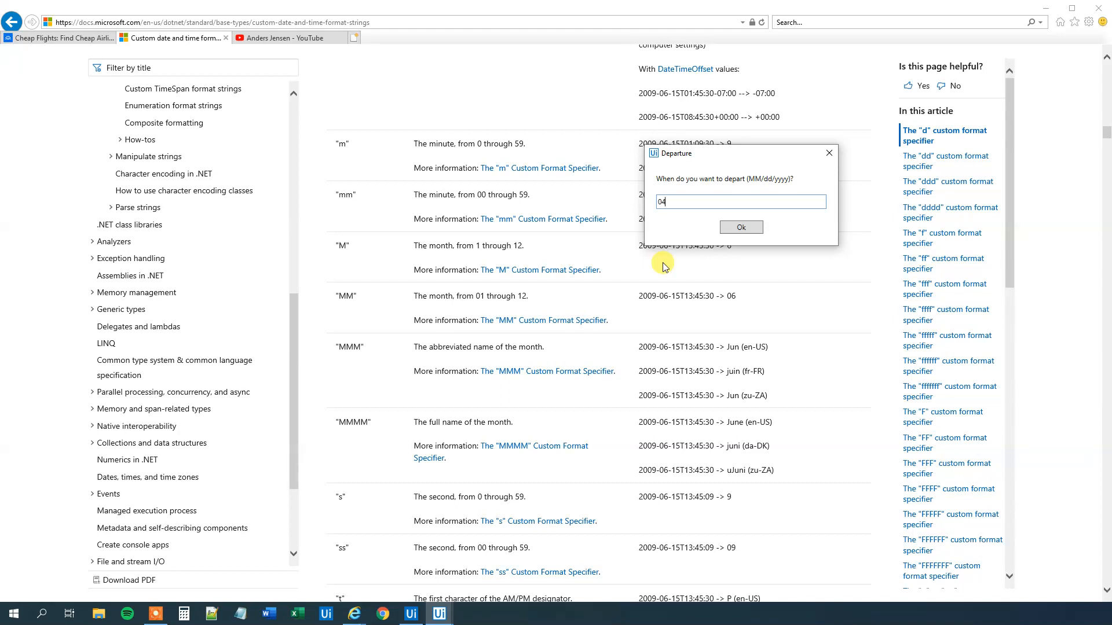
text(/19)
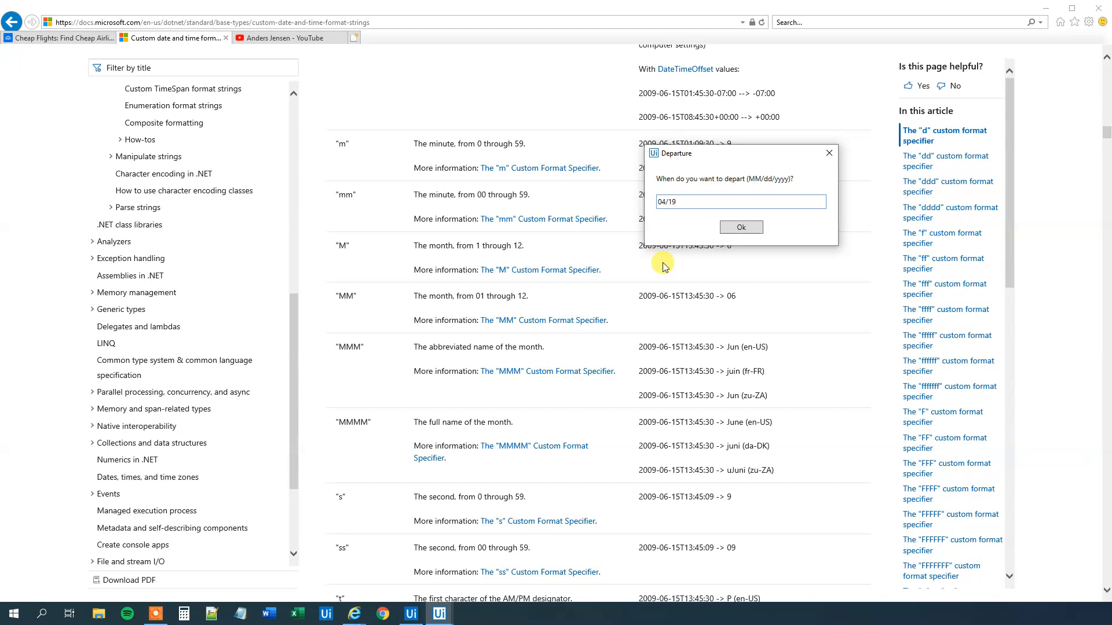
text(/2020)
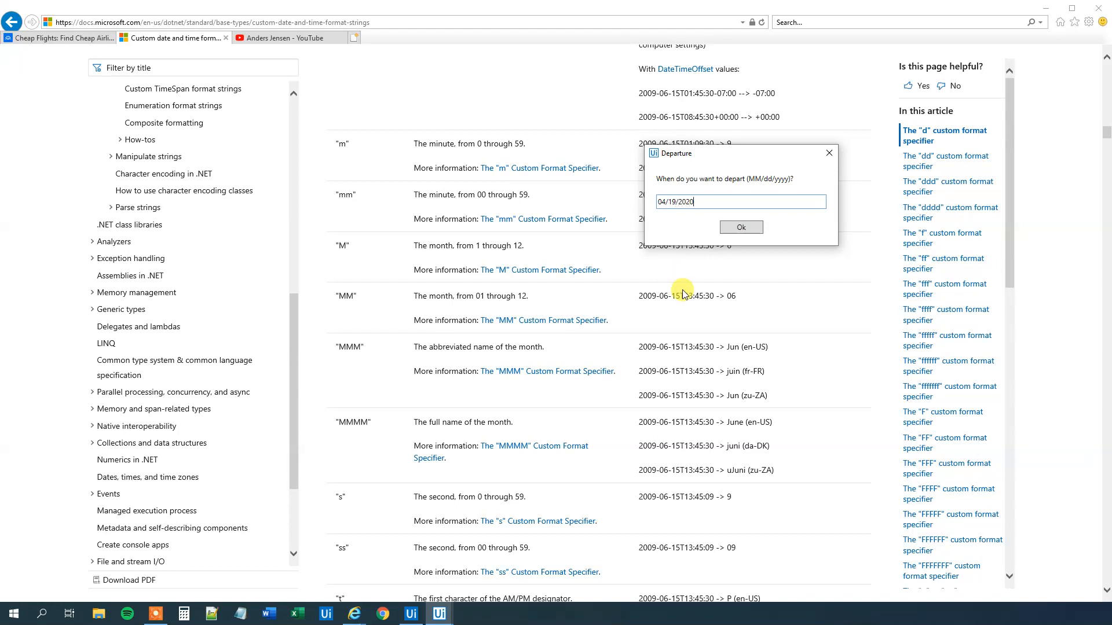
mouse_move(665, 201)
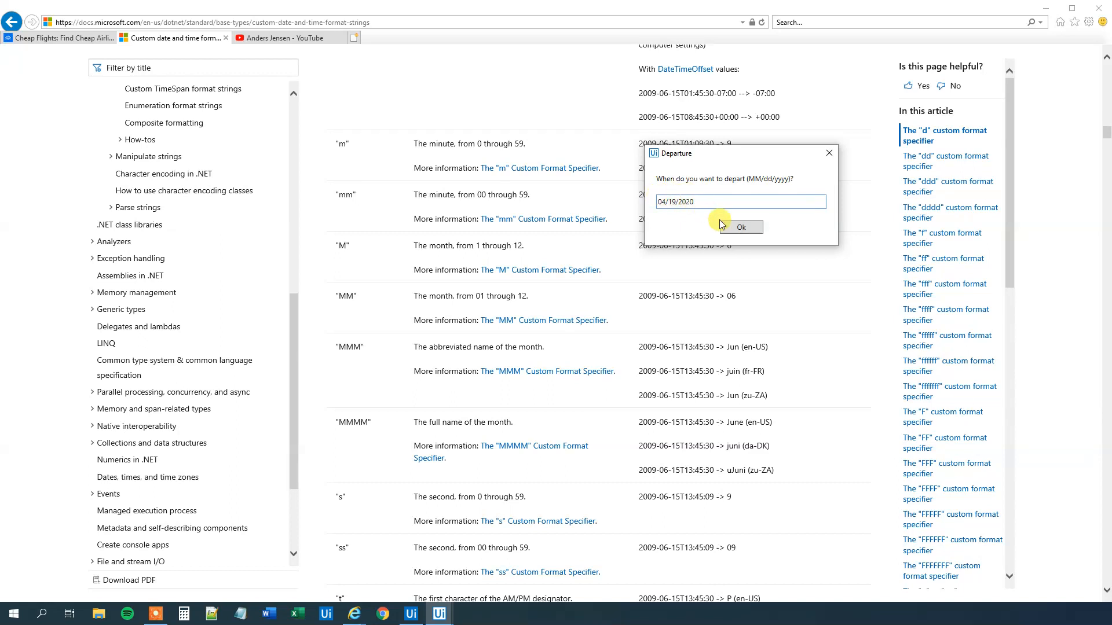
click(741, 227)
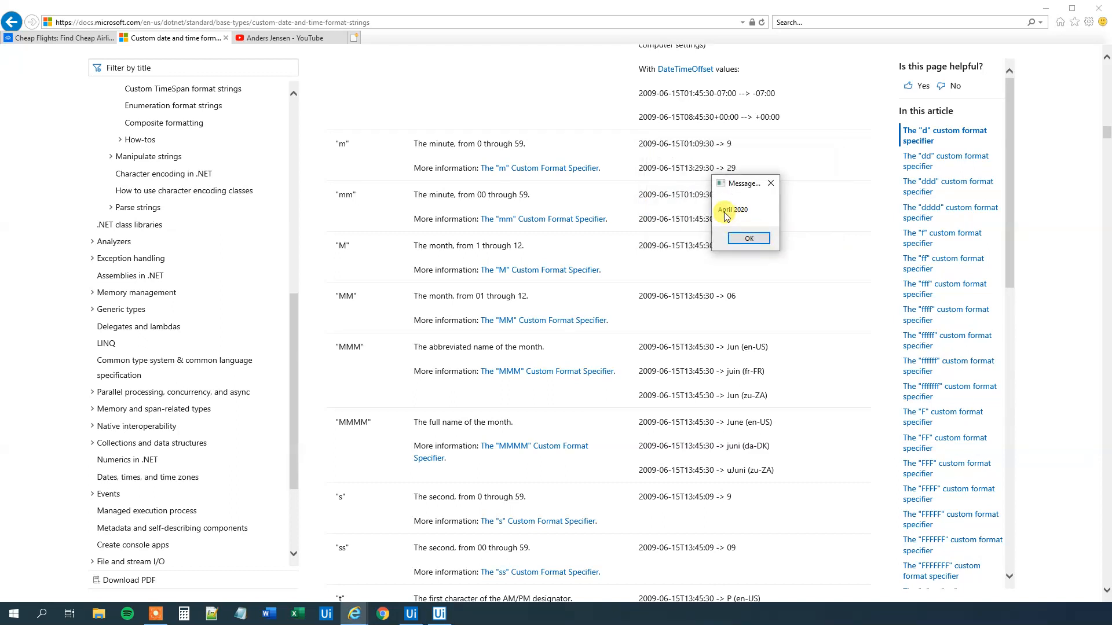
mouse_move(750, 222)
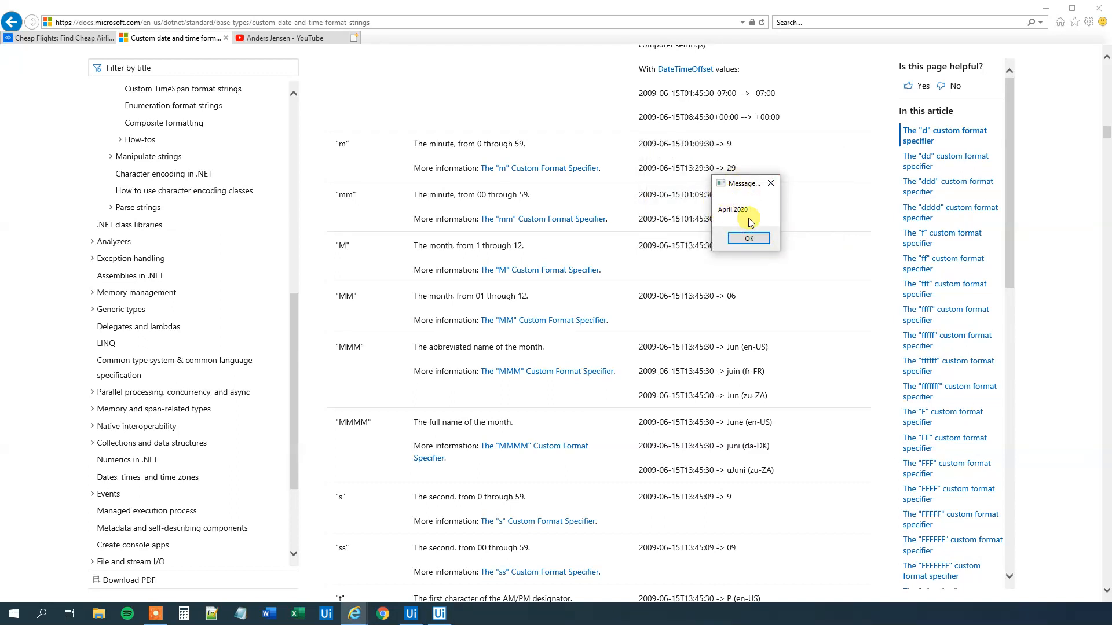
click(410, 614)
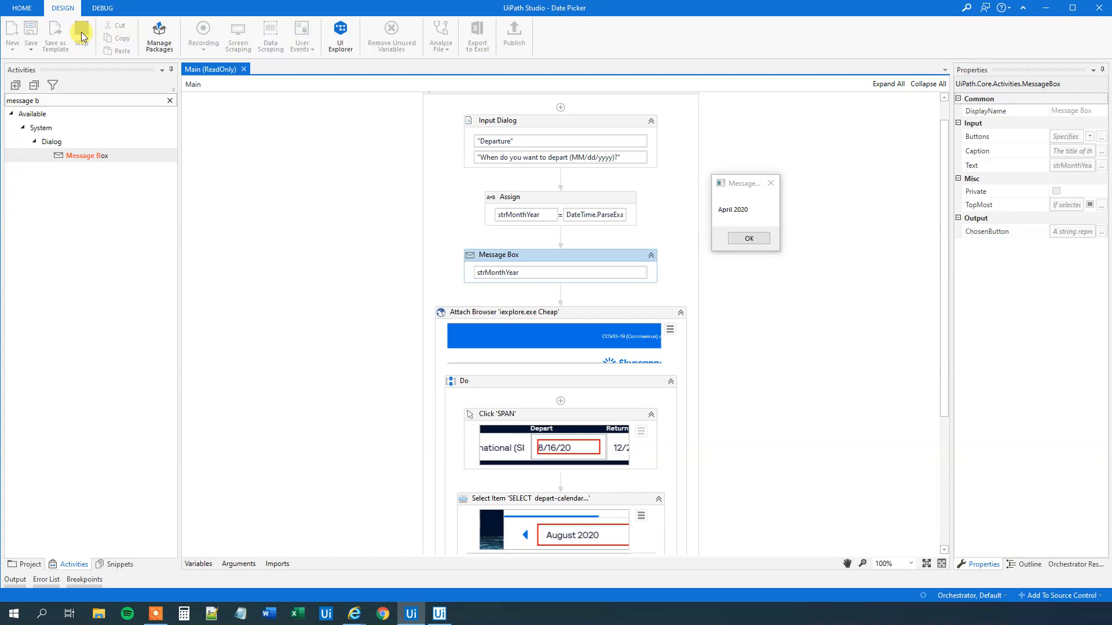
Stop the run and make Select Item pick strMonthYear instead of December 2020
click(747, 237)
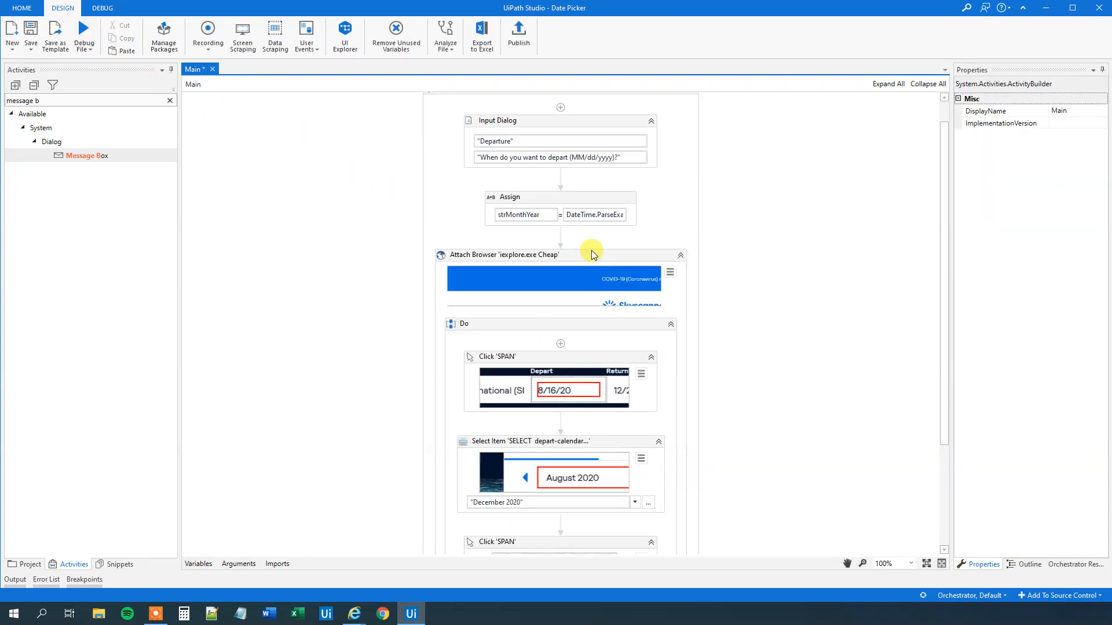
scroll(down, 3)
text(strMonthYear)
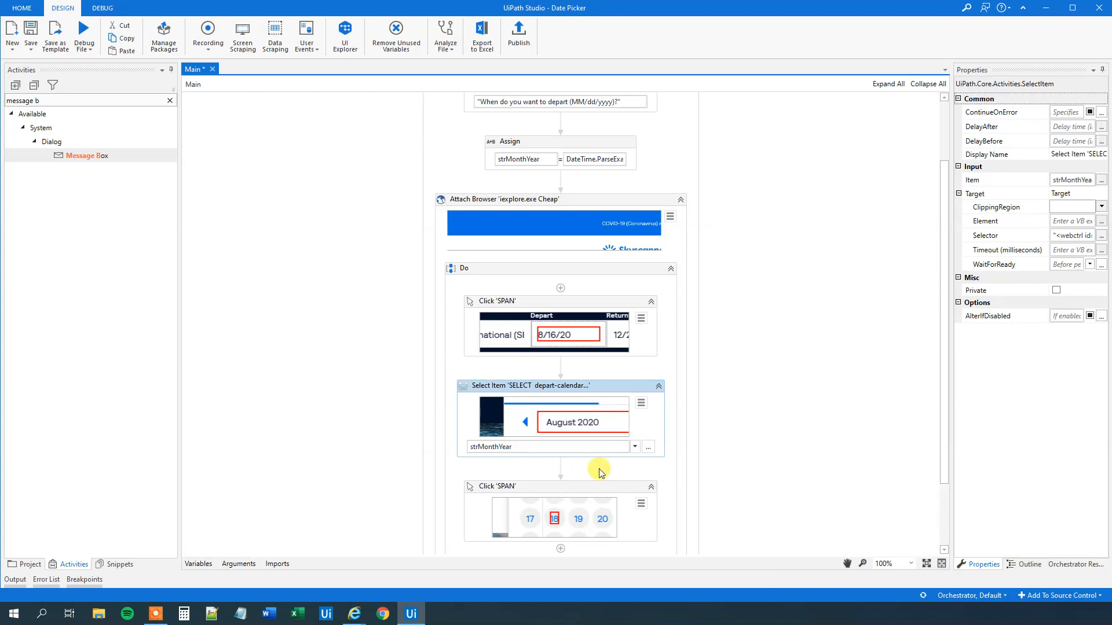
mouse_move(574, 429)
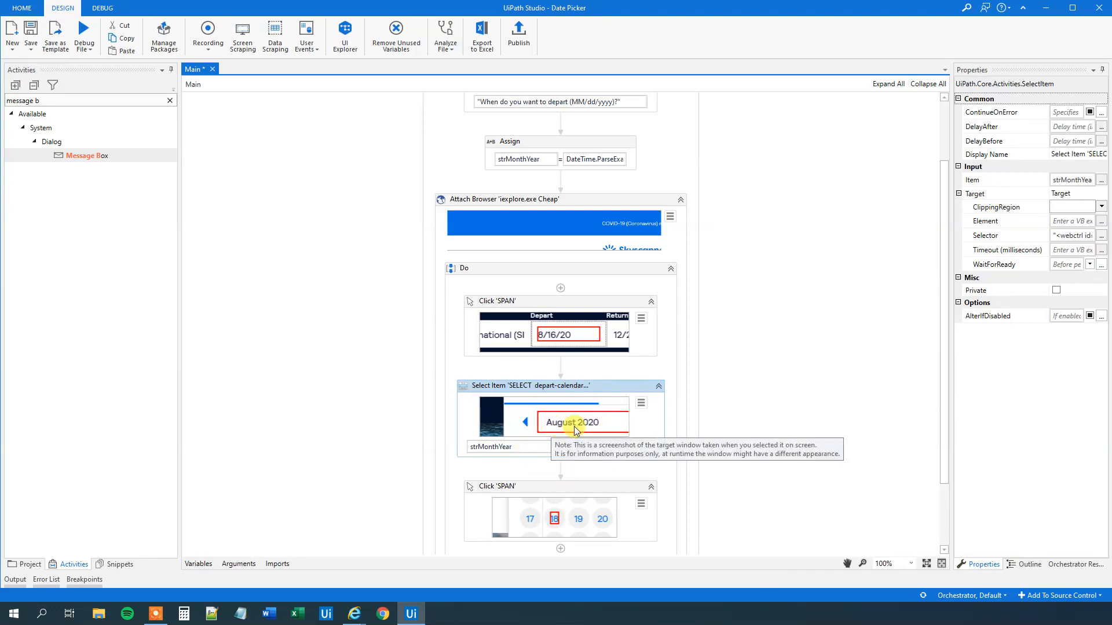
mouse_move(560, 386)
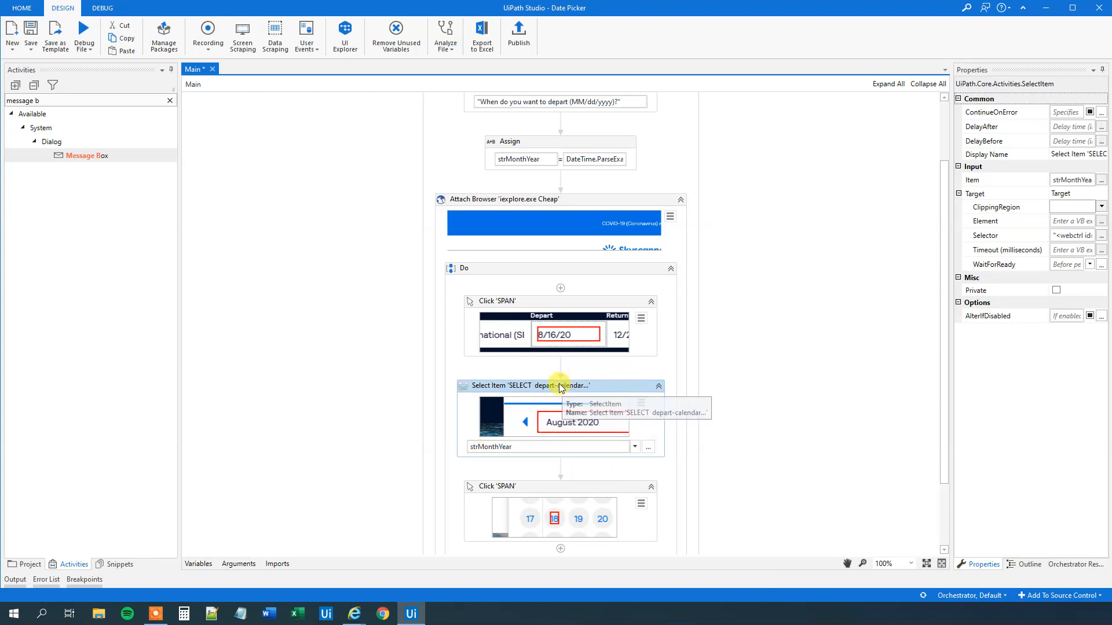
click(84, 36)
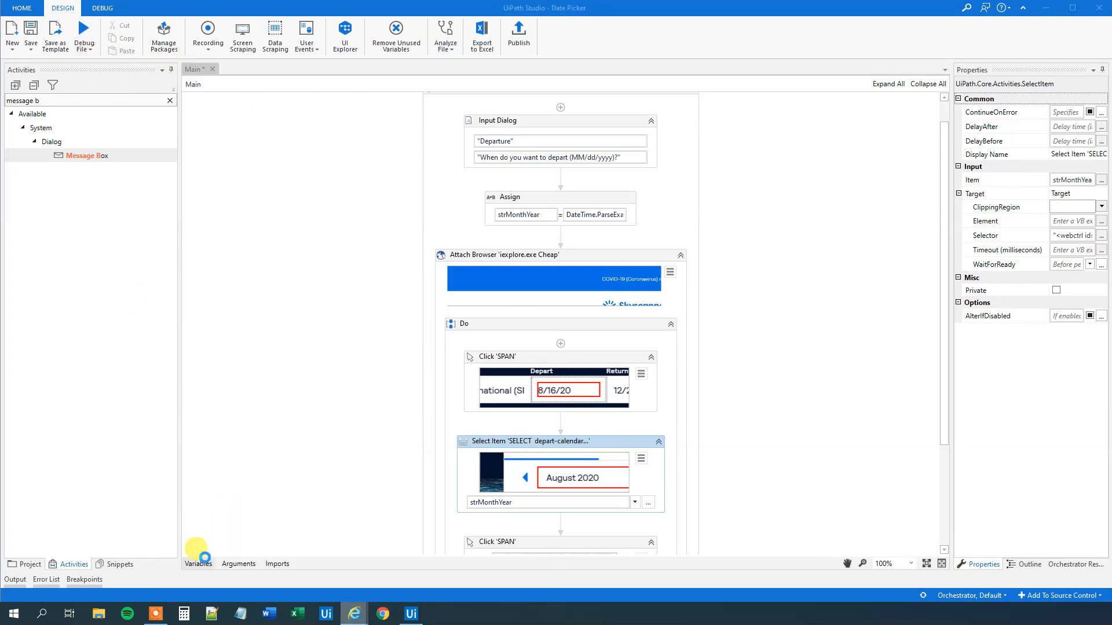
click(353, 613)
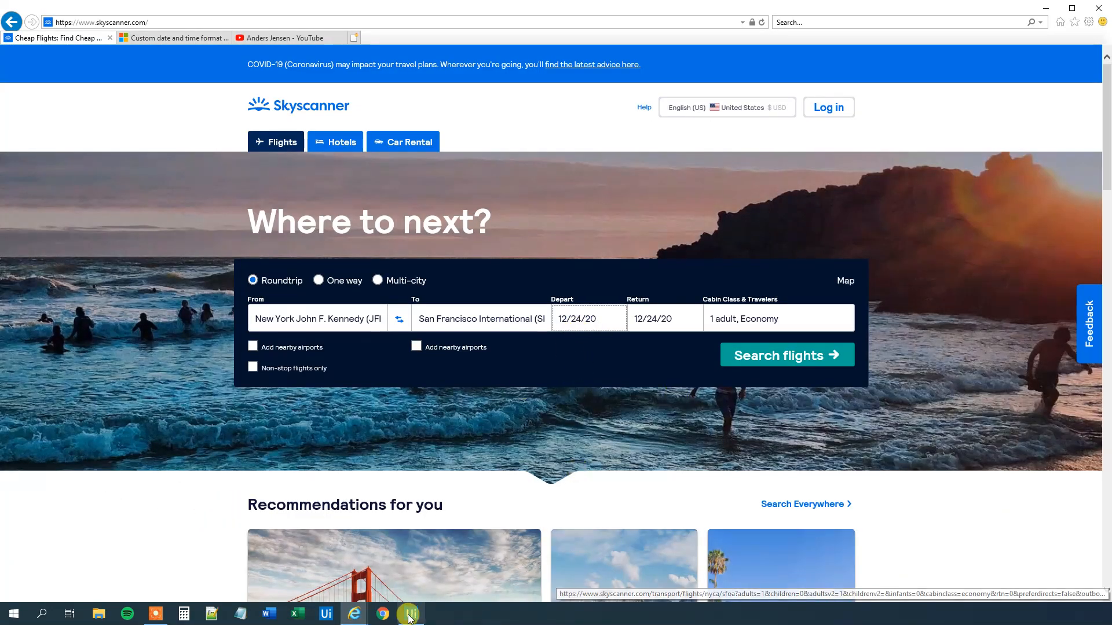
mouse_move(414, 613)
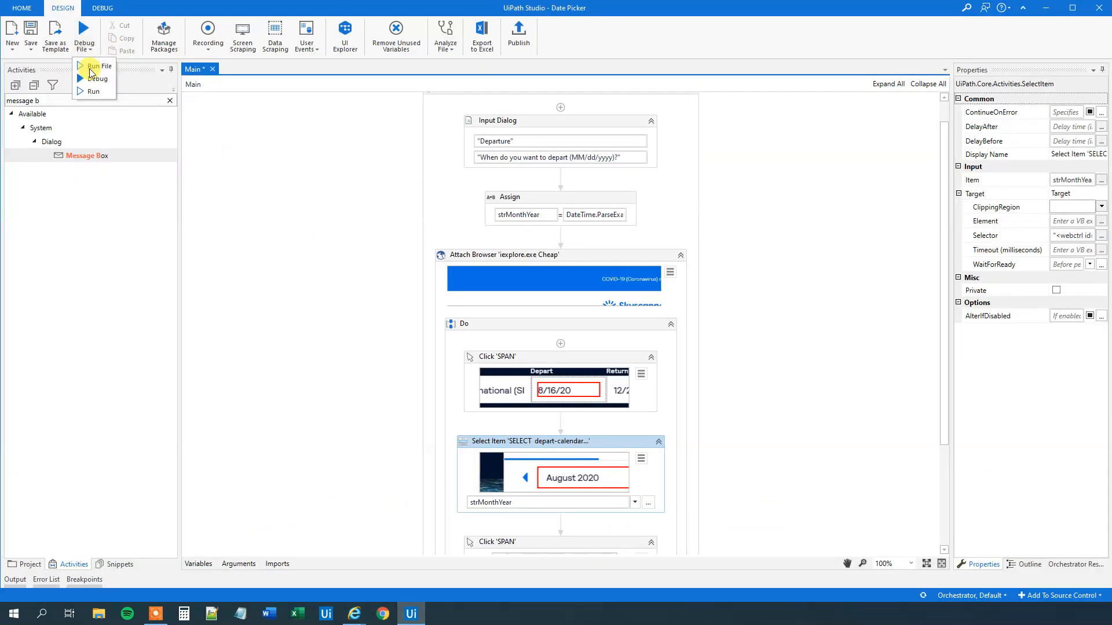
Run the file and submit 06/05/2020 as the departure date
click(97, 66)
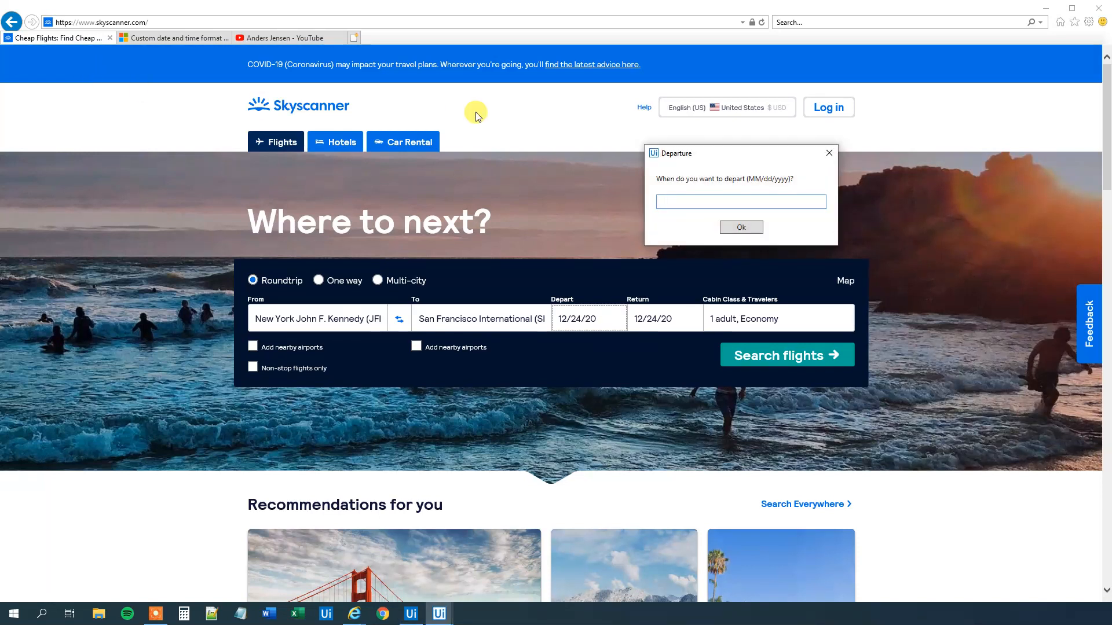
click(740, 202)
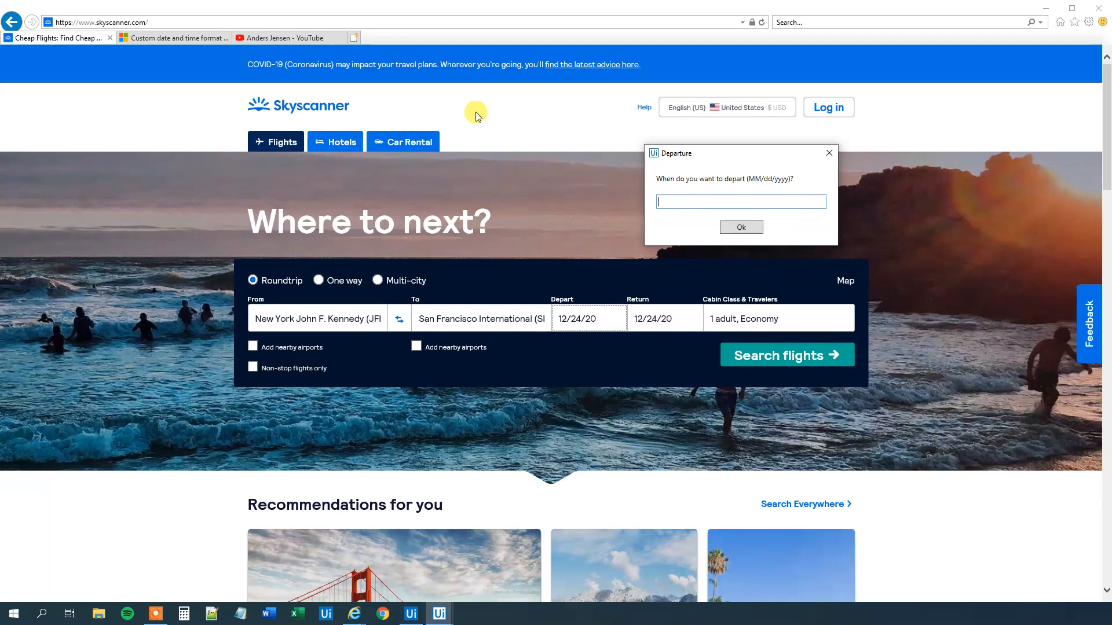
text(06/)
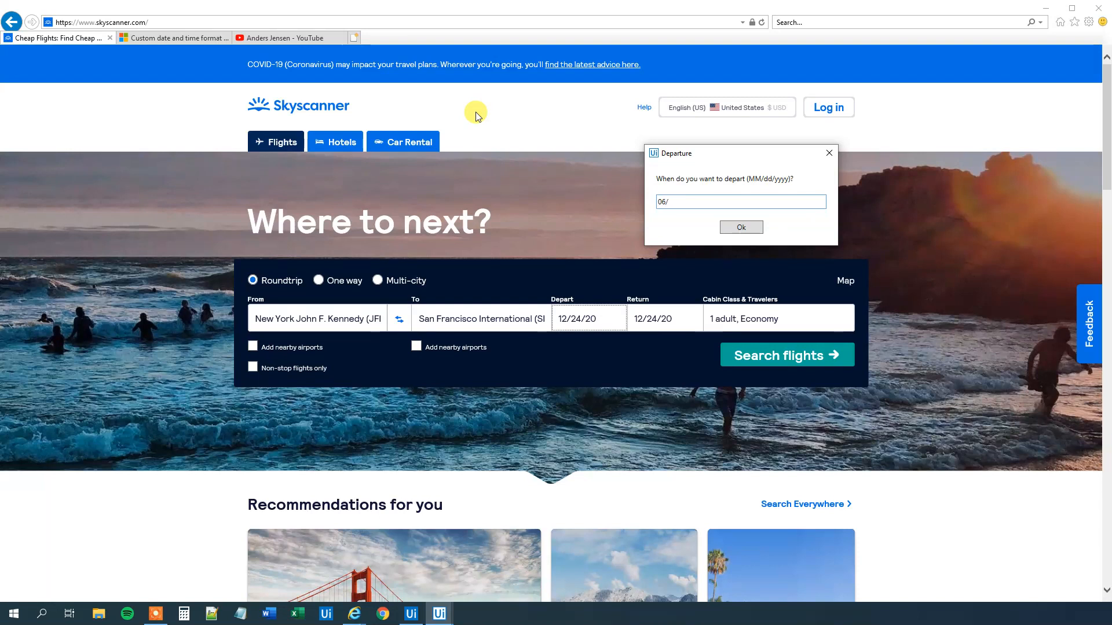
text(05)
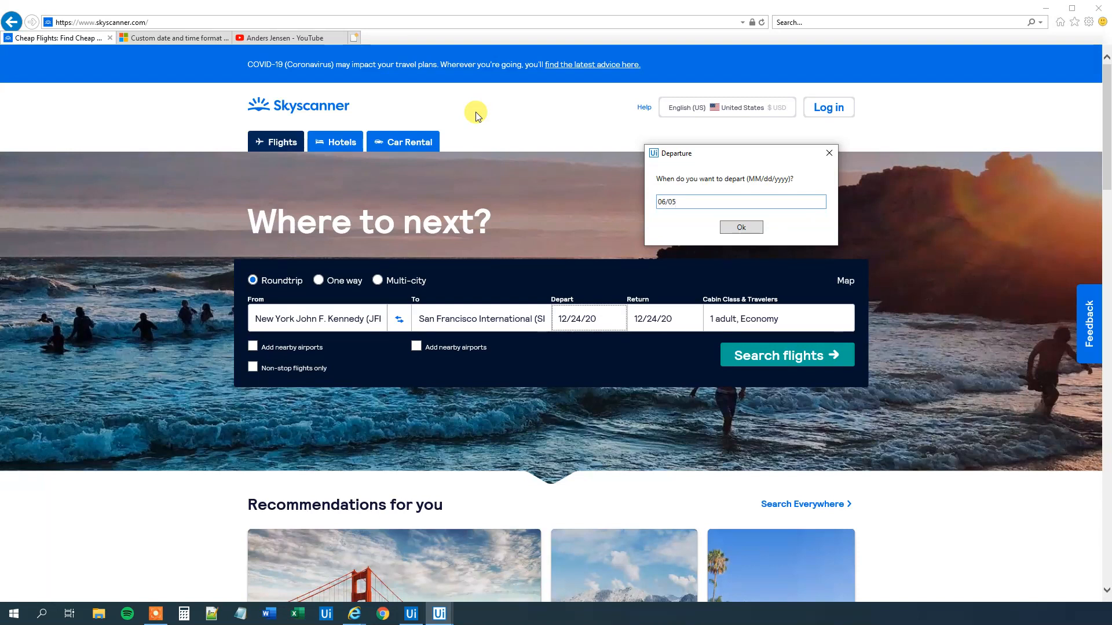
text(/2020)
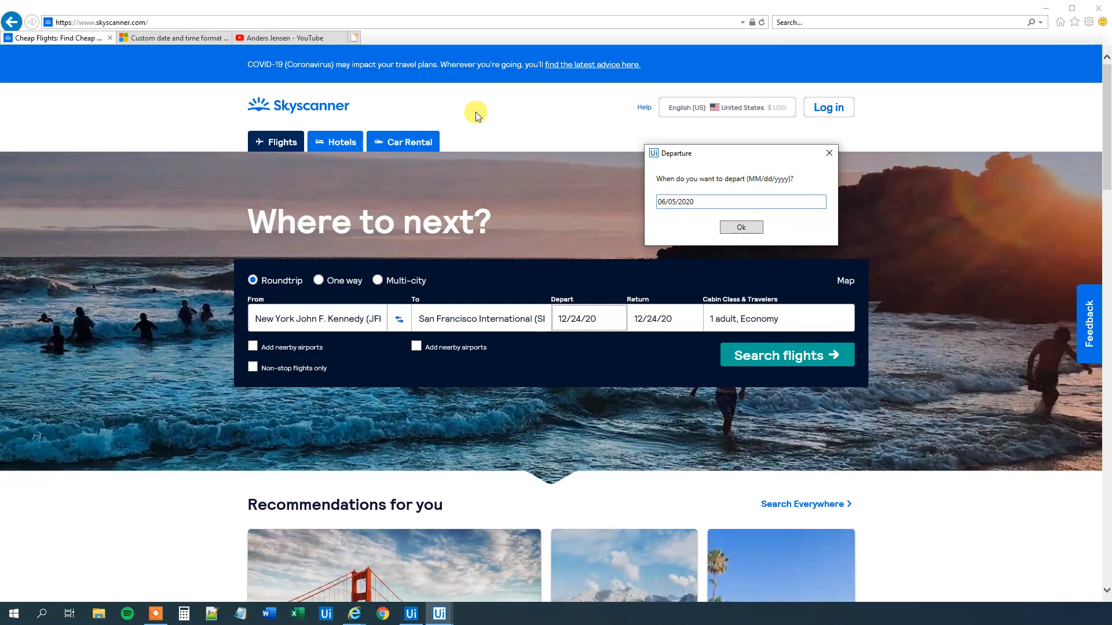
click(740, 227)
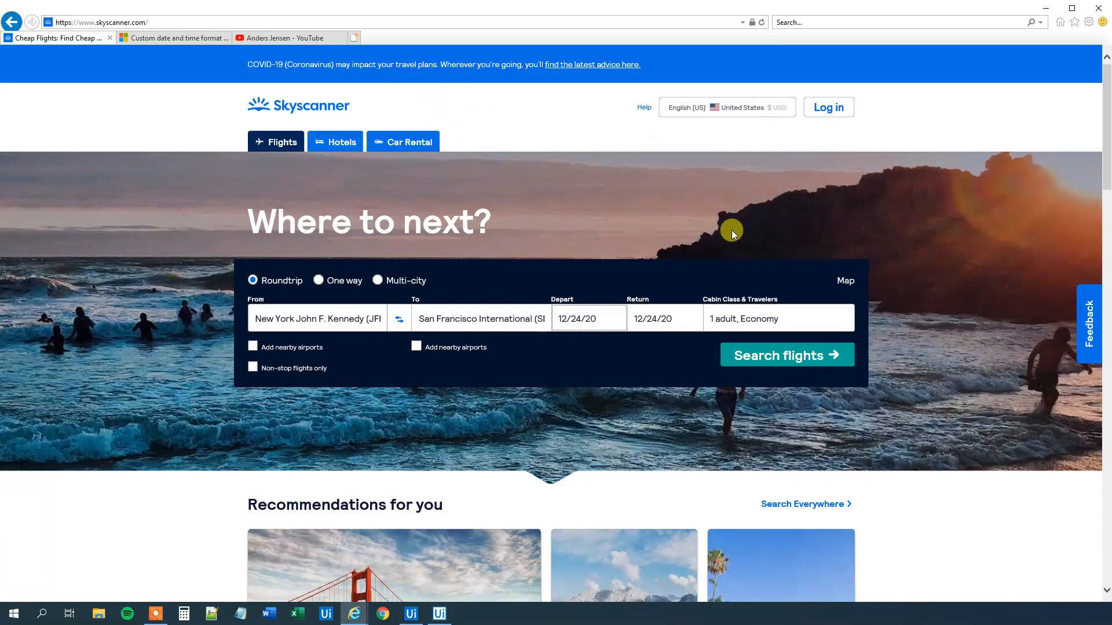
Check Skyscanner's depart date: 6/24/20, June applied but day still 24
click(587, 318)
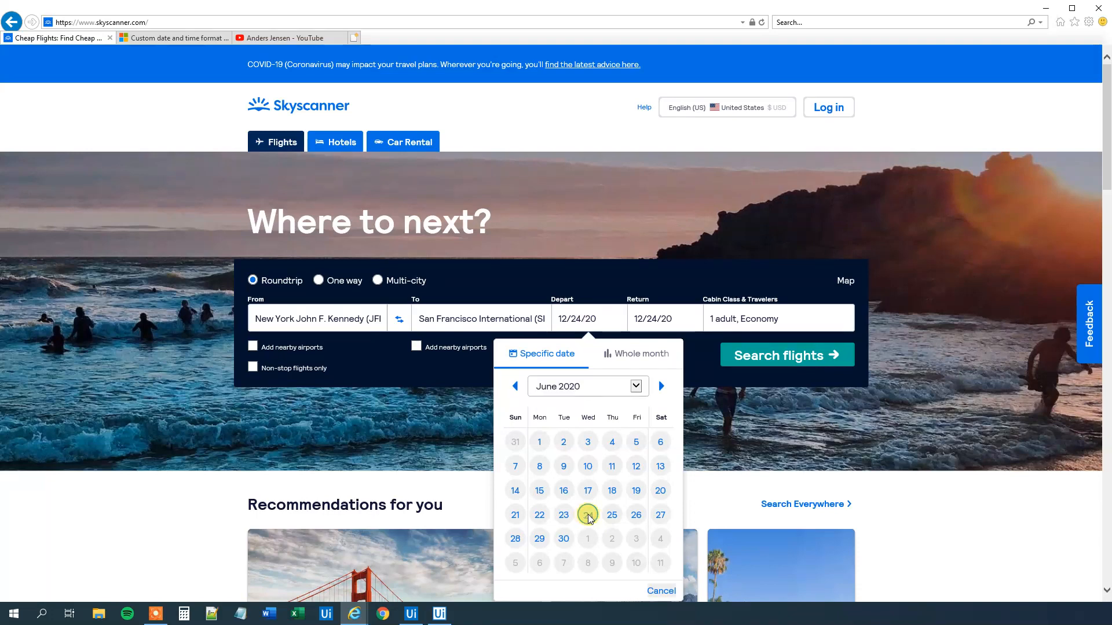
click(410, 613)
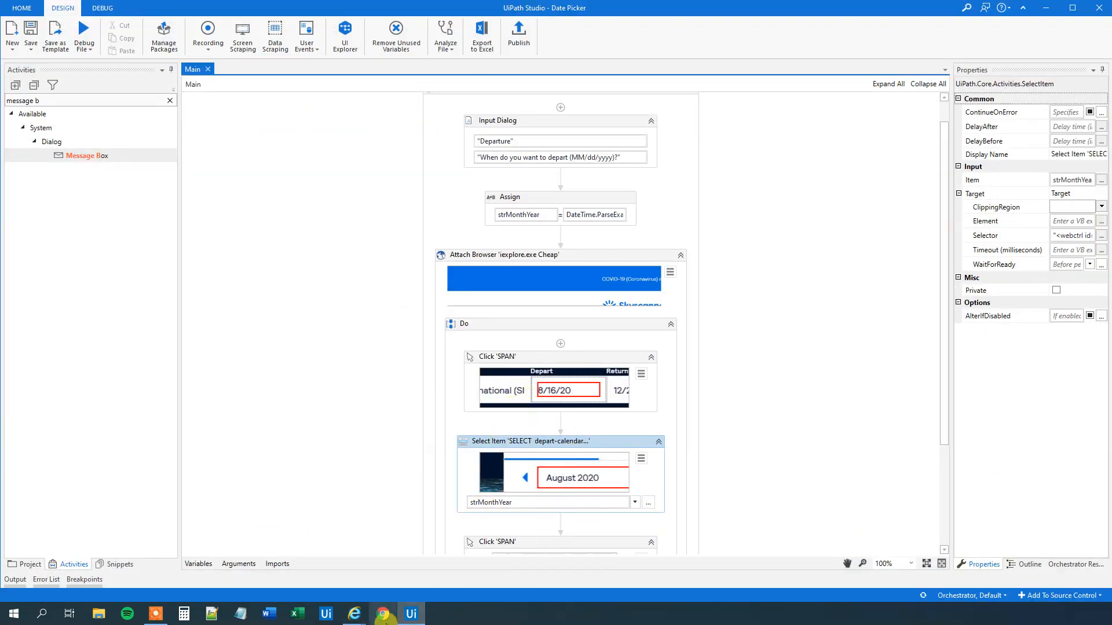
click(353, 613)
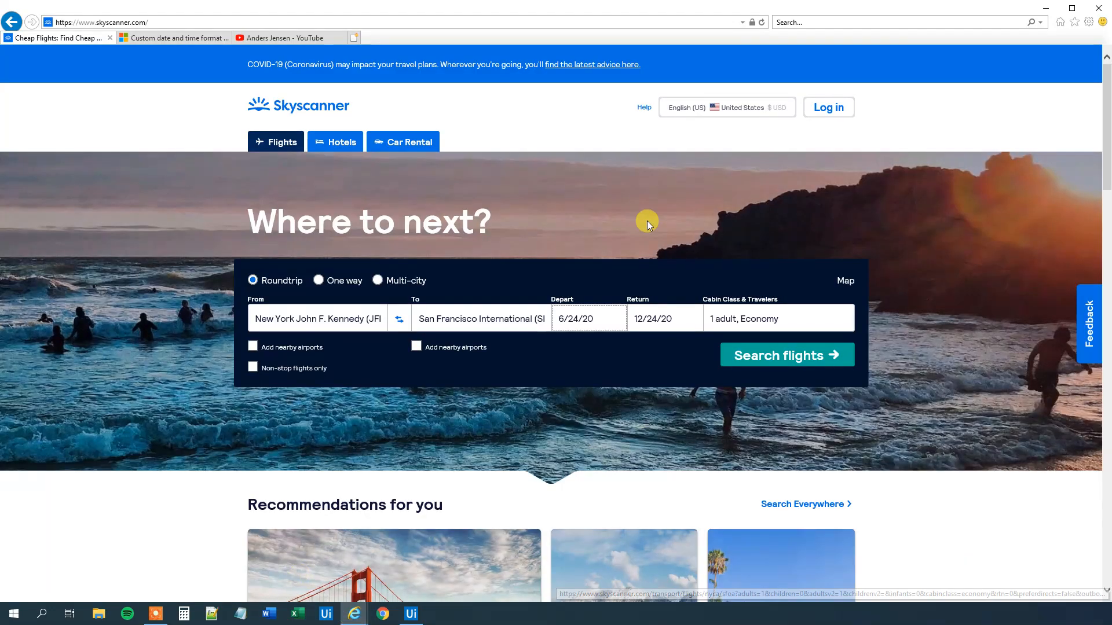
click(411, 614)
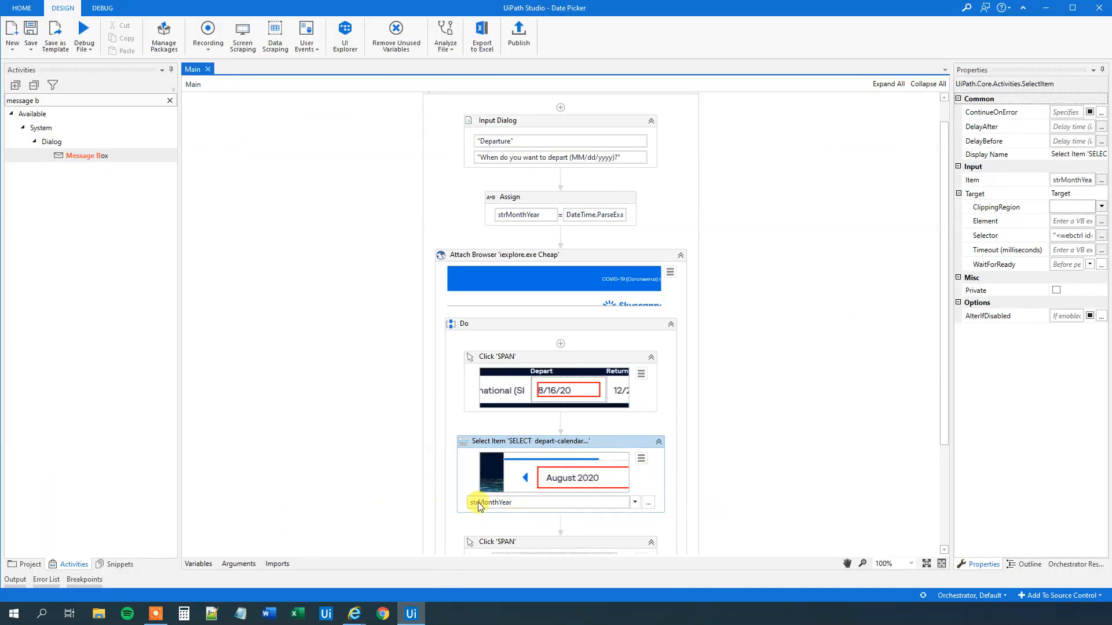
scroll(down, 3)
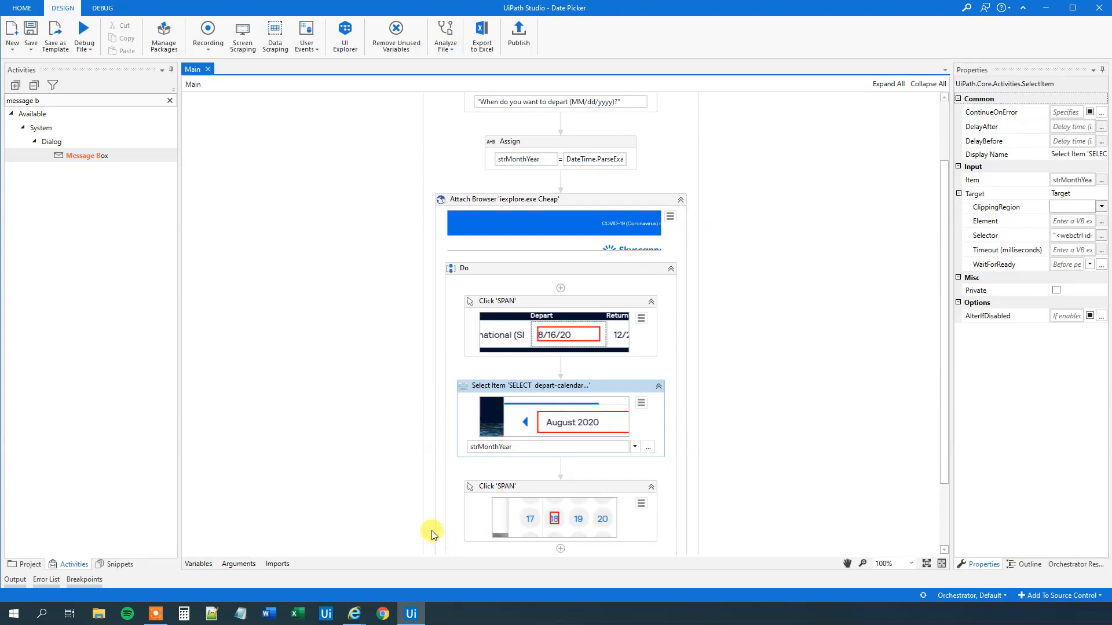
mouse_move(562, 490)
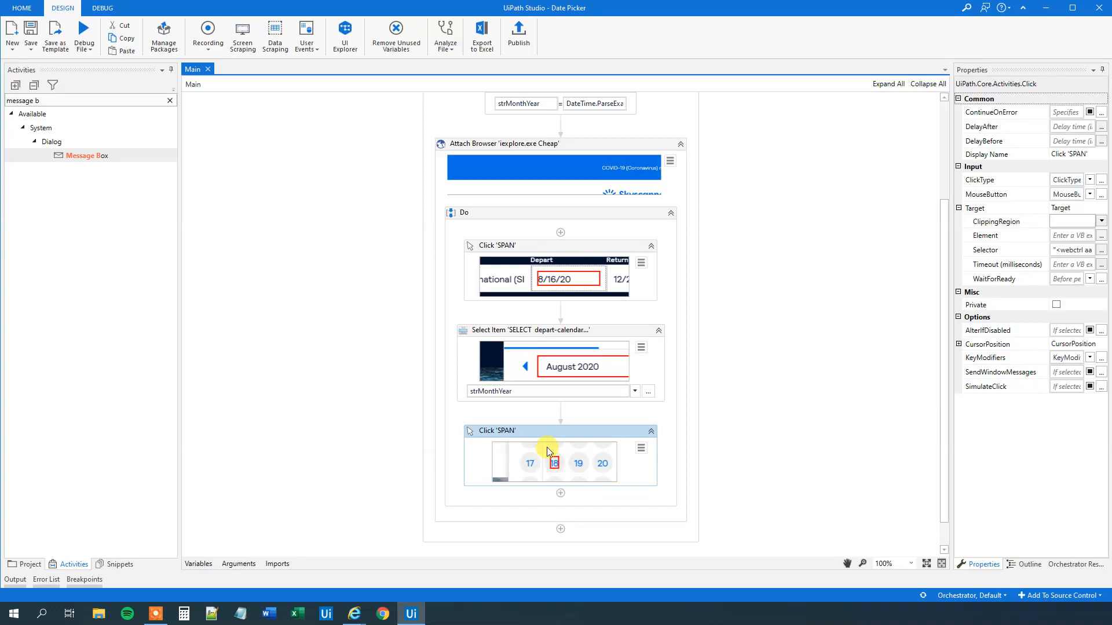
mouse_move(640, 447)
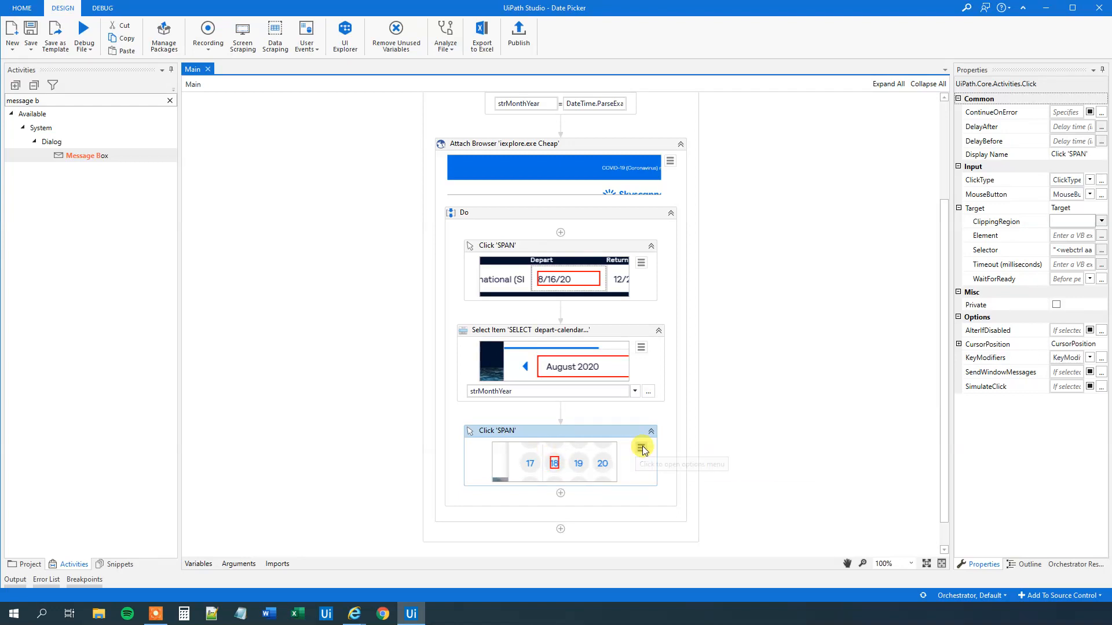
click(640, 447)
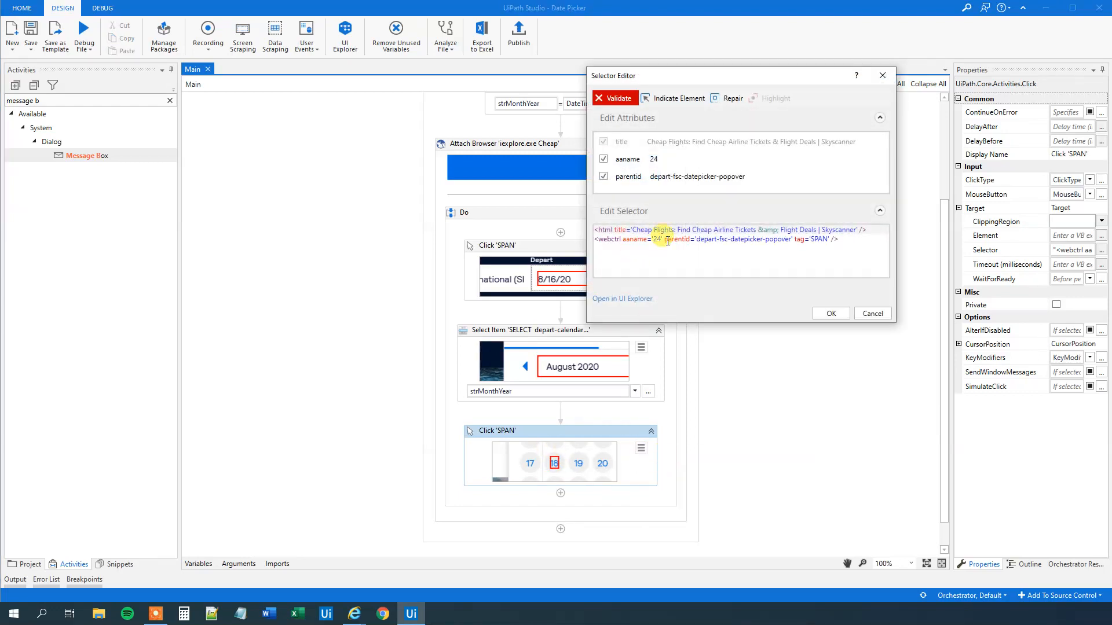
mouse_move(705, 276)
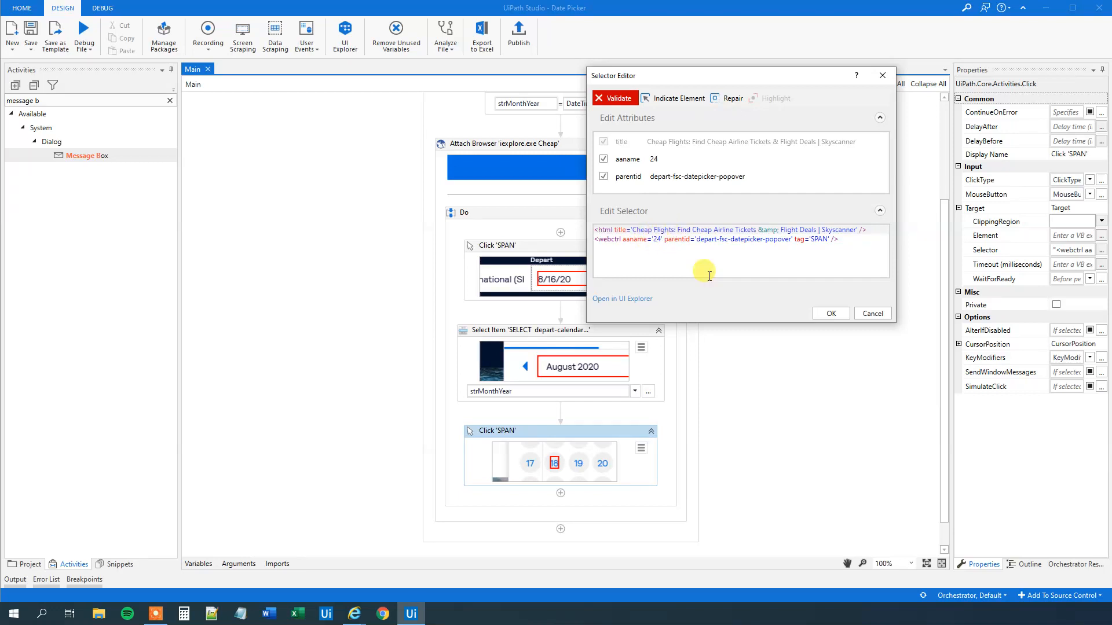
click(871, 313)
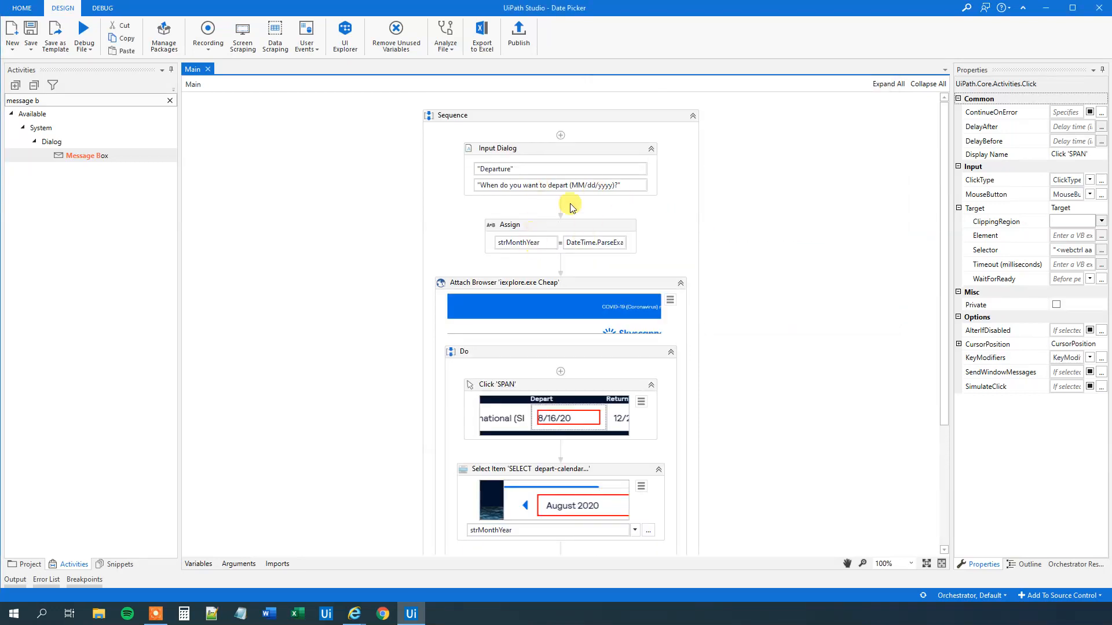
mouse_move(673, 504)
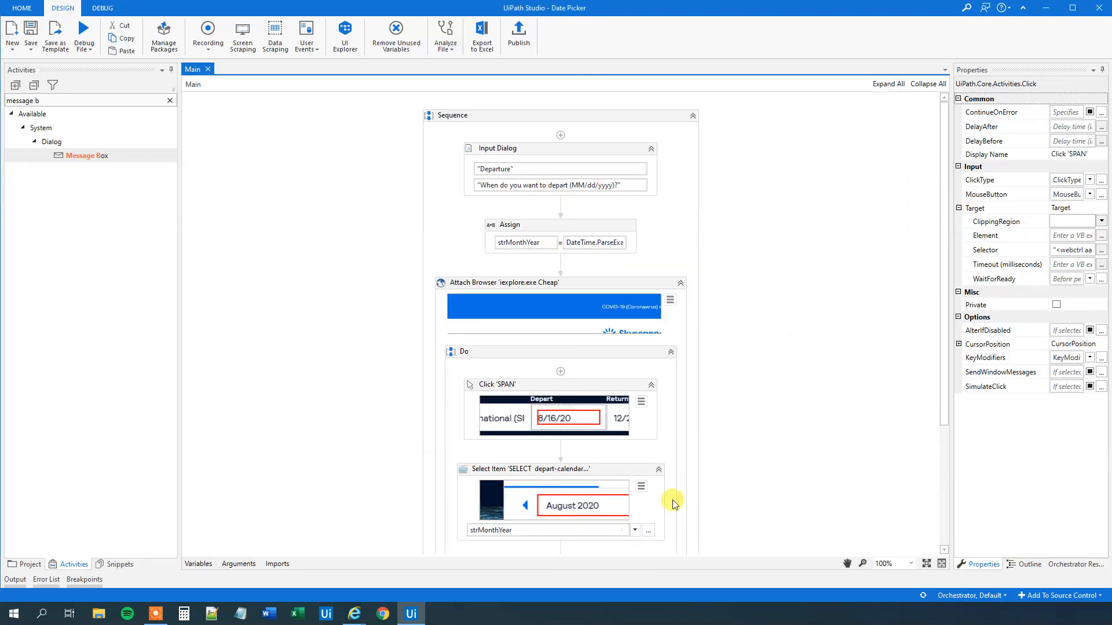
scroll(down, 3)
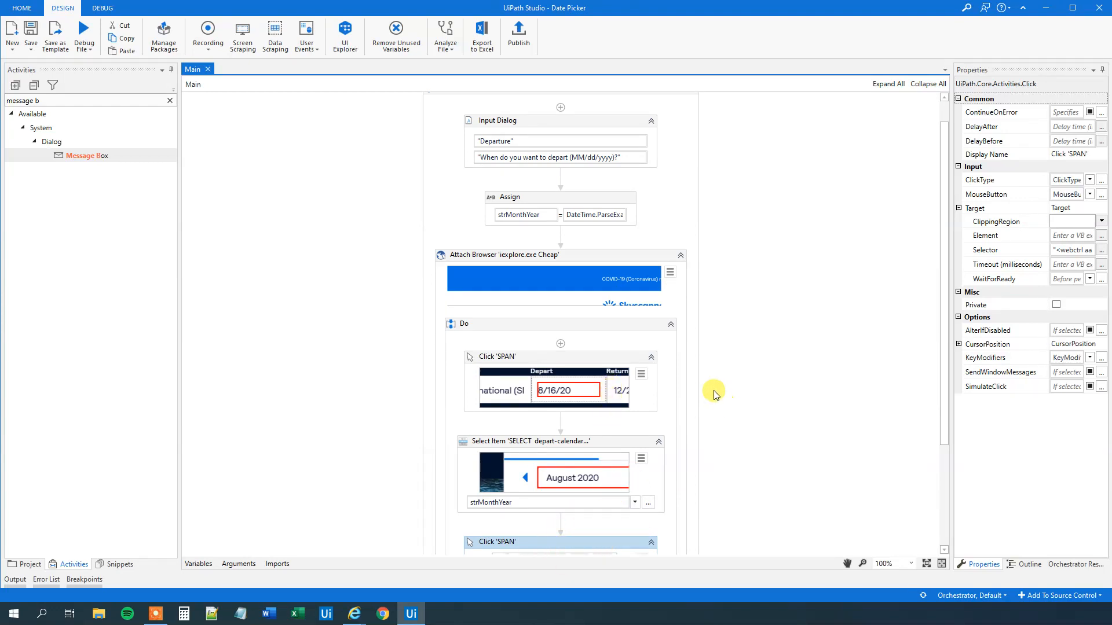
scroll(up, 3)
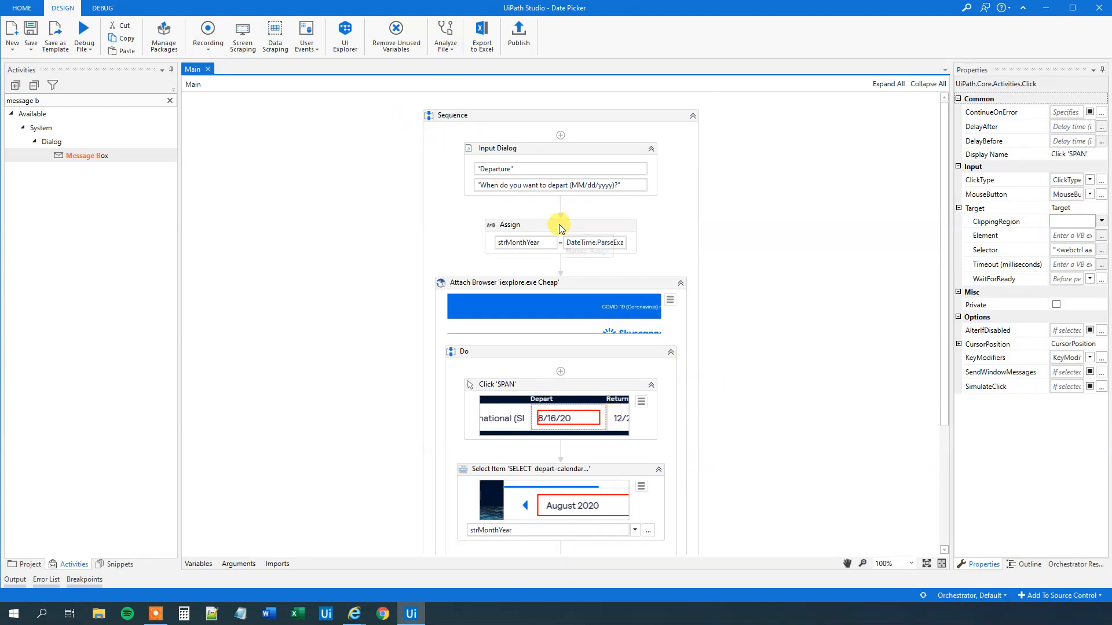
Duplicate the Assign into strDay with the parsed date formatted as "dd"
click(560, 225)
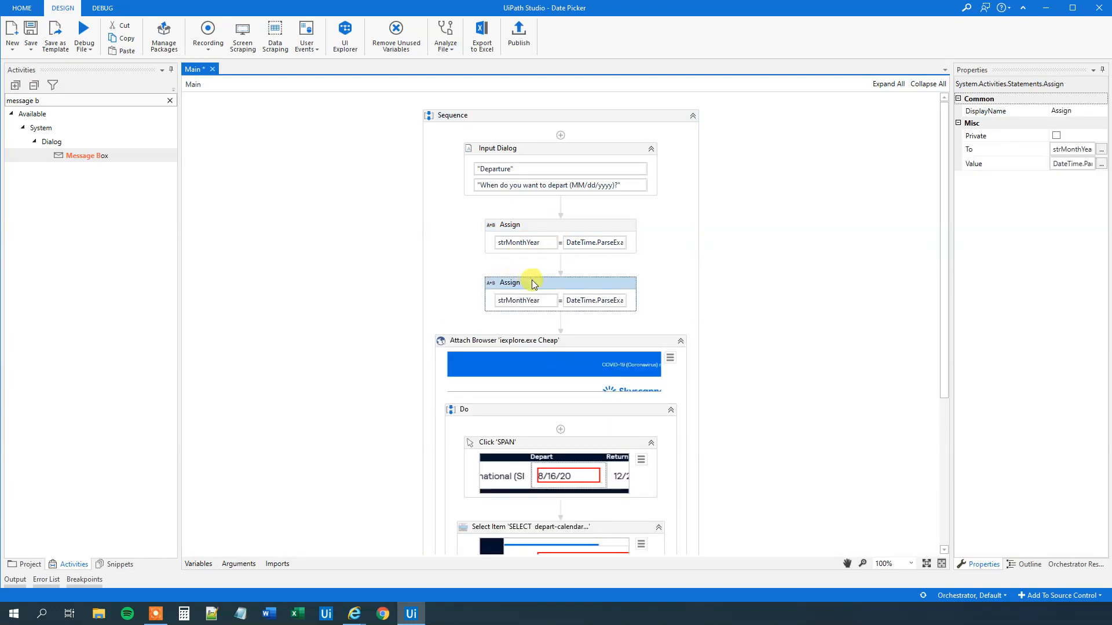
mouse_move(557, 285)
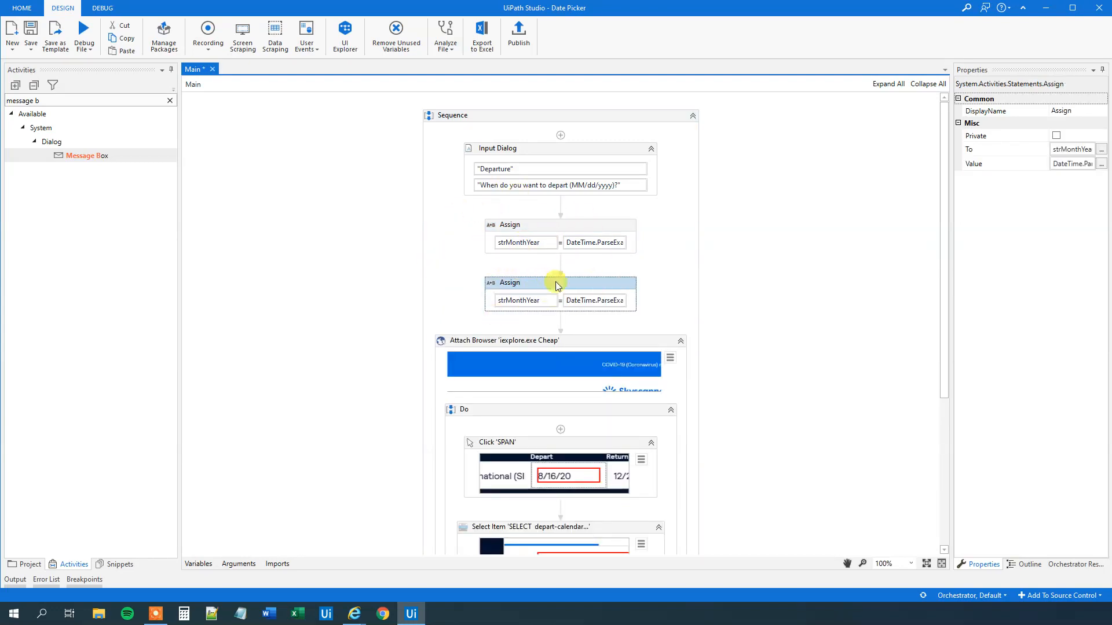
mouse_move(400, 293)
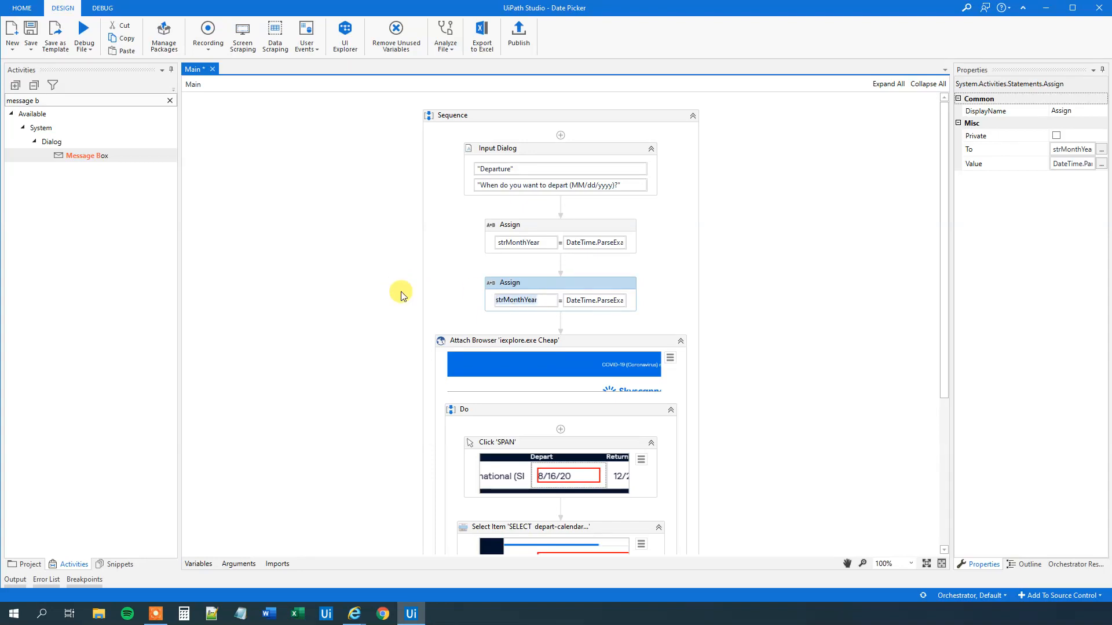
triple_click(524, 300)
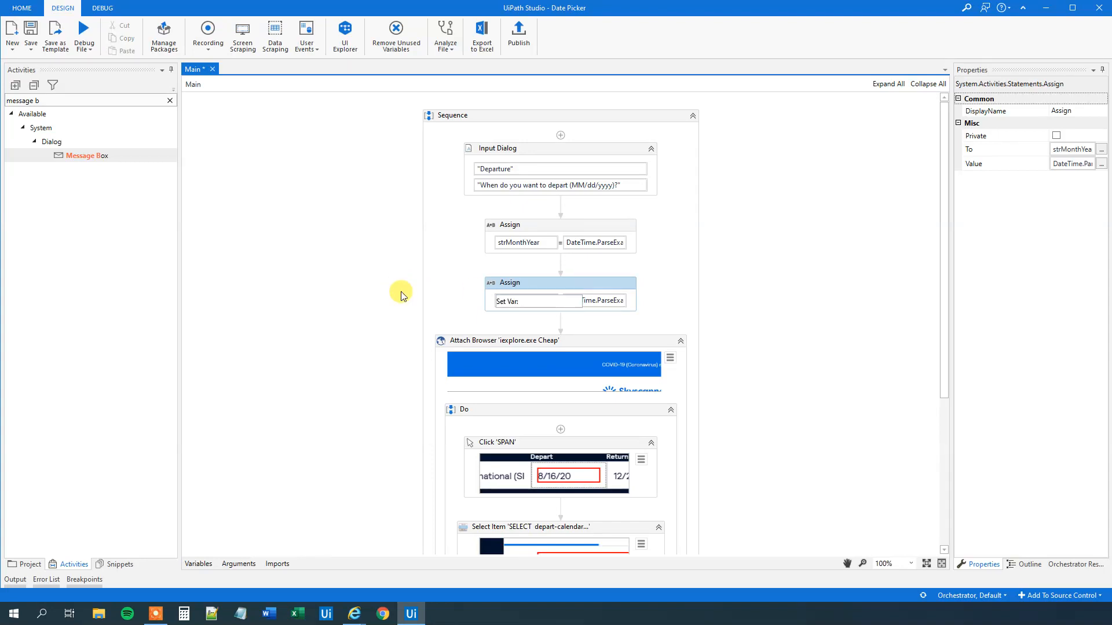
text(strDay)
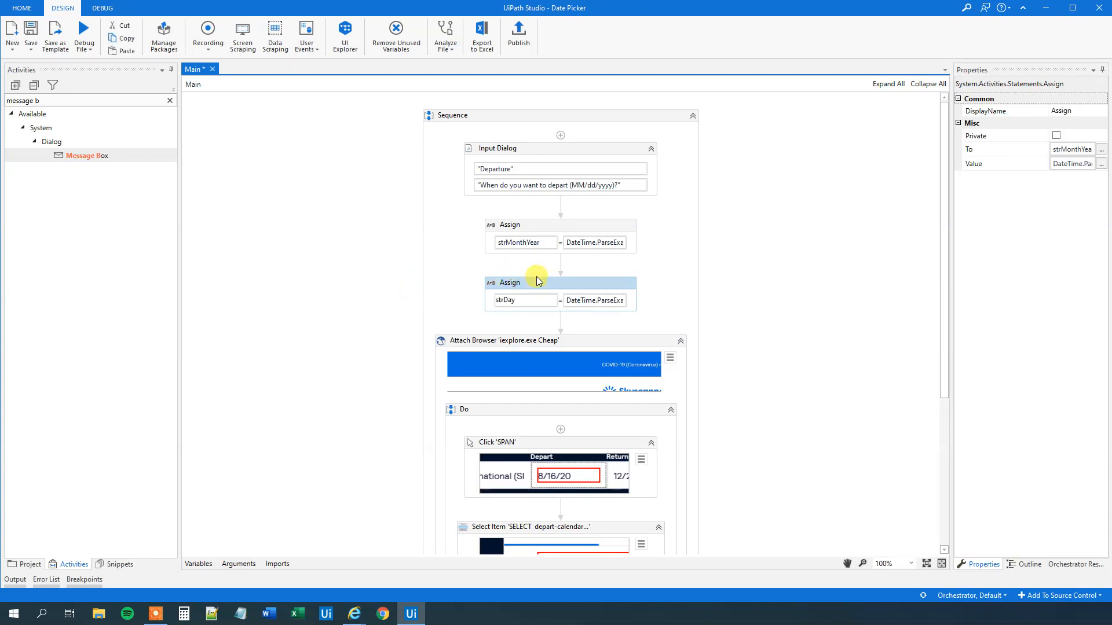
mouse_move(606, 313)
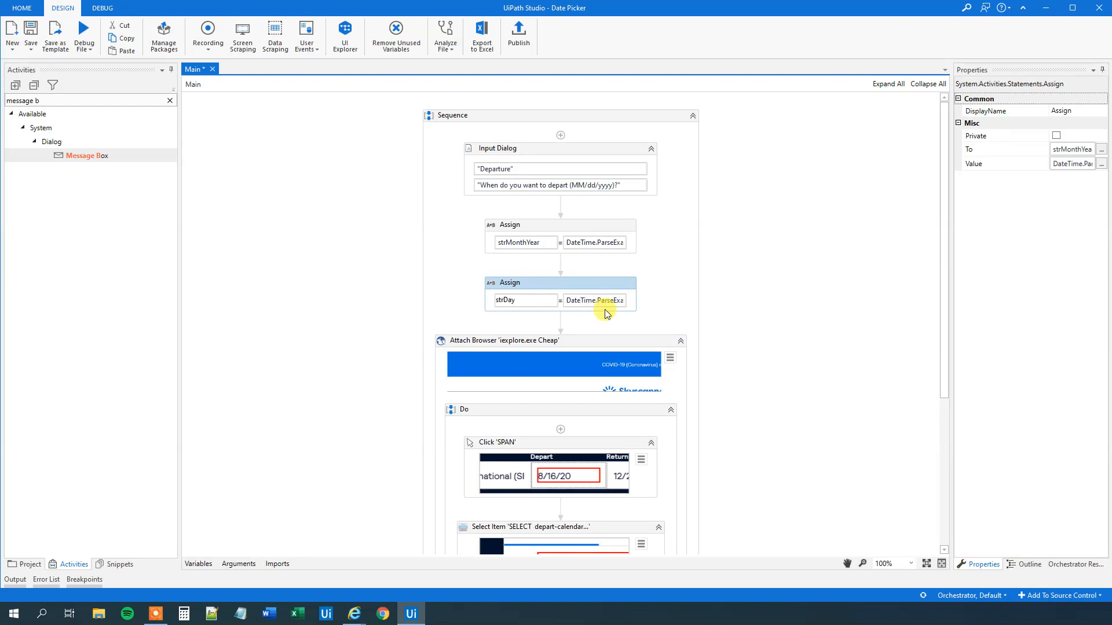
mouse_move(1101, 164)
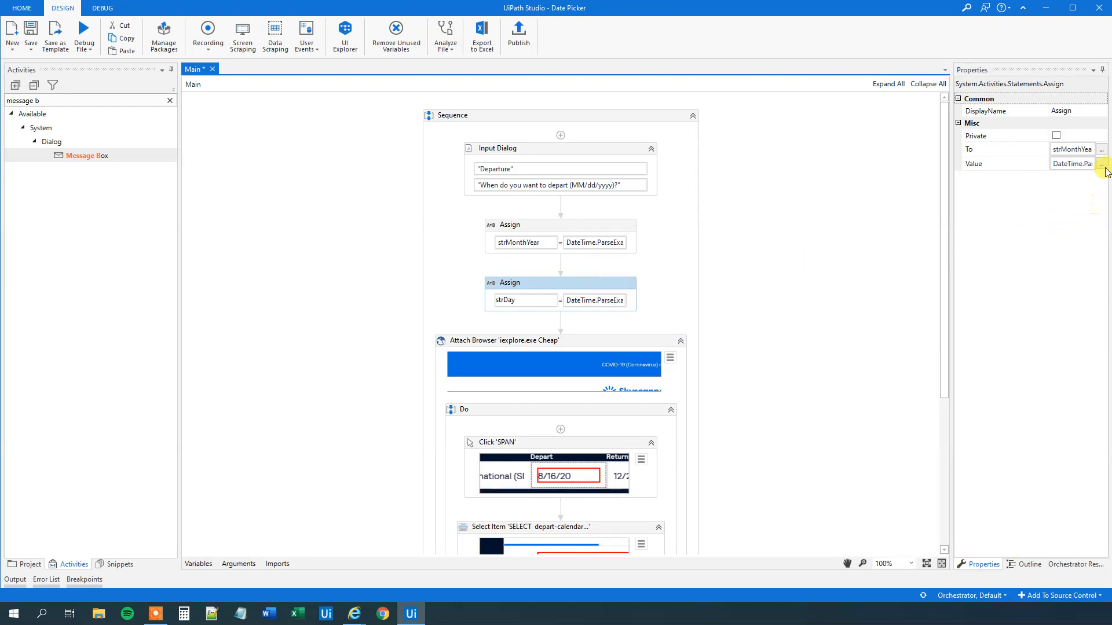
click(1101, 164)
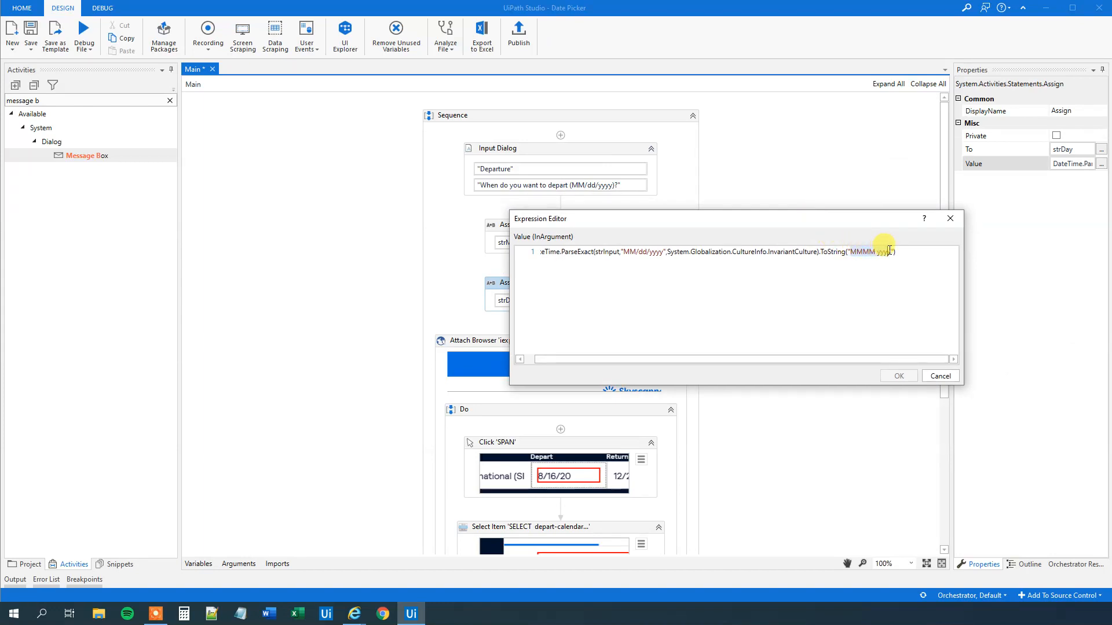
text(dd)
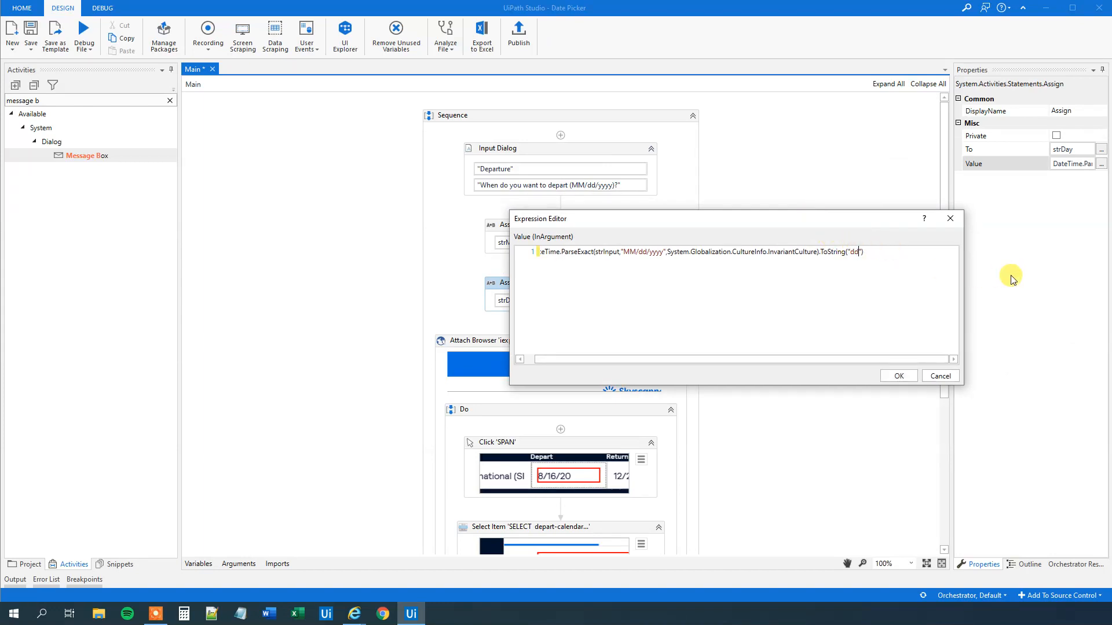
mouse_move(578, 248)
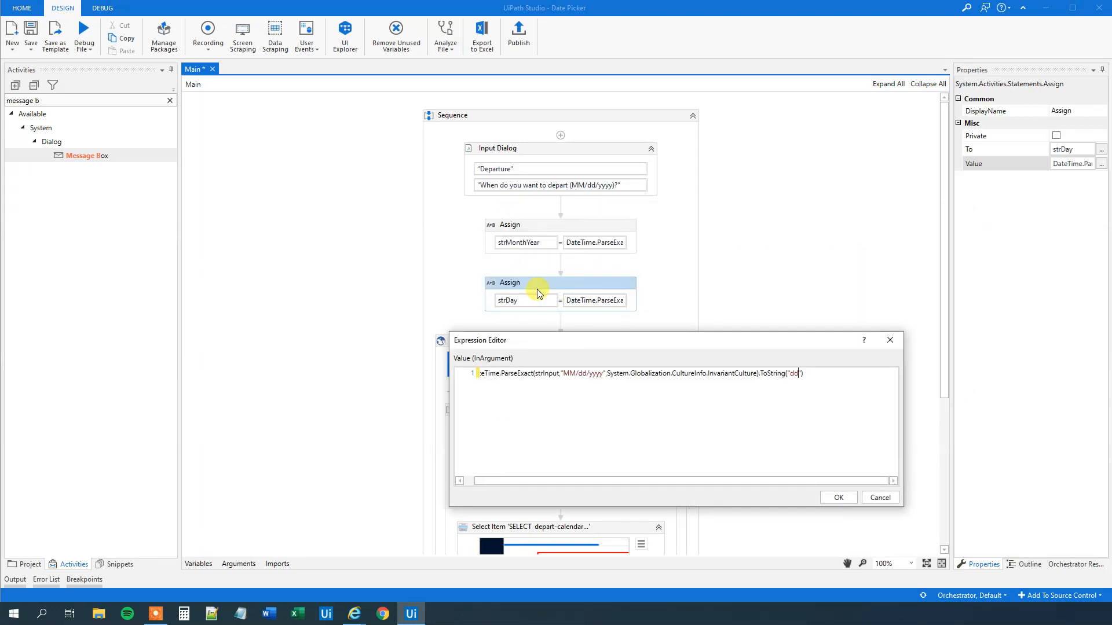
mouse_move(577, 206)
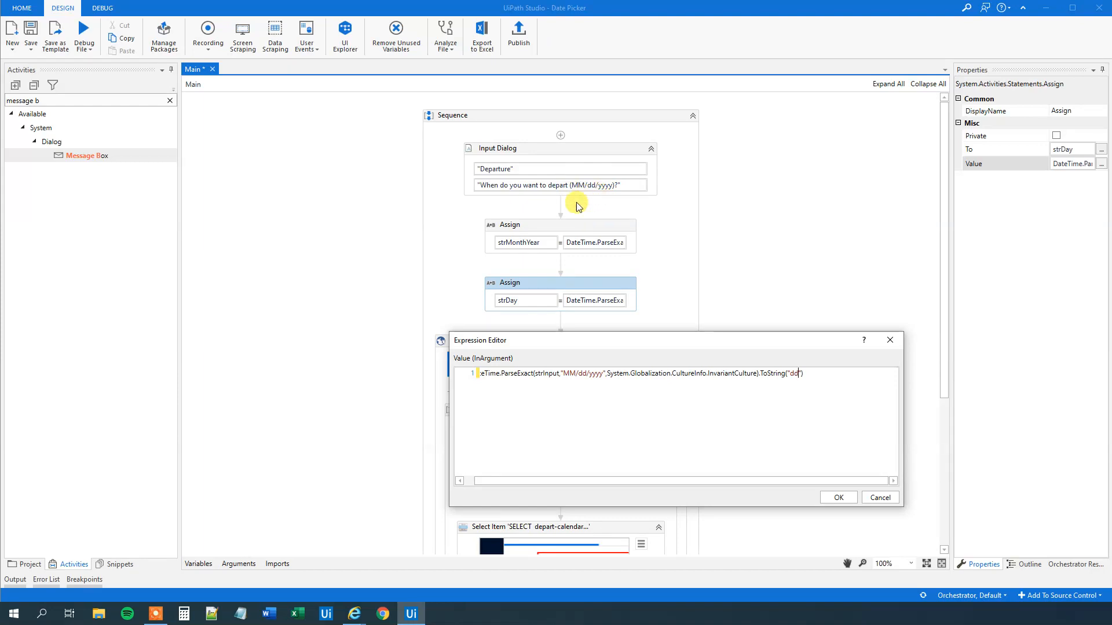
mouse_move(656, 369)
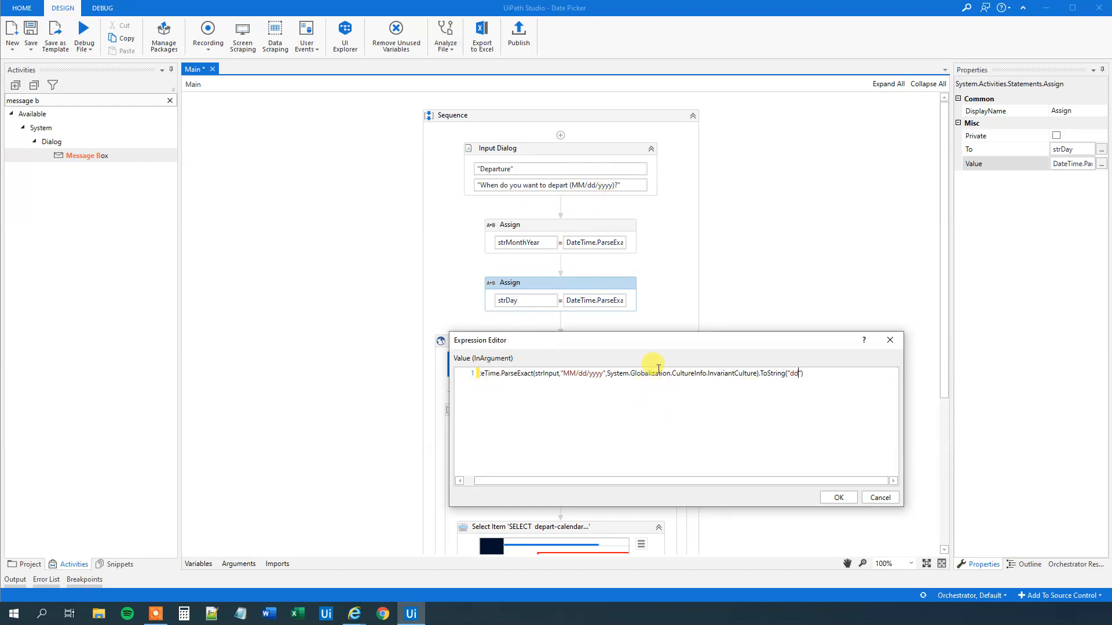
mouse_move(833, 535)
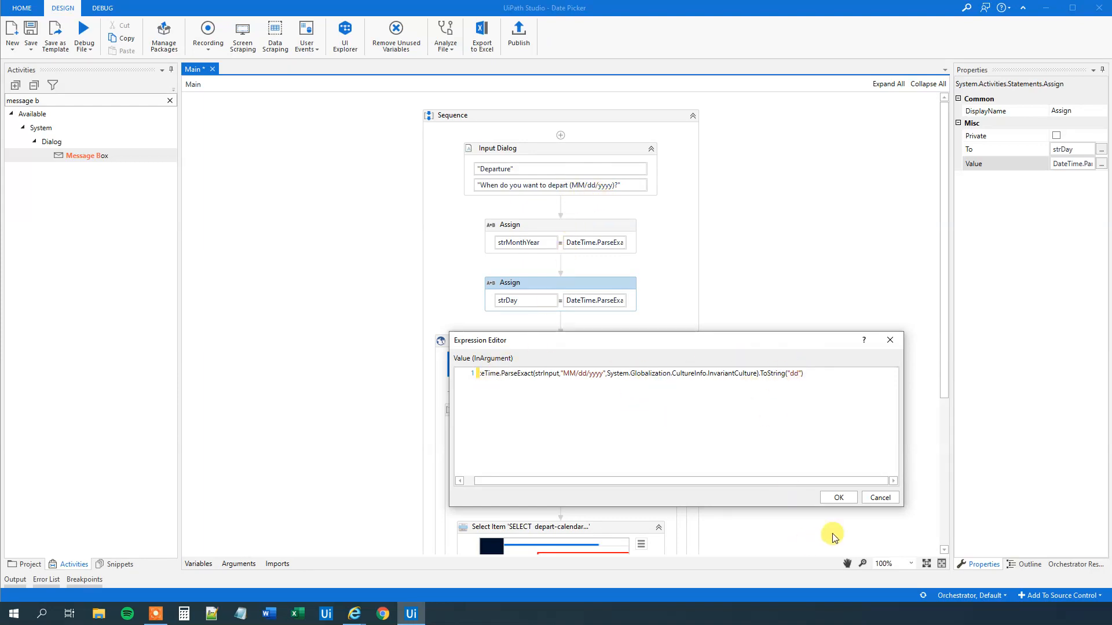
click(837, 497)
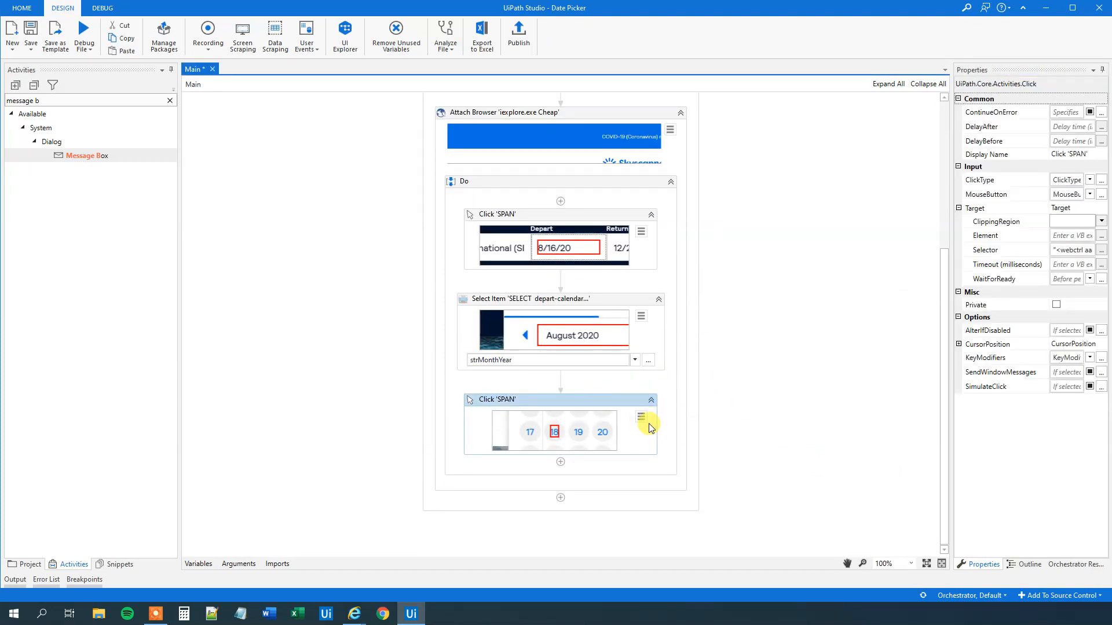
mouse_move(963, 218)
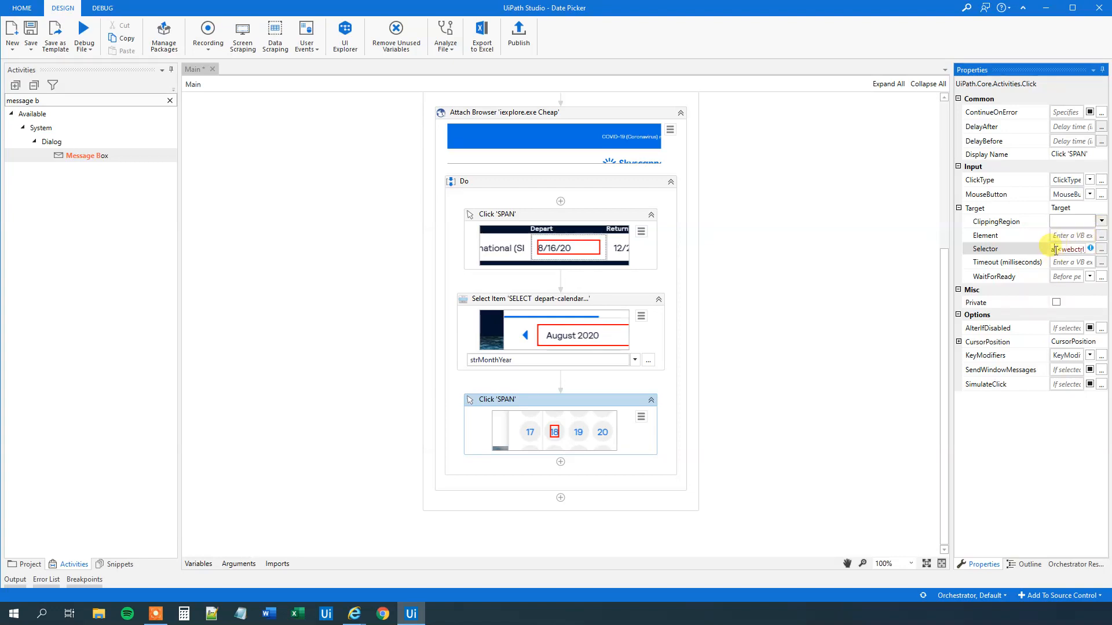
mouse_move(1054, 301)
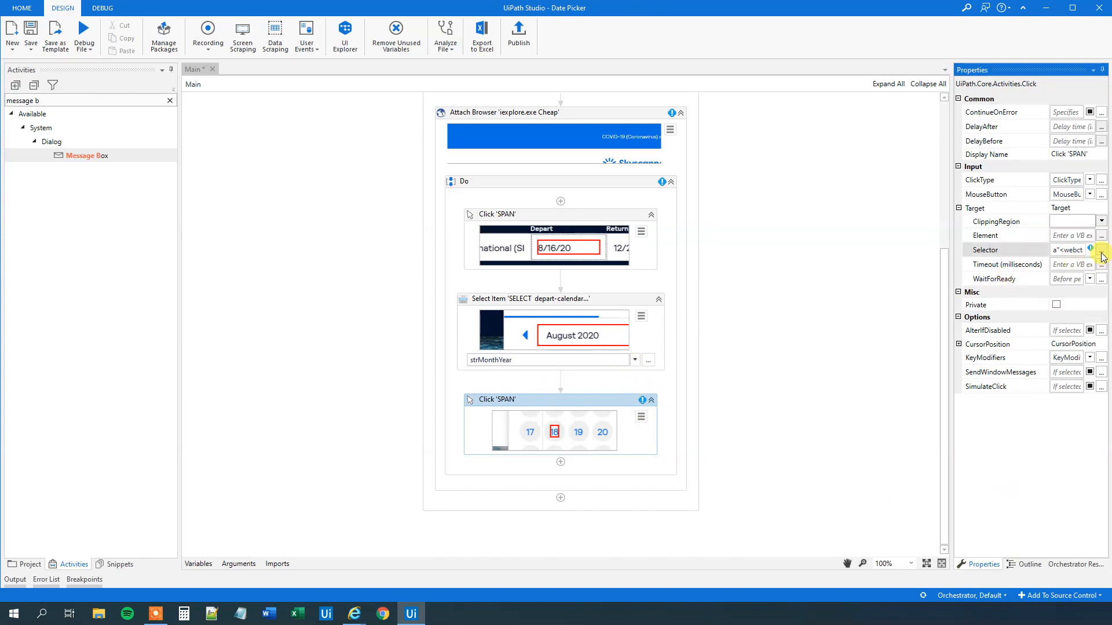
Replace the fixed day in the Click selector's aaname with " + strDay + "
click(1101, 250)
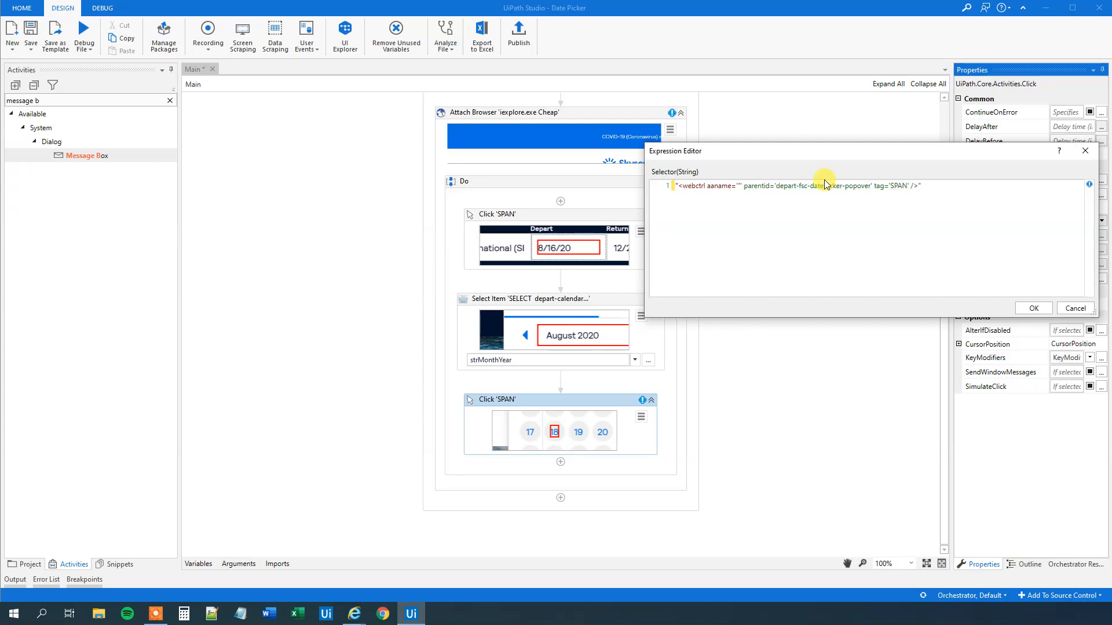
click(745, 185)
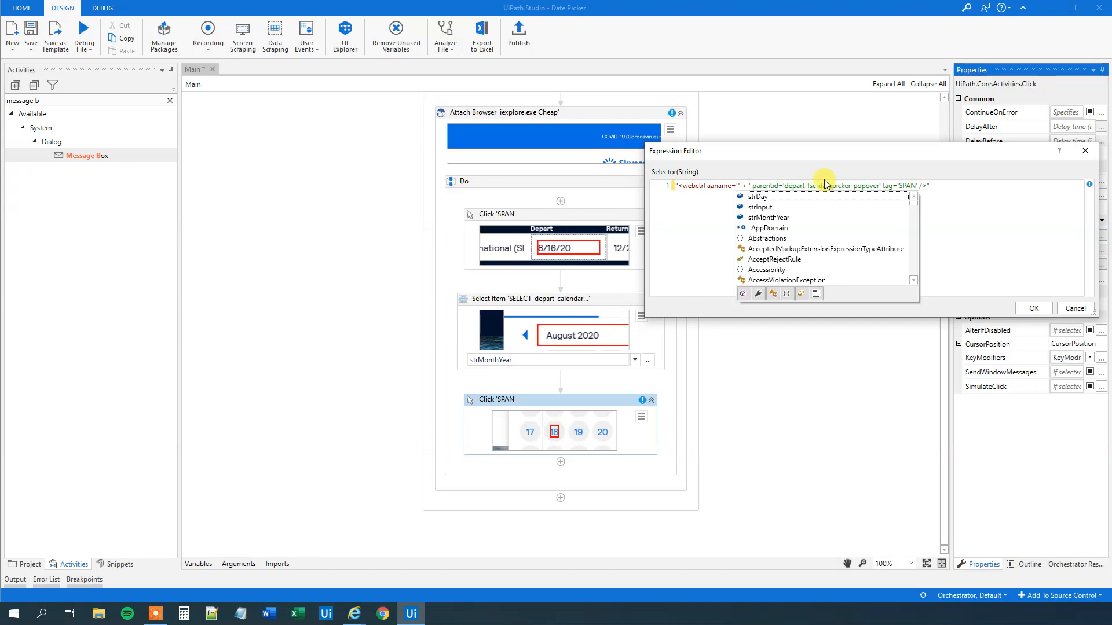
mouse_move(757, 196)
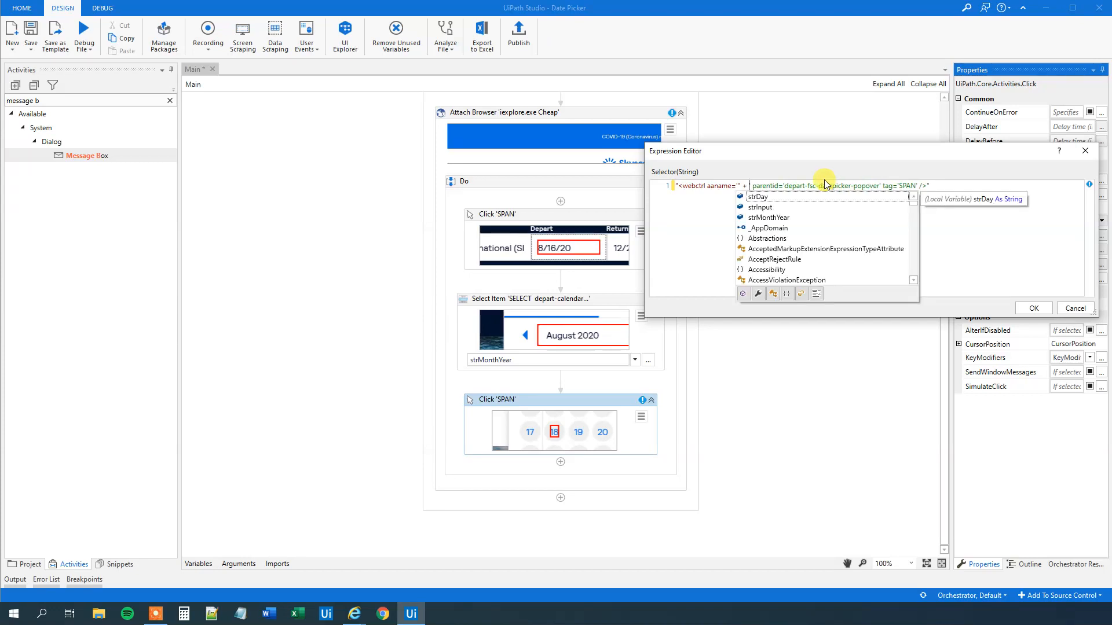
click(757, 196)
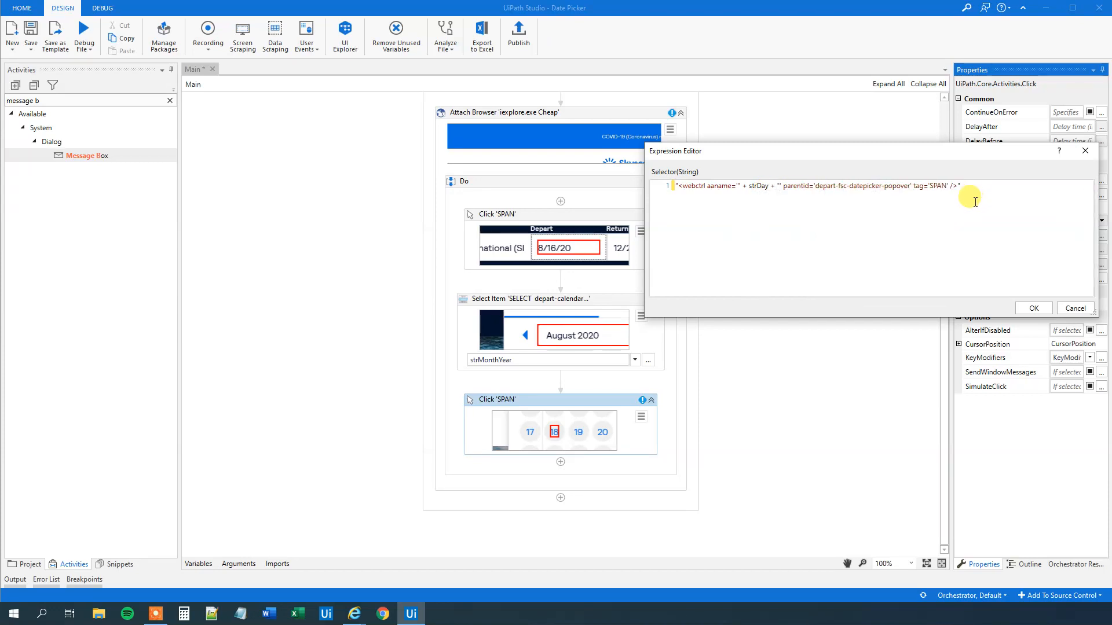
click(1032, 308)
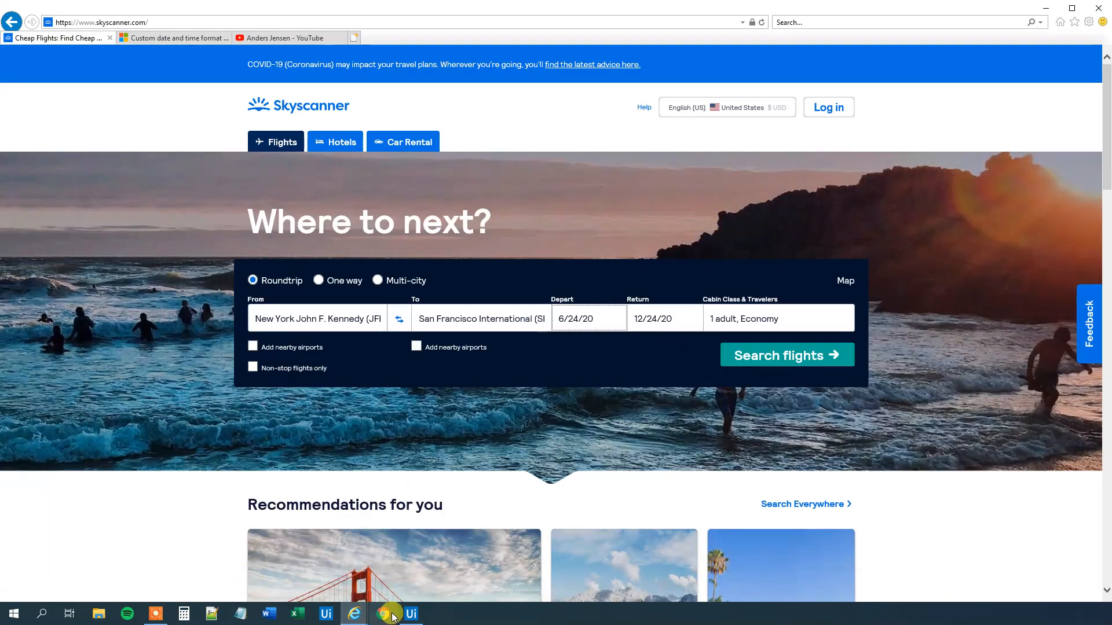
Run the workflow with 08/10/2020 and confirm Skyscanner's depart date reads 8/10/20
click(409, 613)
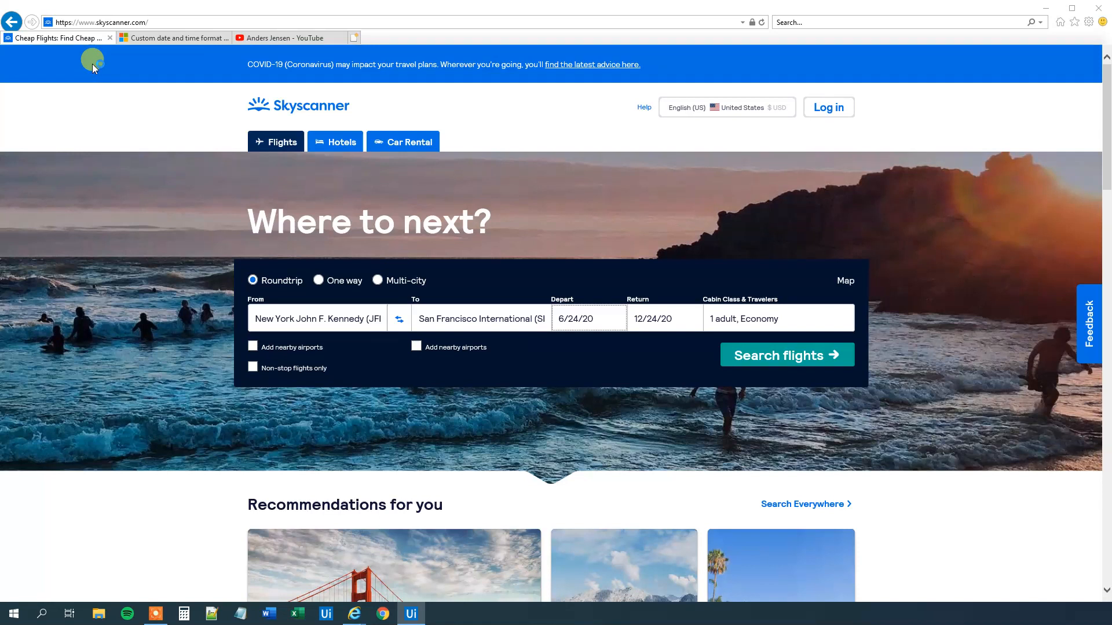
mouse_move(91, 64)
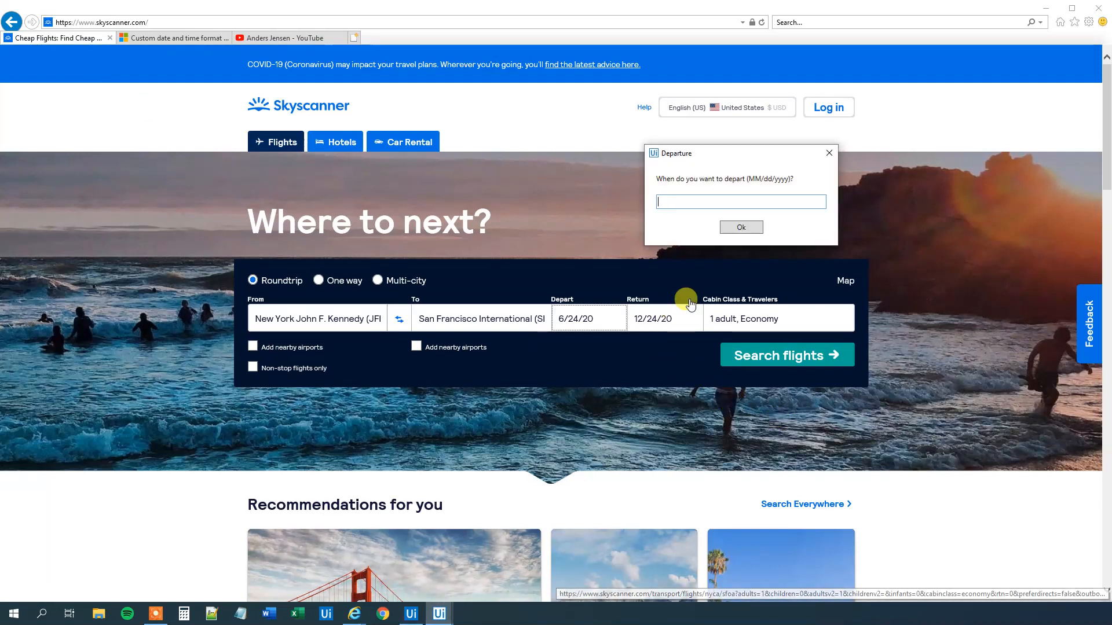
mouse_move(685, 234)
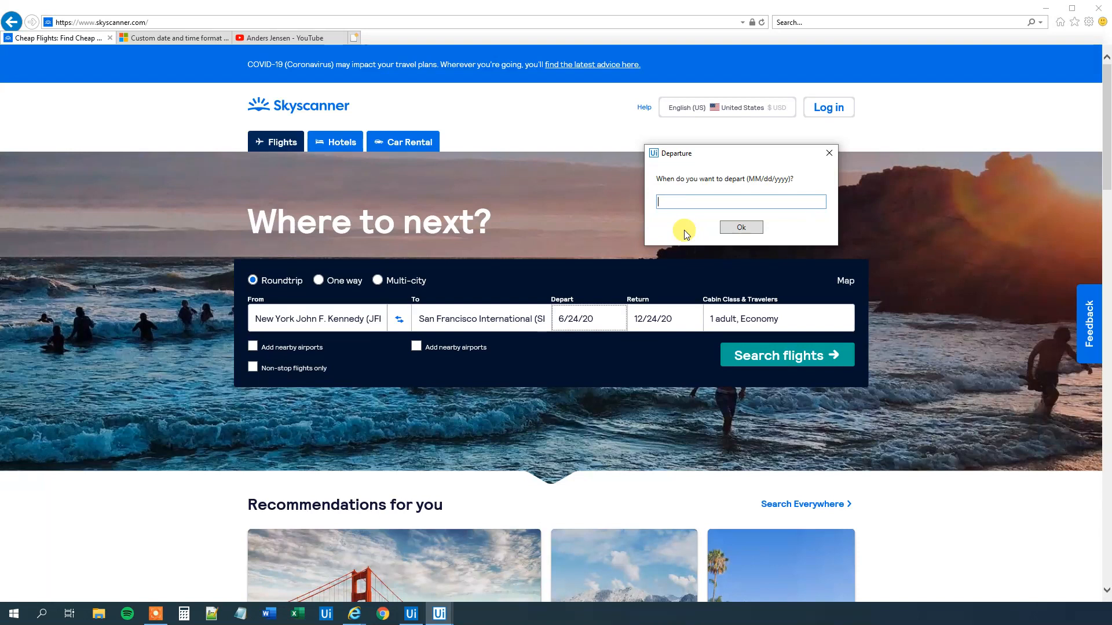
text(0)
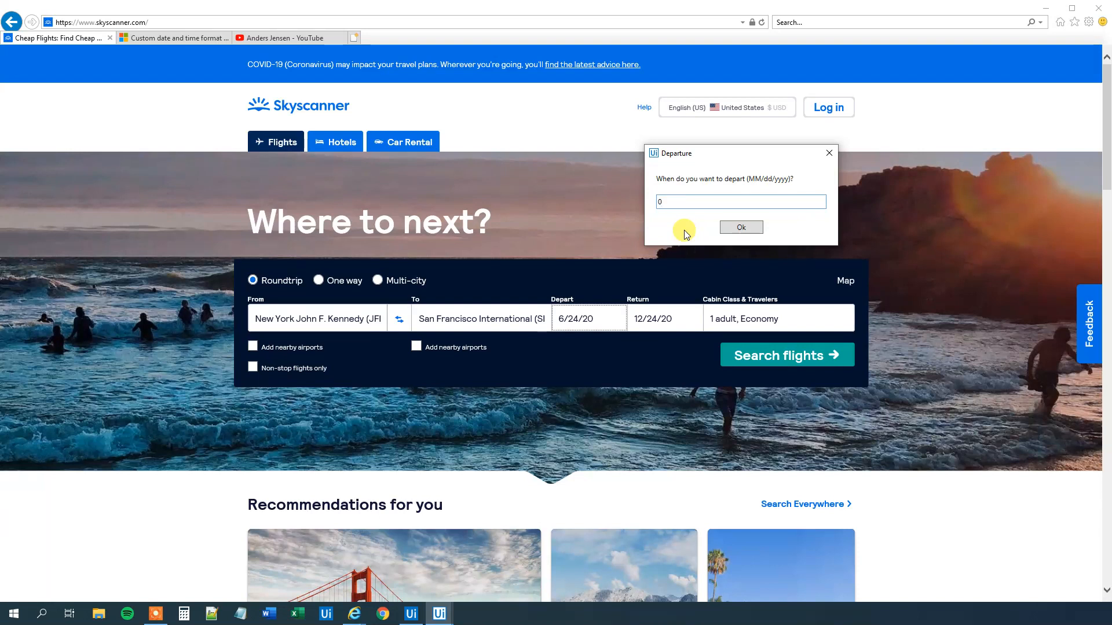
text(08/)
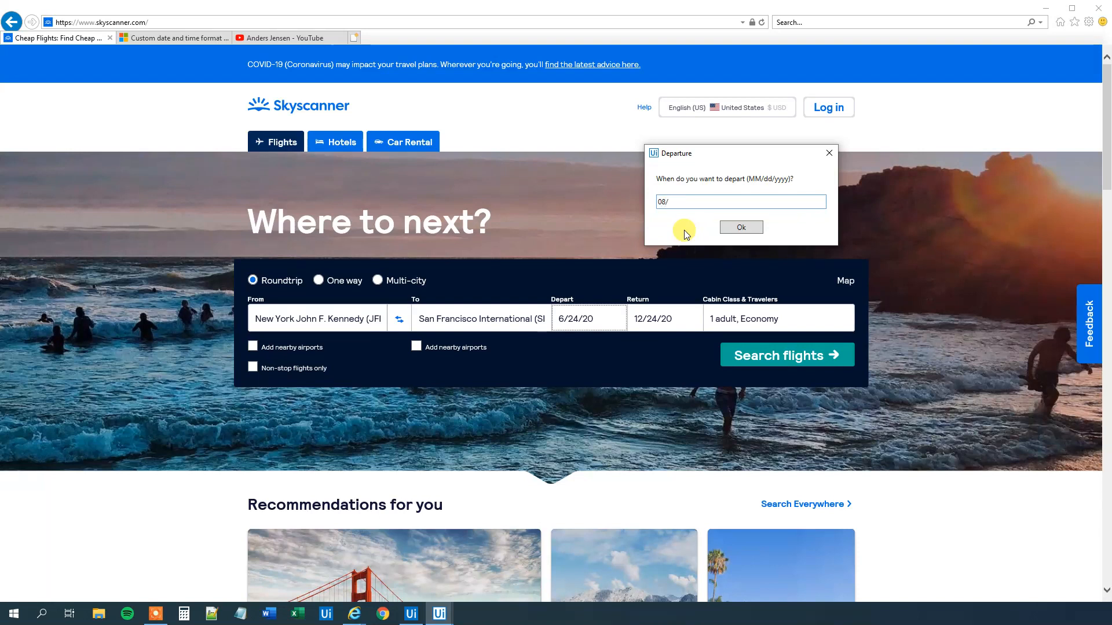
text(10)
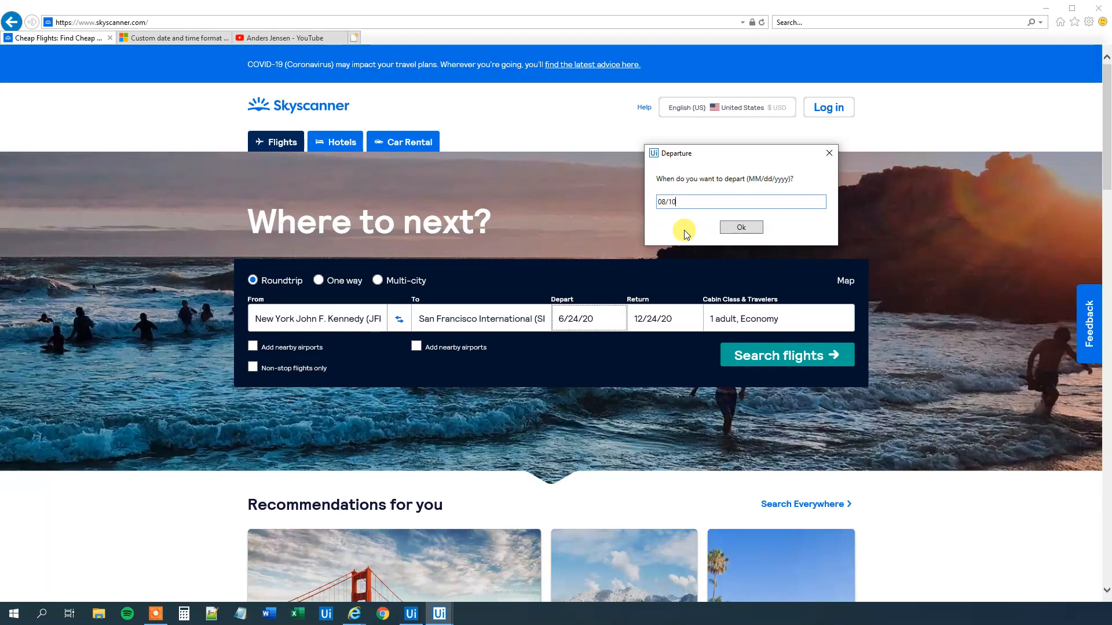
text(/2020)
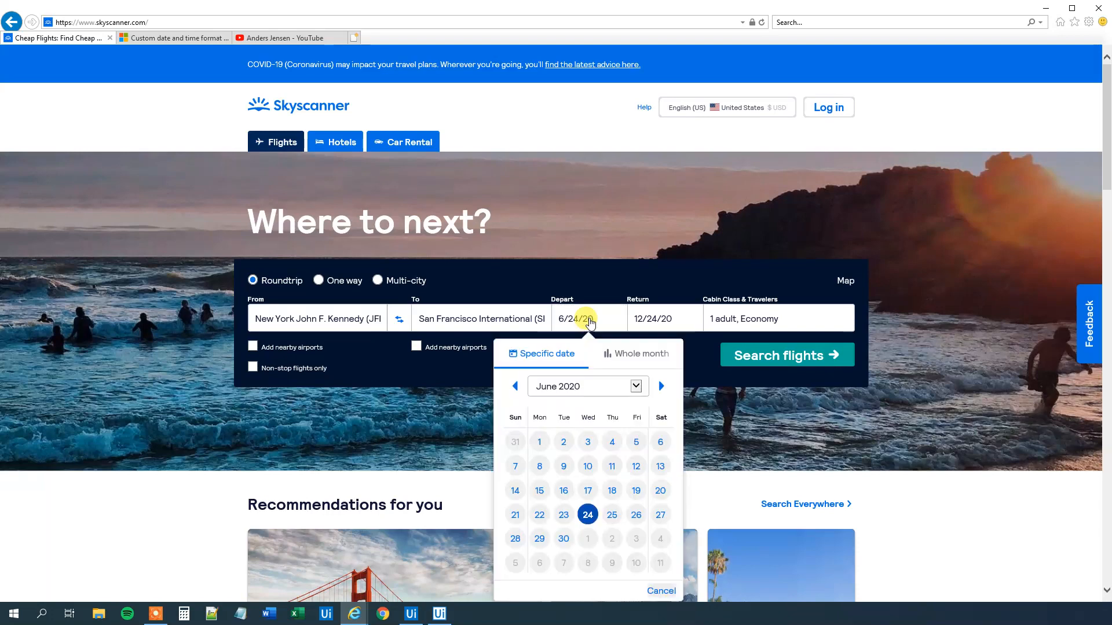
click(410, 613)
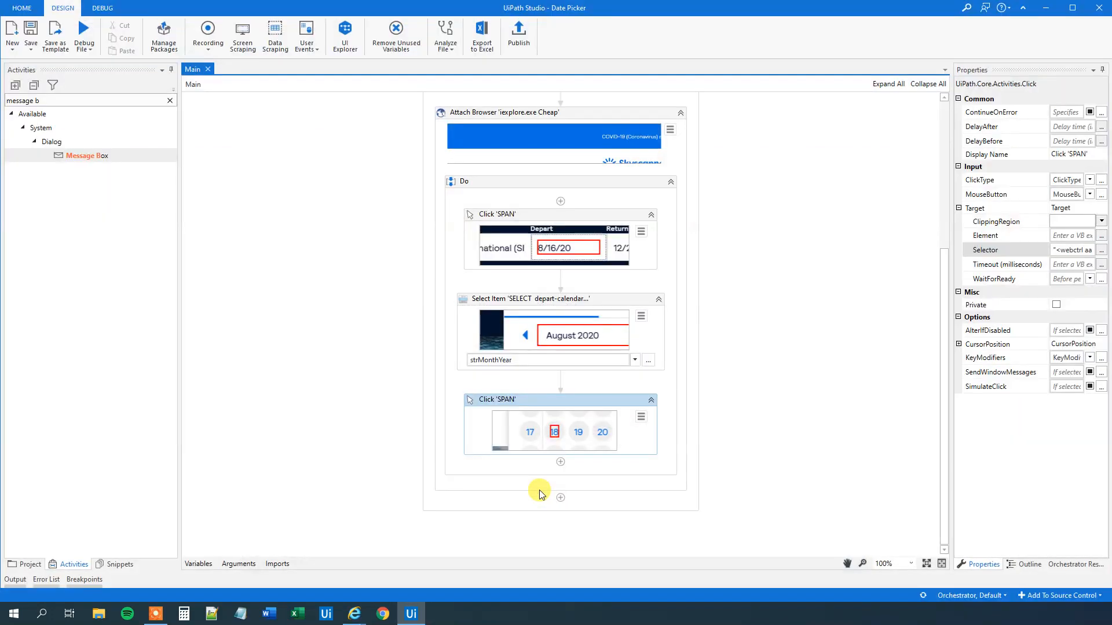
mouse_move(417, 613)
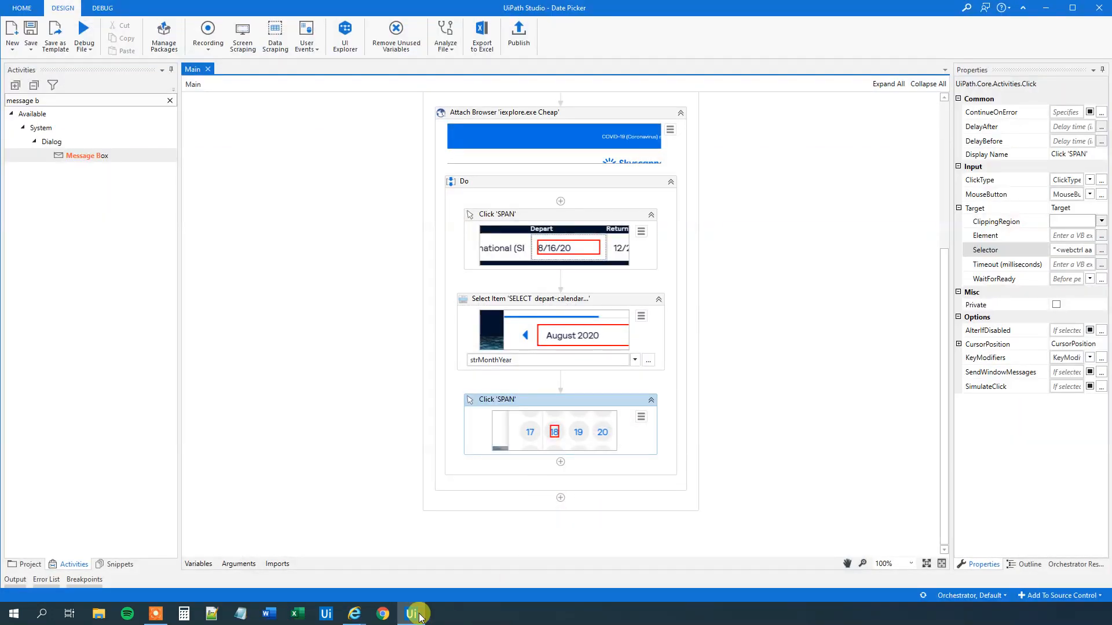
click(353, 613)
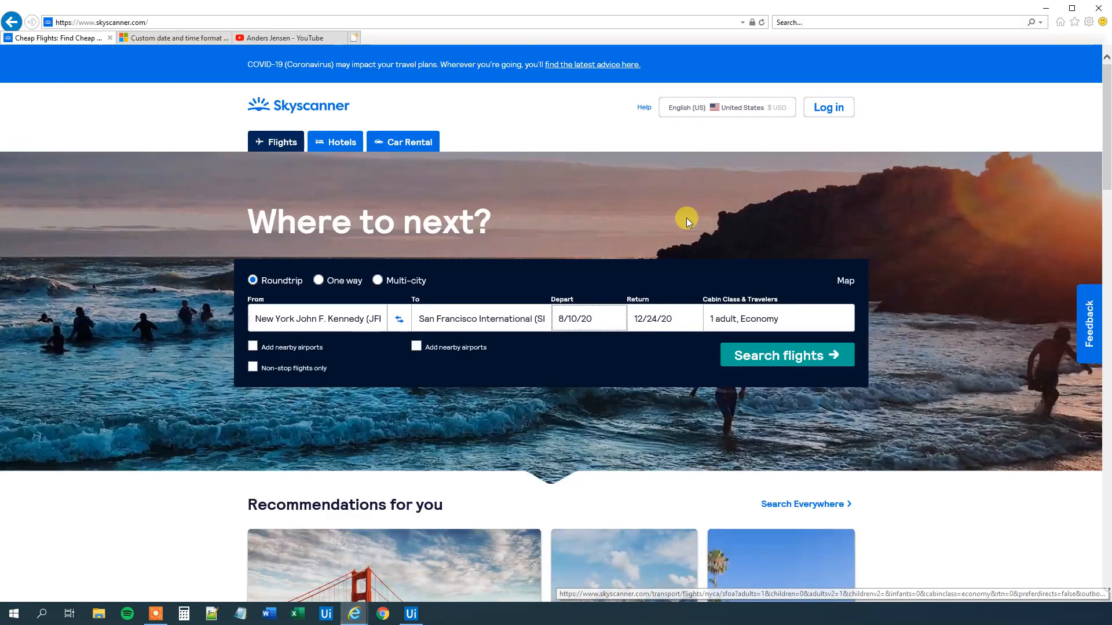